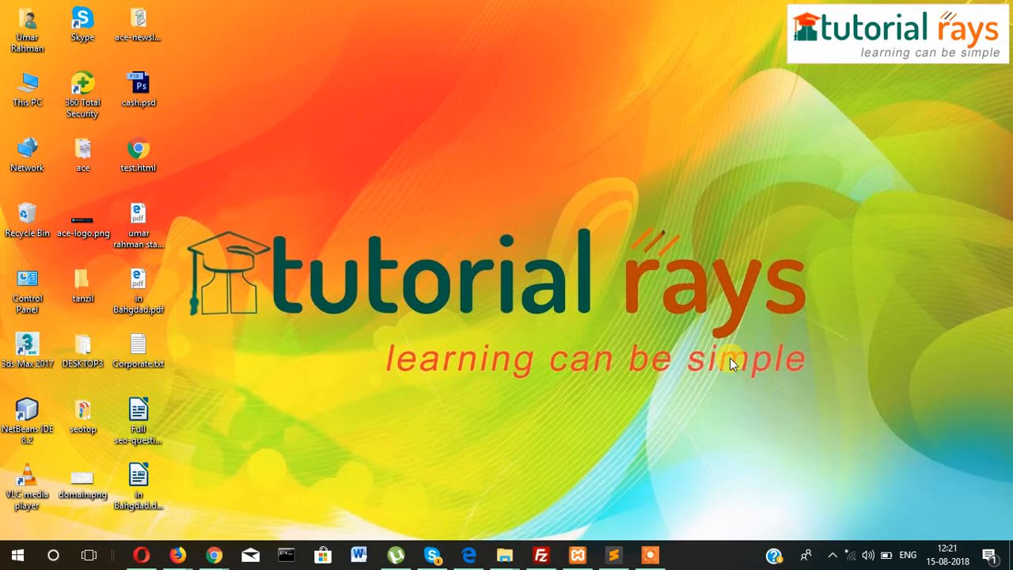
{"action": "mouse_move", "coordinate": [869, 187]}
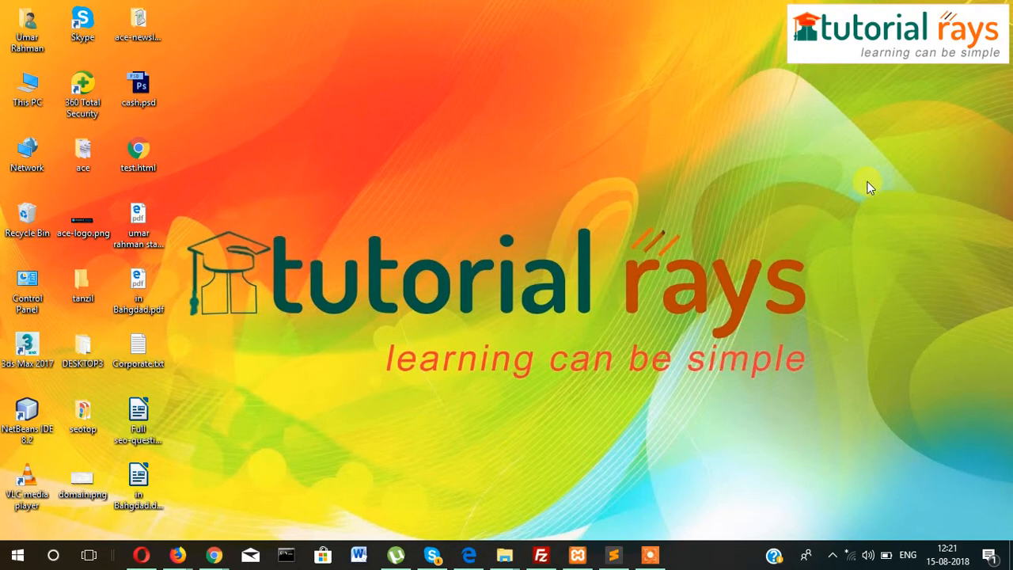
{"action": "mouse_move", "coordinate": [541, 7]}
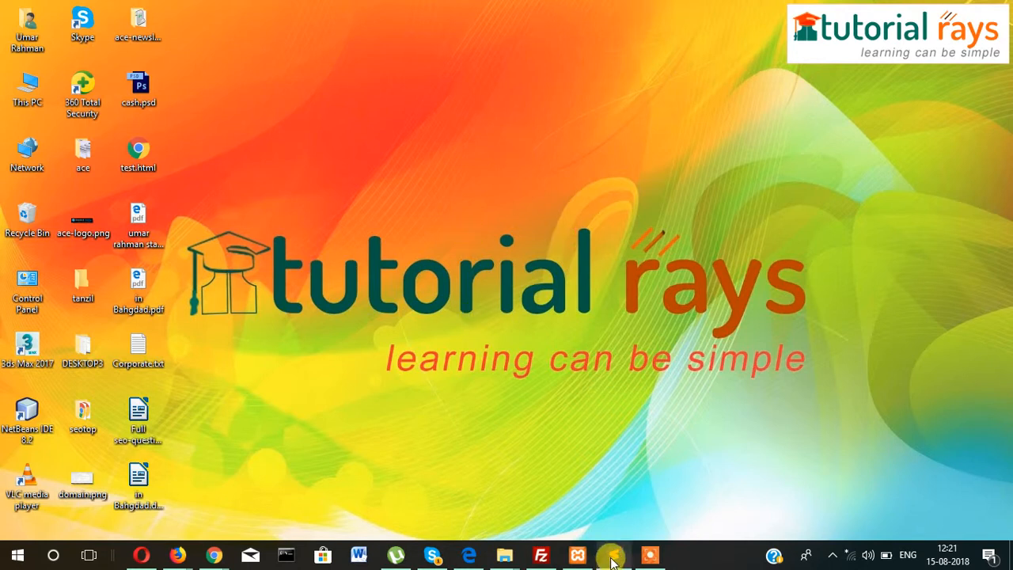
Step: Bring Sublime Text forward and scroll admin index.php to the top of its markup
{"action": "left_click", "coordinate": [611, 554]}
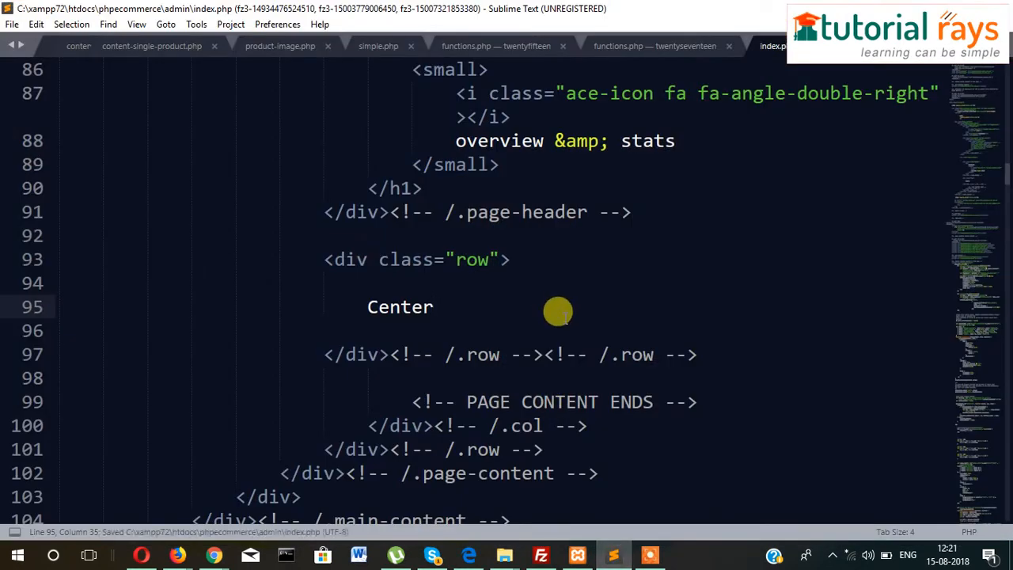
{"action": "scroll", "scroll_direction": "up", "scroll_amount": 3}
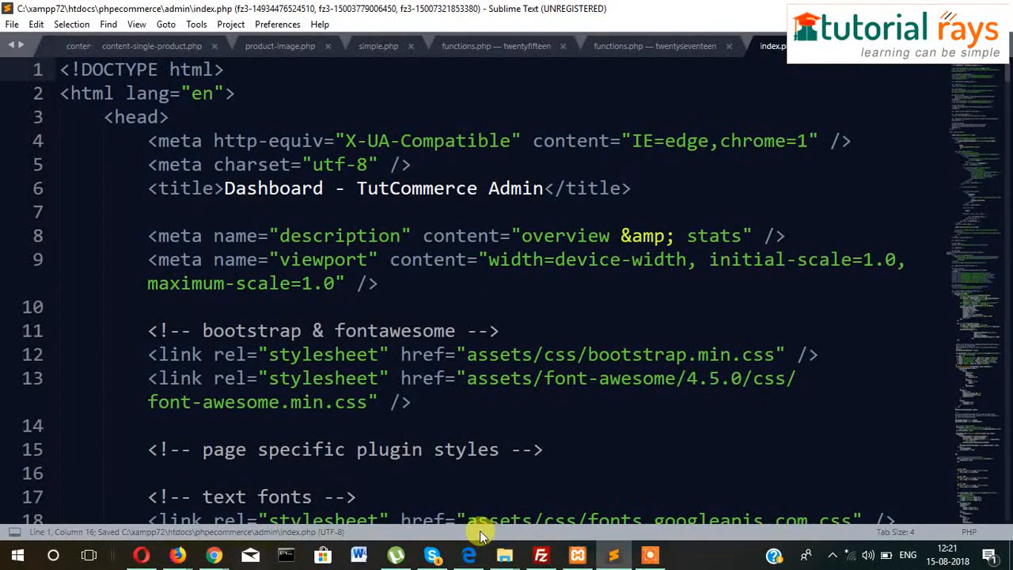
{"action": "mouse_move", "coordinate": [504, 554]}
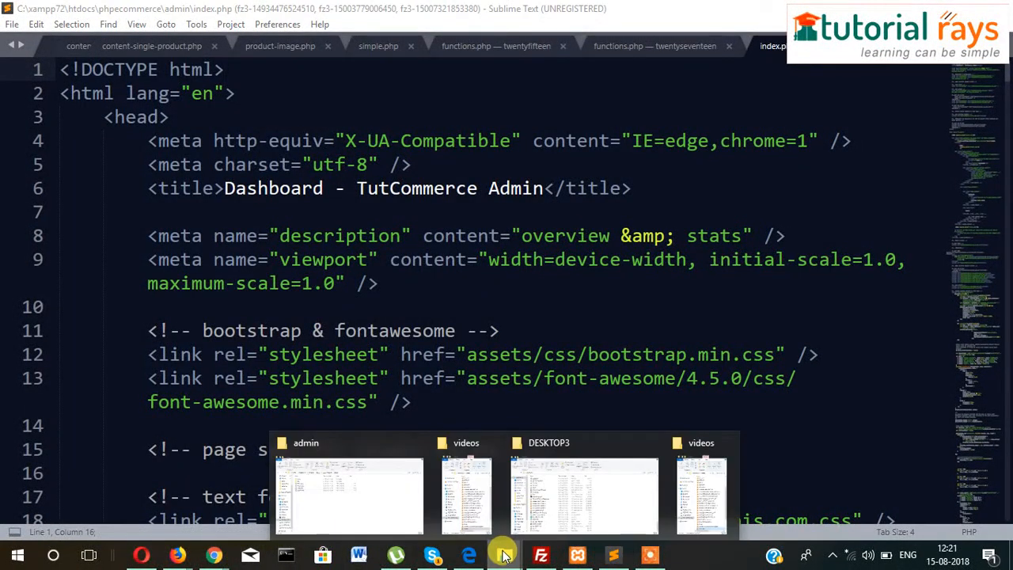
Step: Copy index.php in the admin folder and rename the copy to login.php
{"action": "left_click", "coordinate": [348, 490]}
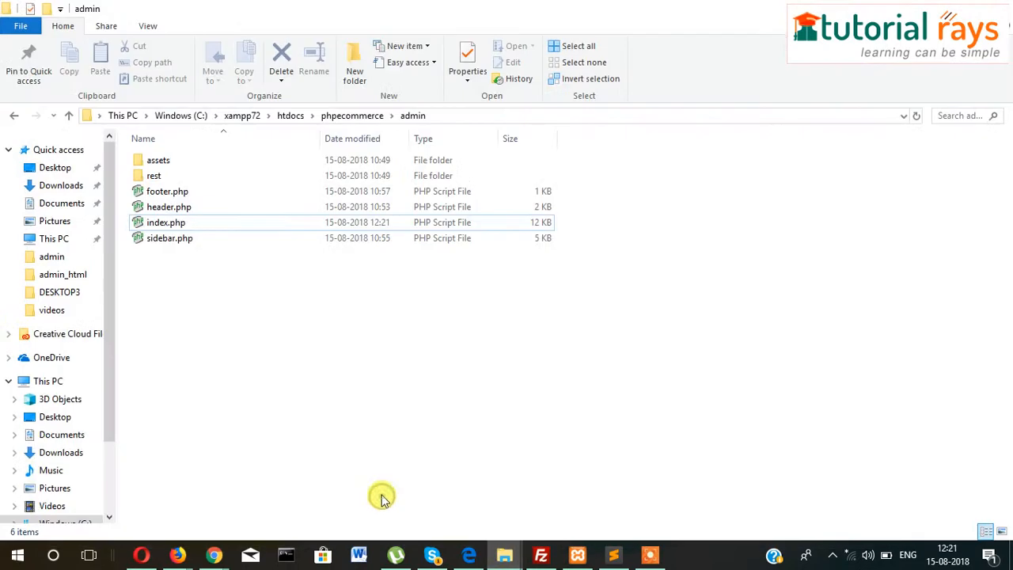
{"action": "left_click", "coordinate": [165, 223]}
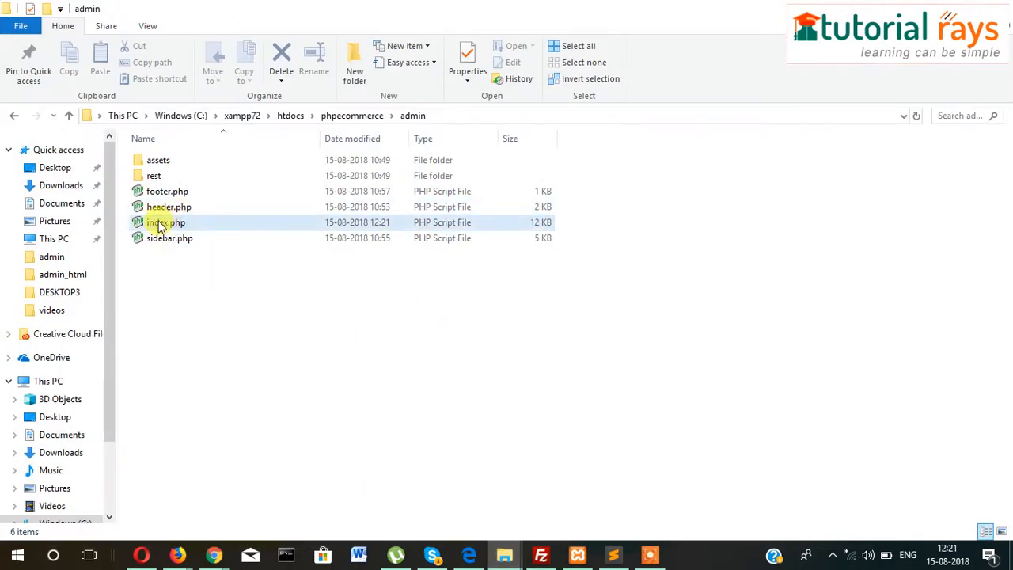
{"action": "left_click", "coordinate": [162, 222]}
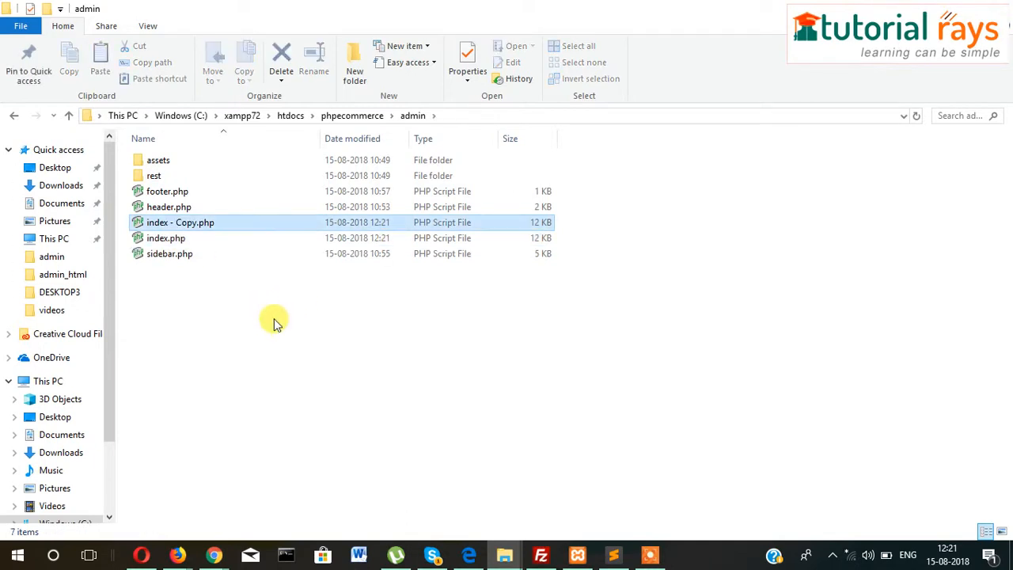
{"action": "right_click", "coordinate": [179, 222]}
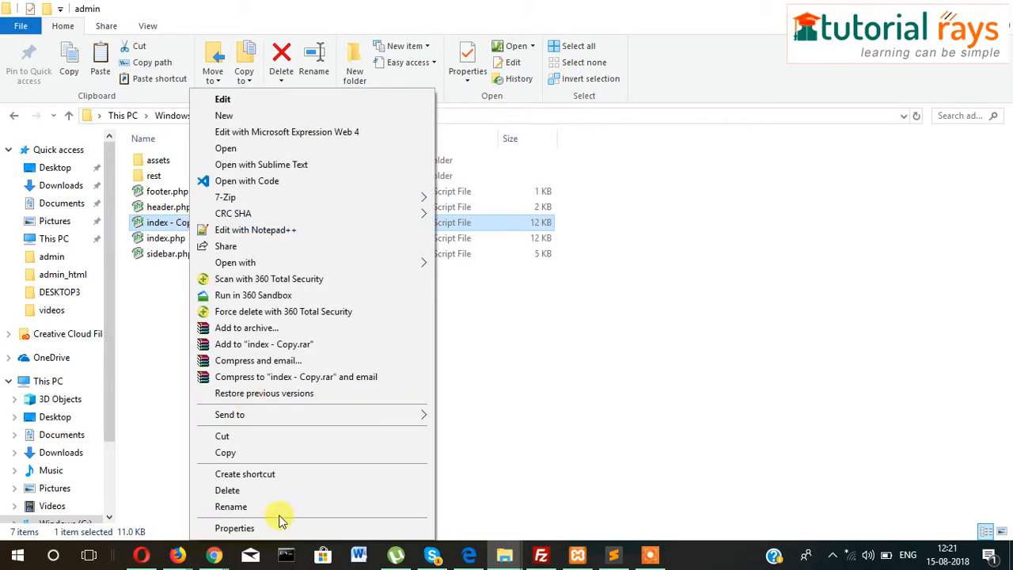
{"action": "left_click", "coordinate": [231, 506]}
{"action": "type", "text": "login"}
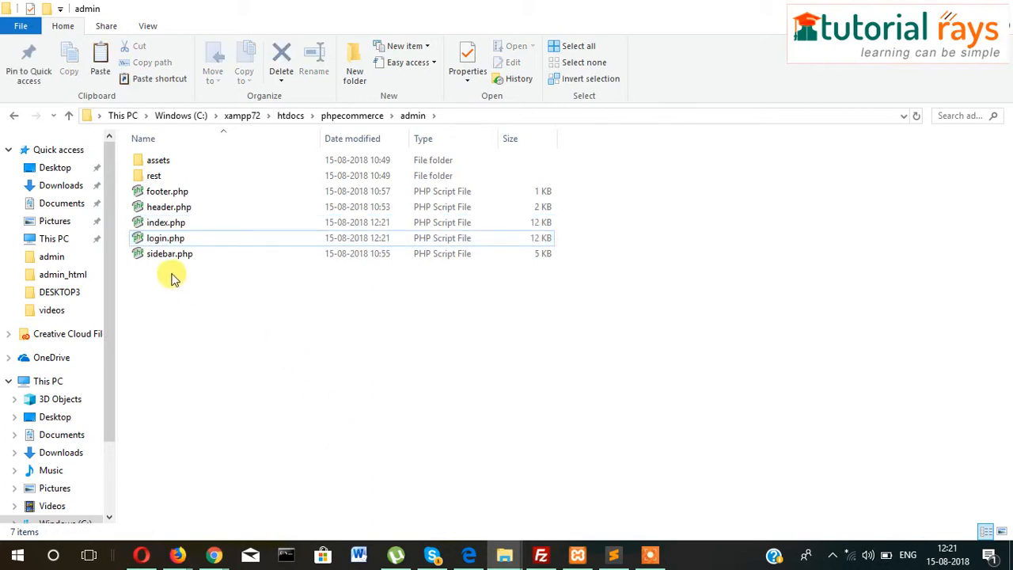
{"action": "right_click", "coordinate": [164, 238]}
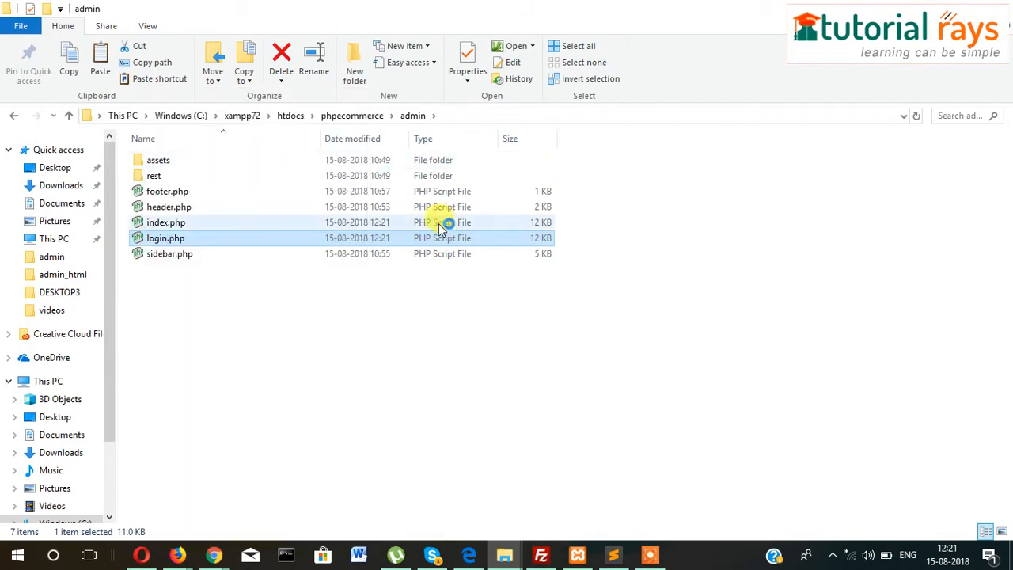
Step: Open login.php and insert an empty <div> inside the row, saving the file
{"action": "double_click", "coordinate": [165, 237]}
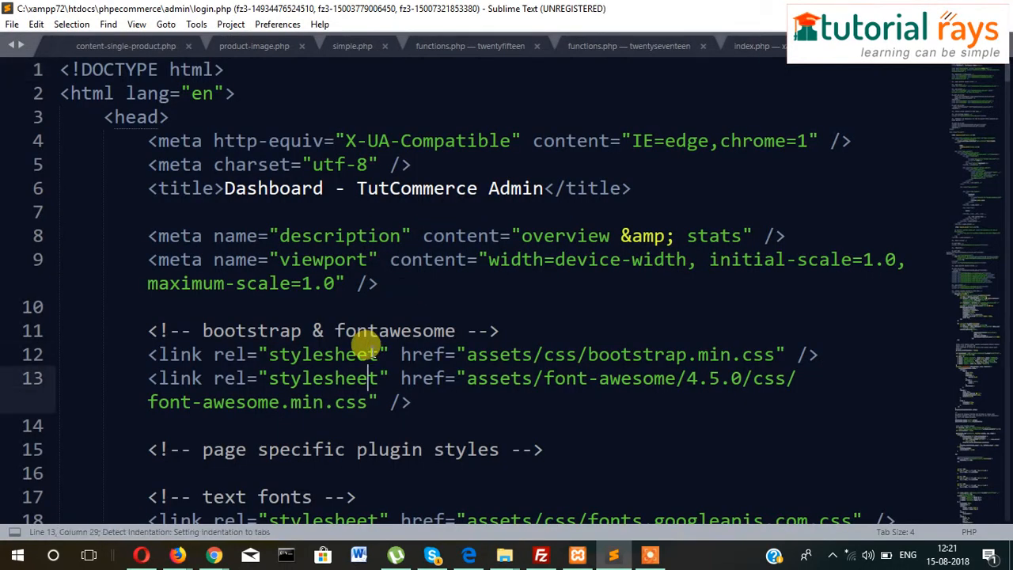
{"action": "scroll", "scroll_direction": "down", "scroll_amount": 3}
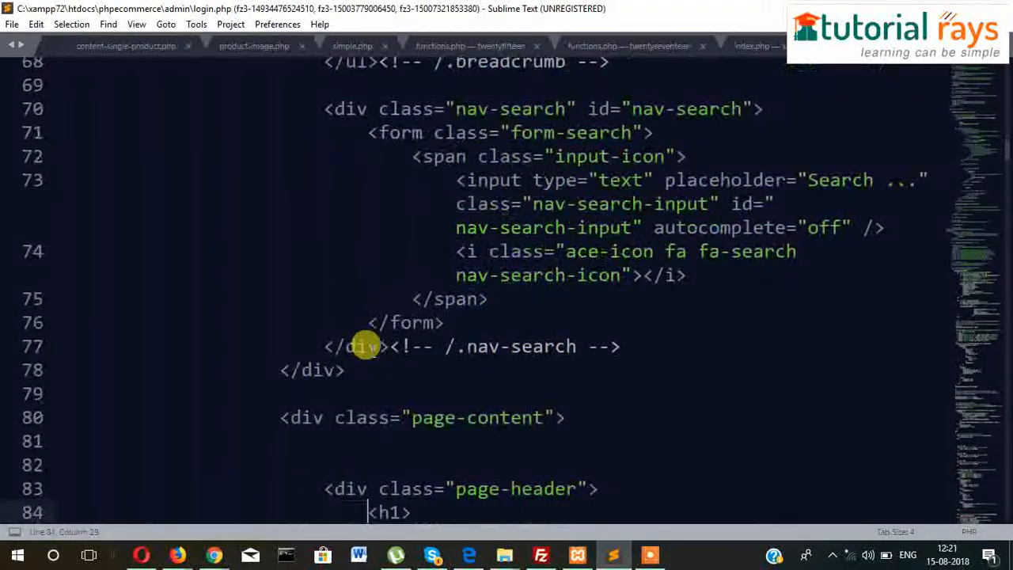
{"action": "scroll", "scroll_direction": "down", "scroll_amount": 3}
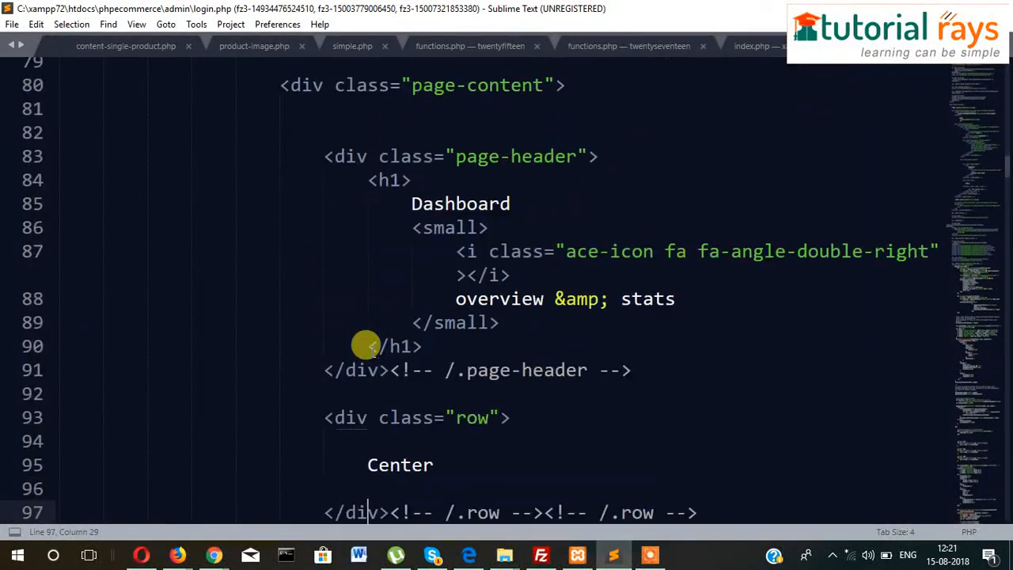
{"action": "scroll", "scroll_direction": "down", "scroll_amount": 3}
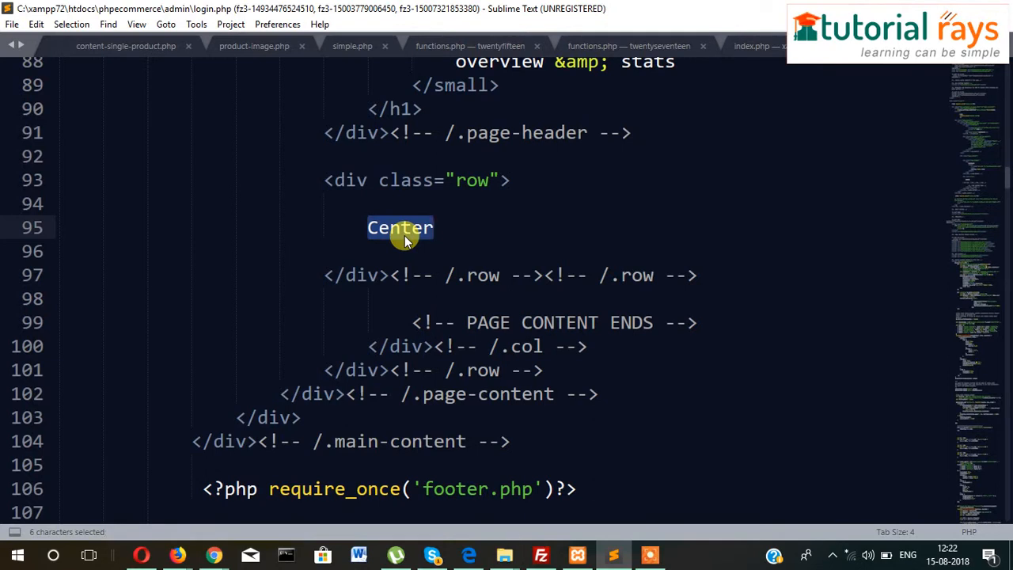
{"action": "left_click", "coordinate": [434, 227]}
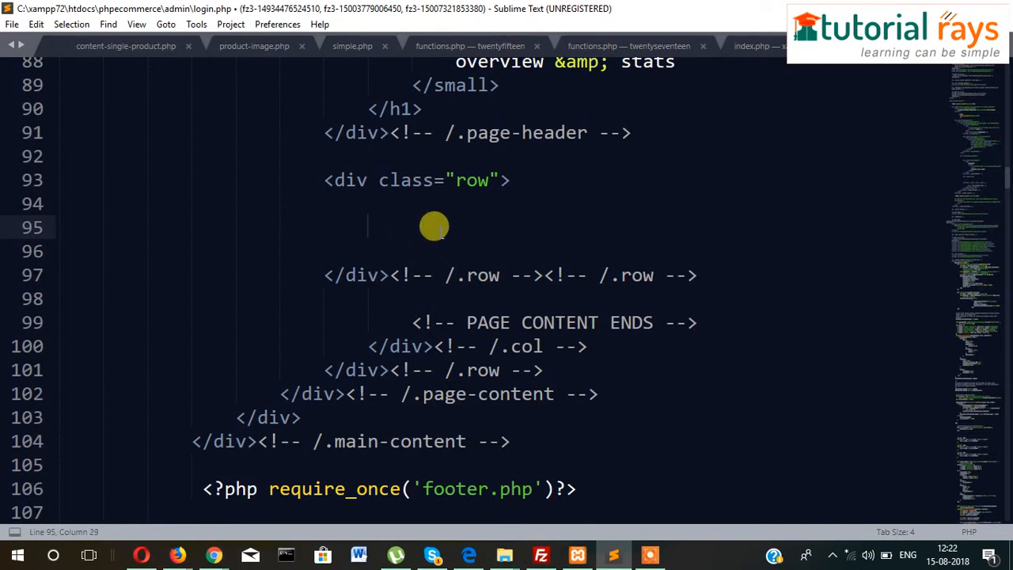
{"action": "type", "text": "<"}
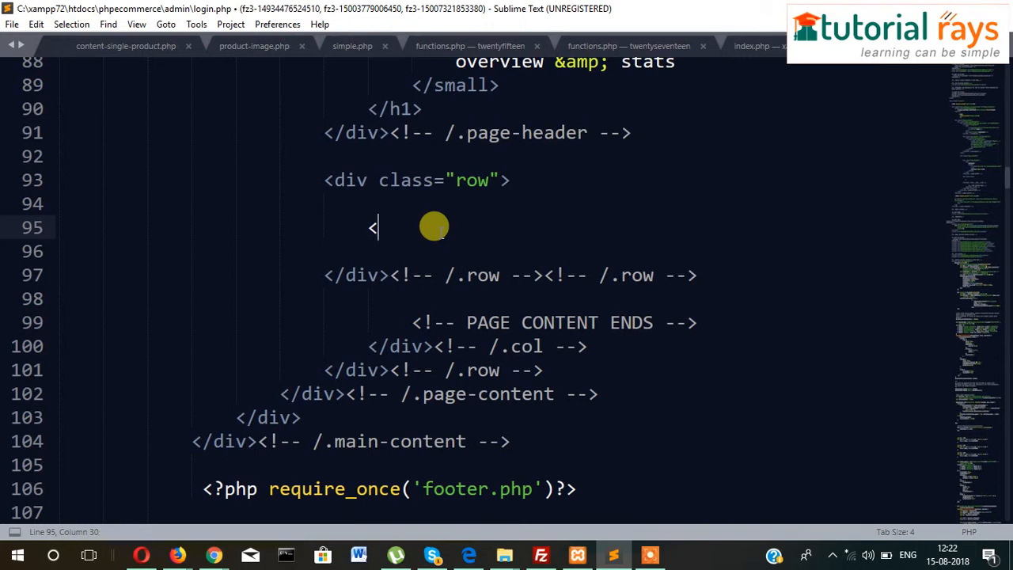
{"action": "type", "text": "d"}
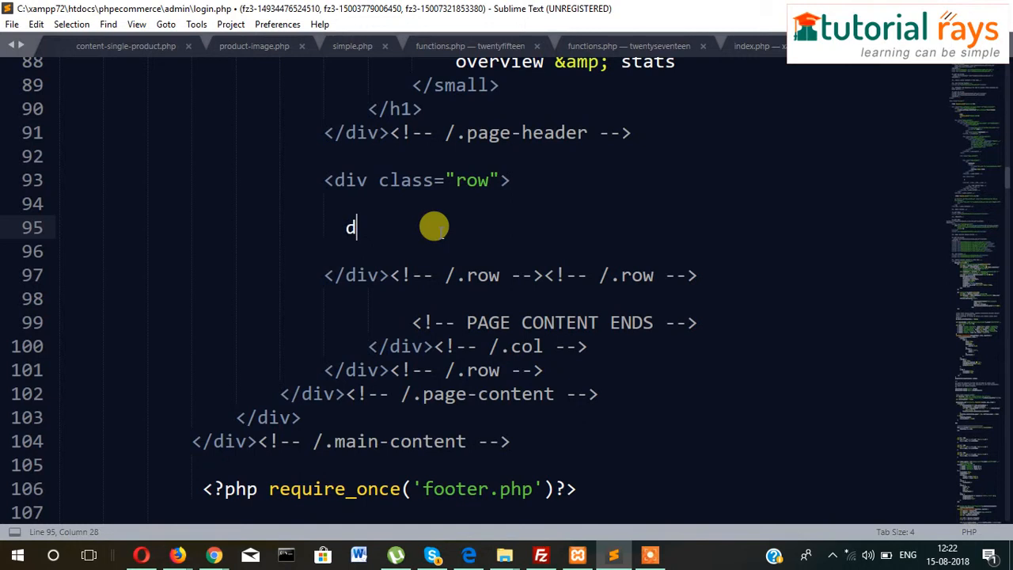
{"action": "key", "text": "Backspace"}
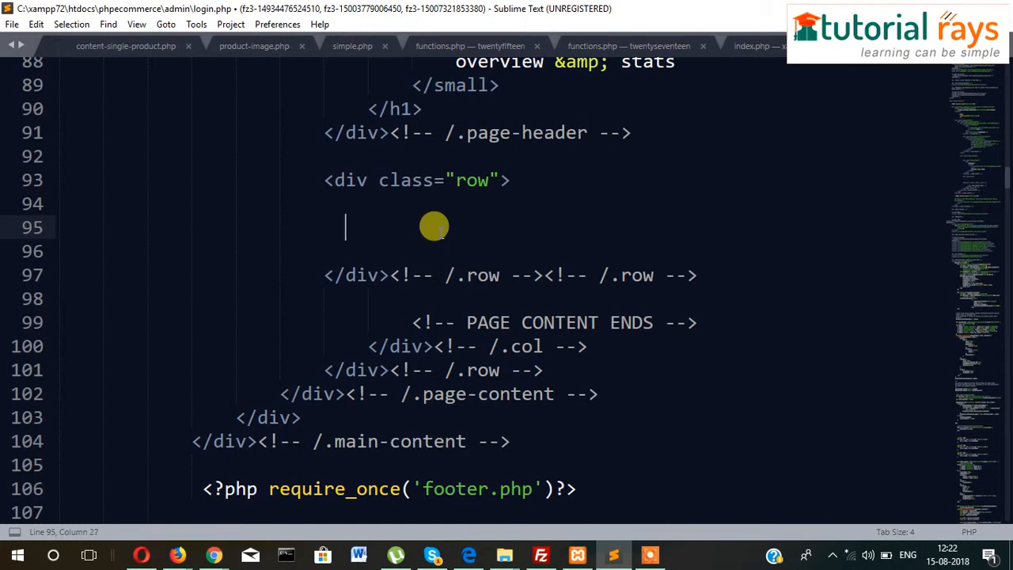
{"action": "type", "text": "<div></div>"}
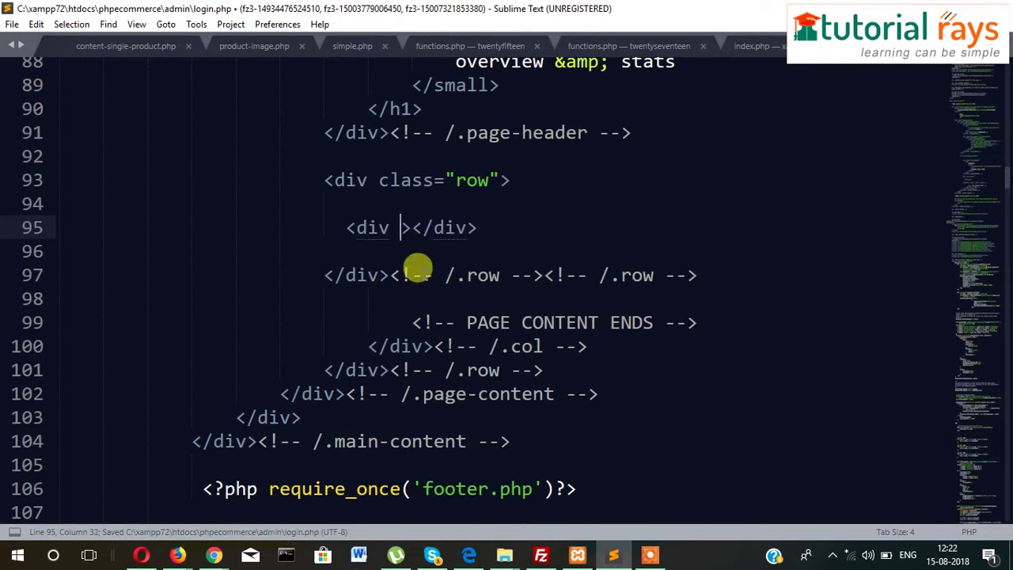
{"action": "type", "text": "class=\"\""}
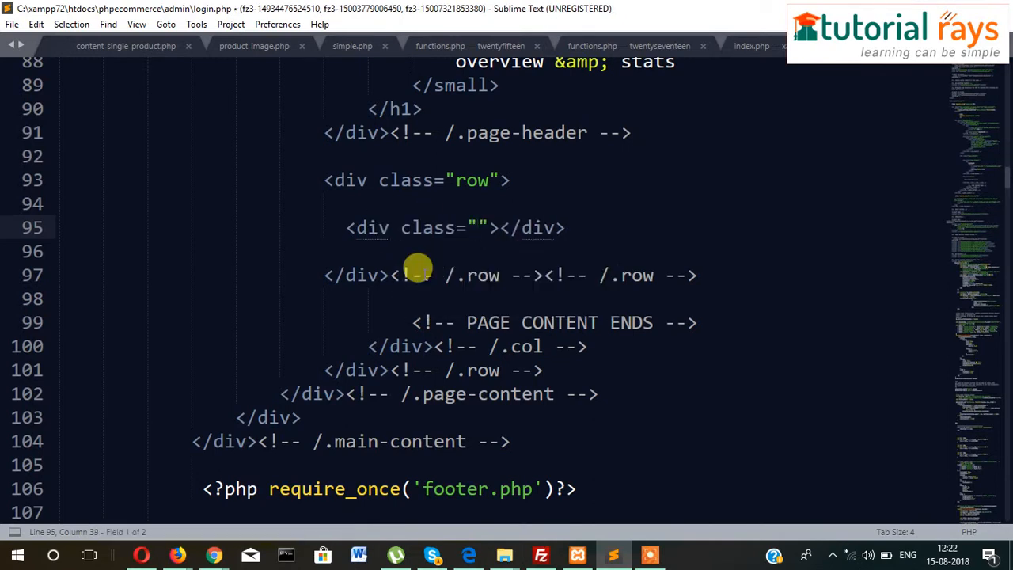
{"action": "key", "text": "ctrl+s"}
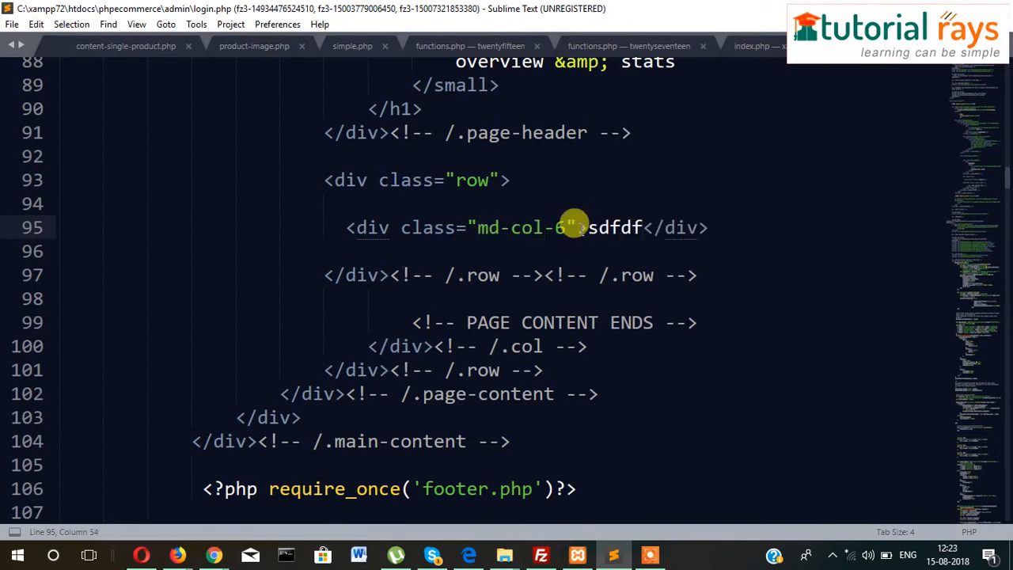
Step: Replace the placeholder text with a bold 'Admin Login' heading in the div
{"action": "right_click", "coordinate": [570, 227]}
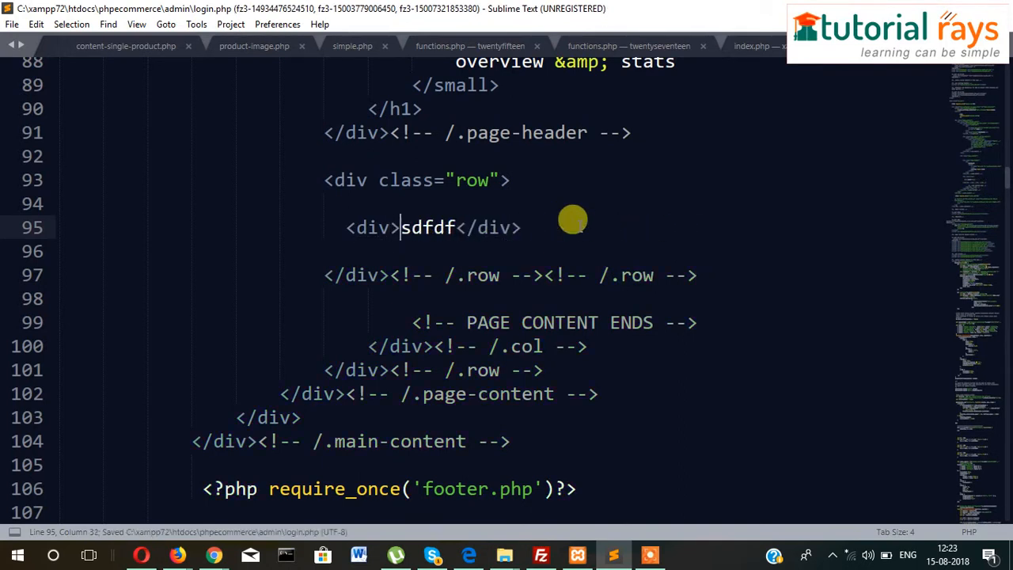
{"action": "key", "text": "Backspace"}
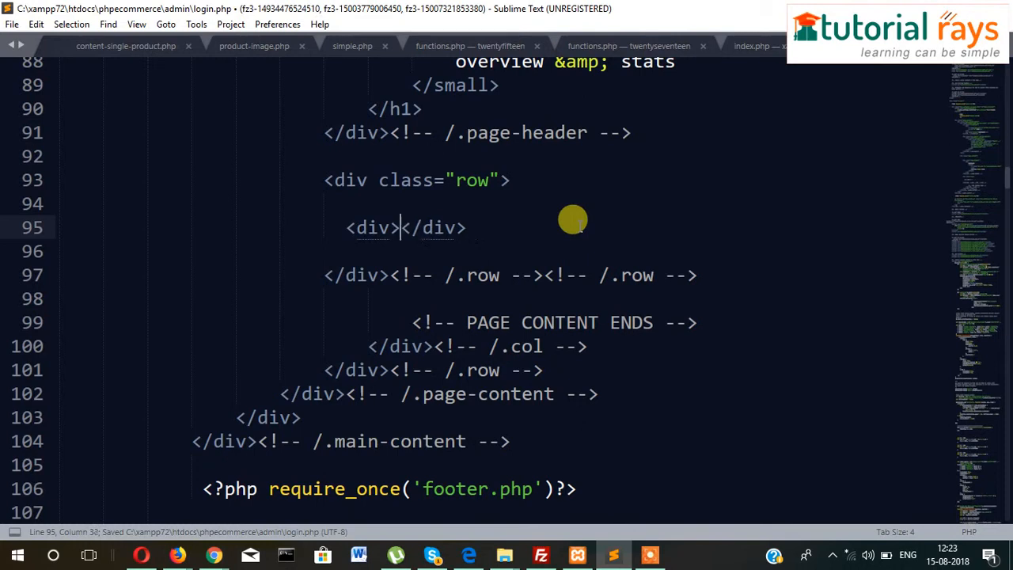
{"action": "type", "text": "Login"}
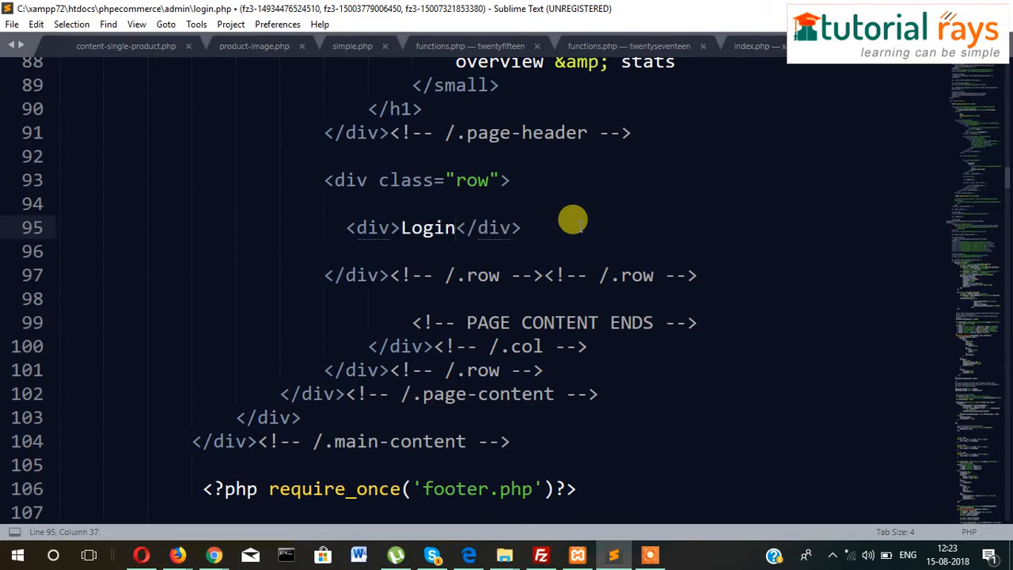
{"action": "key", "text": "backspace"}
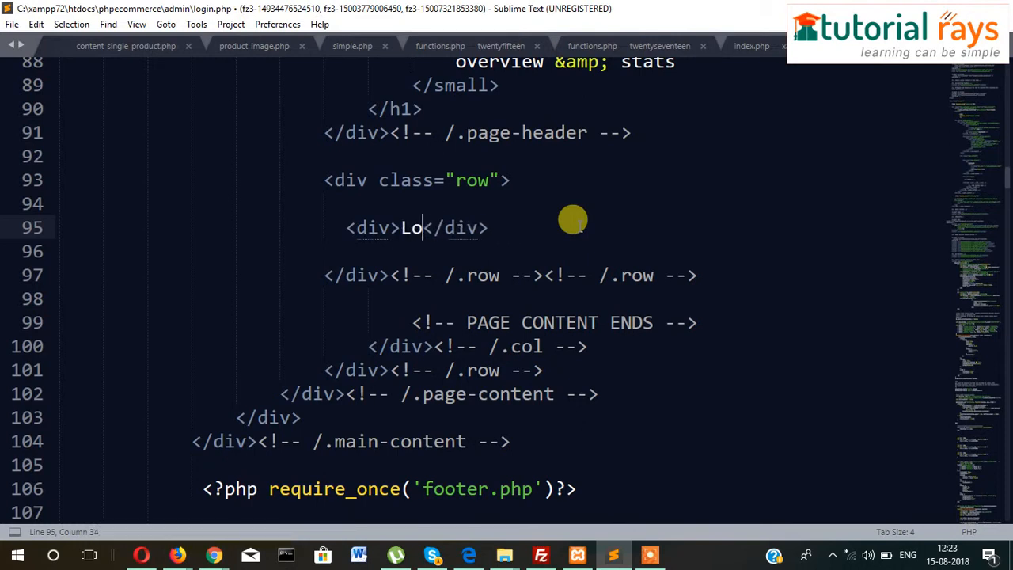
{"action": "type", "text": "Admin Log"}
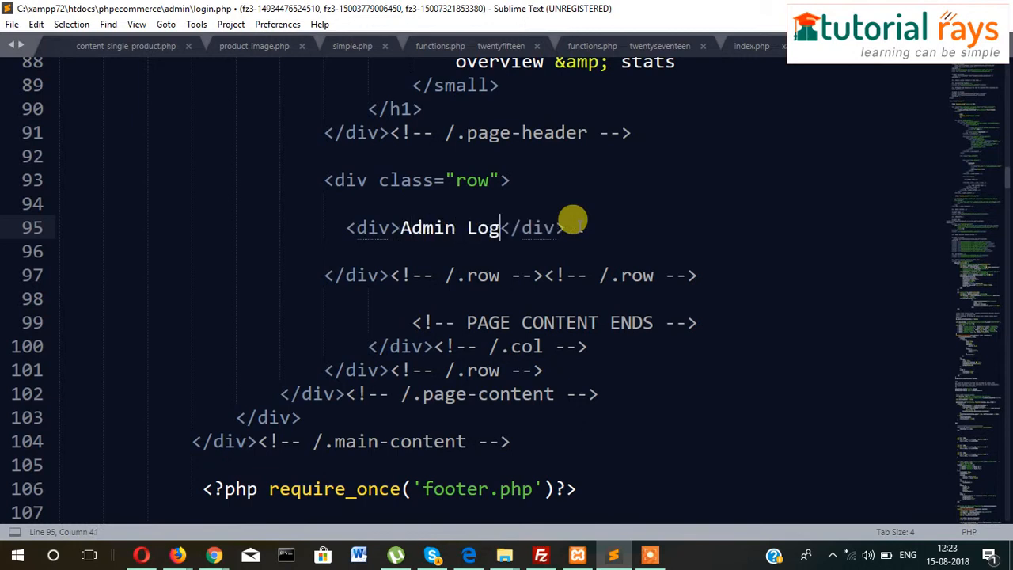
{"action": "type", "text": "in"}
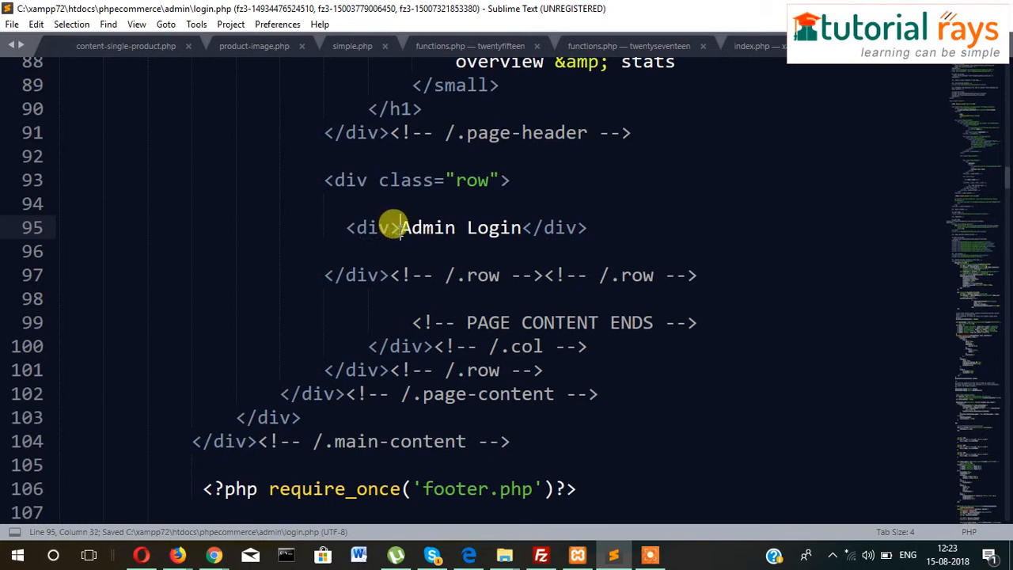
{"action": "type", "text": "<strong>"}
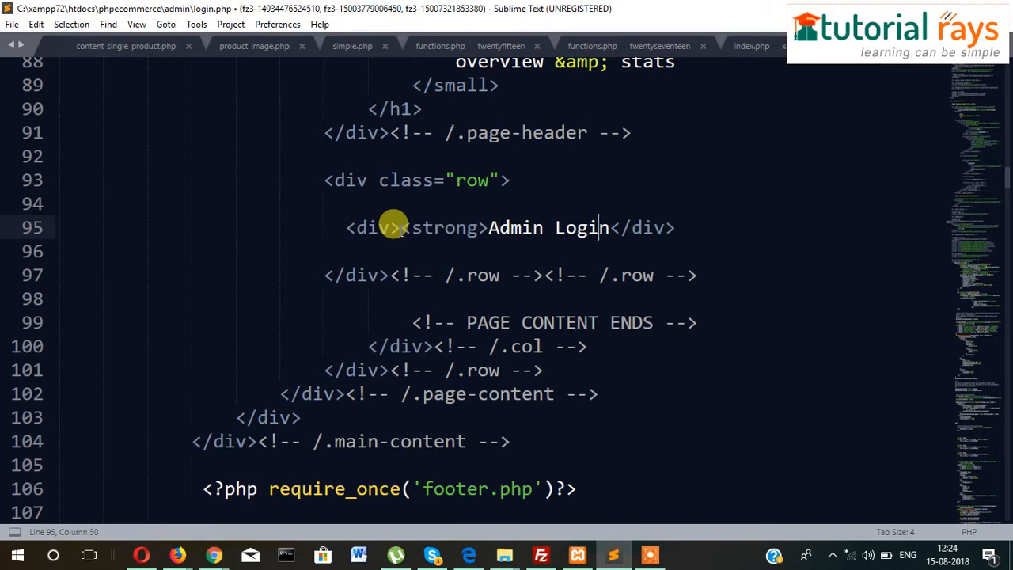
{"action": "type", "text": "</strong></"}
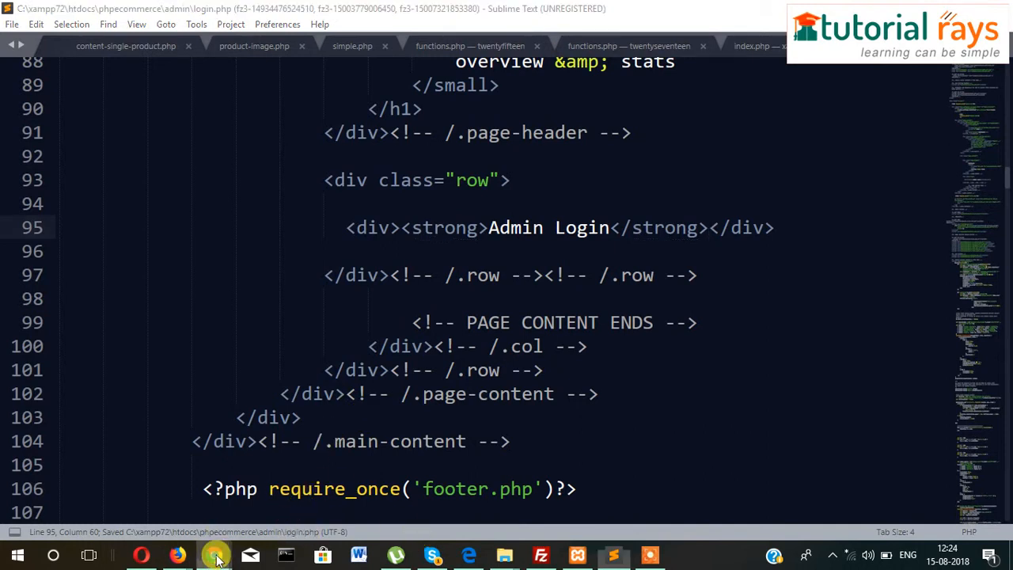
Step: Refresh the login page in Chrome to preview the heading, then return to Sublime Text
{"action": "left_click", "coordinate": [214, 554]}
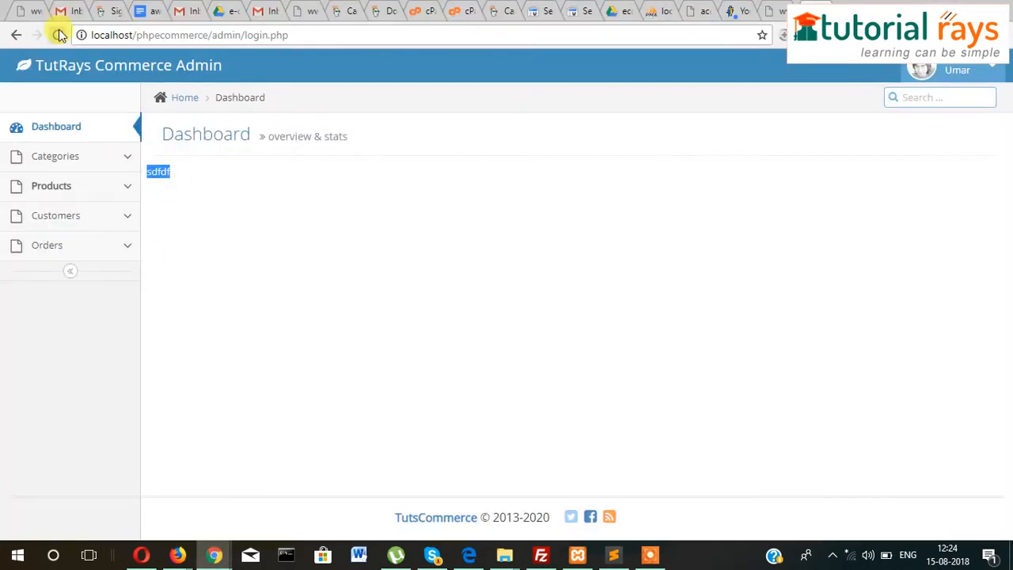
{"action": "left_click", "coordinate": [58, 37]}
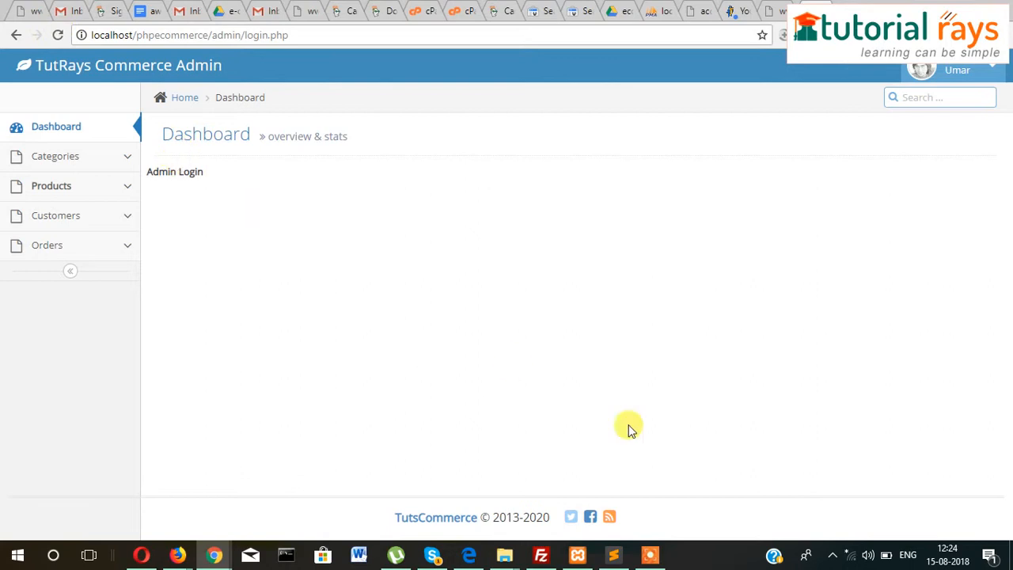
{"action": "left_click", "coordinate": [614, 555]}
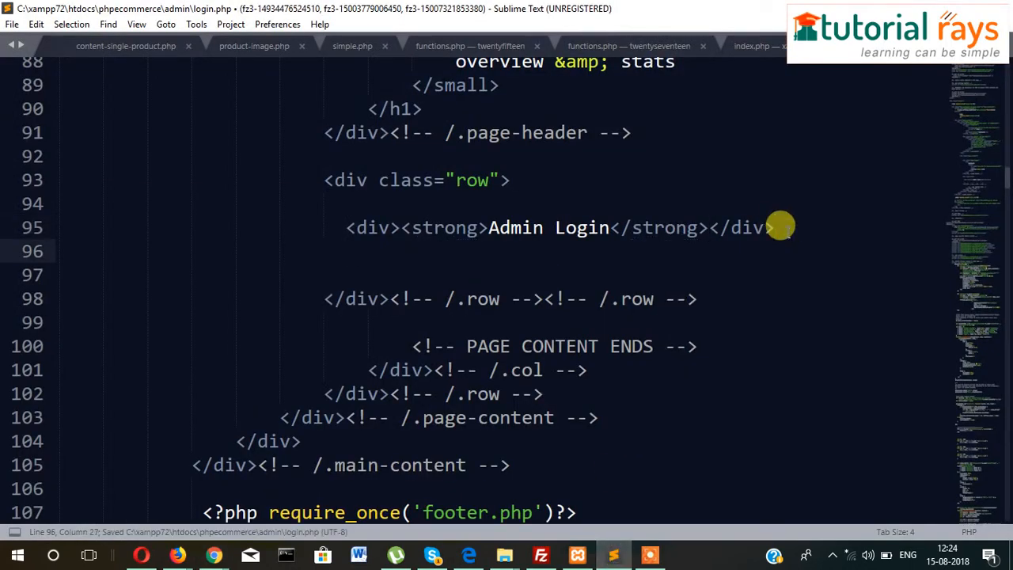
Step: Add col-md-6 columns with an 'Email/User Name' label and a user_name text input, then save
{"action": "type", "text": "<div></div>"}
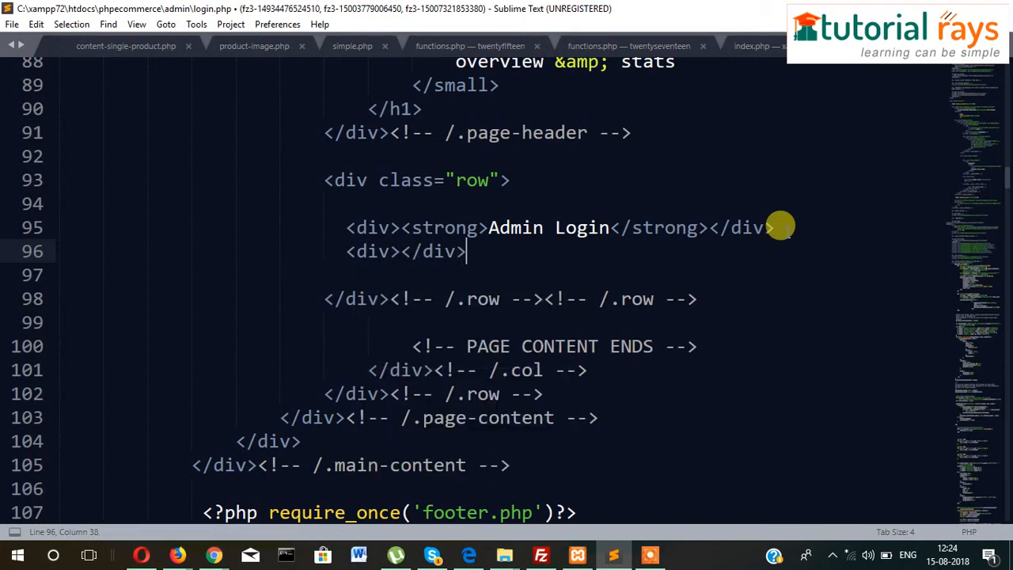
{"action": "key", "text": "ctrl+s"}
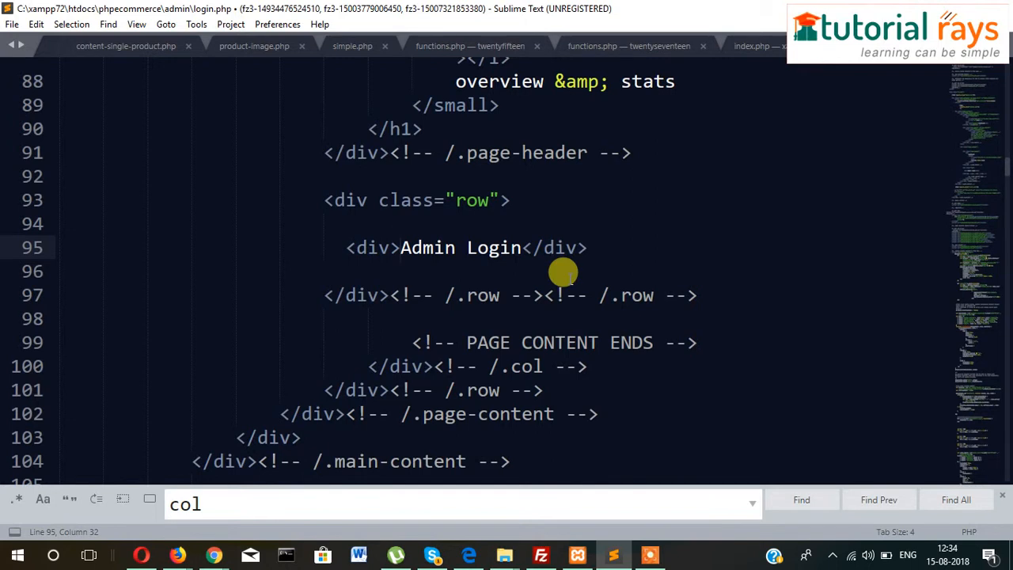
{"action": "type", "text": "<strong>"}
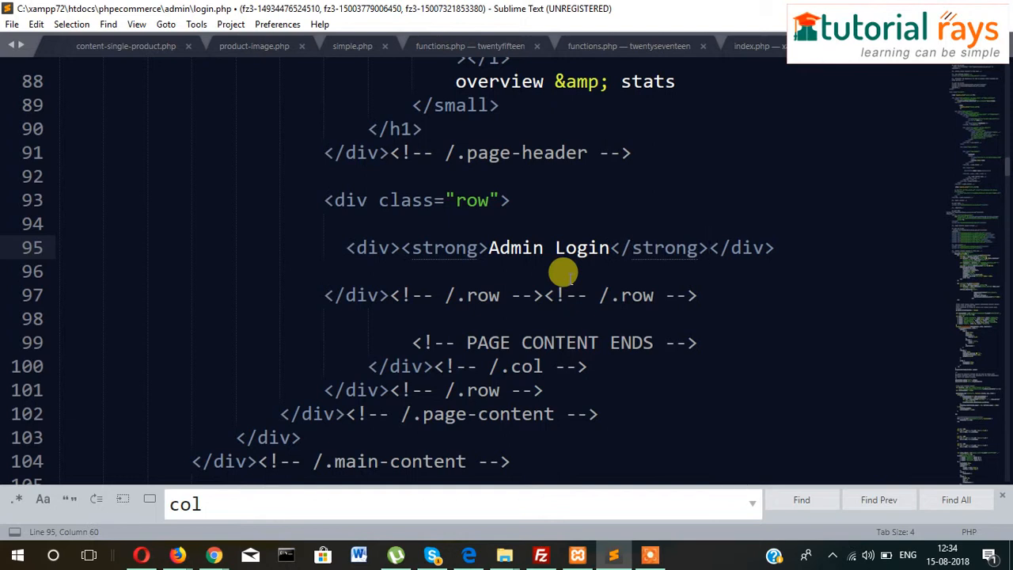
{"action": "type", "text": "<div><"}
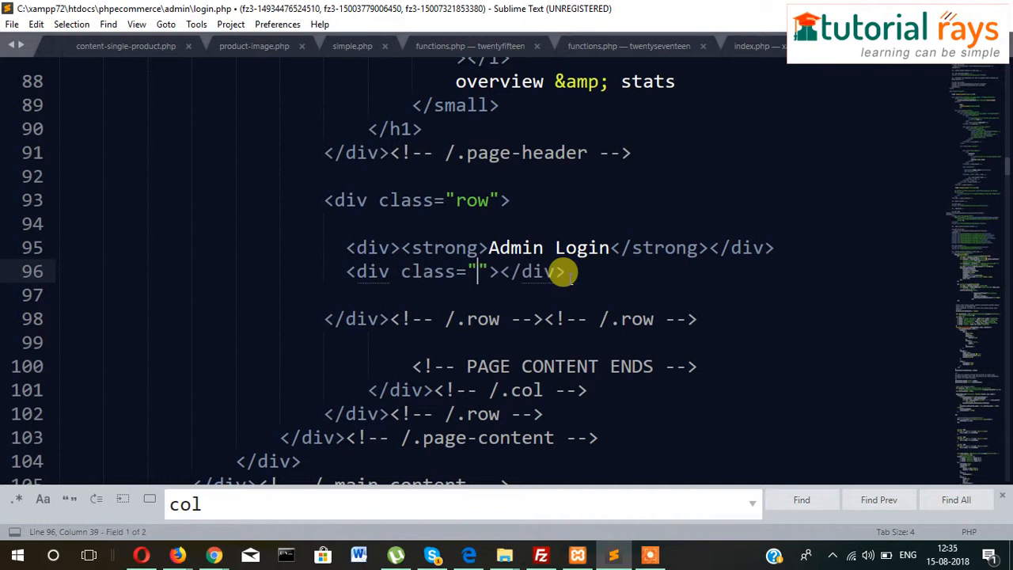
{"action": "type", "text": "md-col-6"}
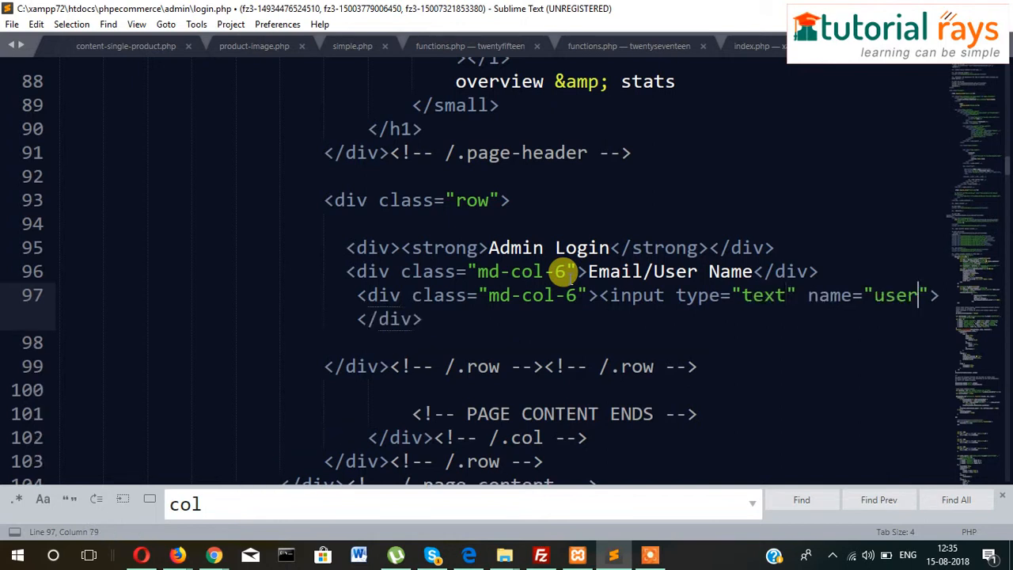
{"action": "type", "text": "_ma"}
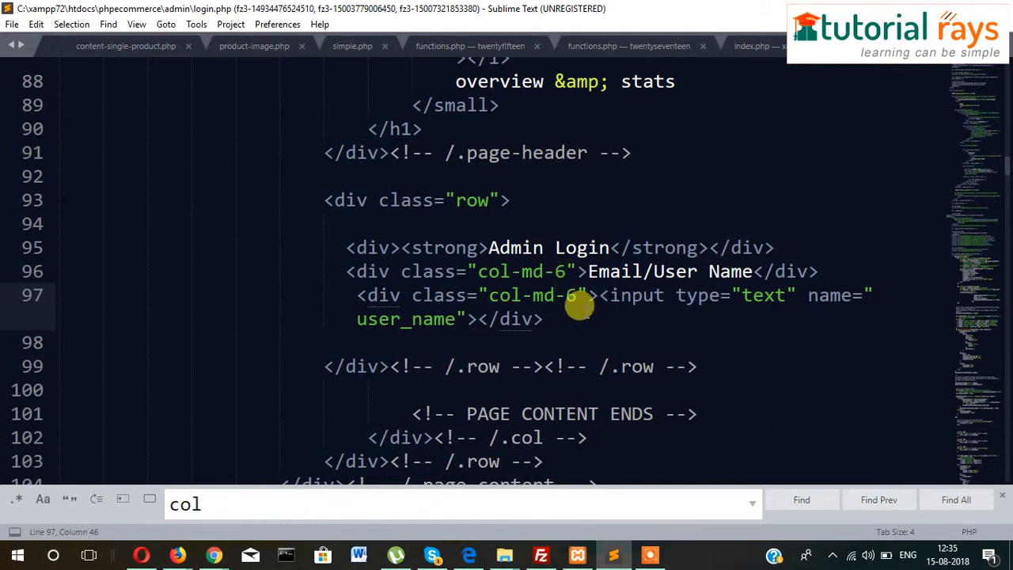
{"action": "key", "text": "ctrl+s"}
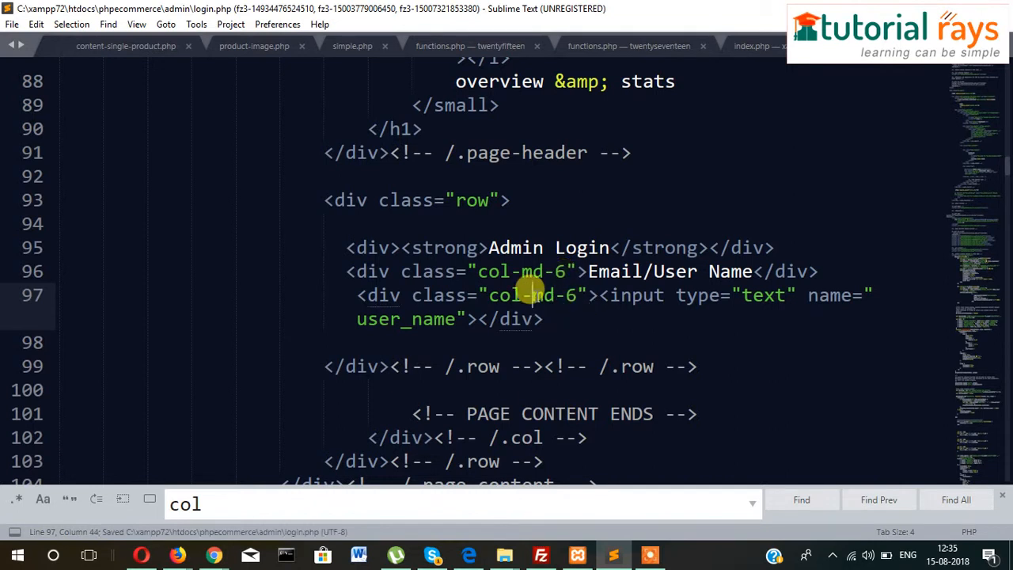
{"action": "mouse_move", "coordinate": [352, 288]}
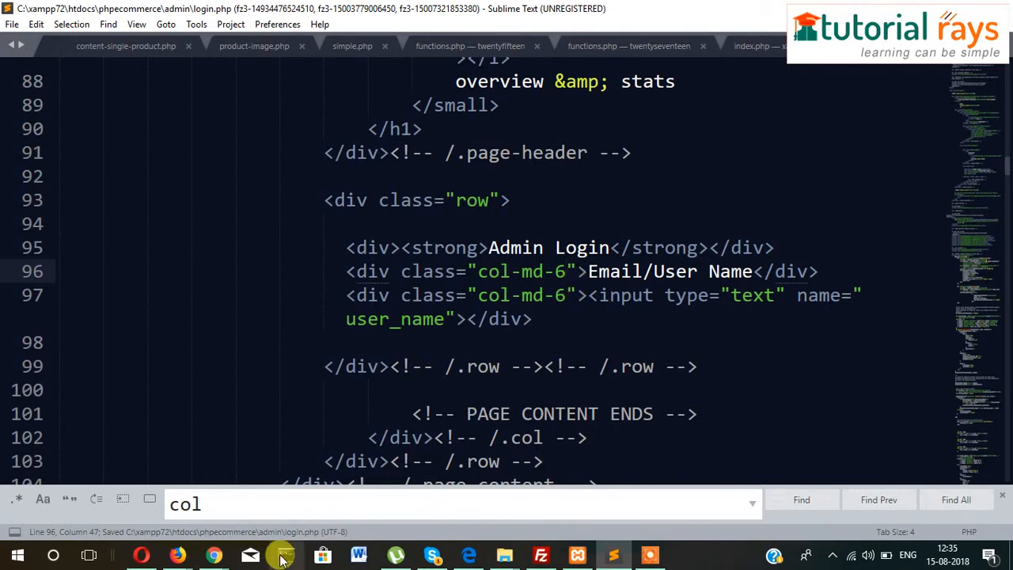
Step: Reload localhost/phpecommerce/admin/login.php in Chrome to view the new field, then return to Sublime
{"action": "left_click", "coordinate": [214, 554]}
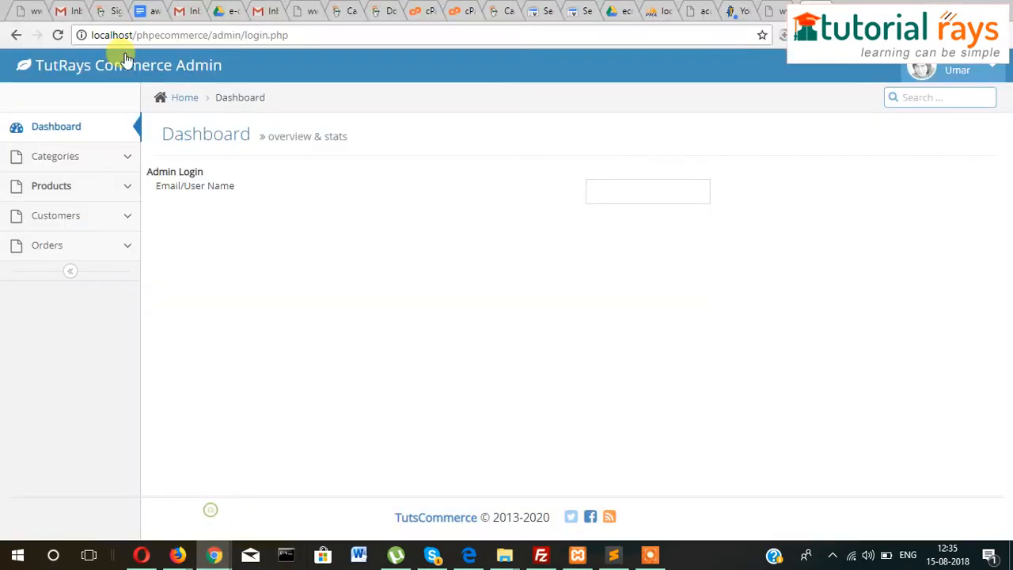
{"action": "mouse_move", "coordinate": [293, 236]}
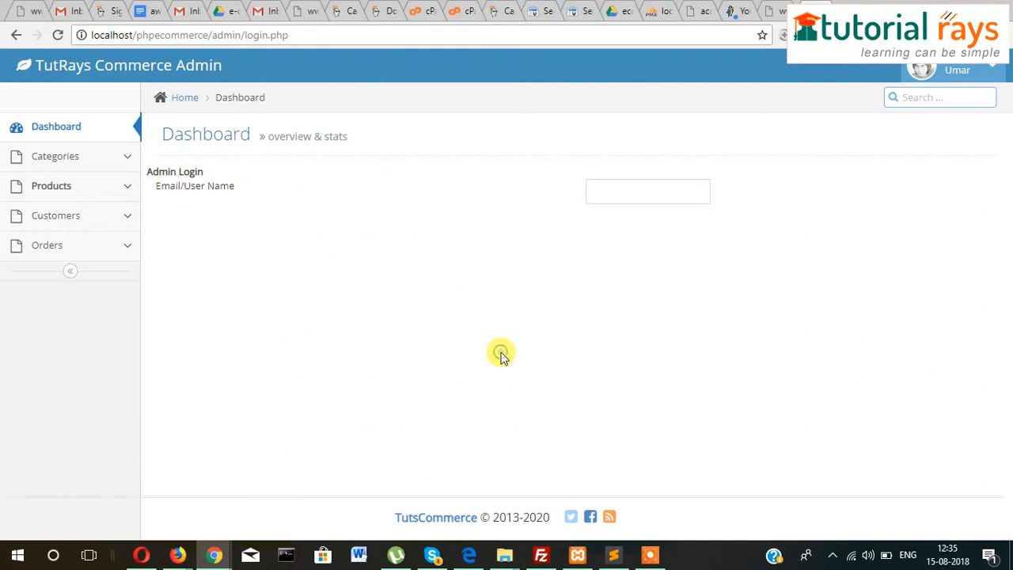
{"action": "mouse_move", "coordinate": [190, 207]}
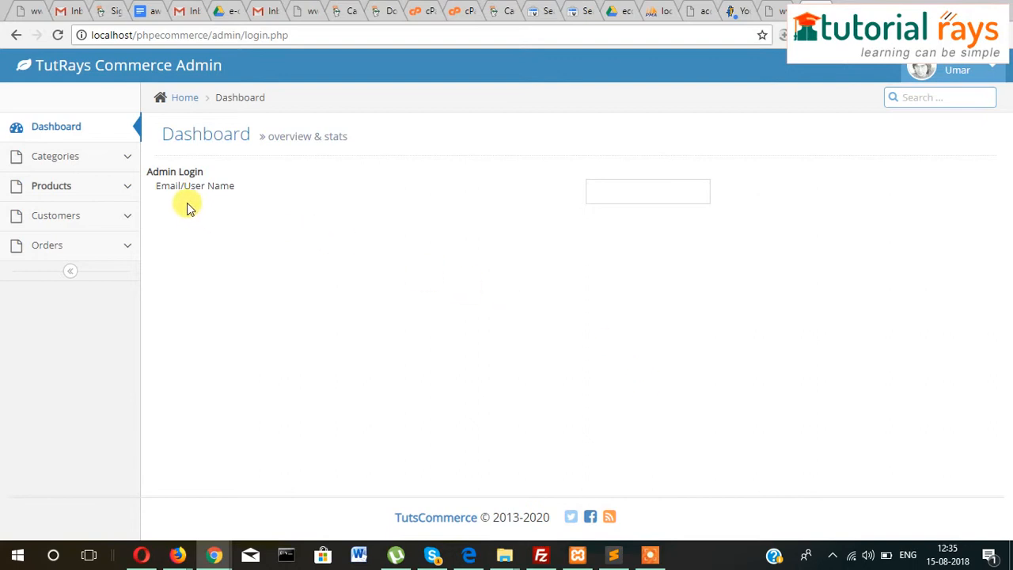
{"action": "double_click", "coordinate": [208, 185]}
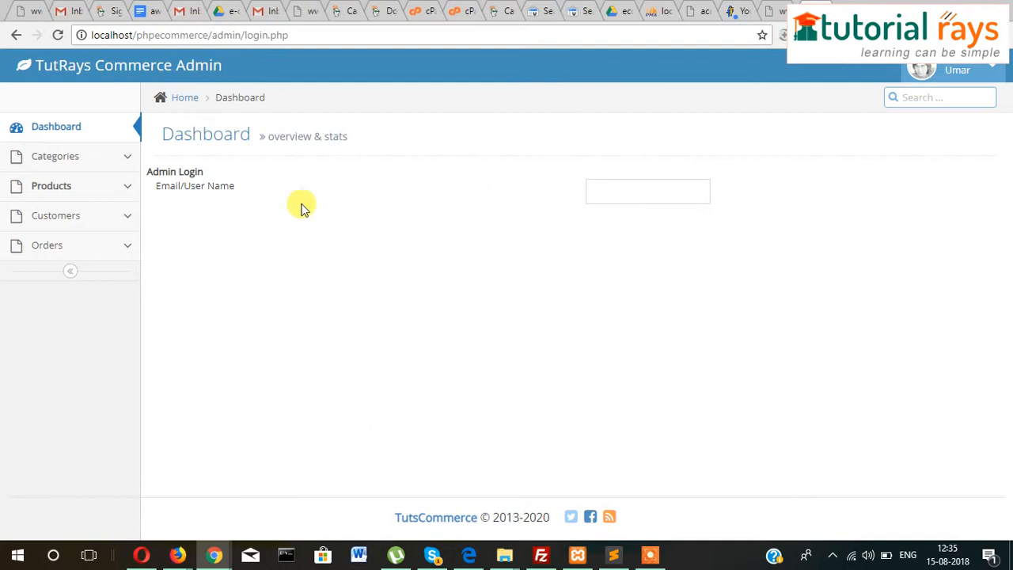
{"action": "mouse_move", "coordinate": [526, 192]}
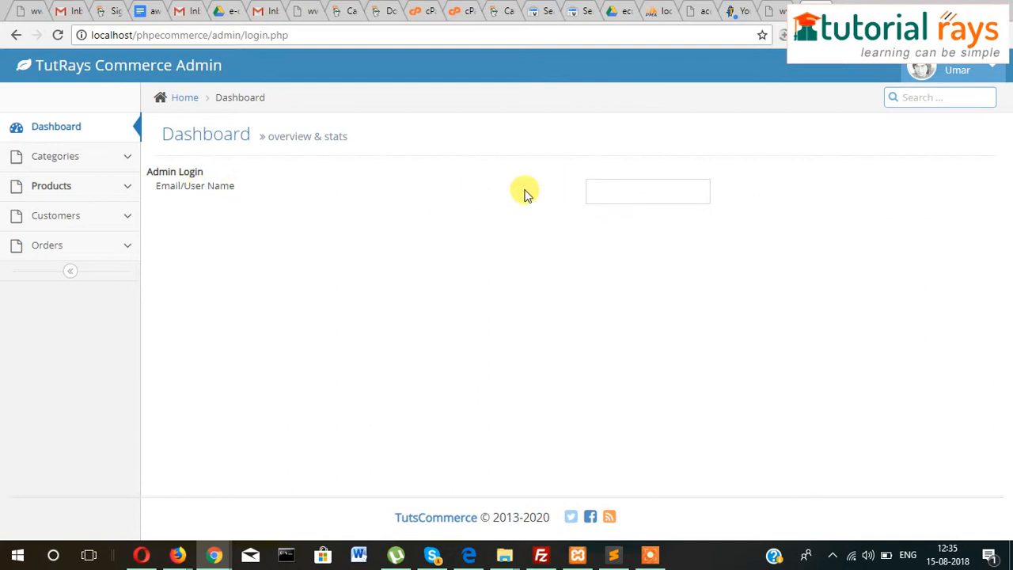
{"action": "mouse_move", "coordinate": [218, 200]}
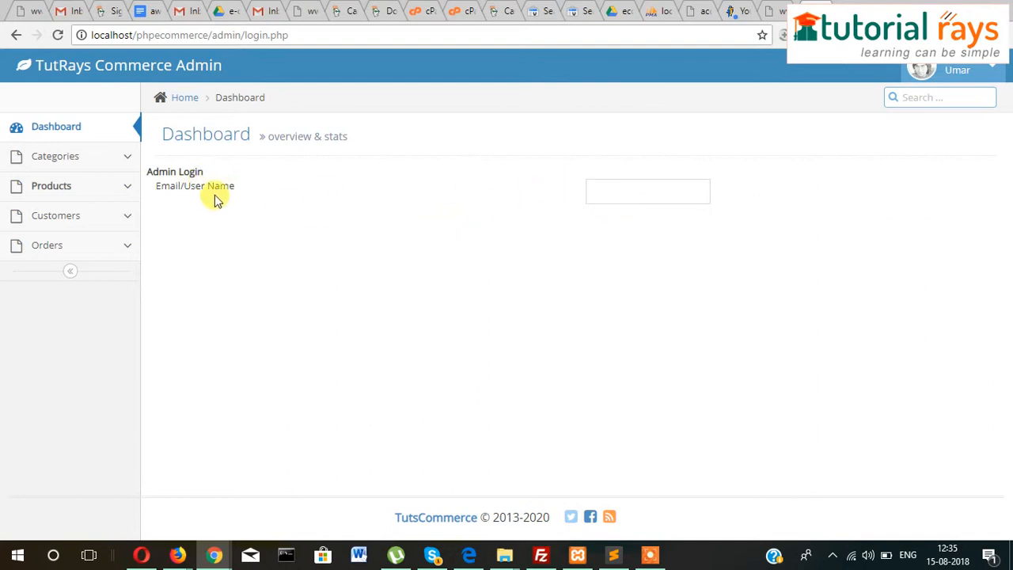
{"action": "mouse_move", "coordinate": [253, 220]}
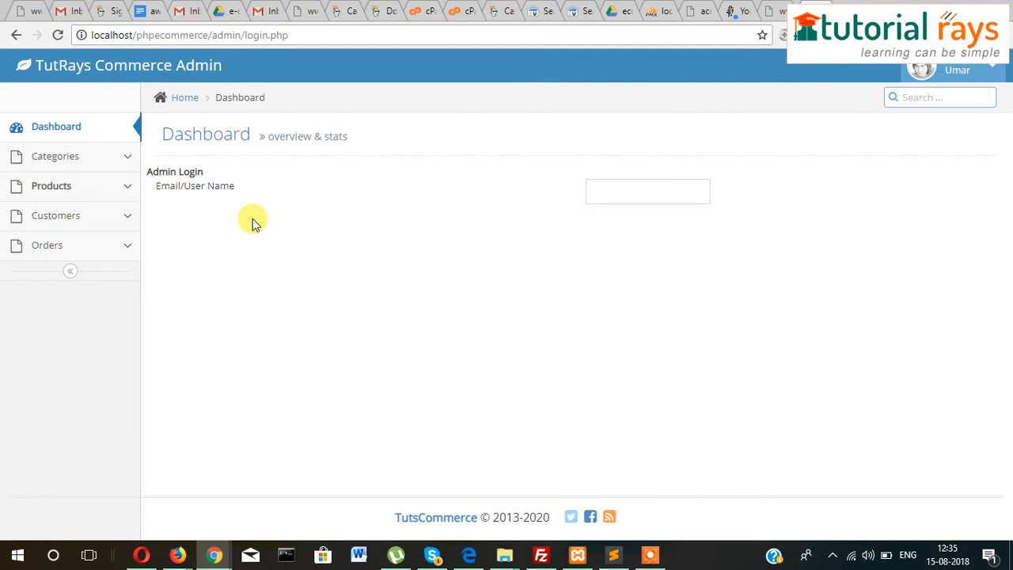
{"action": "mouse_move", "coordinate": [564, 375]}
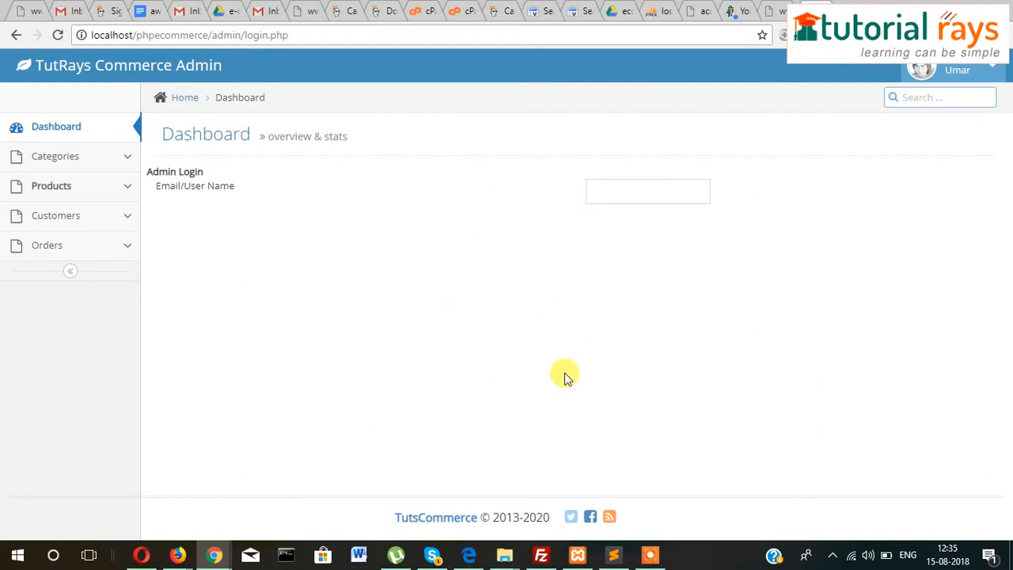
{"action": "left_click", "coordinate": [614, 555]}
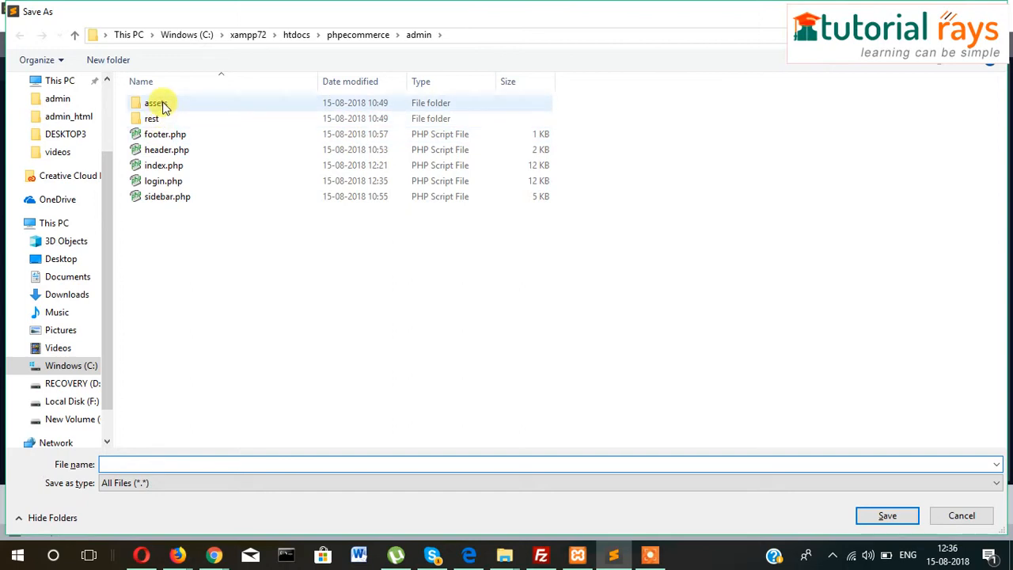
Step: Save the new file as custom.css in the admin assets/css folder
{"action": "double_click", "coordinate": [156, 102]}
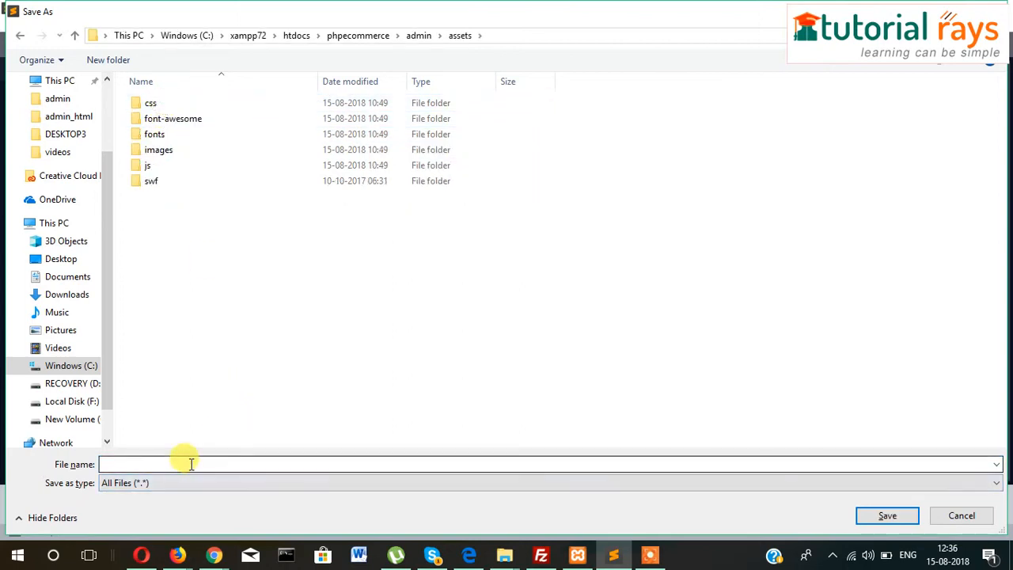
{"action": "left_click", "coordinate": [149, 103]}
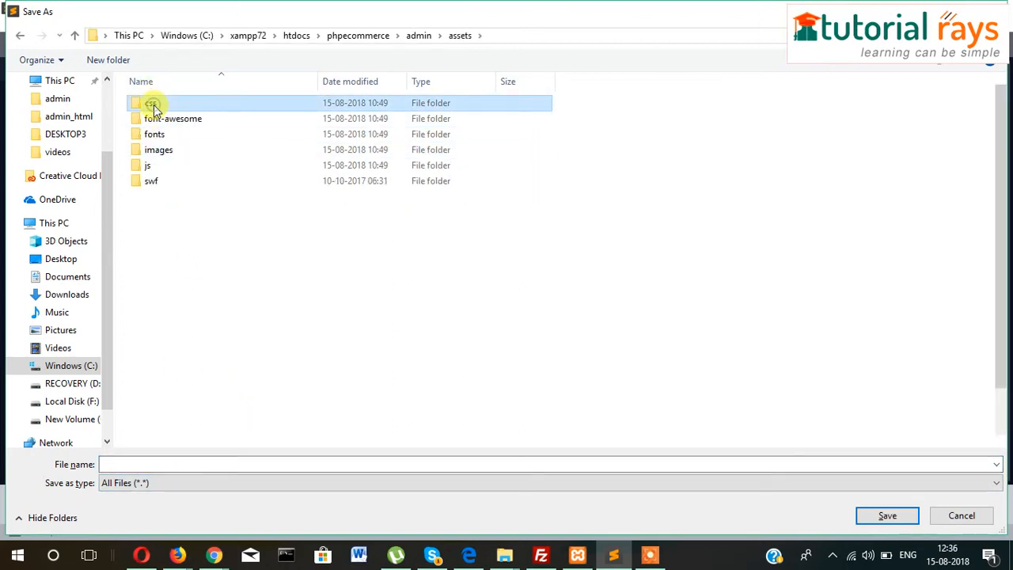
{"action": "double_click", "coordinate": [151, 102]}
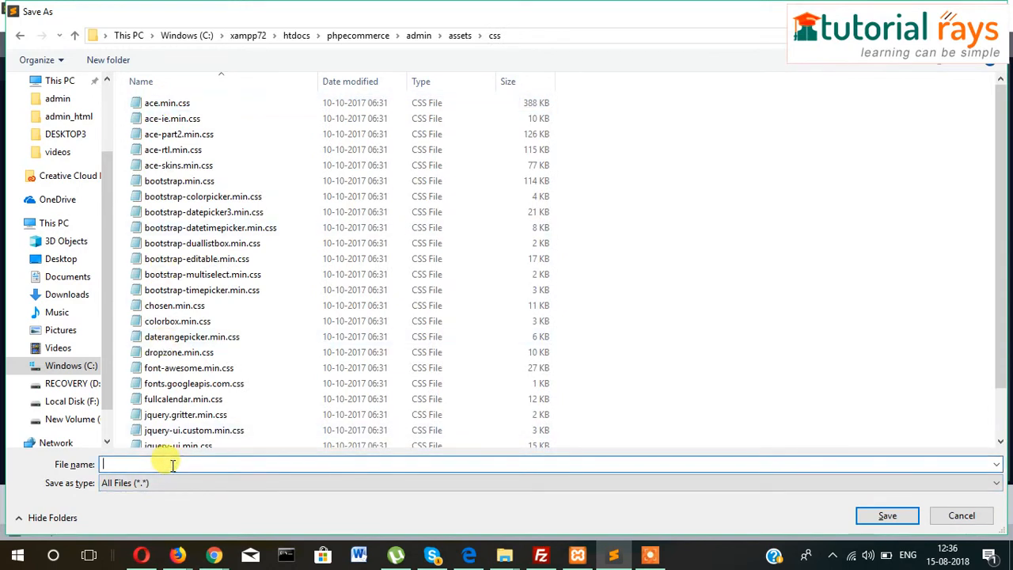
{"action": "type", "text": "cust"}
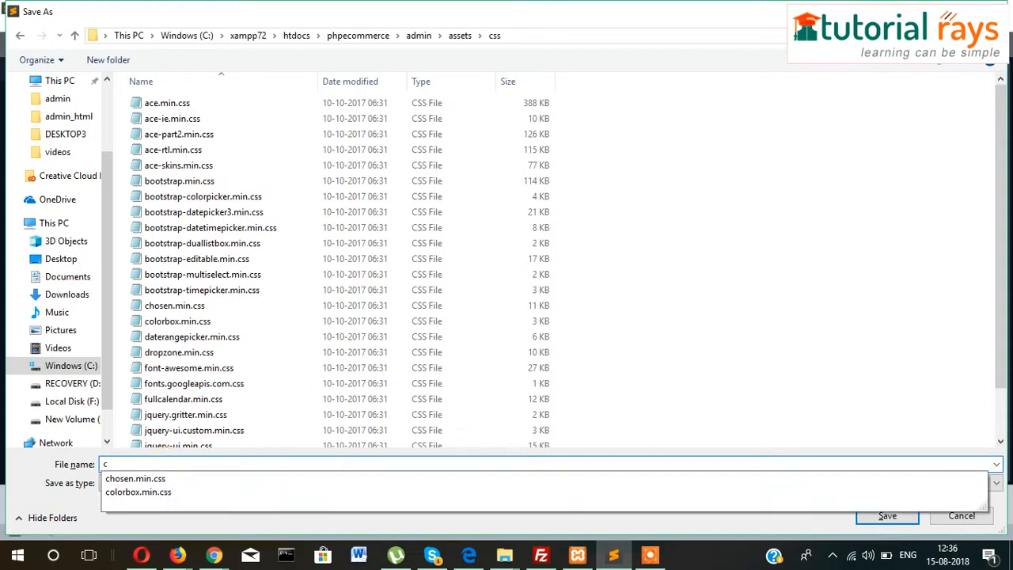
{"action": "type", "text": "ustom"}
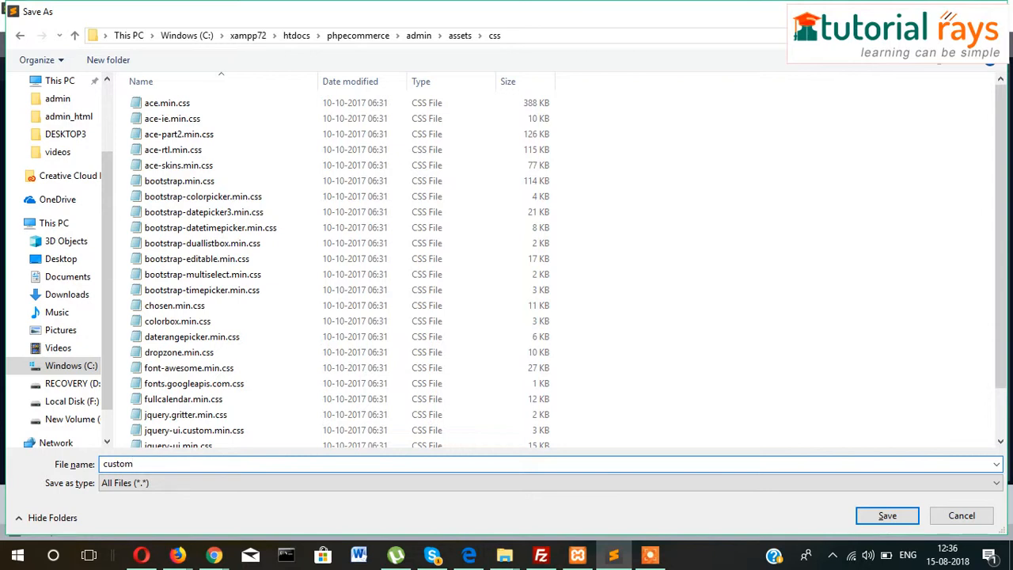
{"action": "type", "text": ".css"}
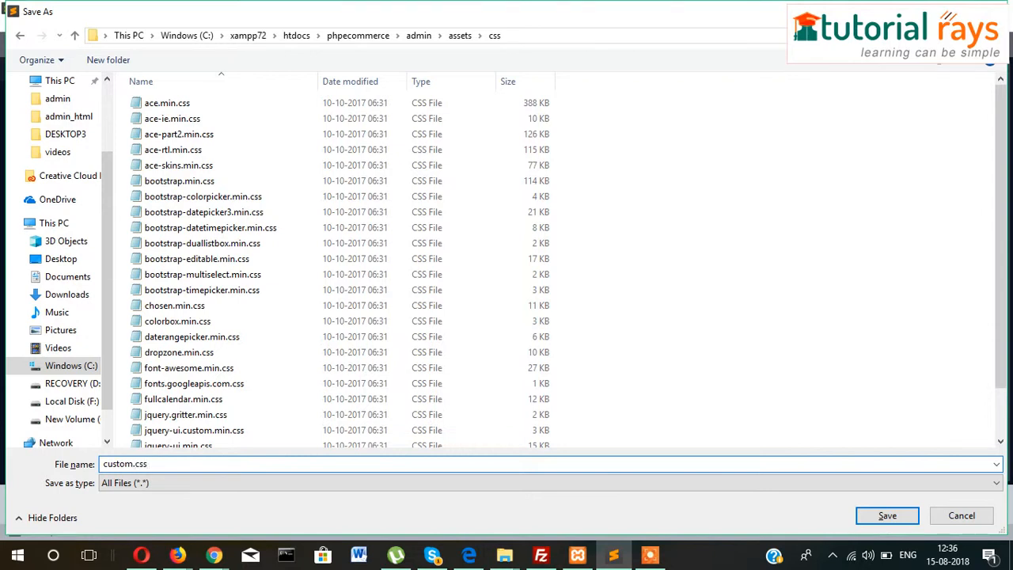
{"action": "left_click", "coordinate": [887, 515]}
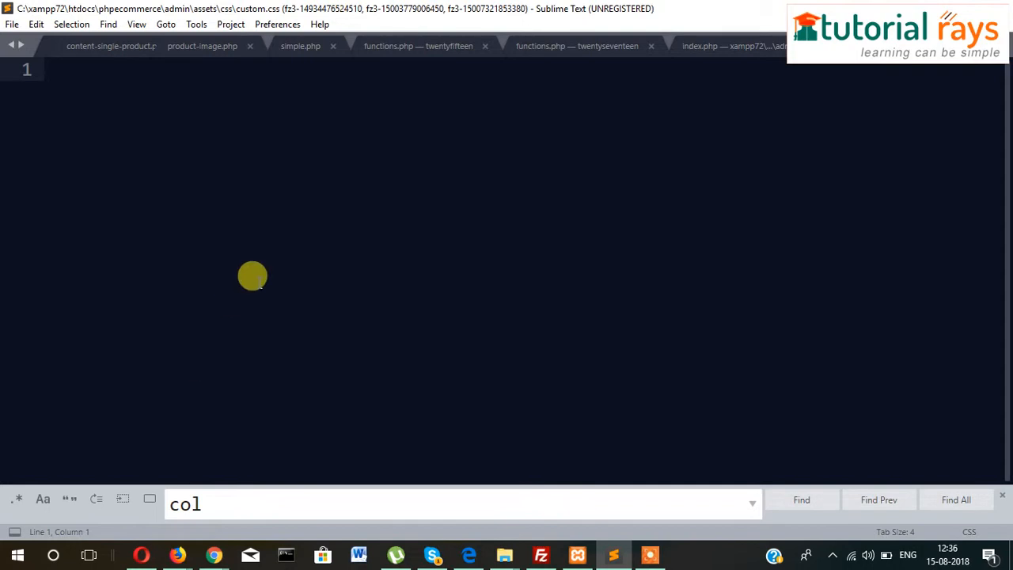
Step: Start a .login-box rule in custom.css and save
{"action": "key", "text": "ctrl+s"}
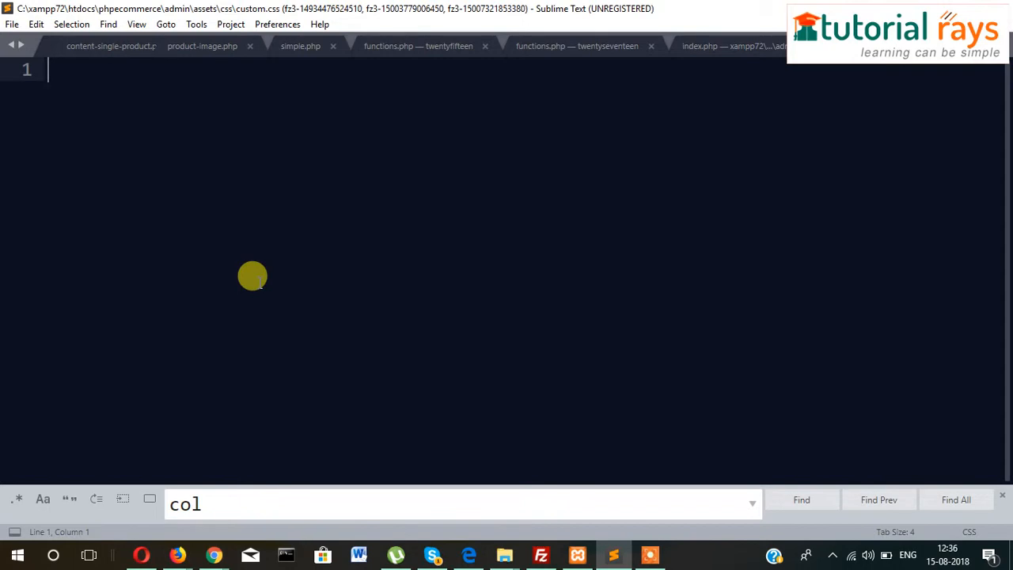
{"action": "type", "text": ".login-"}
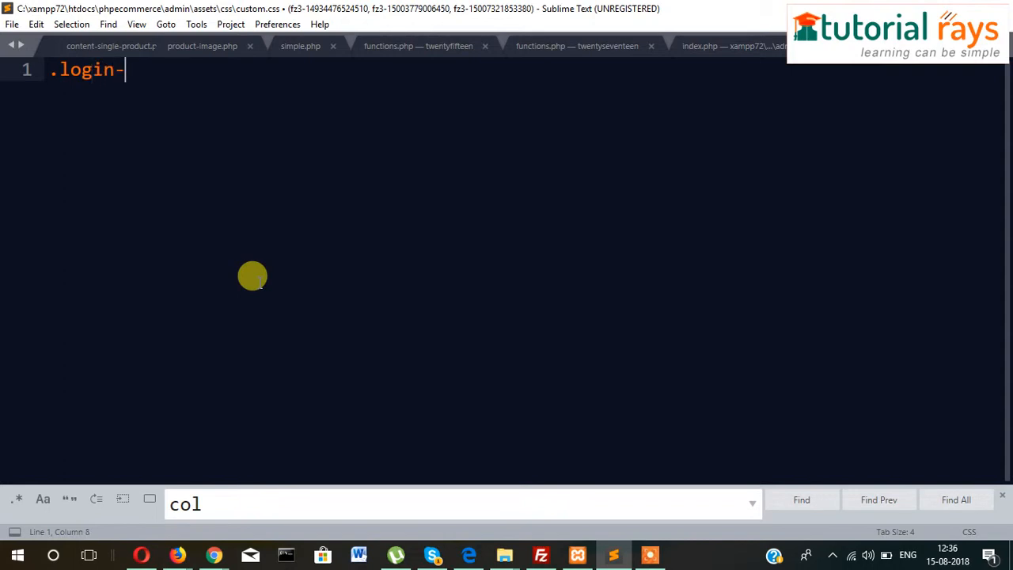
{"action": "type", "text": "box"}
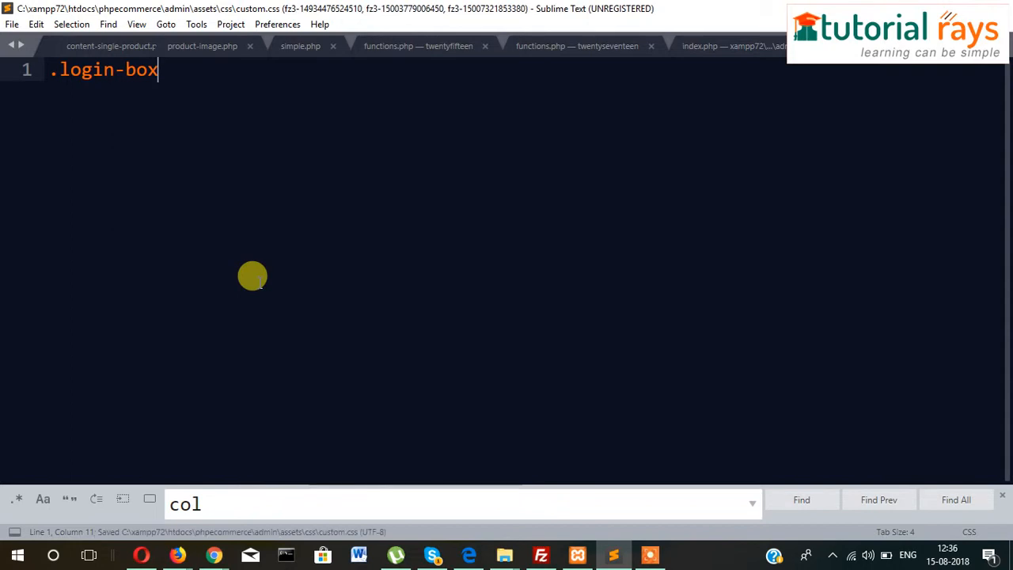
{"action": "type", "text": "{"}
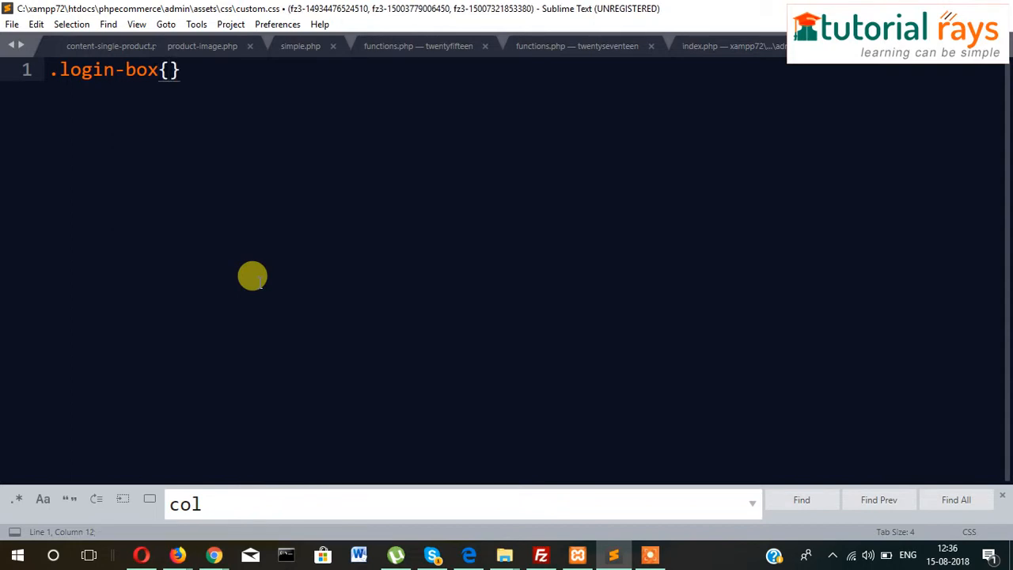
{"action": "key", "text": "ctrl+s"}
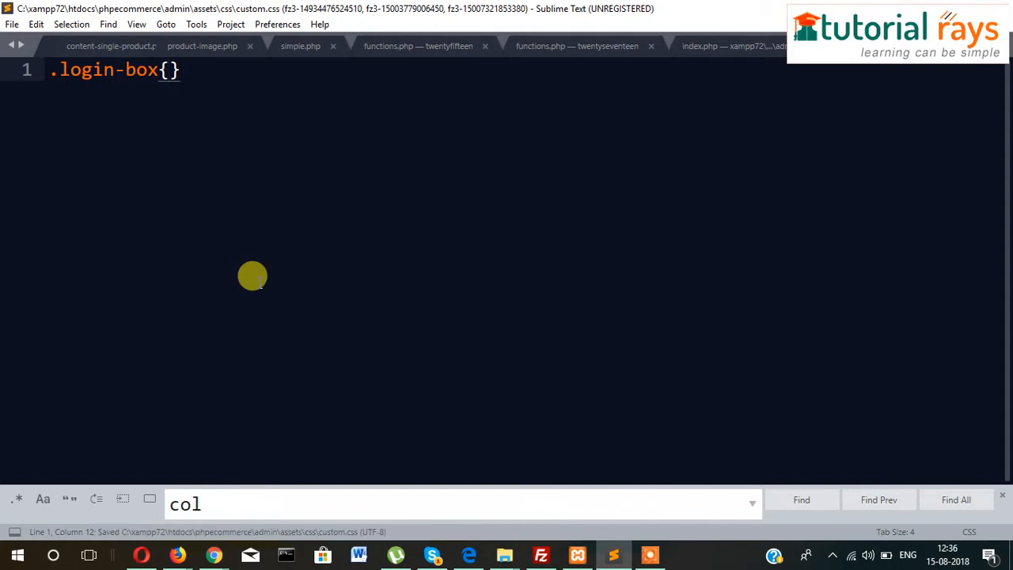
Step: Give .login-box width 50% and a gray background, save, and open header.php
{"action": "type", "text": "width:"}
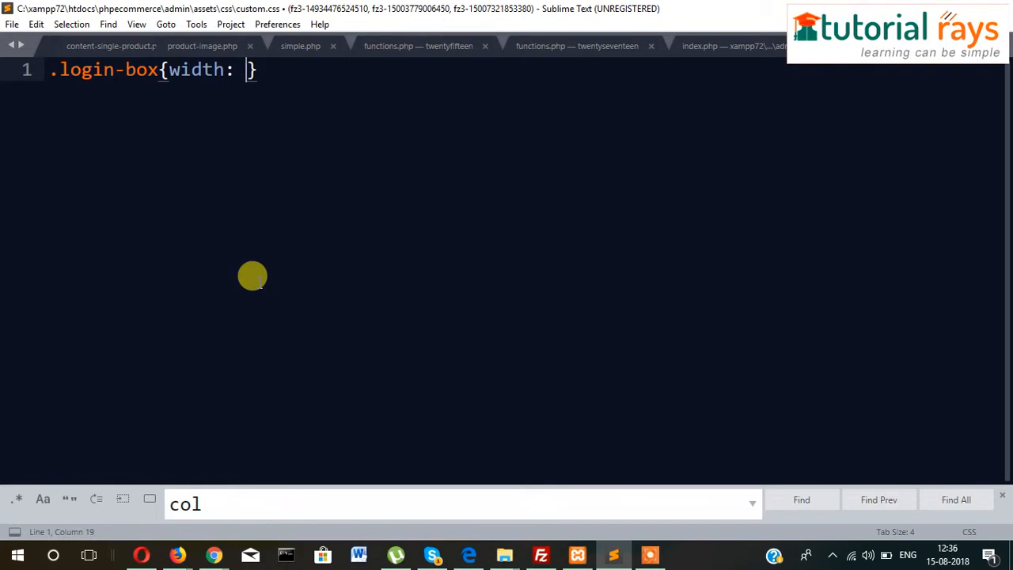
{"action": "type", "text": "50$"}
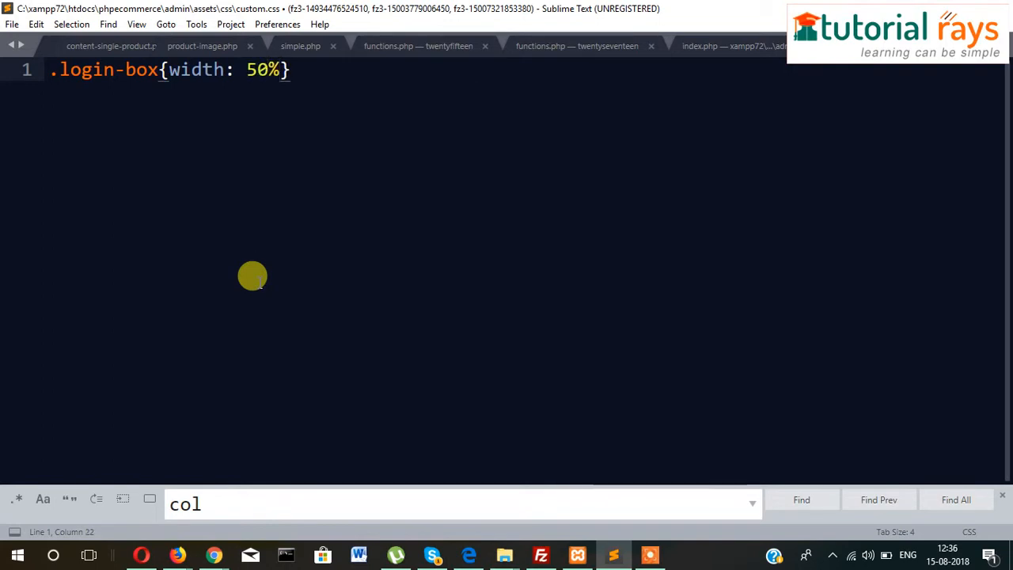
{"action": "type", "text": ";"}
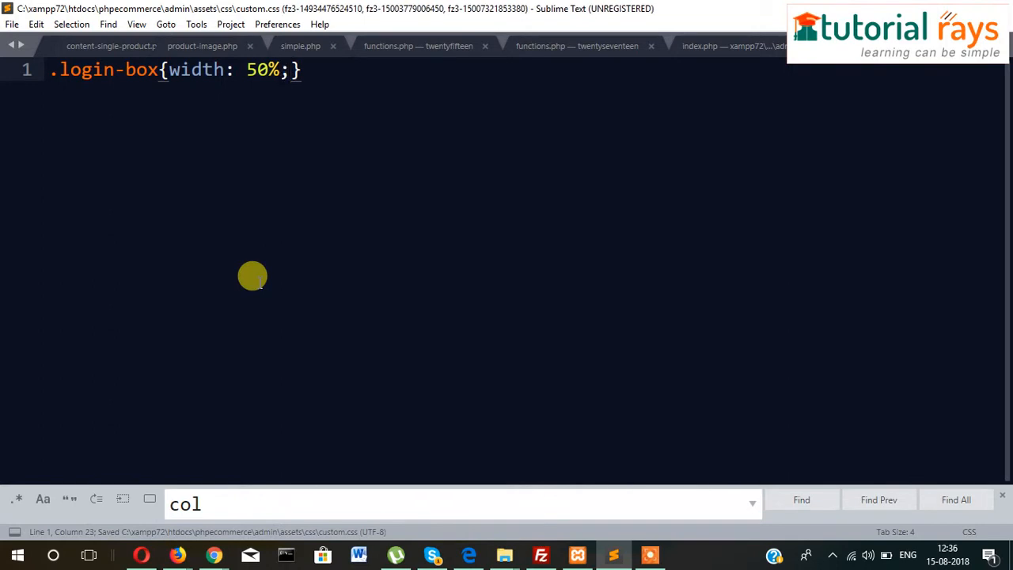
{"action": "type", "text": "background: gra"}
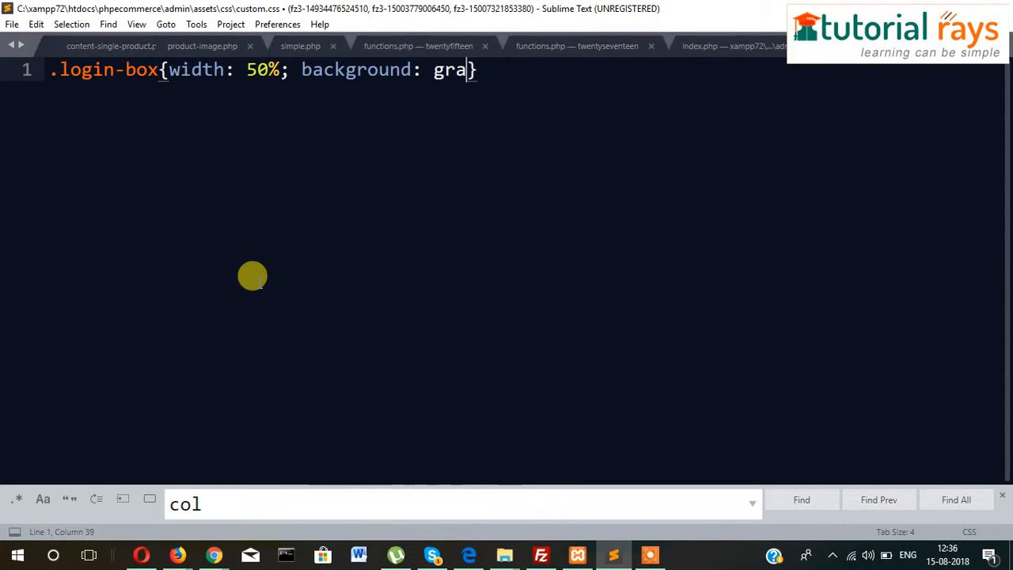
{"action": "type", "text": "y;"}
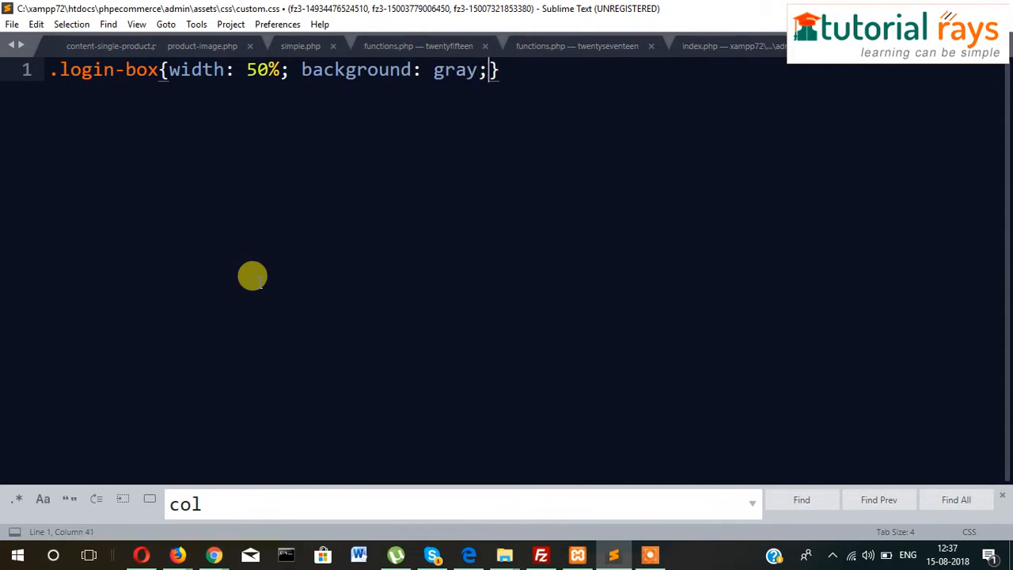
{"action": "key", "text": "ctrl+s"}
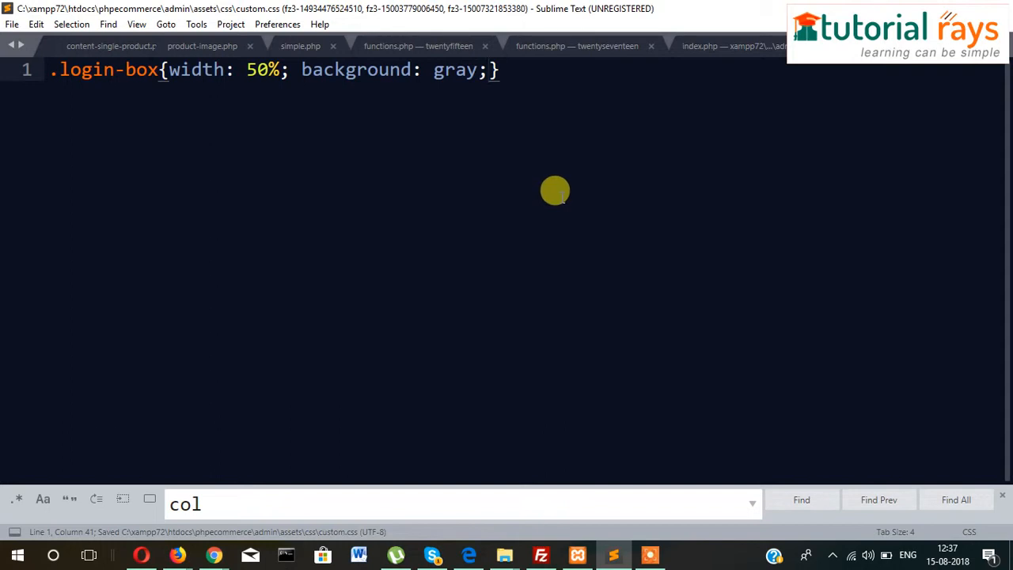
{"action": "mouse_move", "coordinate": [570, 103]}
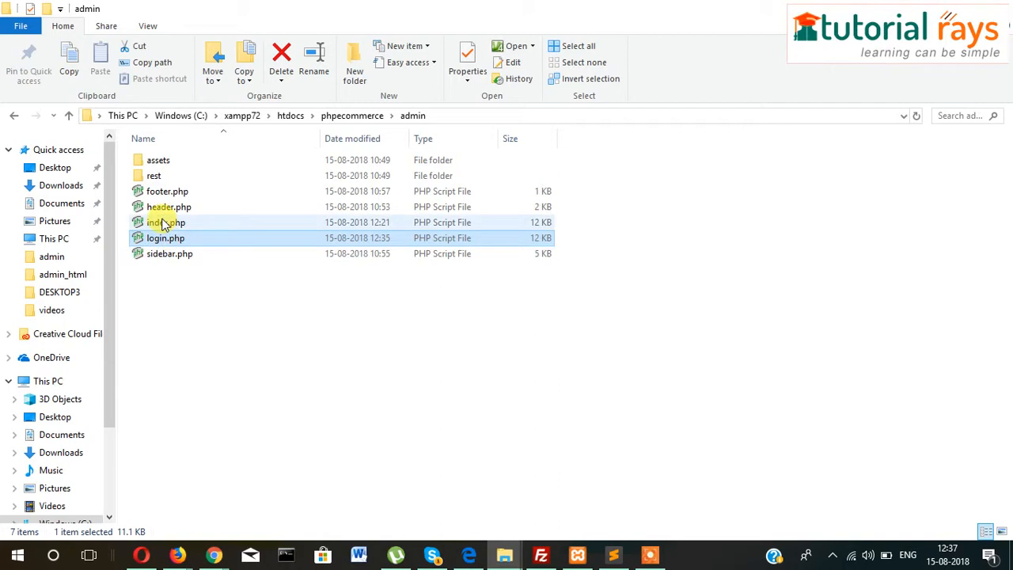
{"action": "right_click", "coordinate": [166, 206]}
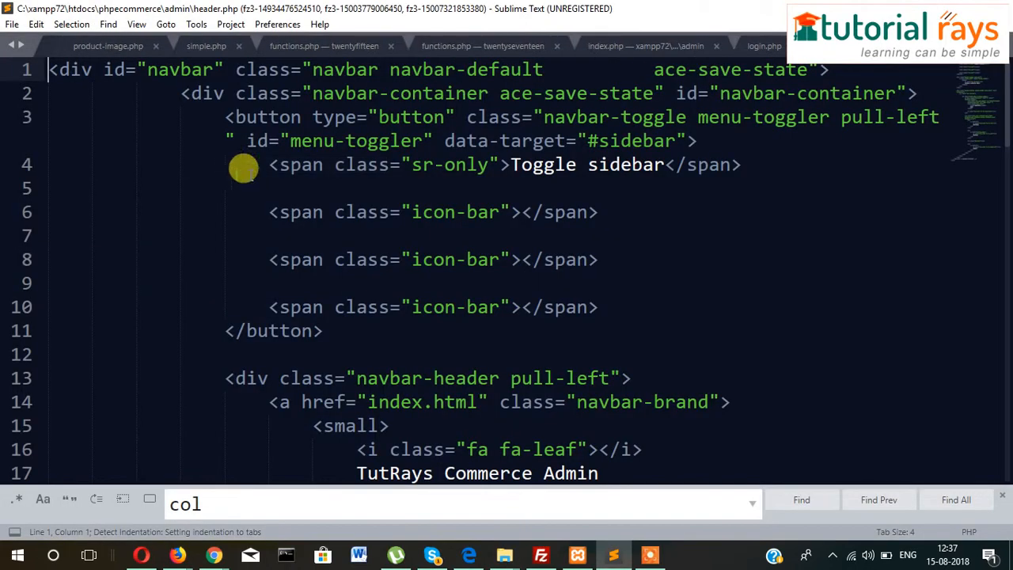
{"action": "mouse_move", "coordinate": [429, 212]}
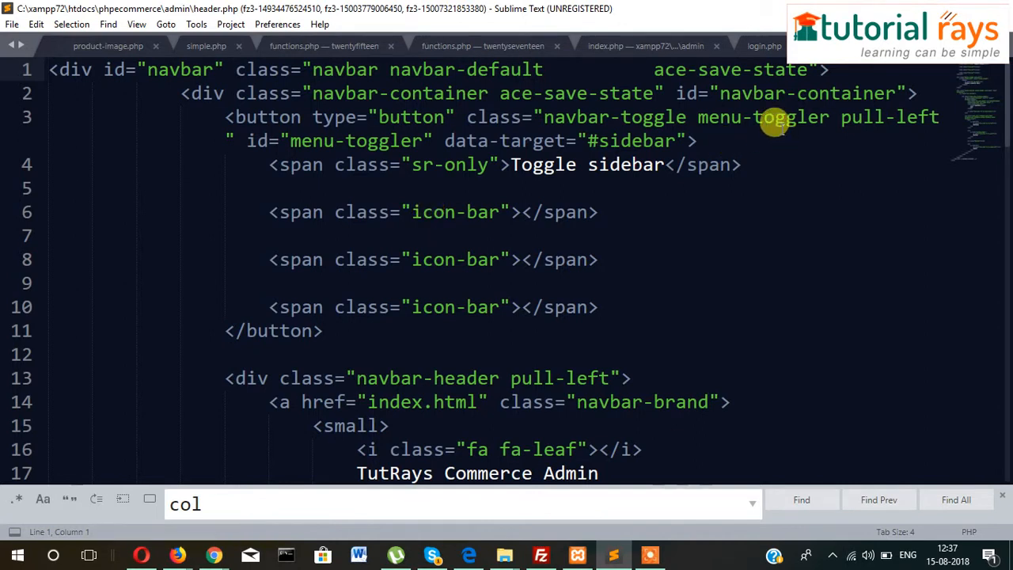
{"action": "mouse_move", "coordinate": [914, 117]}
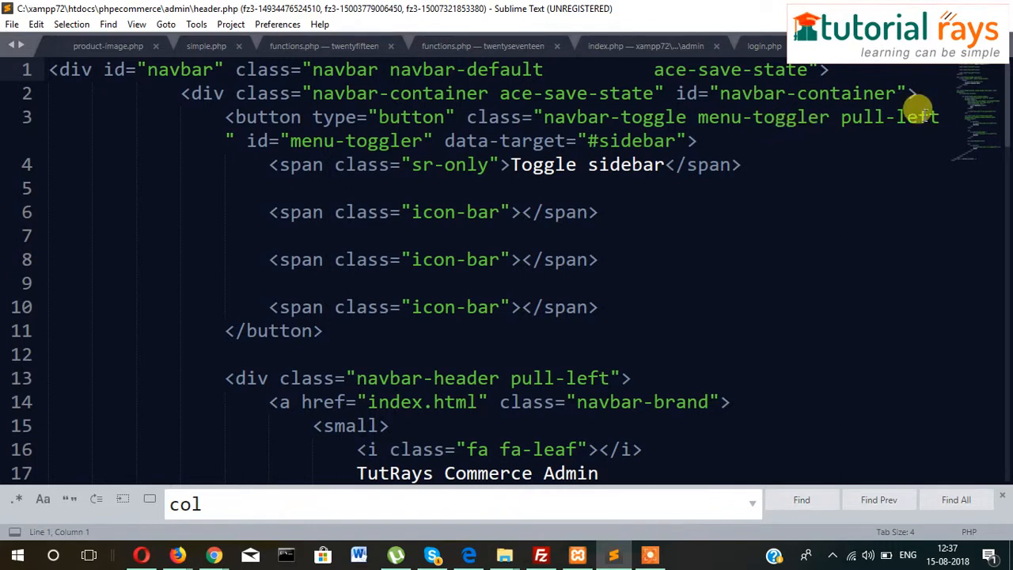
Step: Insert <link rel="stylesheet" href="css/custom.css"> at the top of header.php and save
{"action": "key", "text": "ctrl+s"}
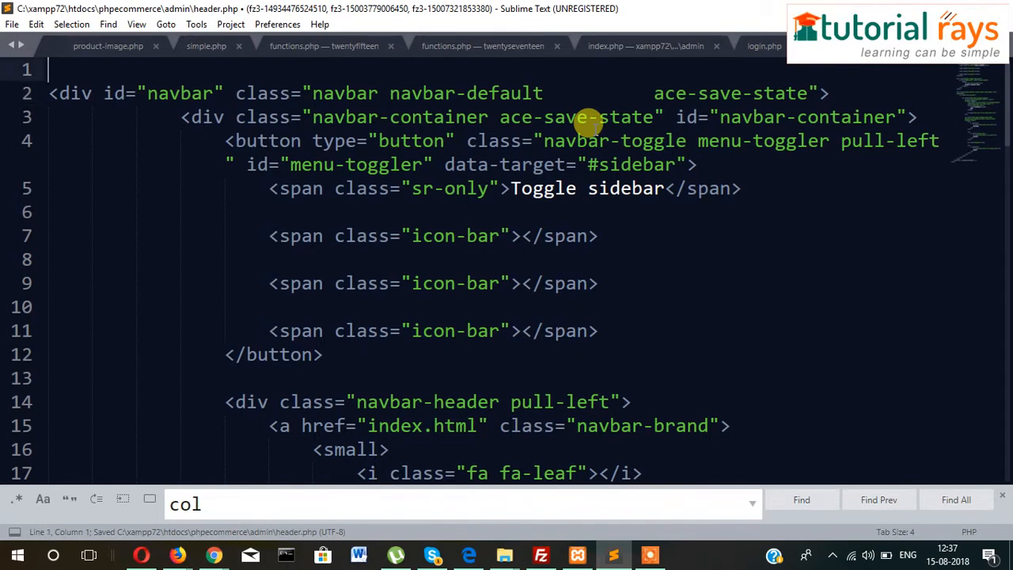
{"action": "type", "text": "<l"}
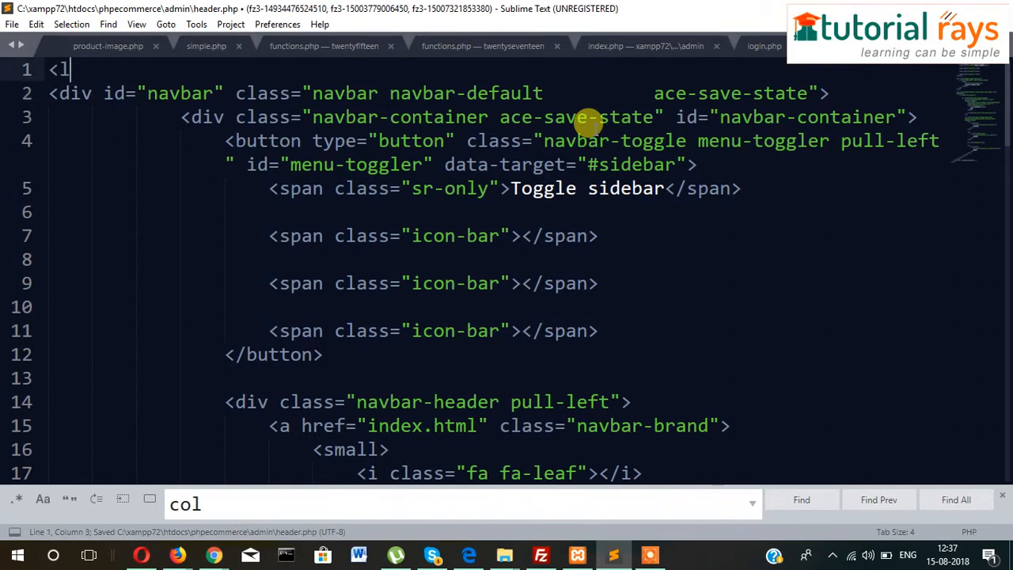
{"action": "type", "text": "ink rel=\"\""}
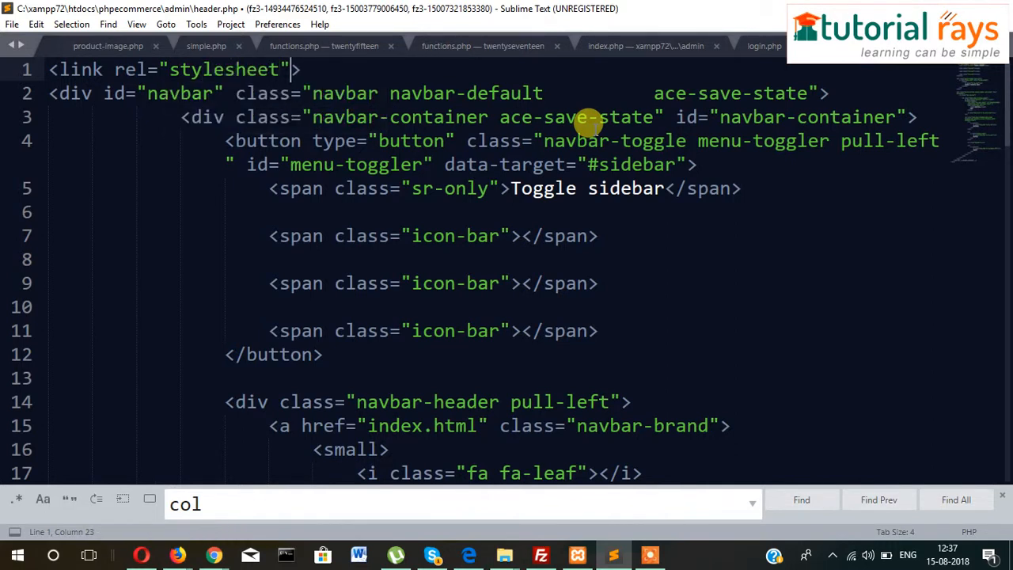
{"action": "type", "text": "href=\"\""}
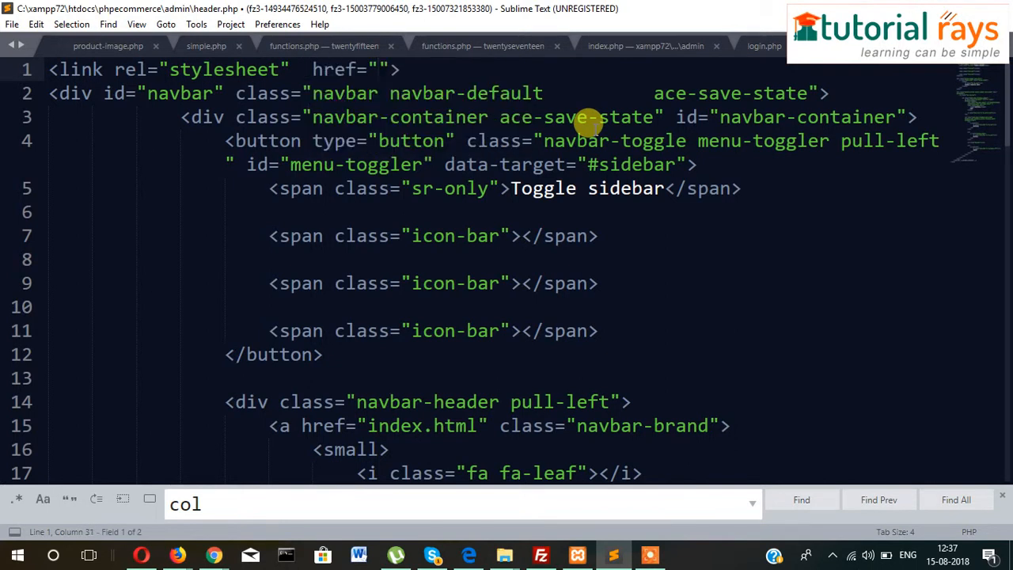
{"action": "type", "text": "css/"}
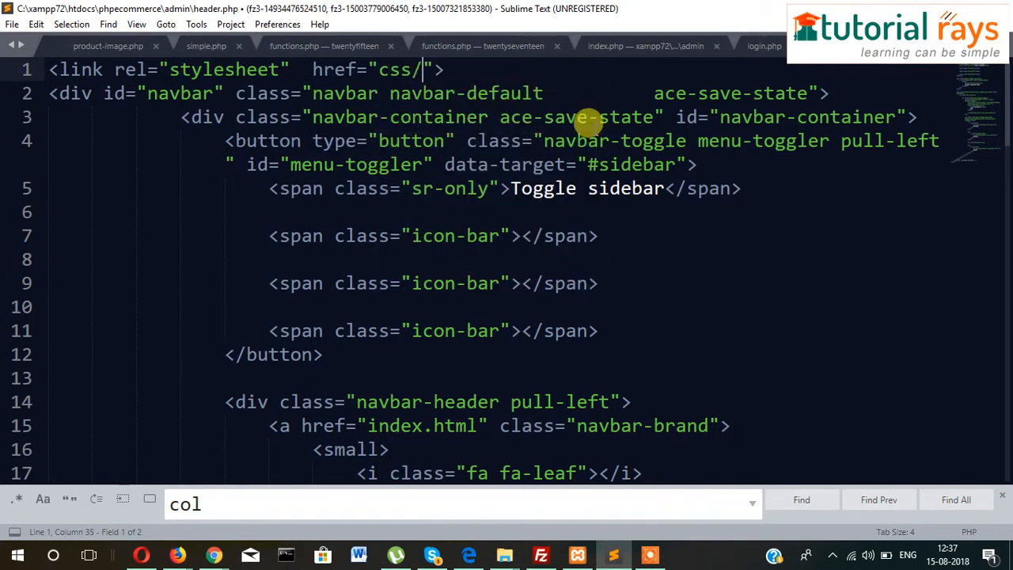
{"action": "type", "text": "custom."}
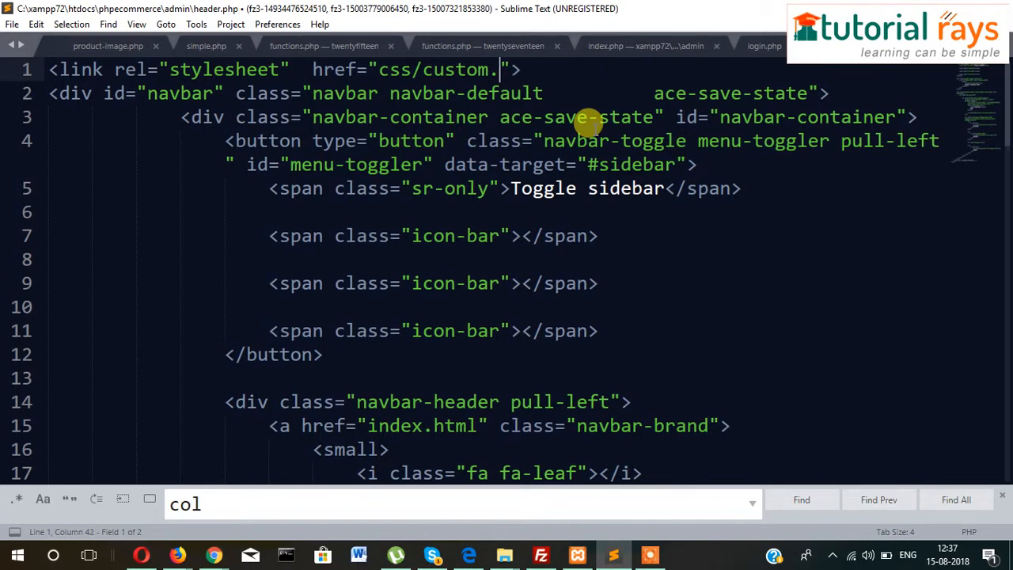
{"action": "type", "text": "css"}
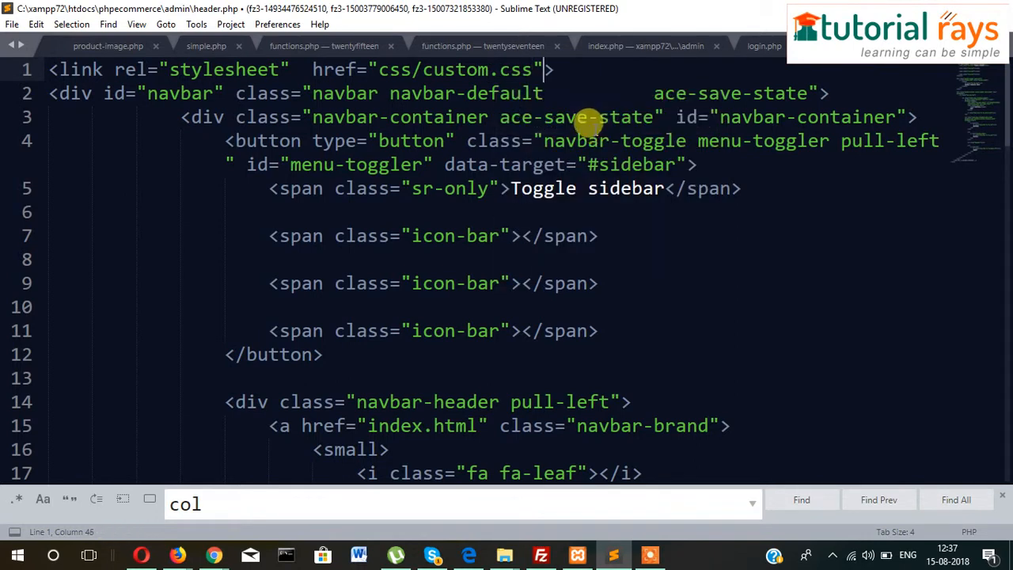
{"action": "key", "text": "ctrl+s"}
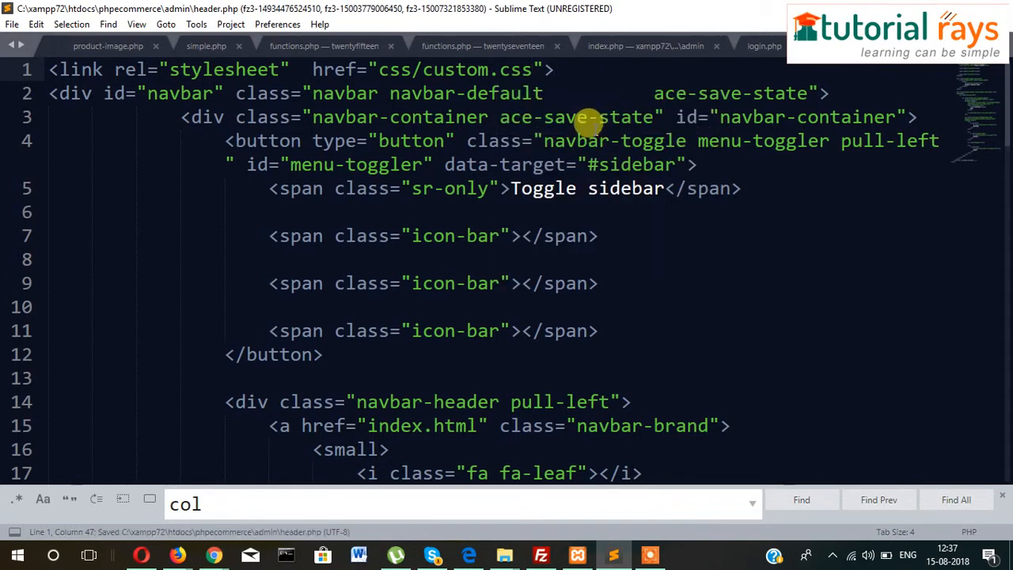
{"action": "mouse_move", "coordinate": [234, 130]}
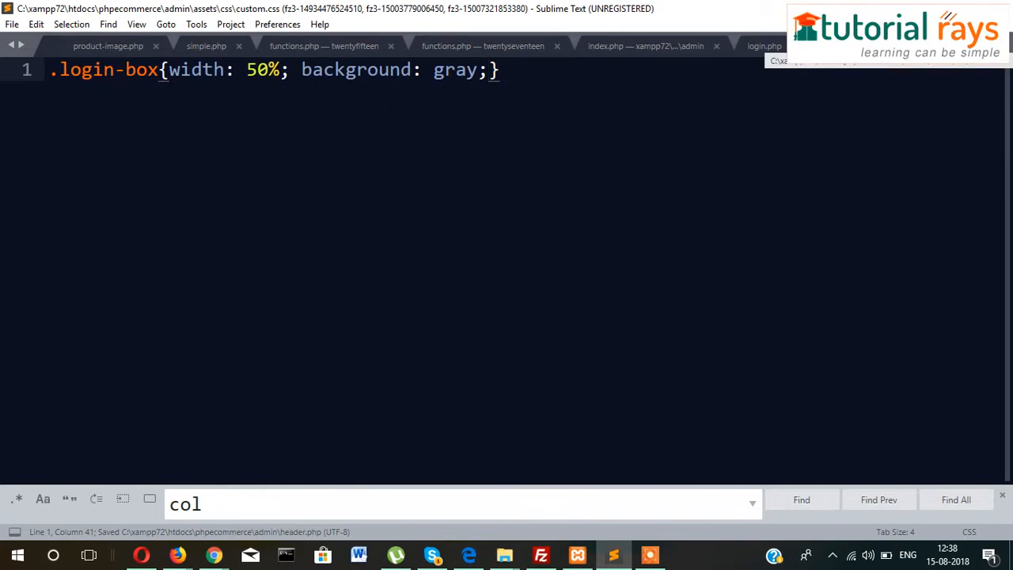
Step: Add the login-box class after row on line 93's div in login.php
{"action": "left_click", "coordinate": [764, 46]}
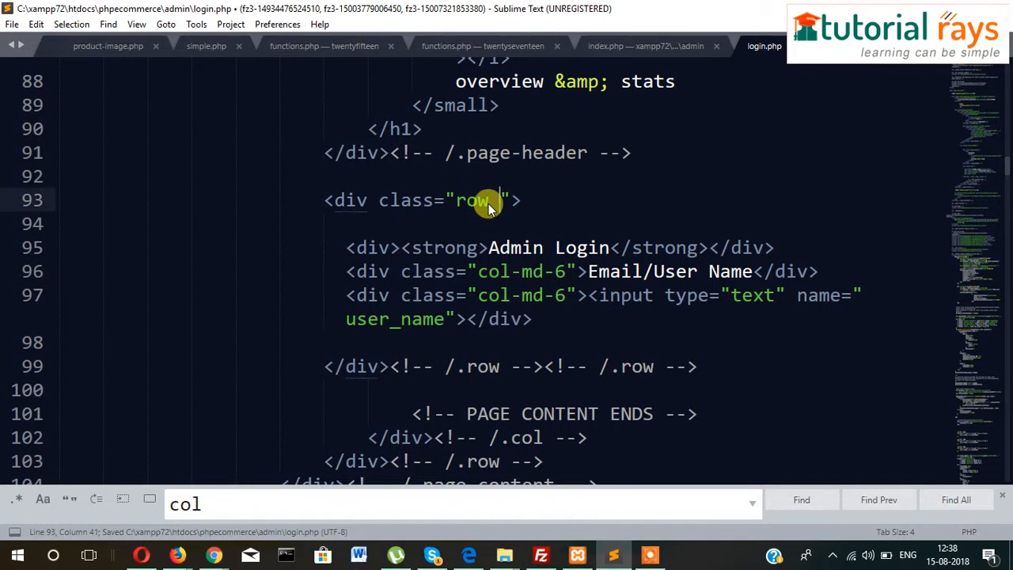
{"action": "type", "text": "lo"}
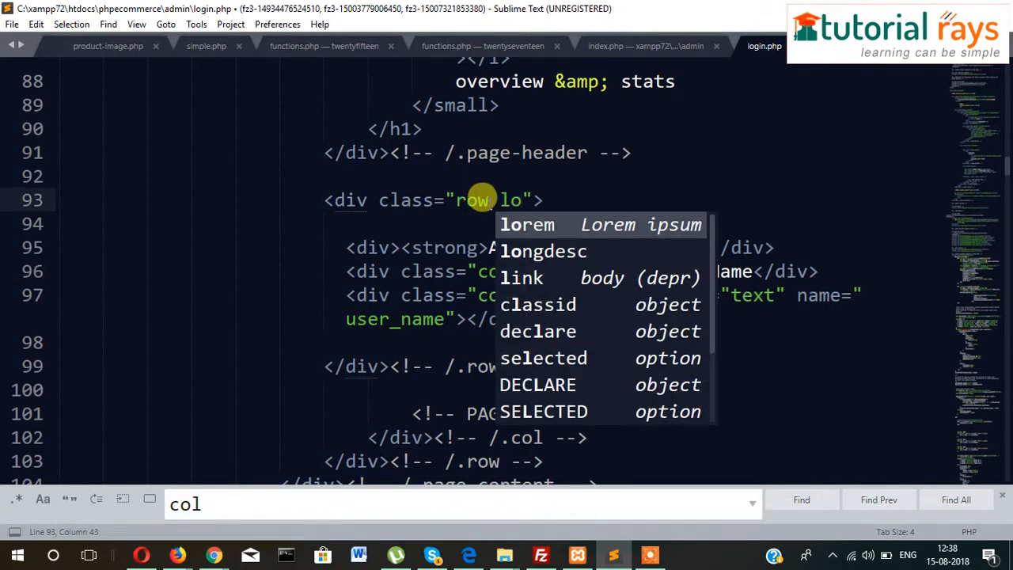
{"action": "type", "text": "login-"}
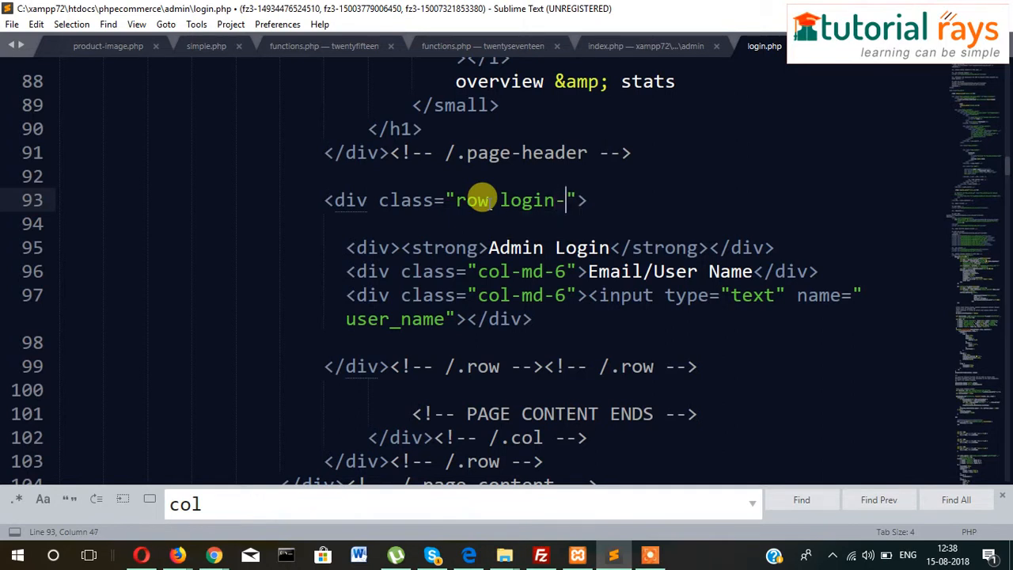
{"action": "type", "text": "box"}
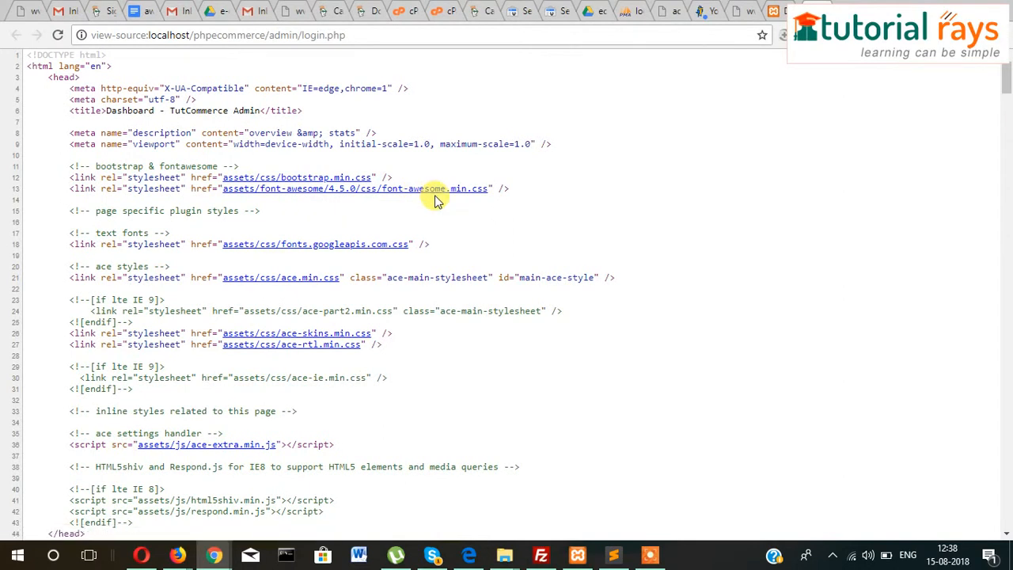
Step: Inspect the css/custom.css link in Chrome's page source, then save an assets-prefixed href in header.php
{"action": "type", "text": "custo"}
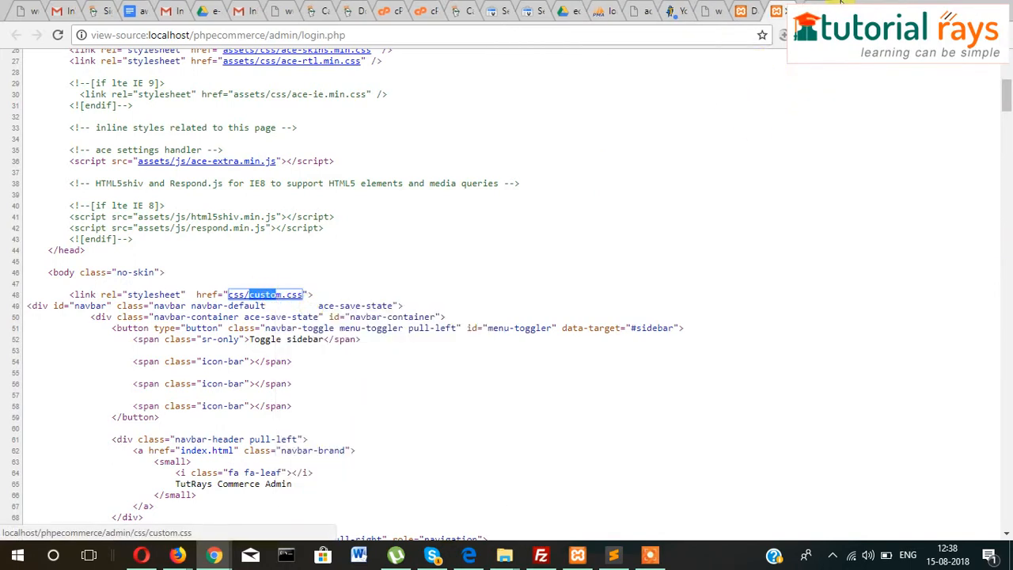
{"action": "left_click", "coordinate": [264, 294]}
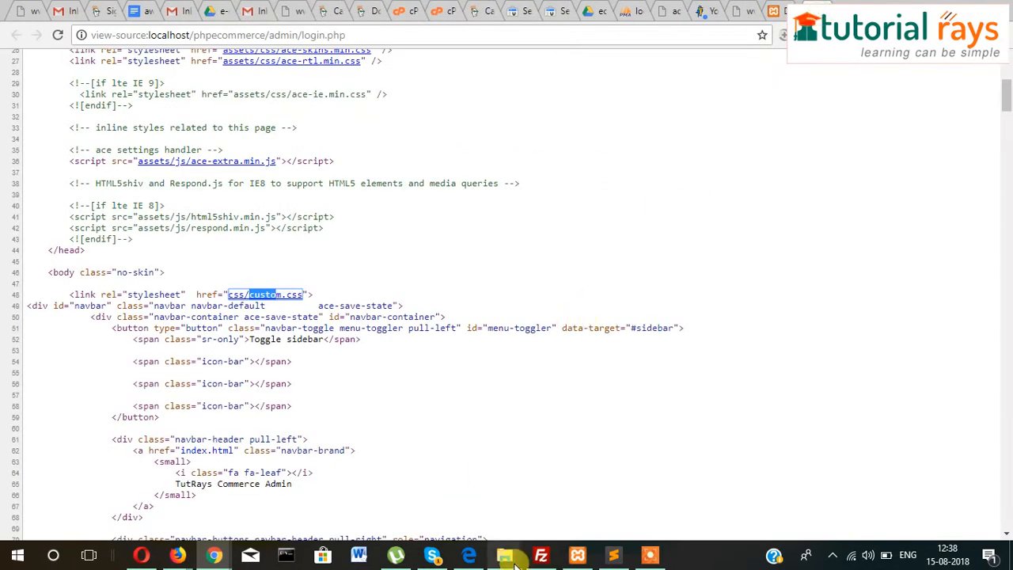
{"action": "left_click", "coordinate": [613, 555]}
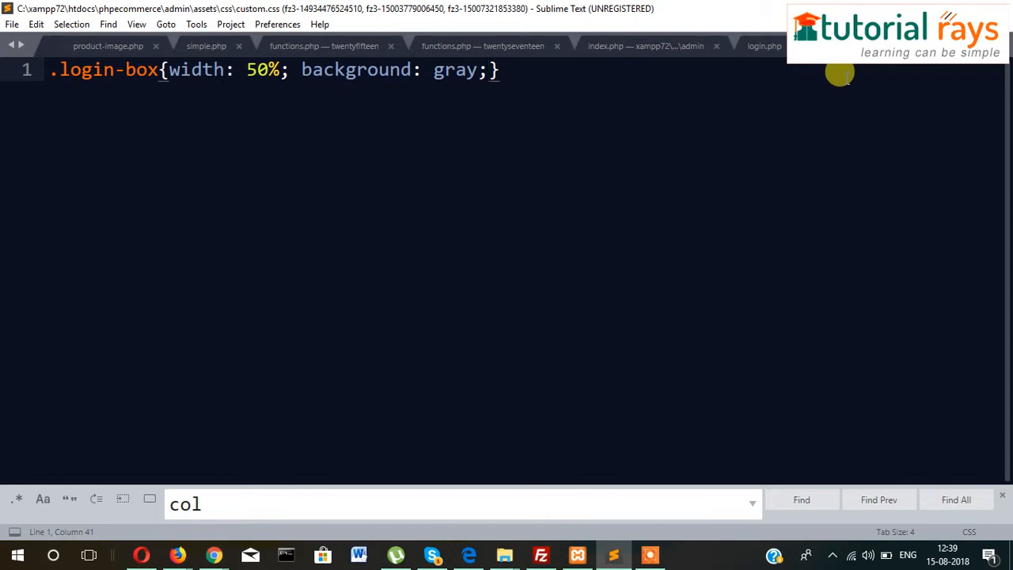
{"action": "mouse_move", "coordinate": [724, 95]}
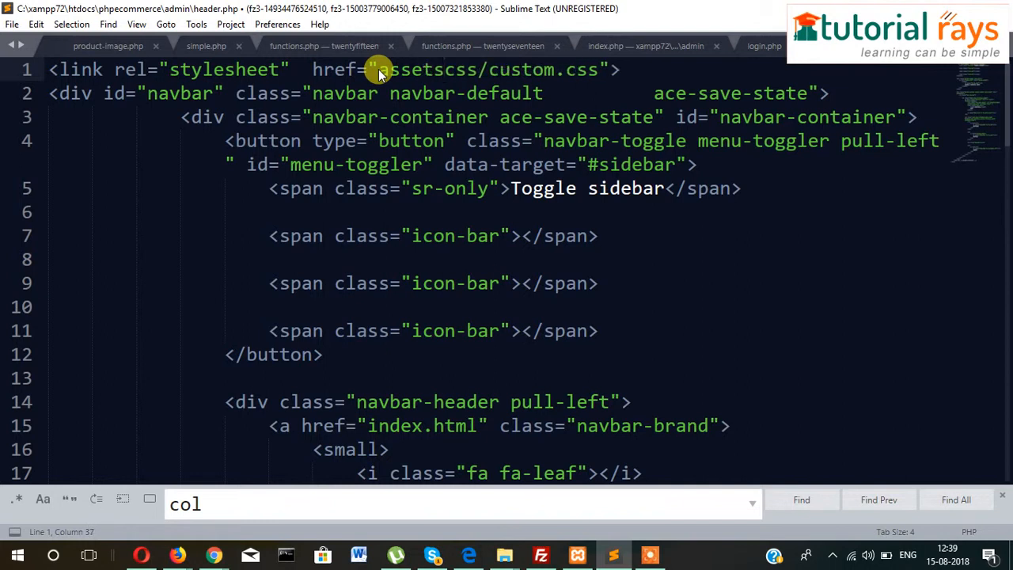
{"action": "key", "text": "ctrl+s"}
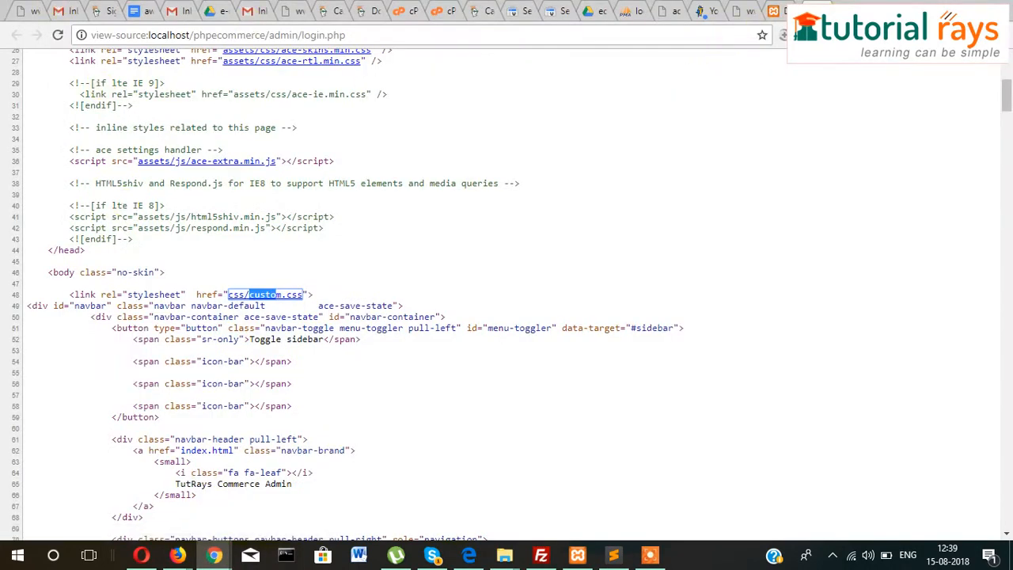
{"action": "left_click", "coordinate": [17, 38]}
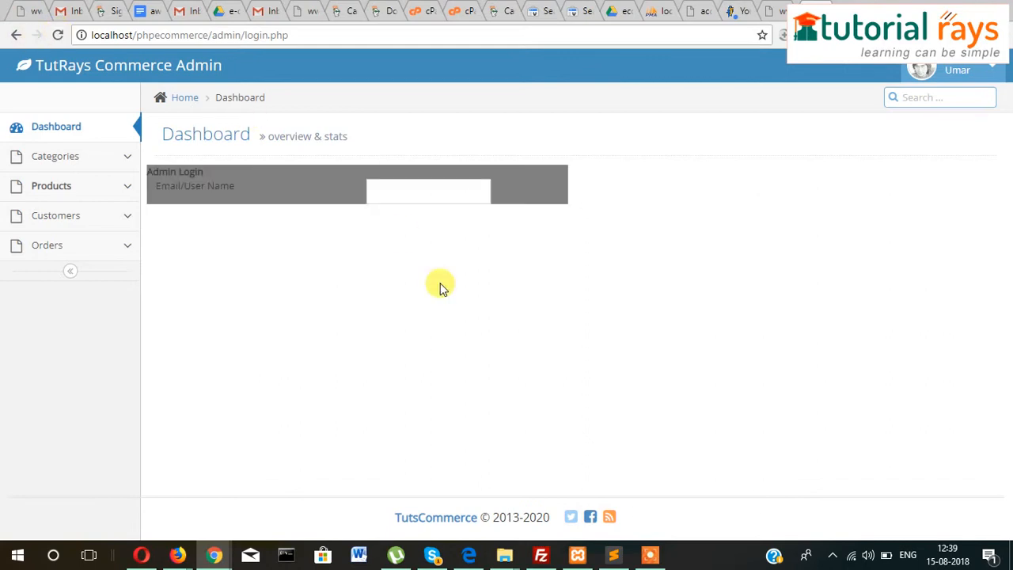
{"action": "mouse_move", "coordinate": [517, 222]}
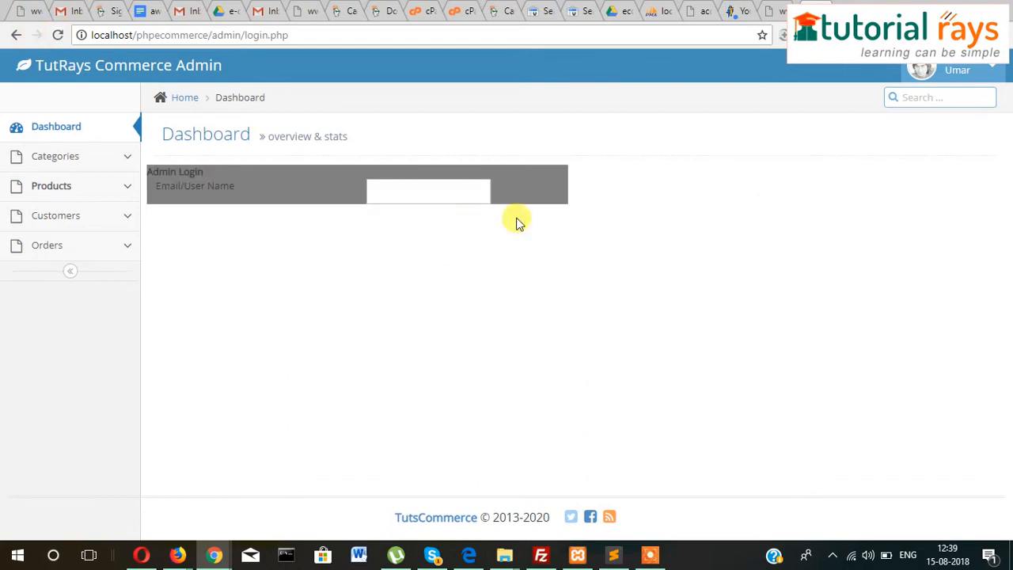
{"action": "mouse_move", "coordinate": [198, 205]}
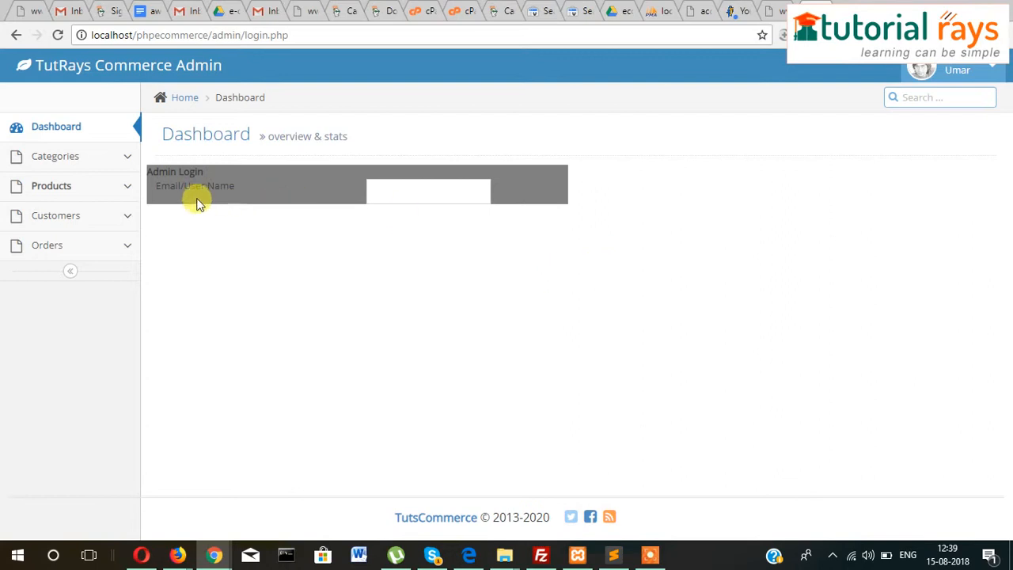
{"action": "mouse_move", "coordinate": [265, 204]}
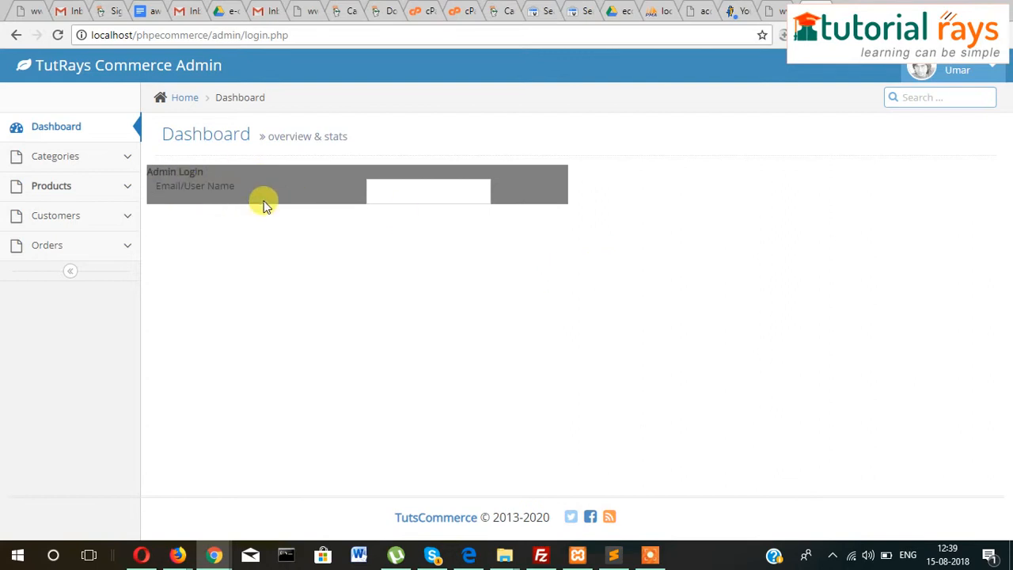
{"action": "mouse_move", "coordinate": [217, 227]}
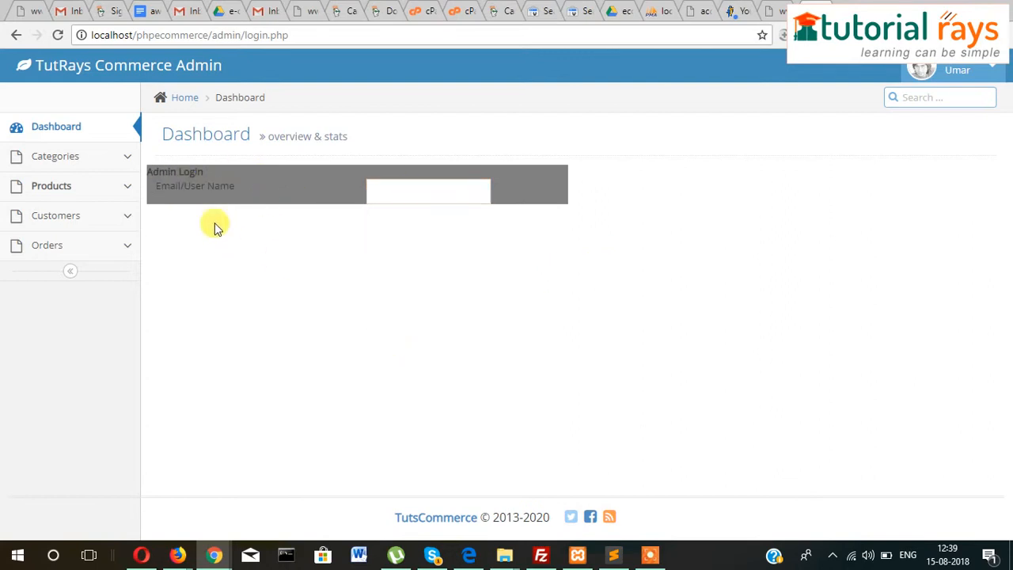
{"action": "mouse_move", "coordinate": [360, 263]}
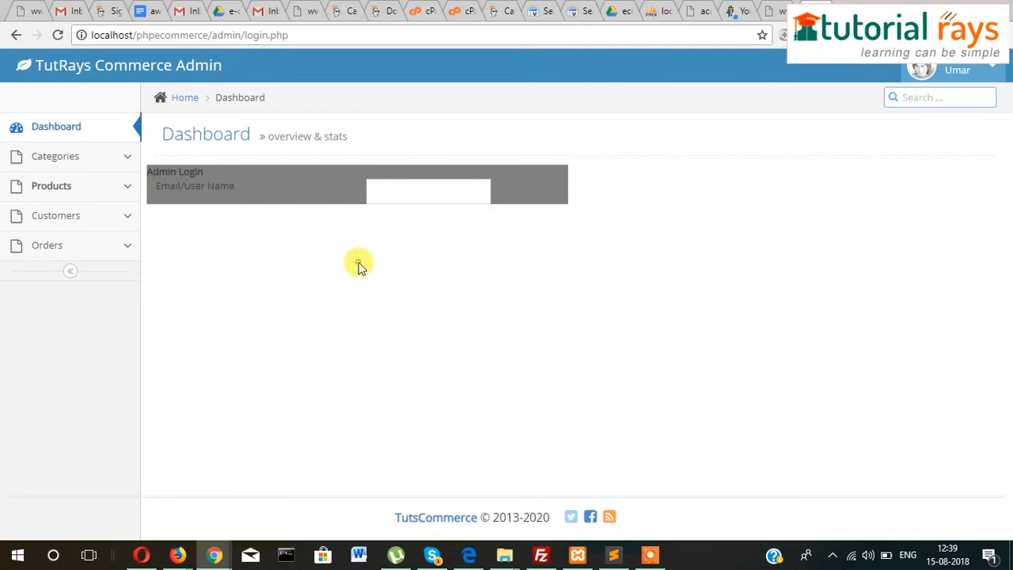
{"action": "mouse_move", "coordinate": [311, 388]}
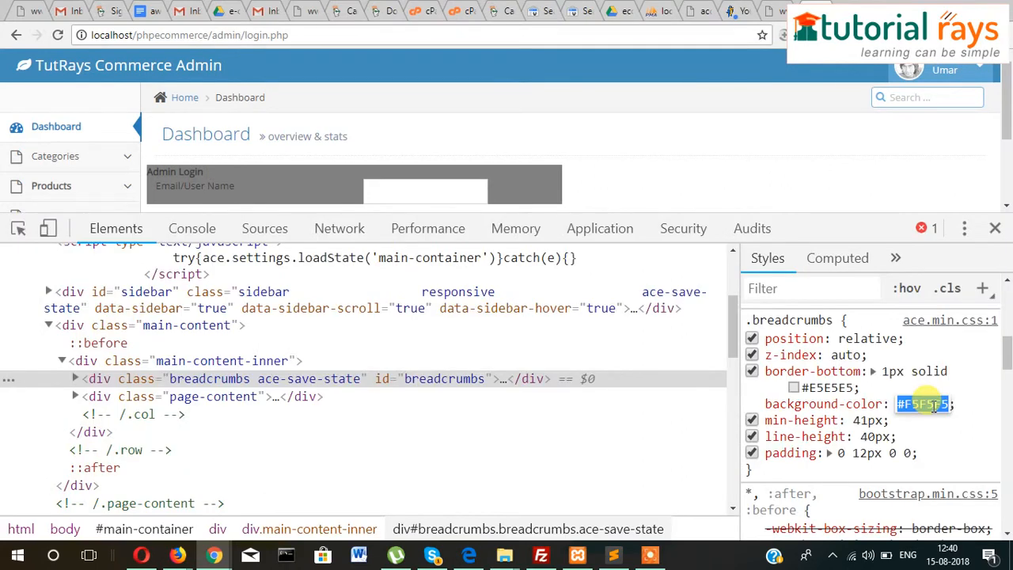
{"action": "left_click", "coordinate": [995, 228]}
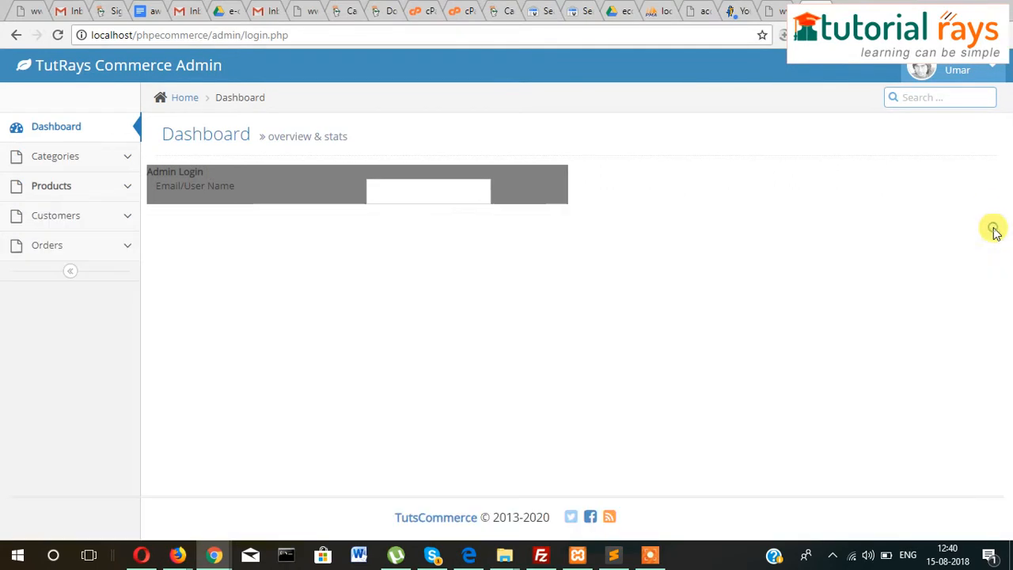
Step: Change the login-box background to #F5F5F5, save, and view the login page
{"action": "left_click", "coordinate": [619, 555]}
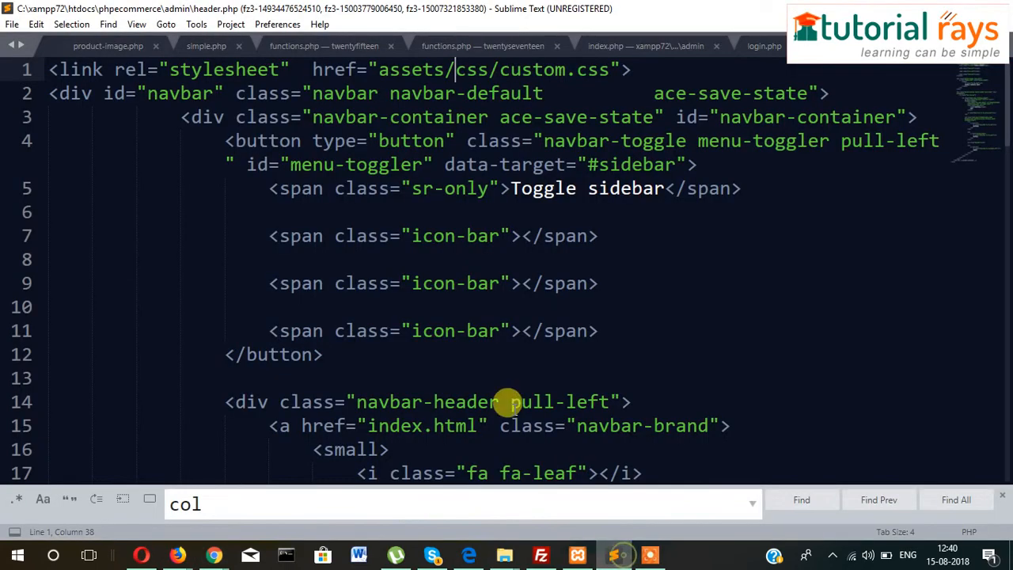
{"action": "mouse_move", "coordinate": [843, 66]}
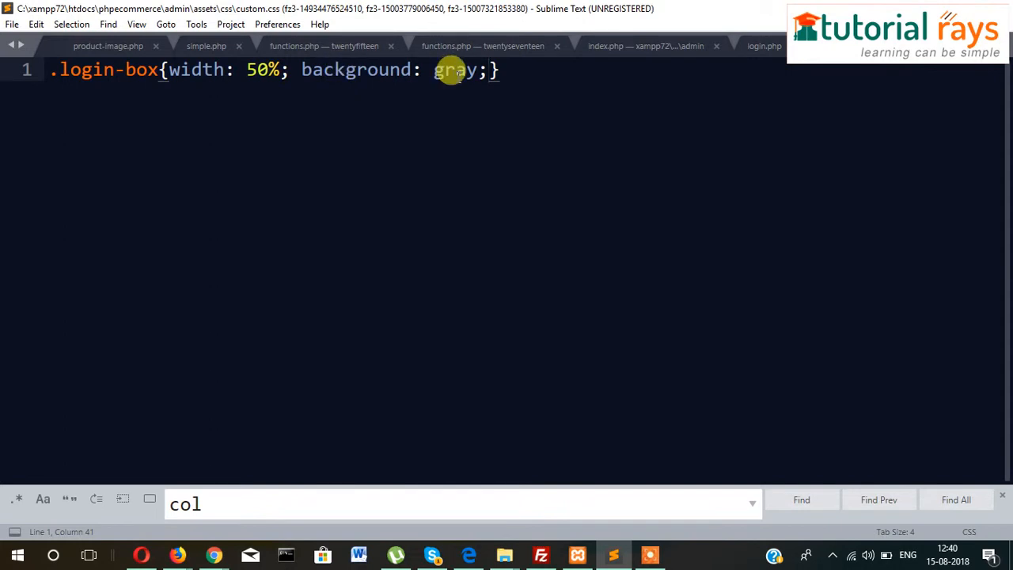
{"action": "type", "text": "#F5F5F5"}
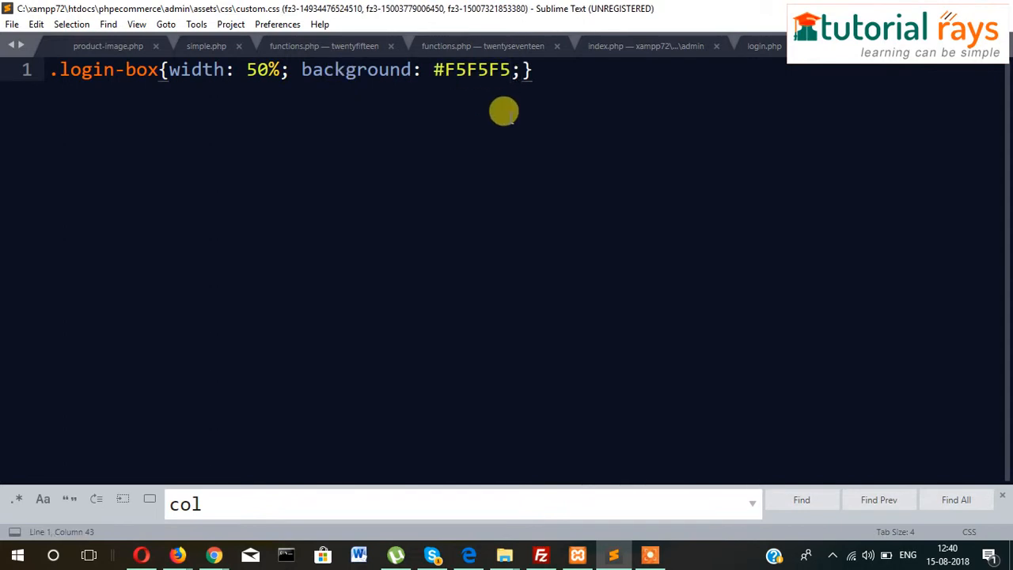
{"action": "key", "text": "ctrl+s"}
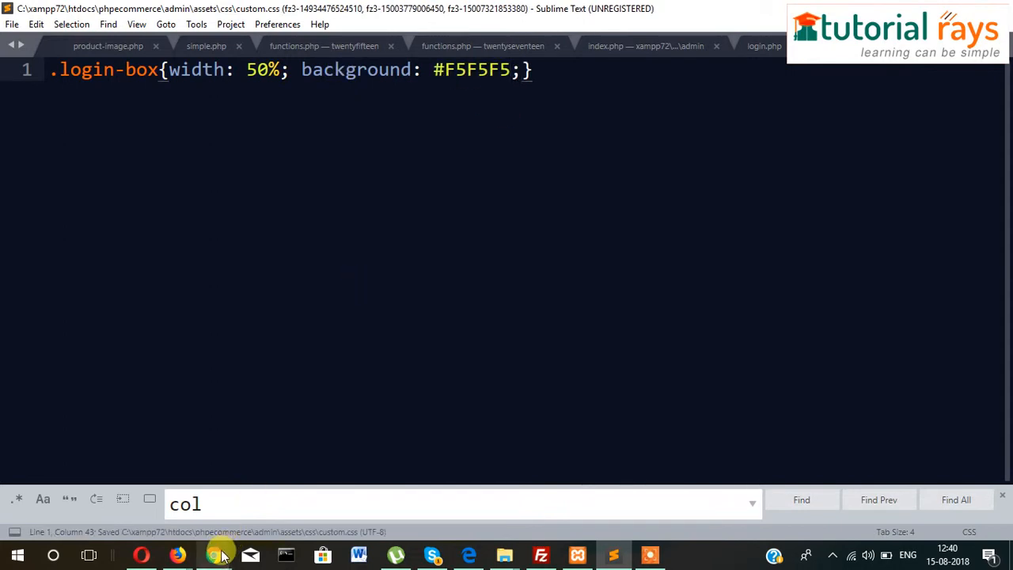
{"action": "left_click", "coordinate": [215, 555]}
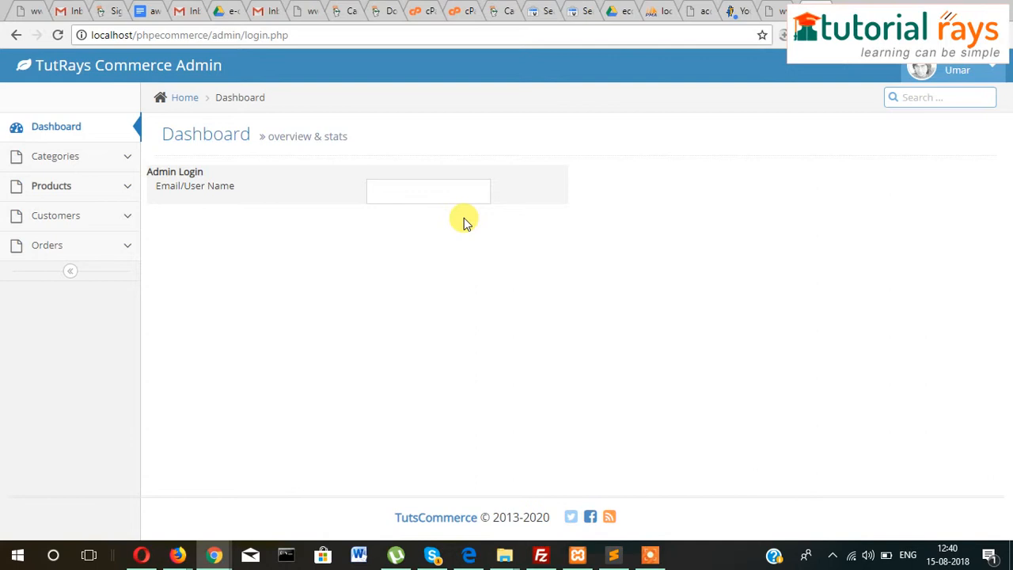
Step: Add border: 1px dotted gray; to .login-box and reload the login page
{"action": "left_click", "coordinate": [614, 554]}
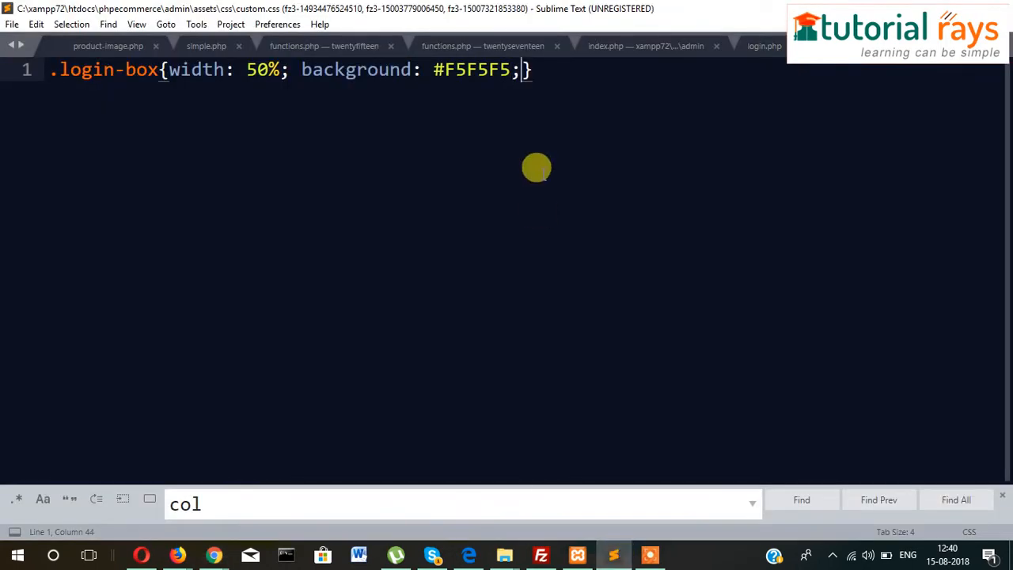
{"action": "type", "text": "border: 1px"}
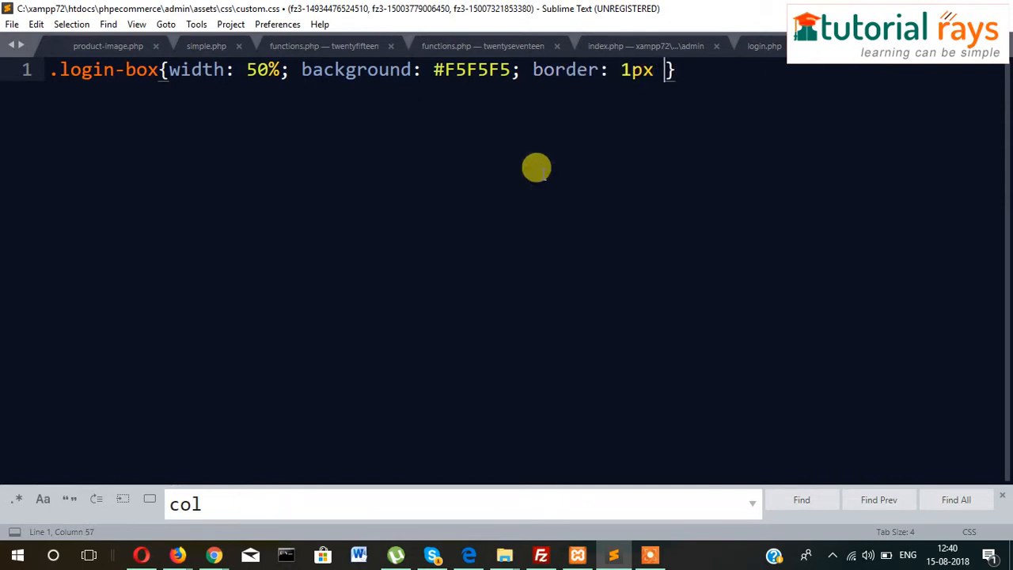
{"action": "type", "text": "do"}
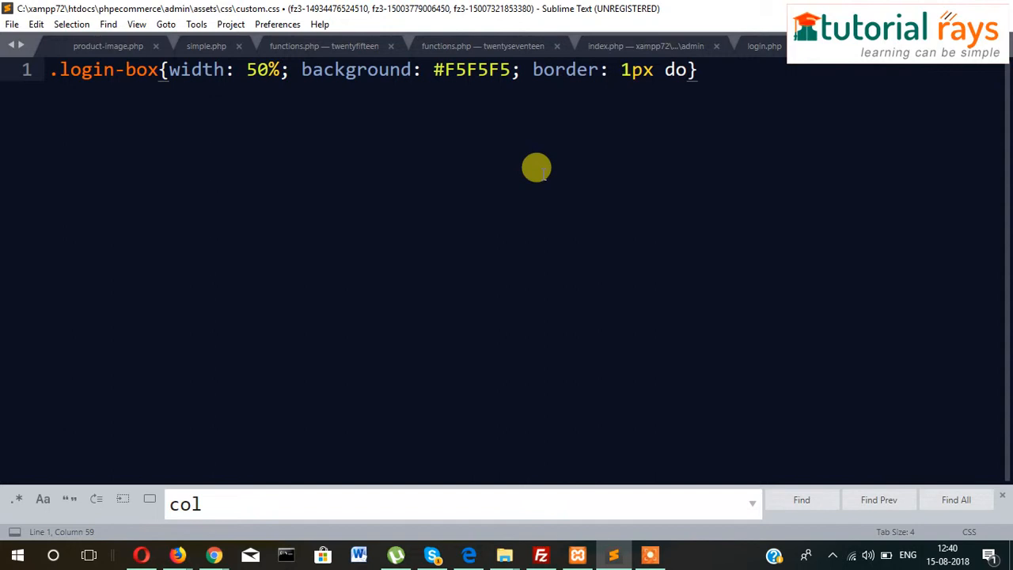
{"action": "type", "text": "tted"}
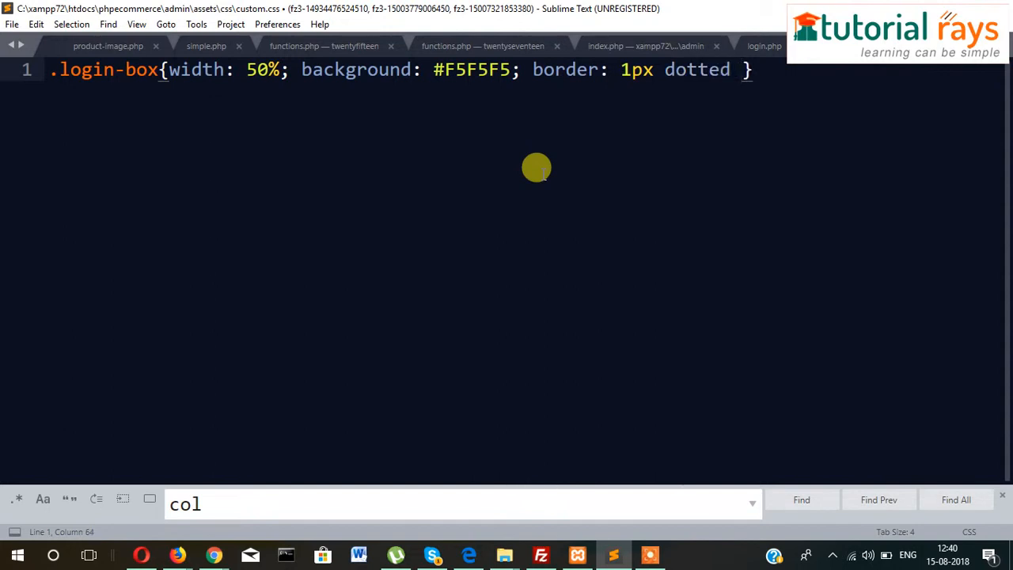
{"action": "type", "text": "g"}
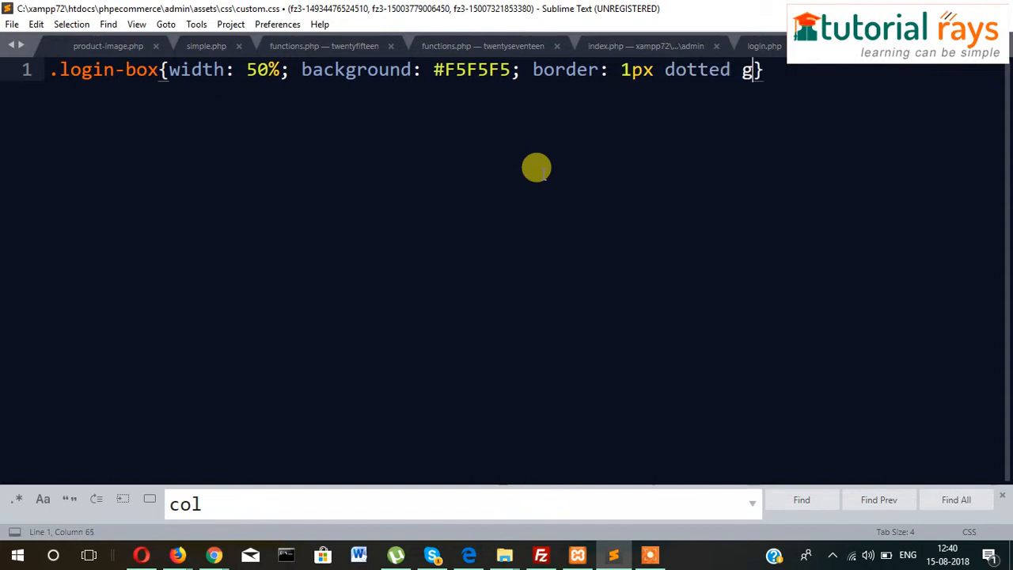
{"action": "type", "text": "ray"}
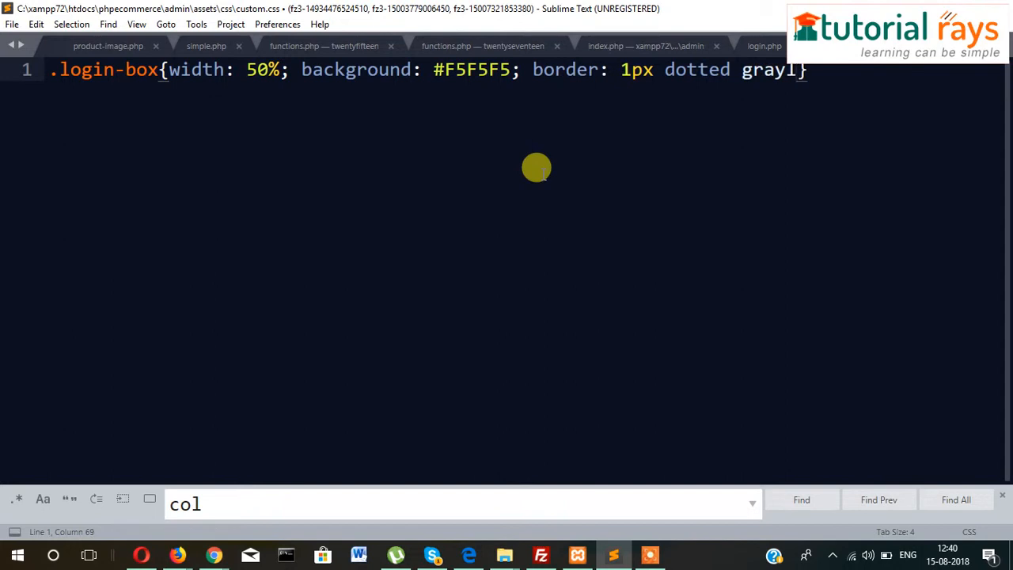
{"action": "type", "text": ";"}
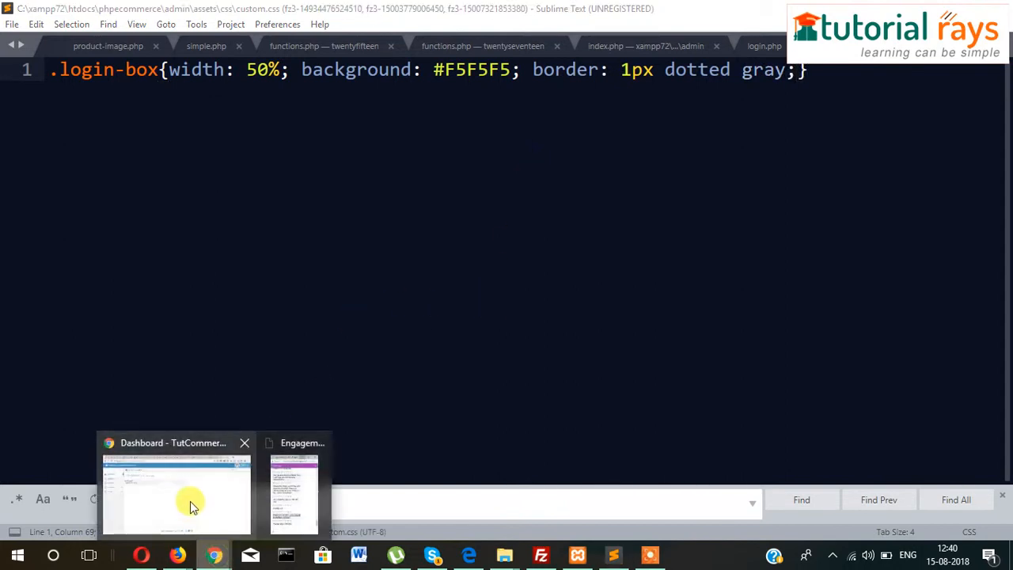
{"action": "left_click", "coordinate": [190, 506]}
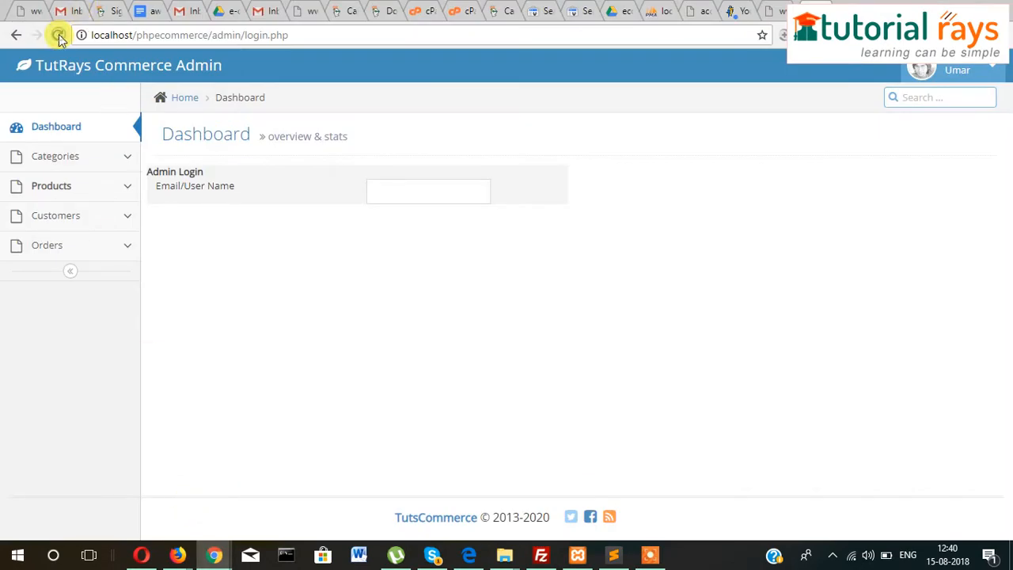
{"action": "left_click", "coordinate": [57, 36]}
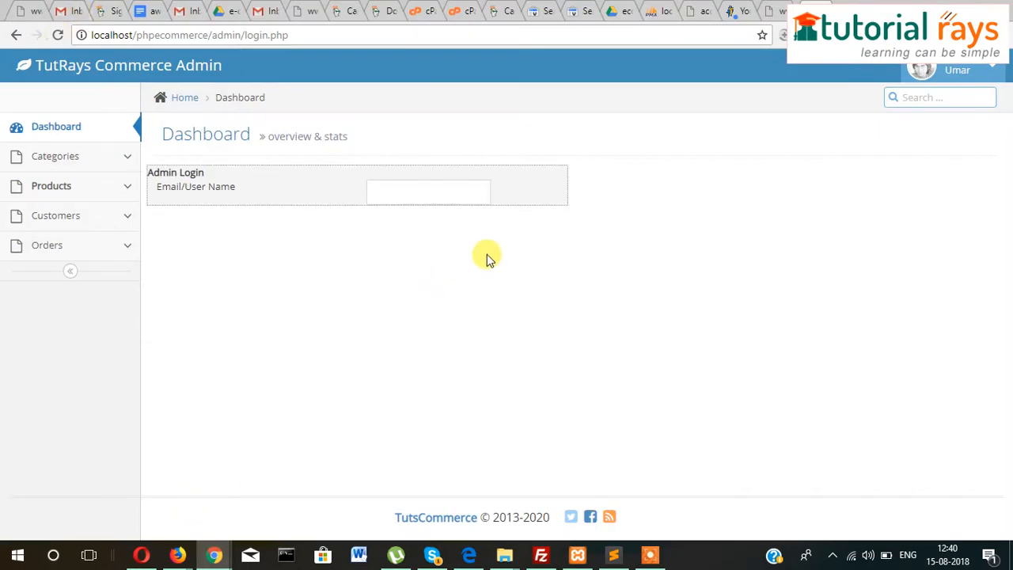
{"action": "mouse_move", "coordinate": [453, 241]}
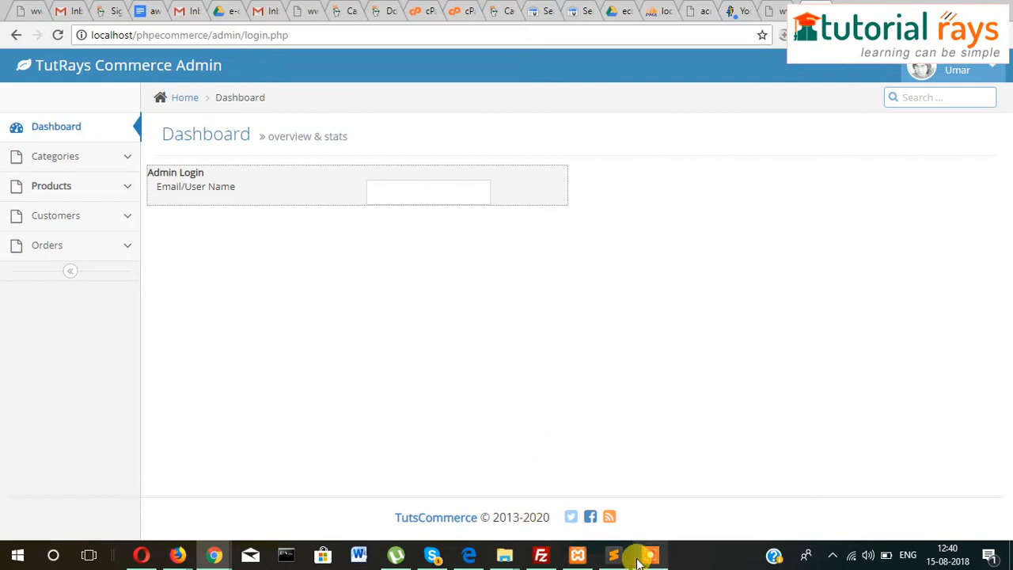
{"action": "left_click", "coordinate": [611, 554]}
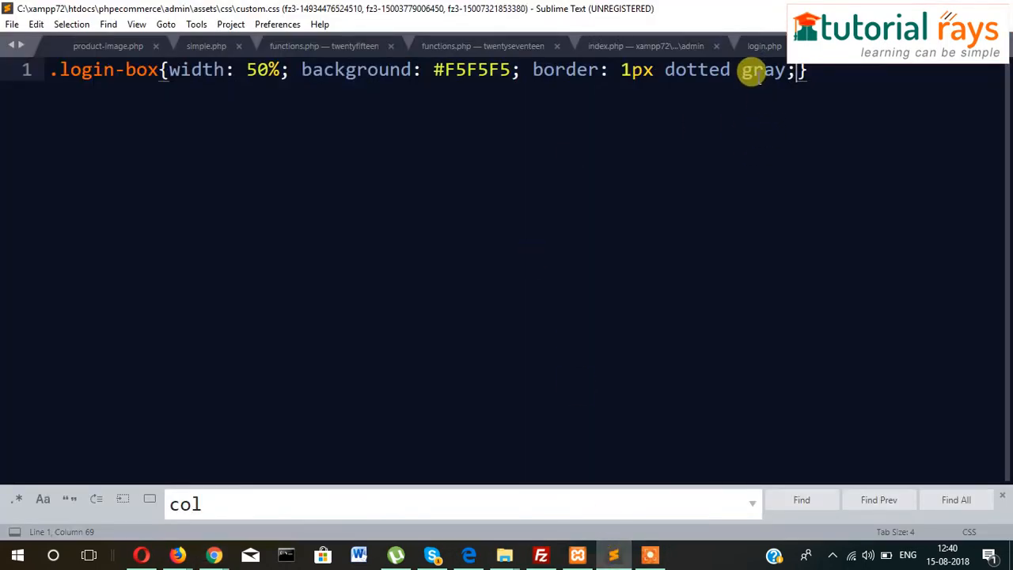
Step: Change the strong tag around Admin Login in login.php to an h2 heading
{"action": "left_click", "coordinate": [764, 46]}
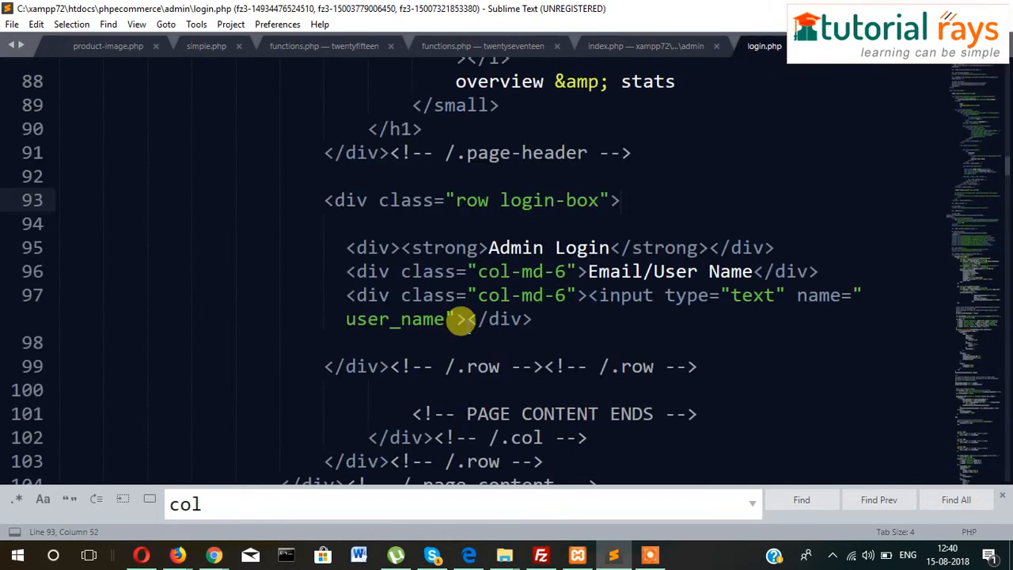
{"action": "double_click", "coordinate": [439, 247]}
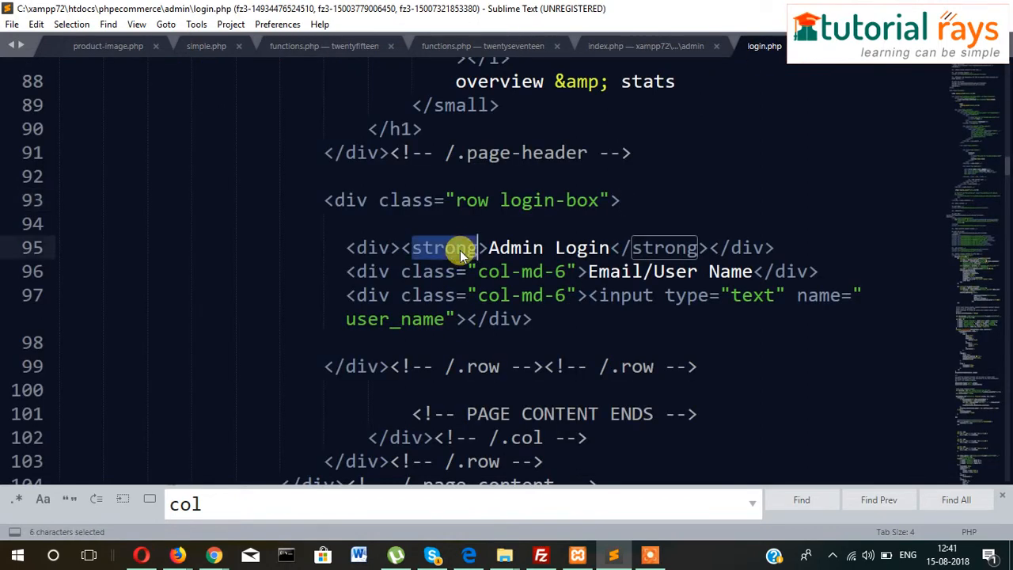
{"action": "type", "text": "h2"}
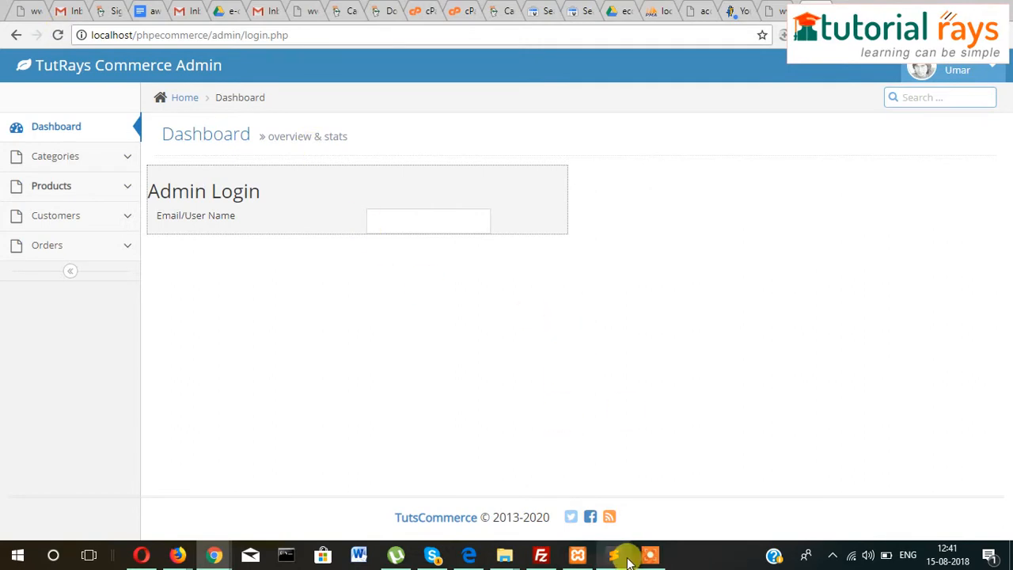
Step: Add margin: auto; to .login-box and reload the page to see it centred
{"action": "left_click", "coordinate": [612, 555]}
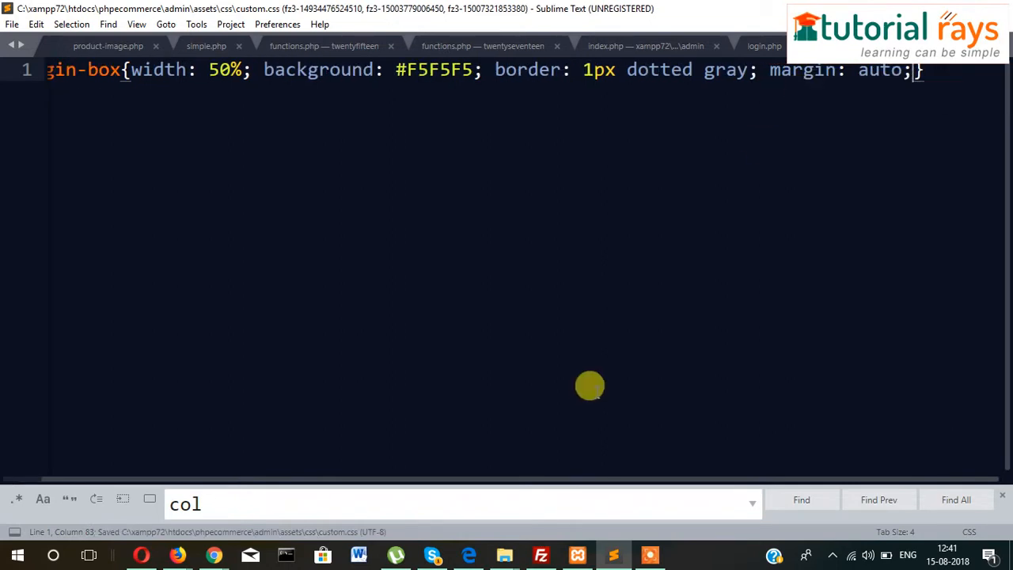
{"action": "mouse_move", "coordinate": [210, 556]}
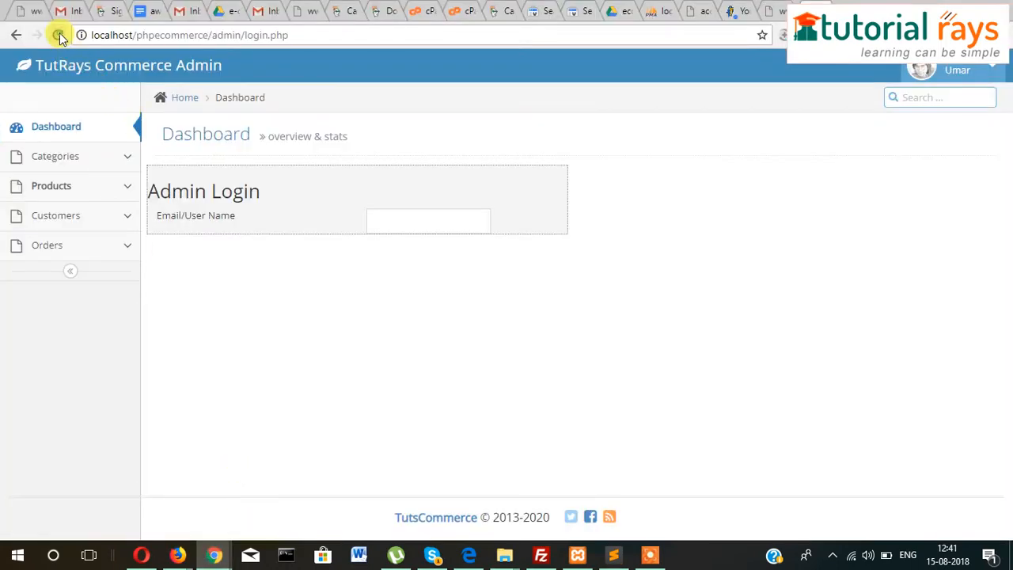
{"action": "left_click", "coordinate": [59, 41]}
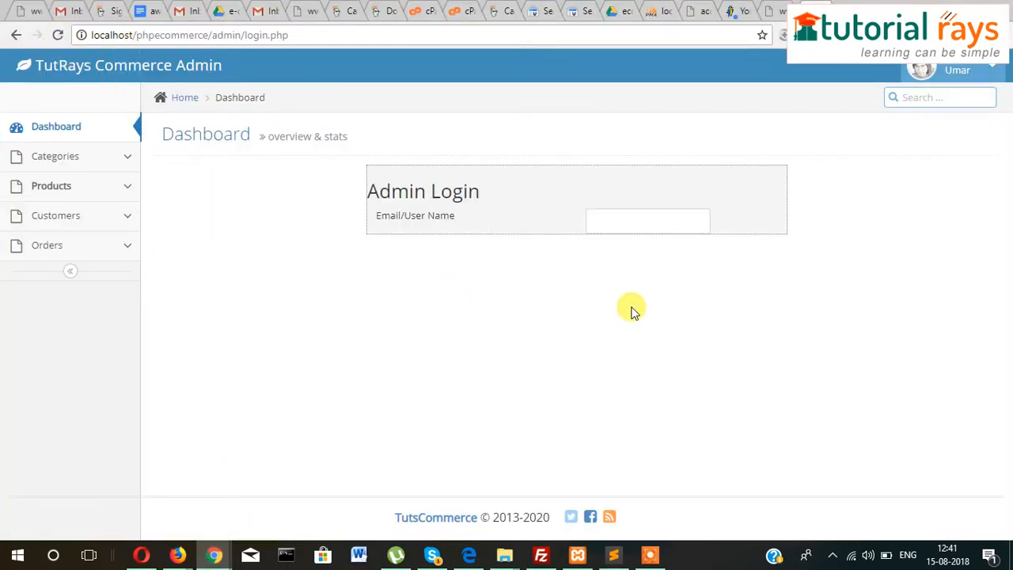
{"action": "mouse_move", "coordinate": [547, 282]}
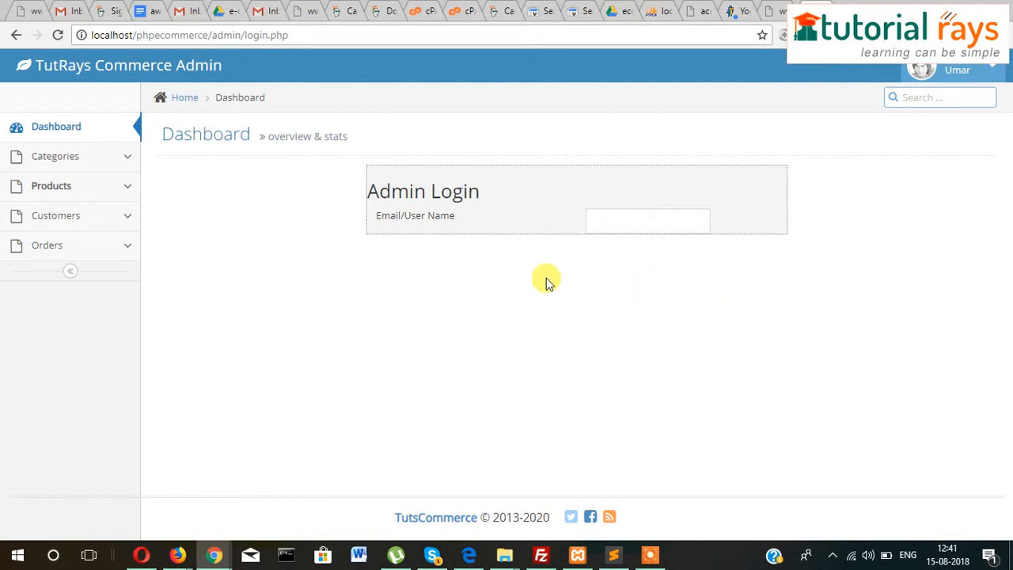
{"action": "mouse_move", "coordinate": [542, 256]}
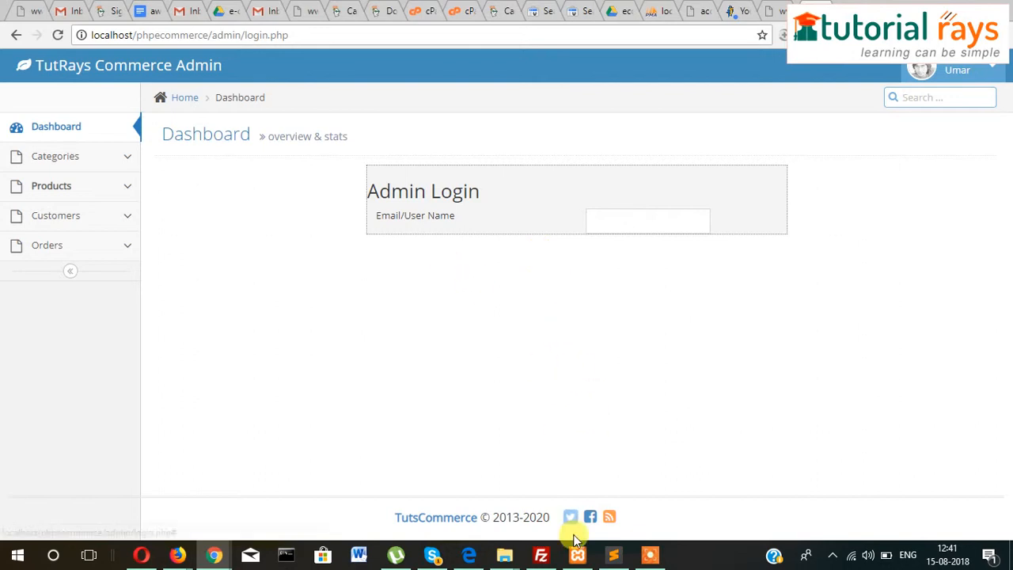
{"action": "left_click", "coordinate": [613, 555]}
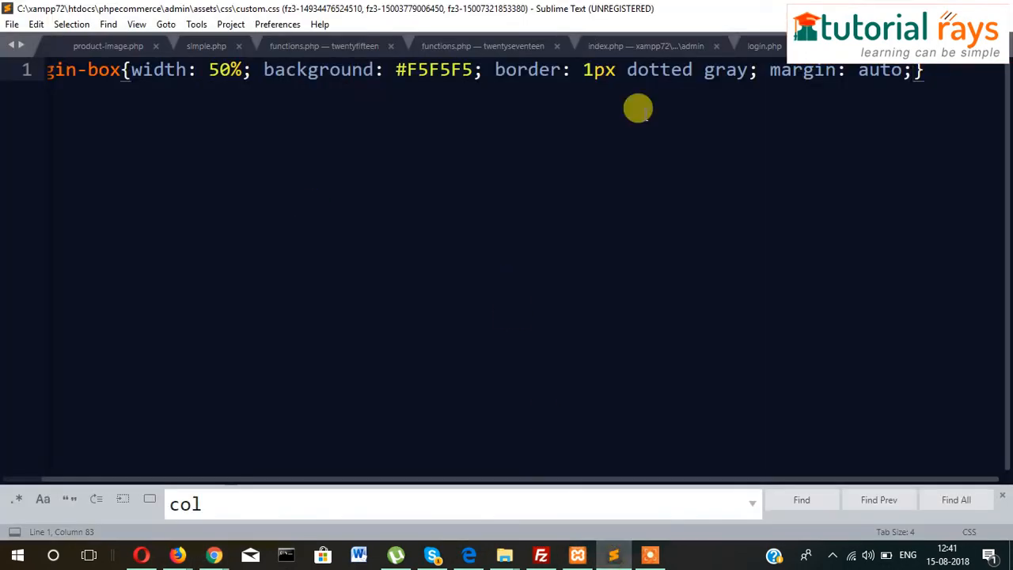
Step: Select the username label and input rows and type Password as the label
{"action": "left_click", "coordinate": [770, 46]}
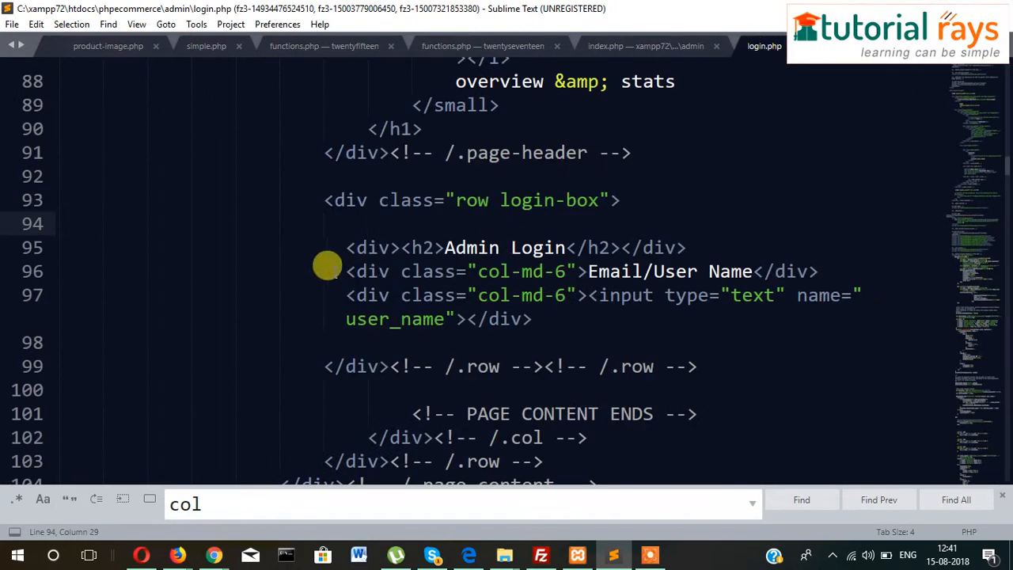
{"action": "left_click_drag", "start_coordinate": [346, 271], "coordinate": [685, 295]}
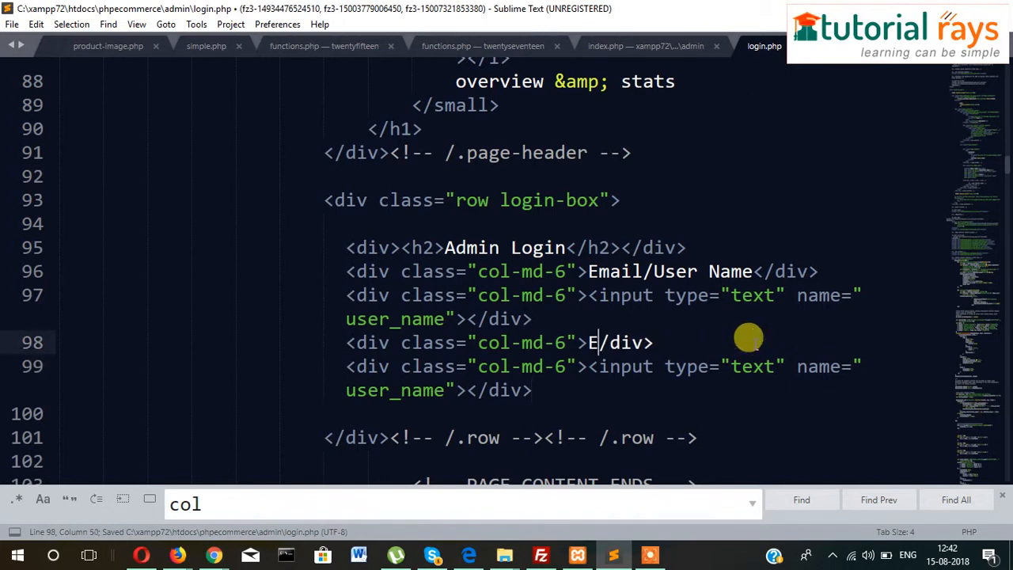
{"action": "type", "text": "Passwor"}
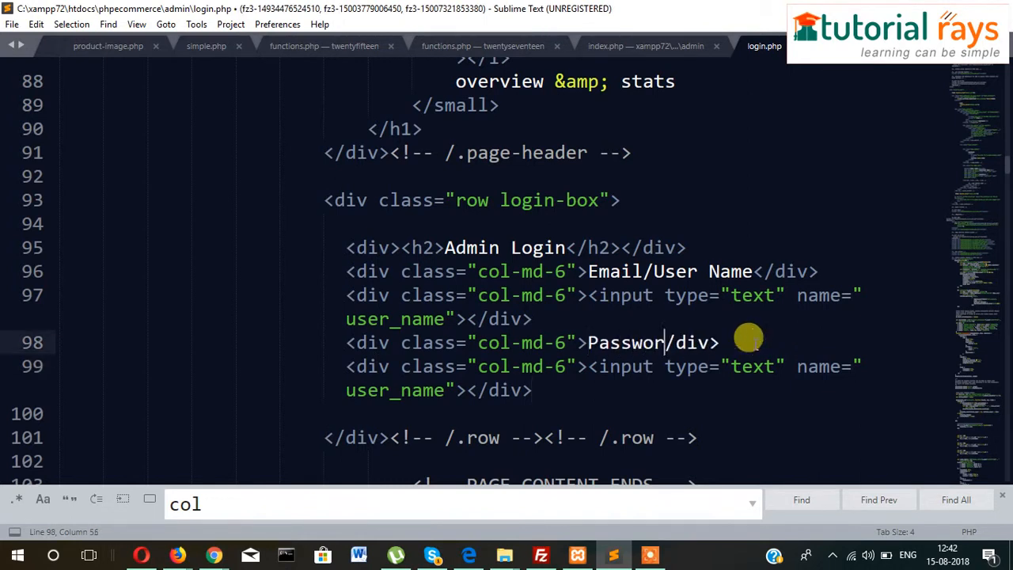
{"action": "type", "text": "d"}
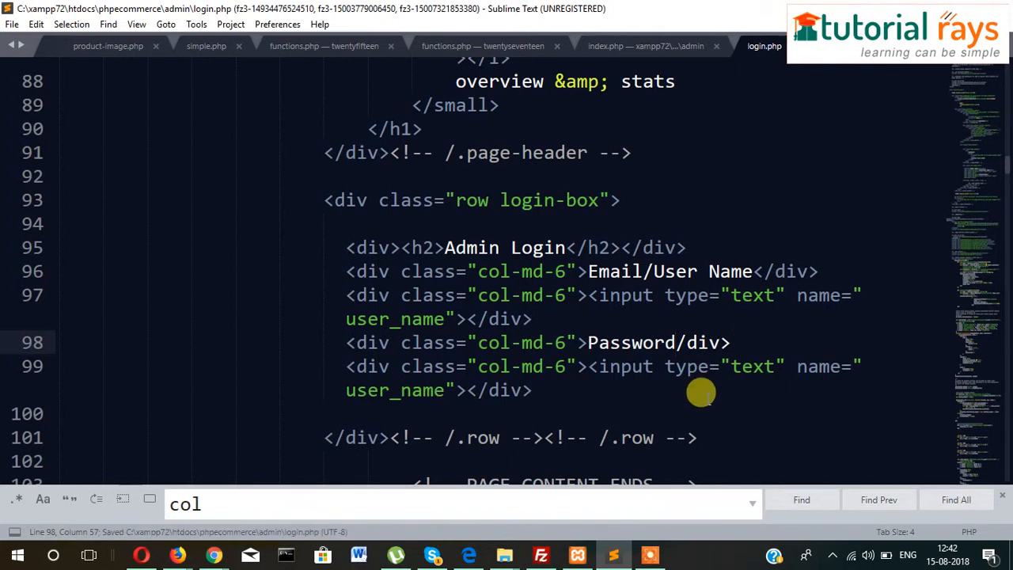
{"action": "mouse_move", "coordinate": [573, 354]}
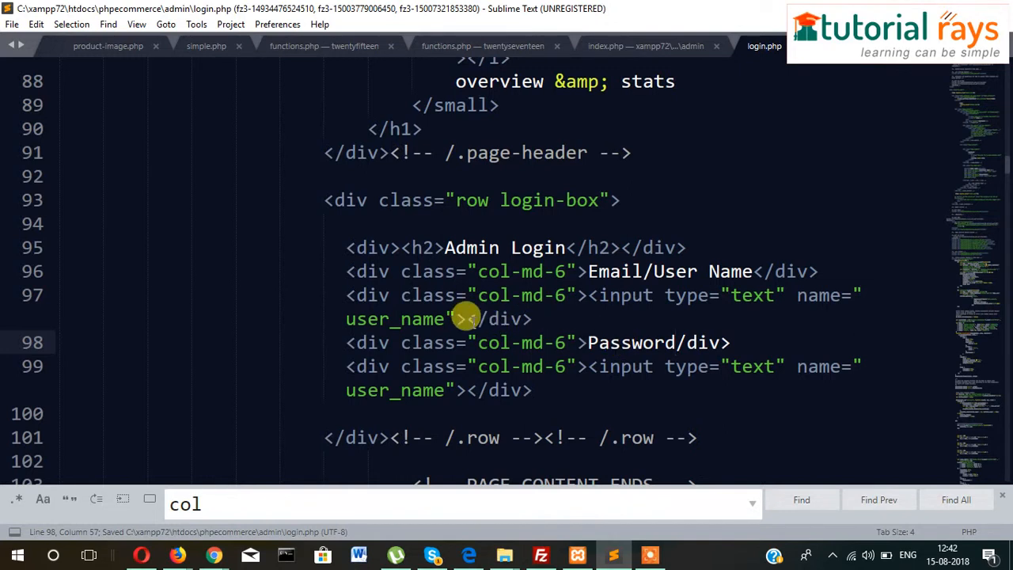
Step: Add class="form-control" to the user_name input and save login.php
{"action": "type", "text": "form\""}
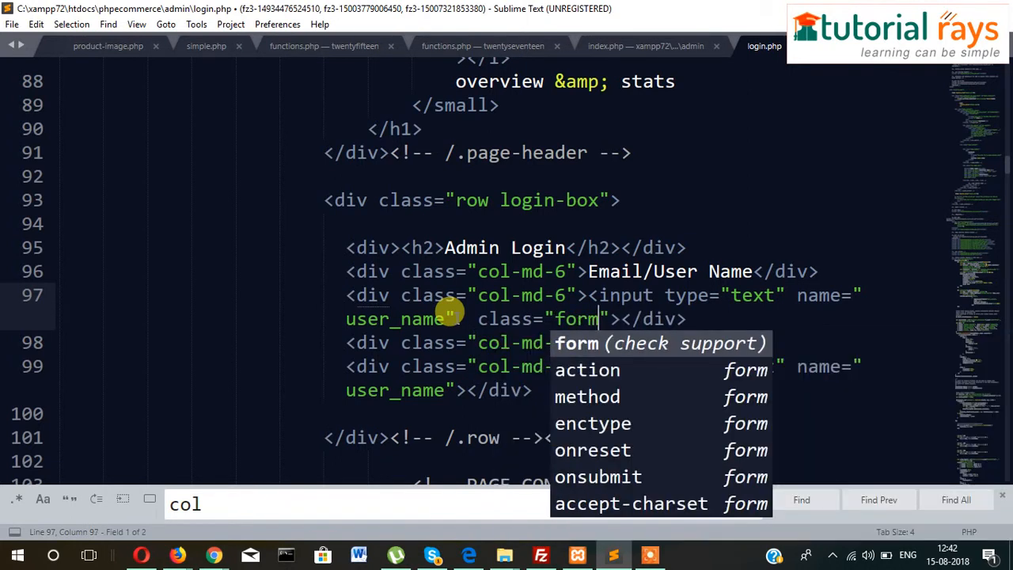
{"action": "type", "text": "-control"}
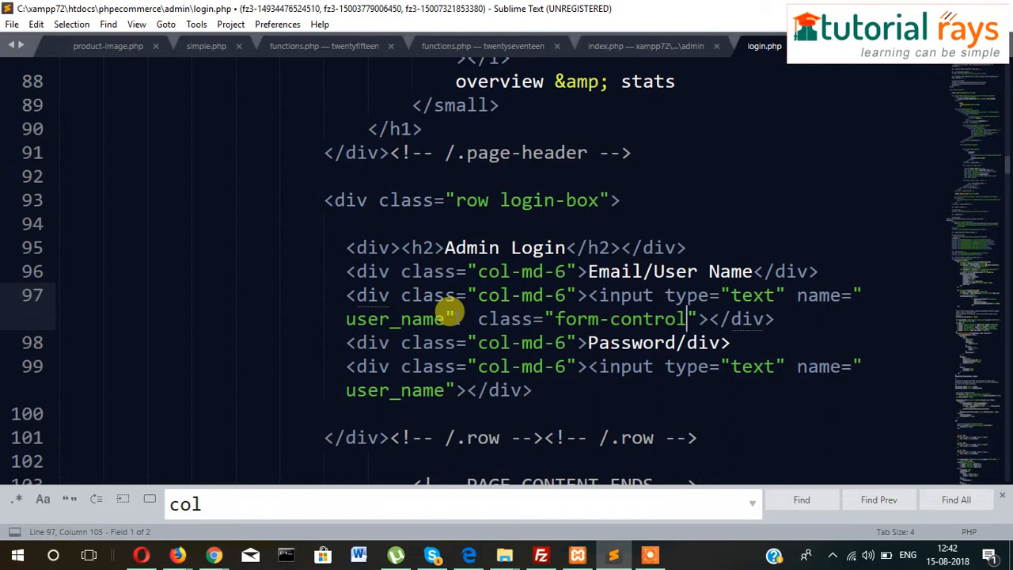
{"action": "key", "text": "ctrl+s"}
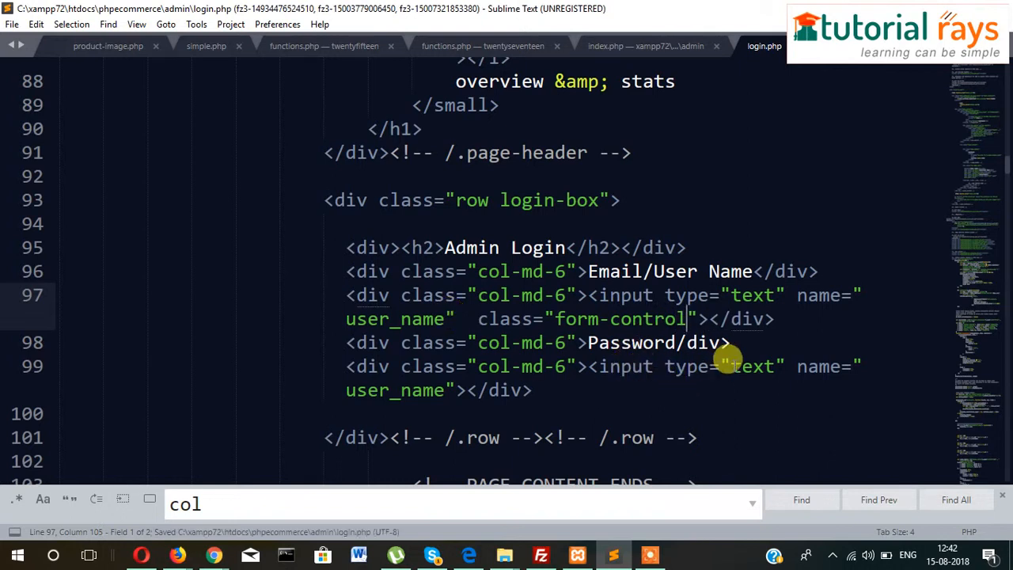
Step: Rename the second input's name from user_name to password
{"action": "double_click", "coordinate": [394, 390]}
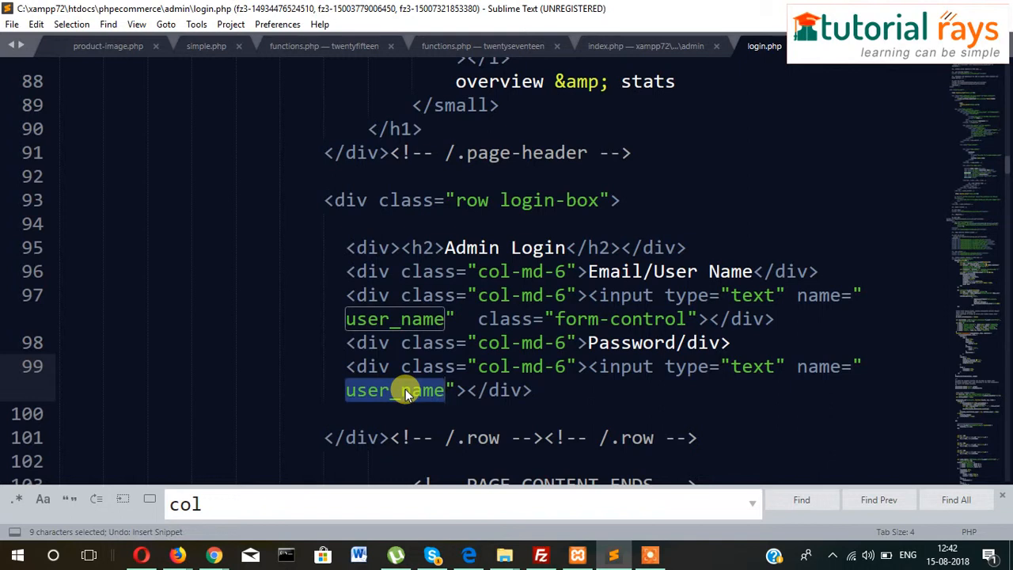
{"action": "type", "text": "pa"}
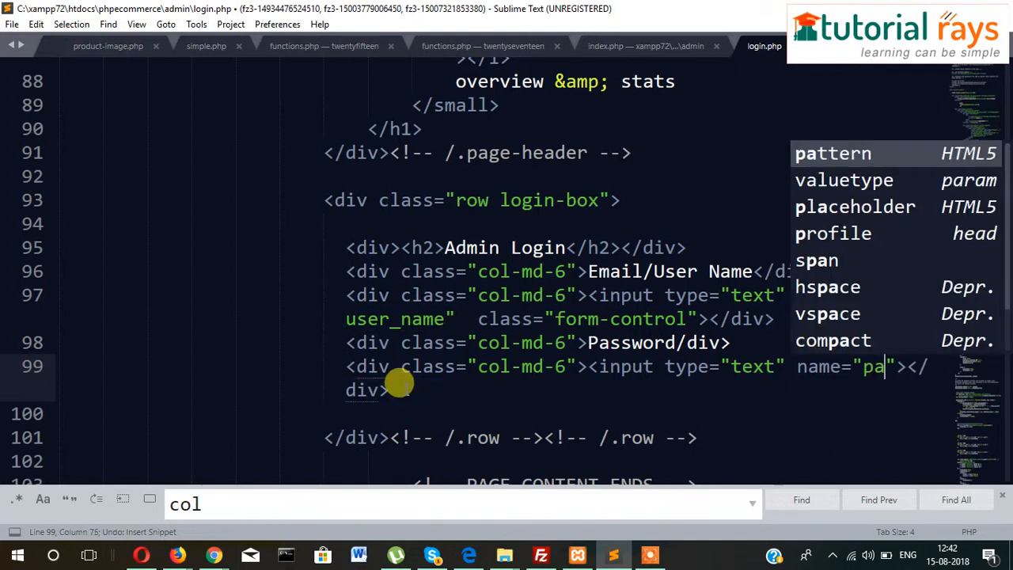
{"action": "type", "text": "ssword"}
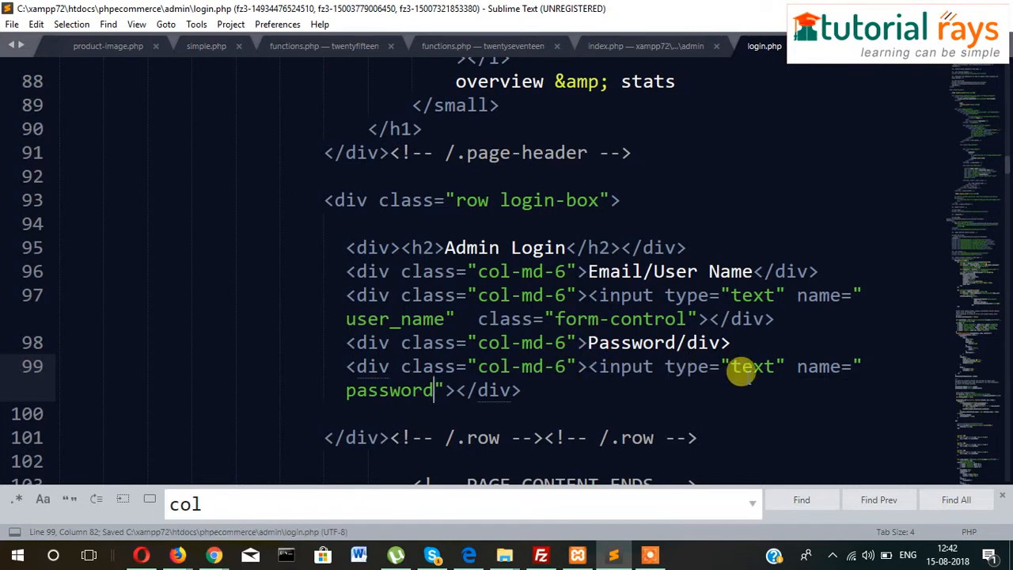
{"action": "type", "text": "pass"}
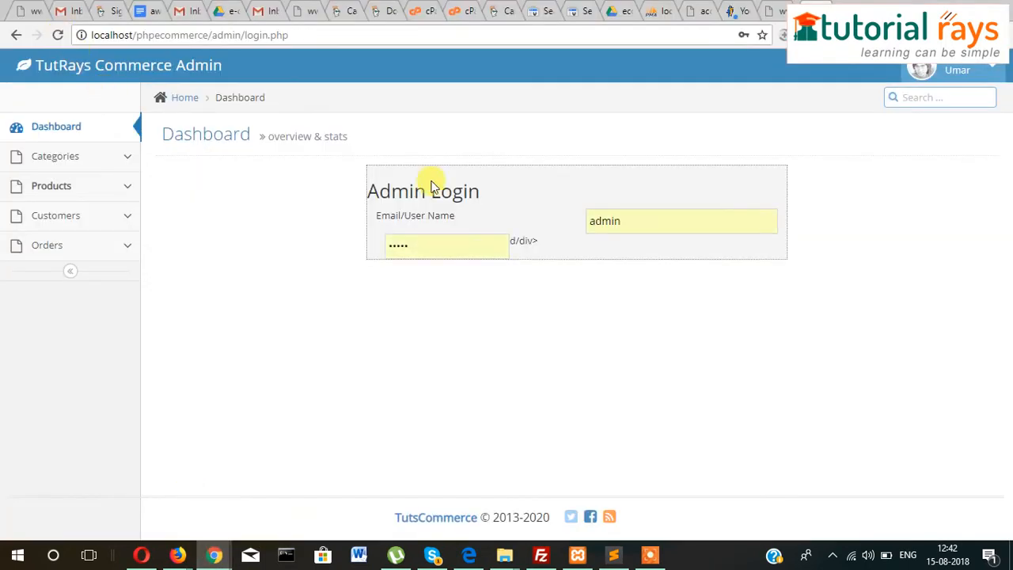
{"action": "mouse_move", "coordinate": [583, 242]}
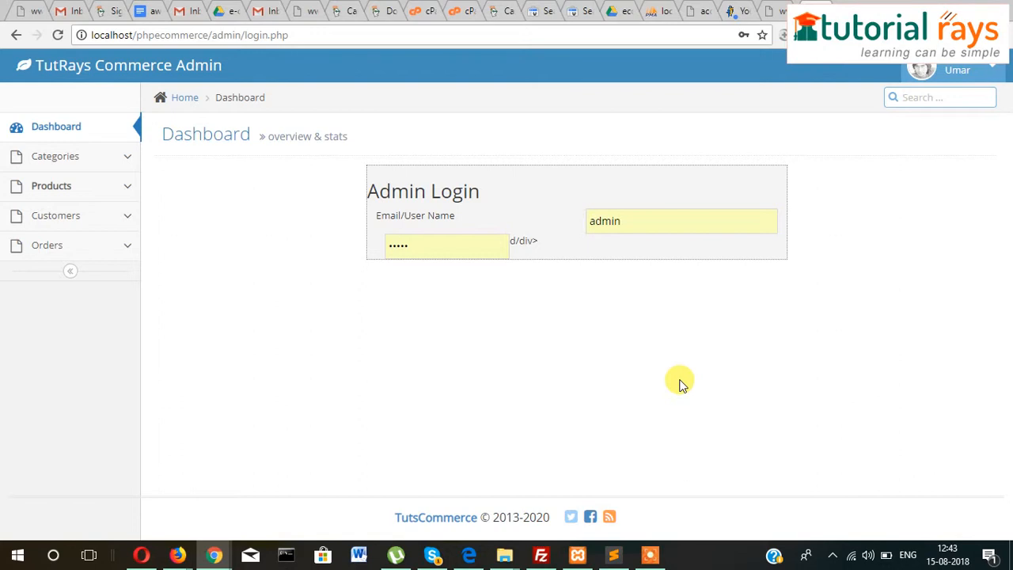
{"action": "mouse_move", "coordinate": [641, 437]}
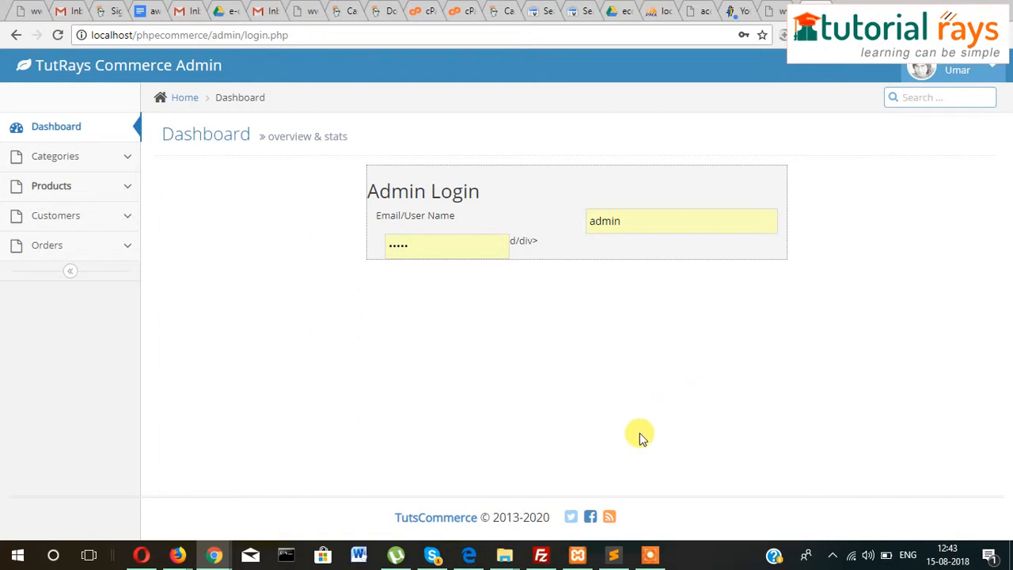
Step: Reload the admin login page to check the Password label and masked field
{"action": "left_click", "coordinate": [613, 555]}
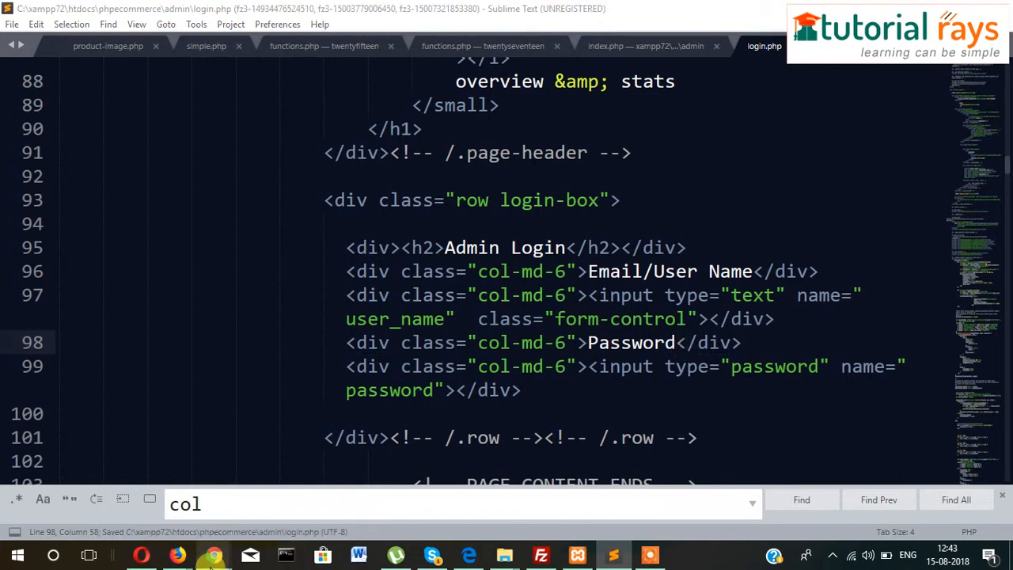
{"action": "left_click", "coordinate": [212, 555]}
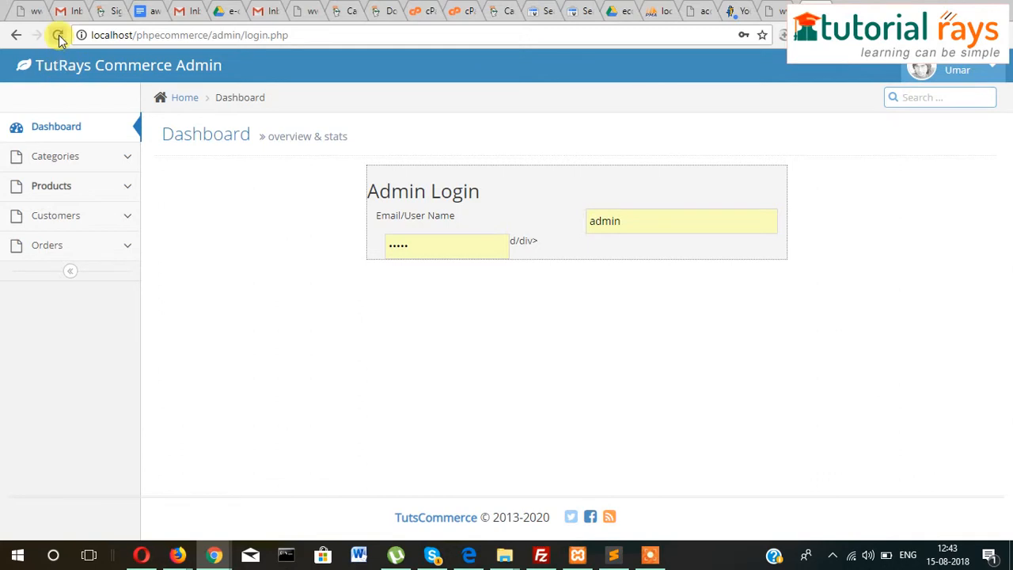
{"action": "left_click", "coordinate": [57, 37]}
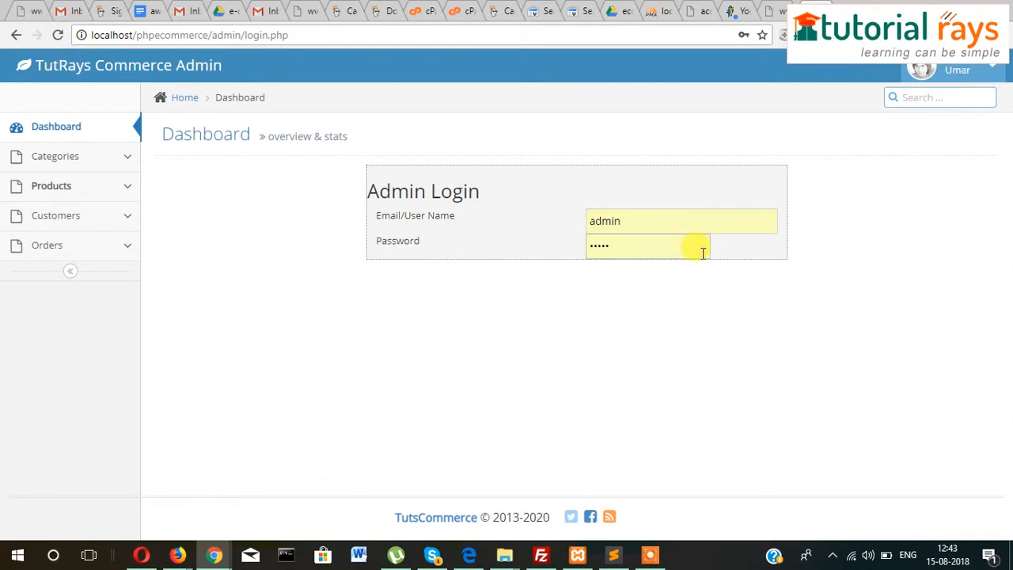
{"action": "mouse_move", "coordinate": [613, 554]}
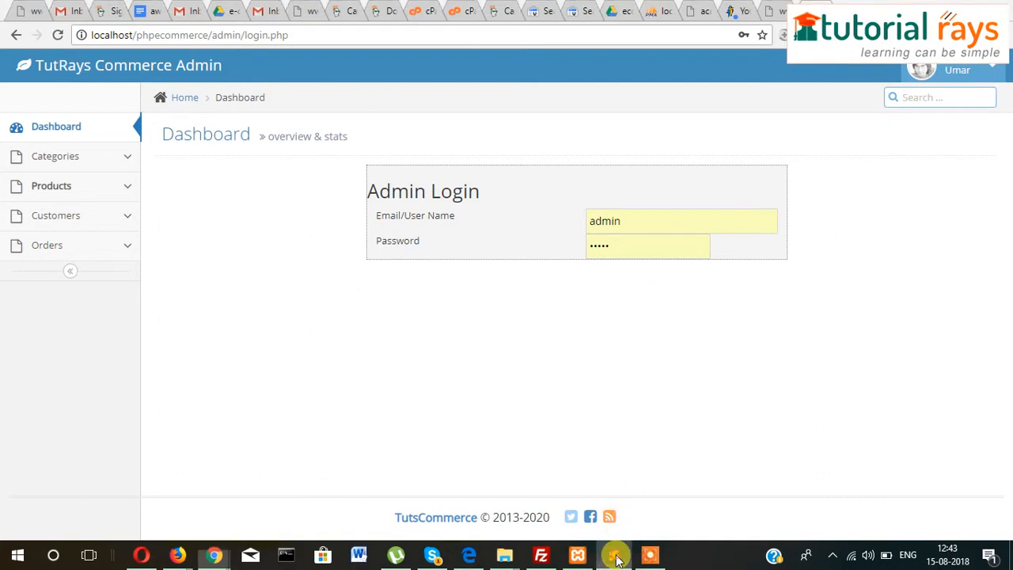
{"action": "left_click", "coordinate": [615, 555]}
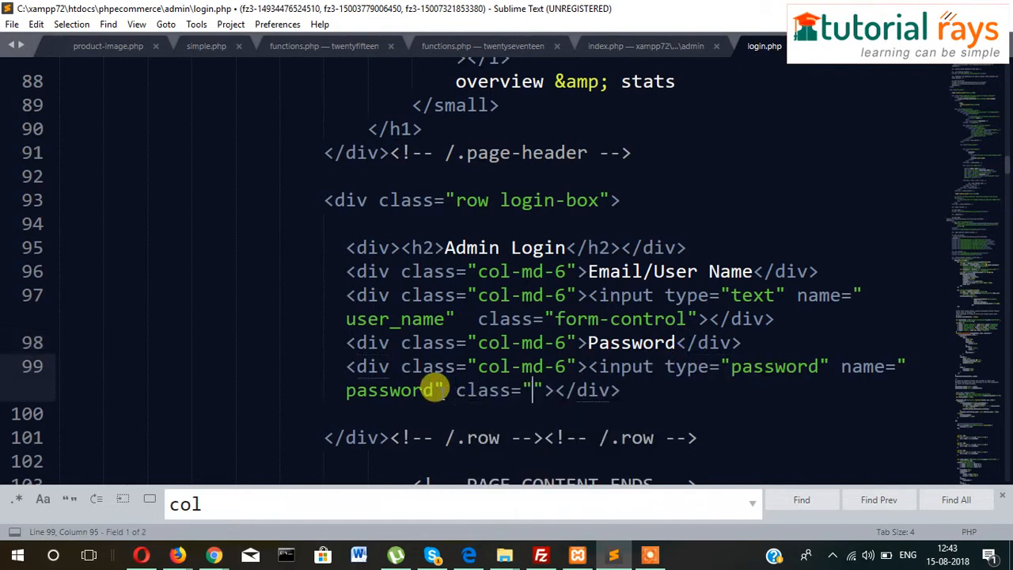
Step: Add class="form-control" to the password input and check the widened field
{"action": "type", "text": "form-"}
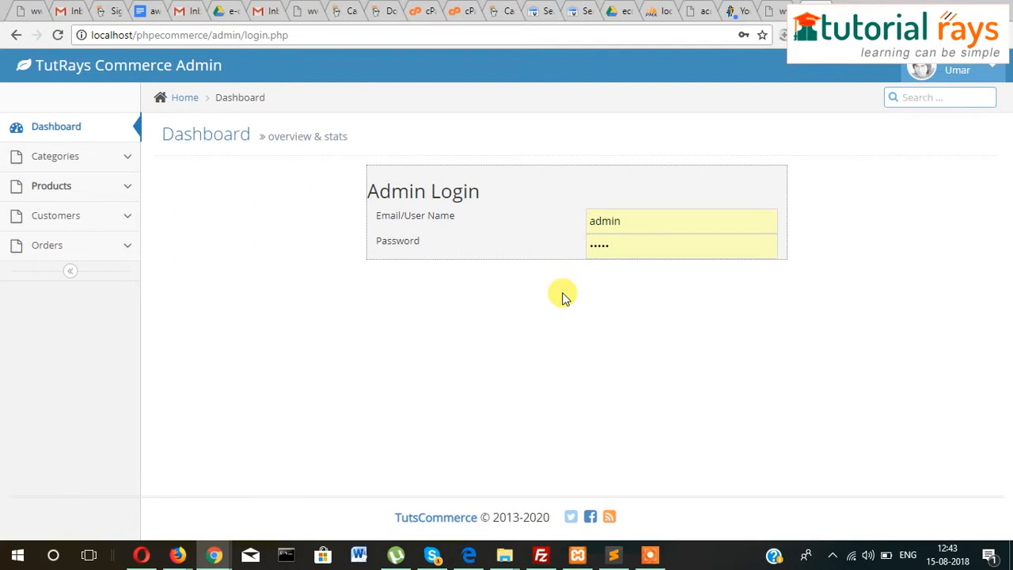
{"action": "mouse_move", "coordinate": [554, 291]}
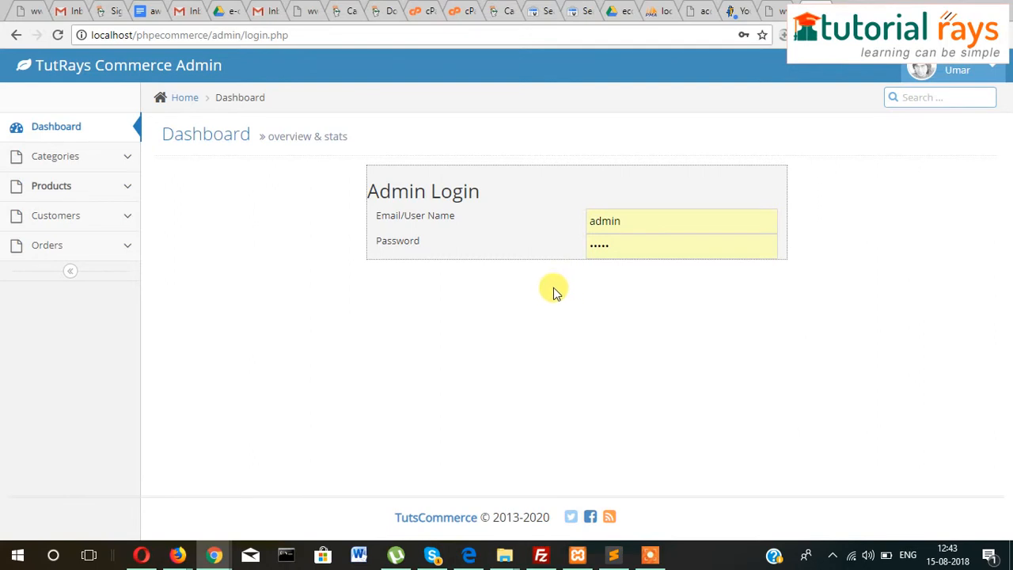
{"action": "mouse_move", "coordinate": [524, 431]}
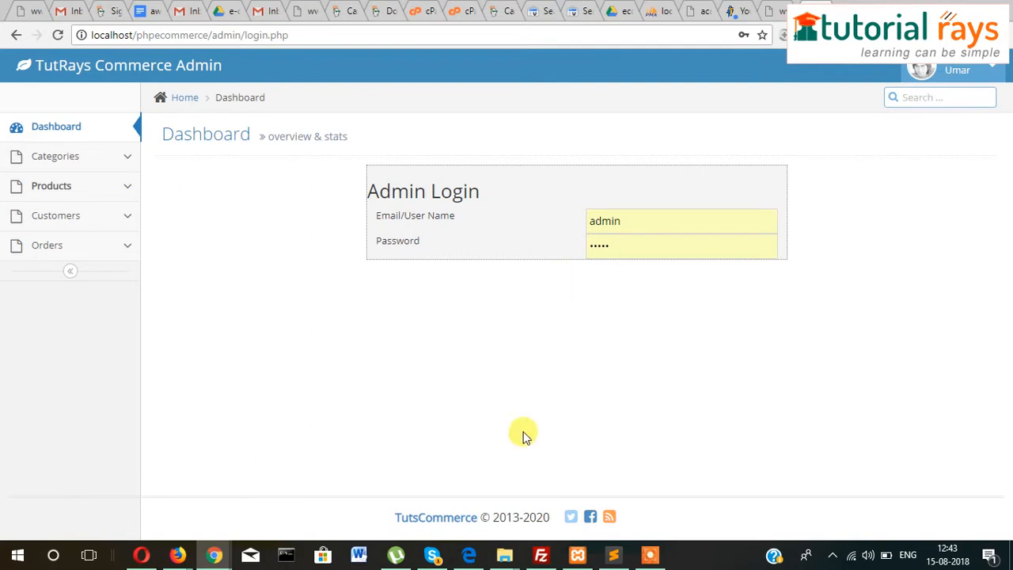
{"action": "mouse_move", "coordinate": [485, 498]}
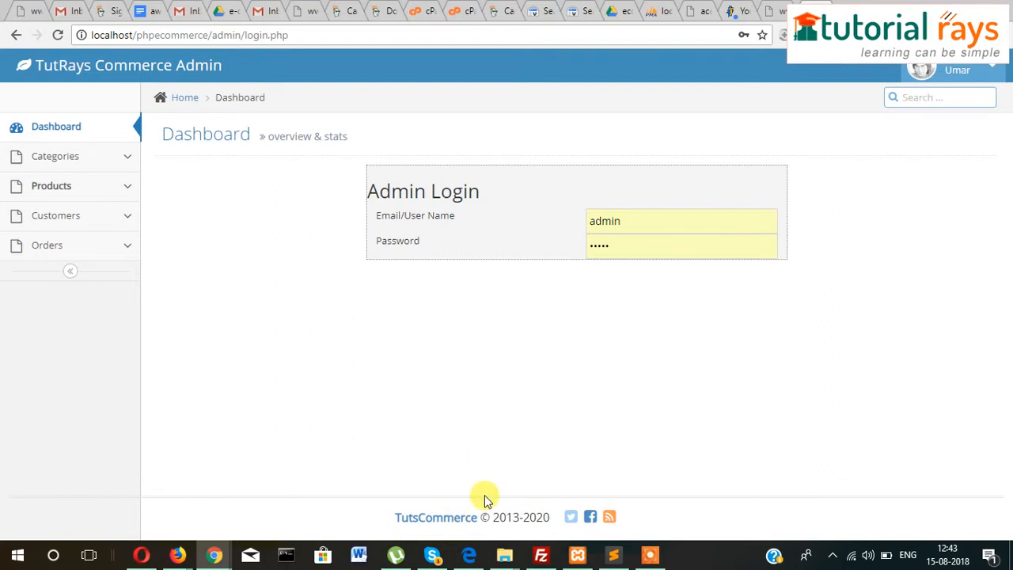
{"action": "left_click", "coordinate": [612, 555]}
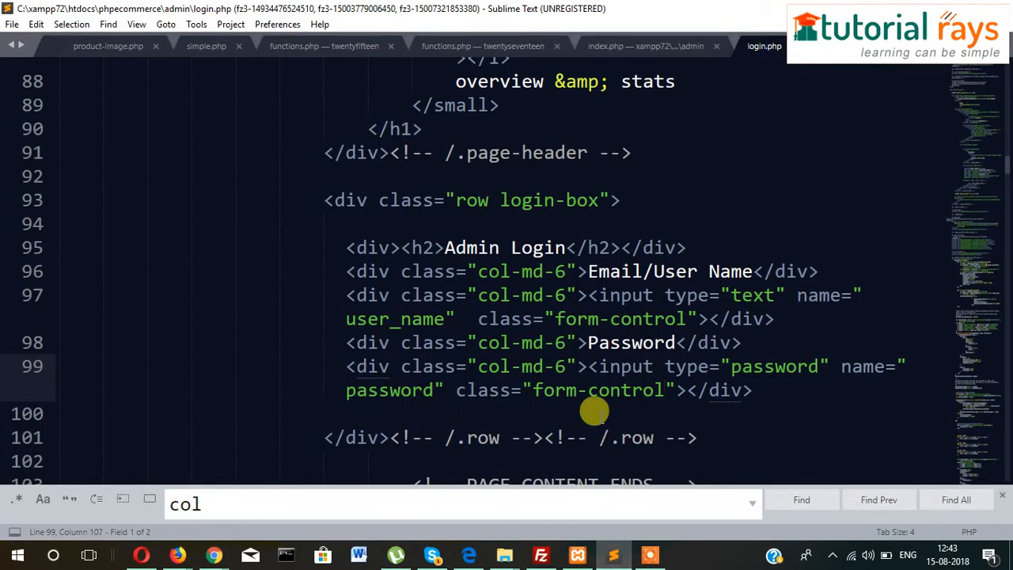
{"action": "mouse_move", "coordinate": [764, 386]}
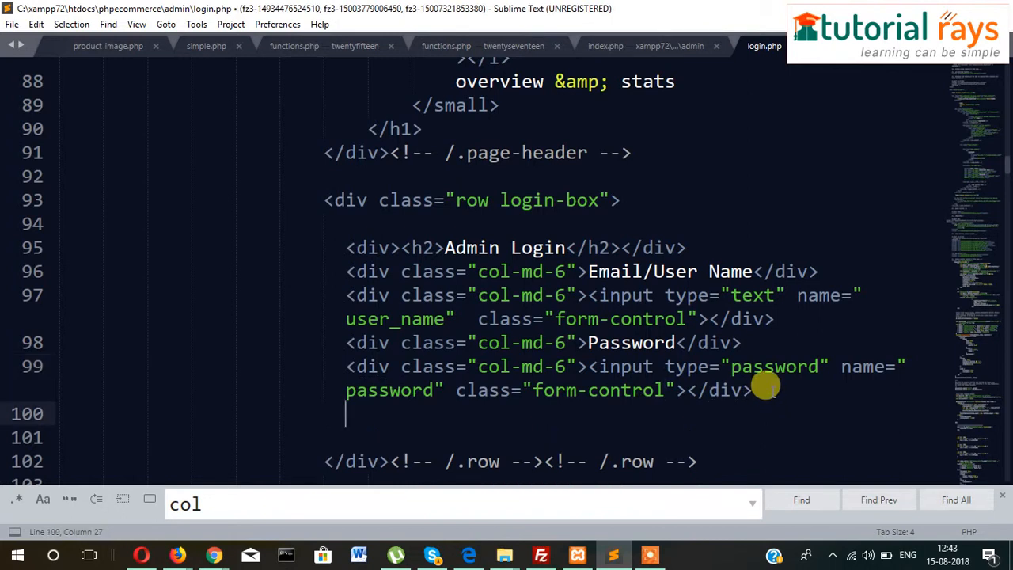
Step: Add a div holding a submit input valued 'Please Login' and preview it in Chrome
{"action": "type", "text": "<div><input type=\"\" name=\"\"></div>"}
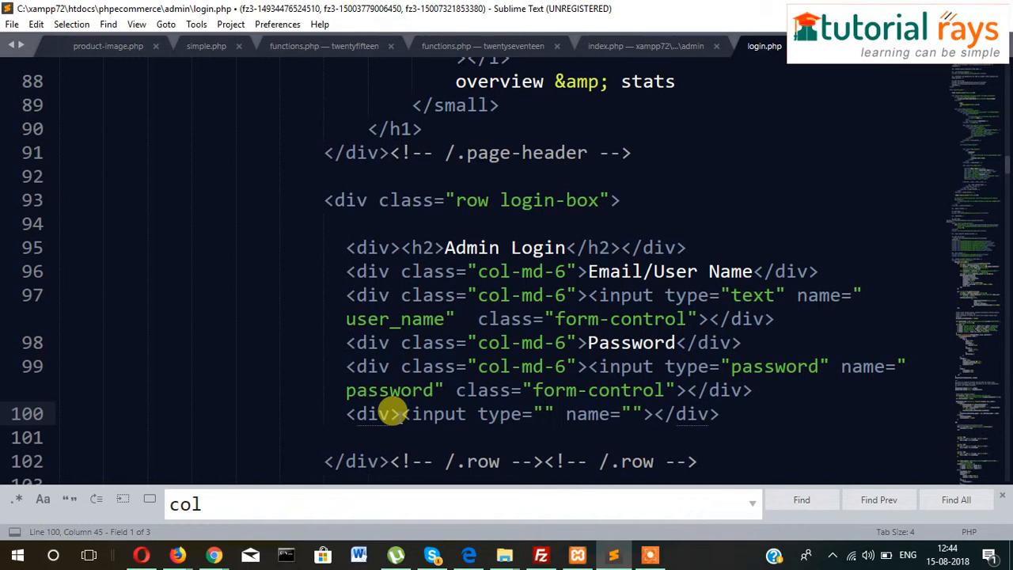
{"action": "type", "text": "submit"}
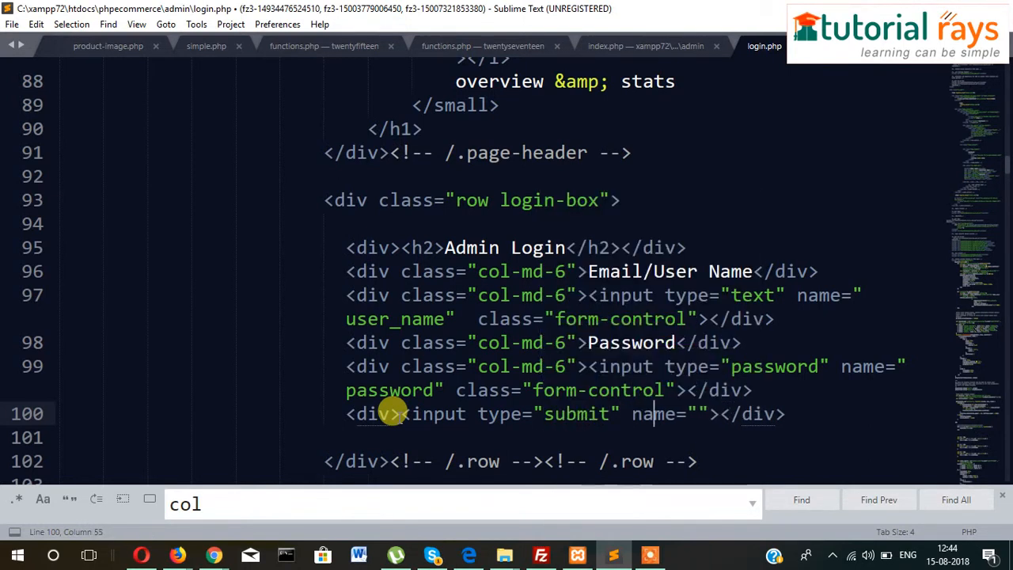
{"action": "type", "text": "submit\" value=\"Please"}
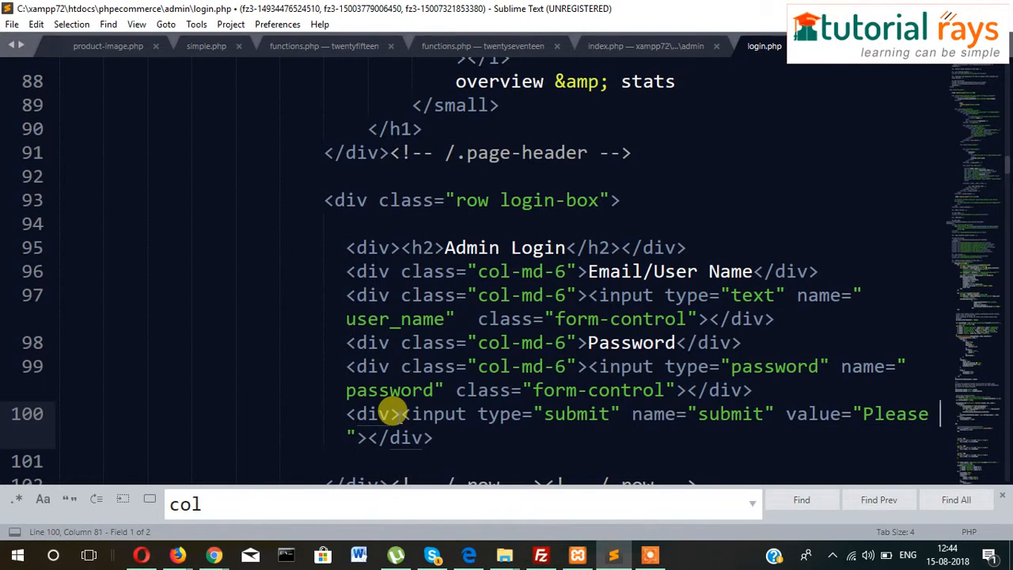
{"action": "type", "text": "Login"}
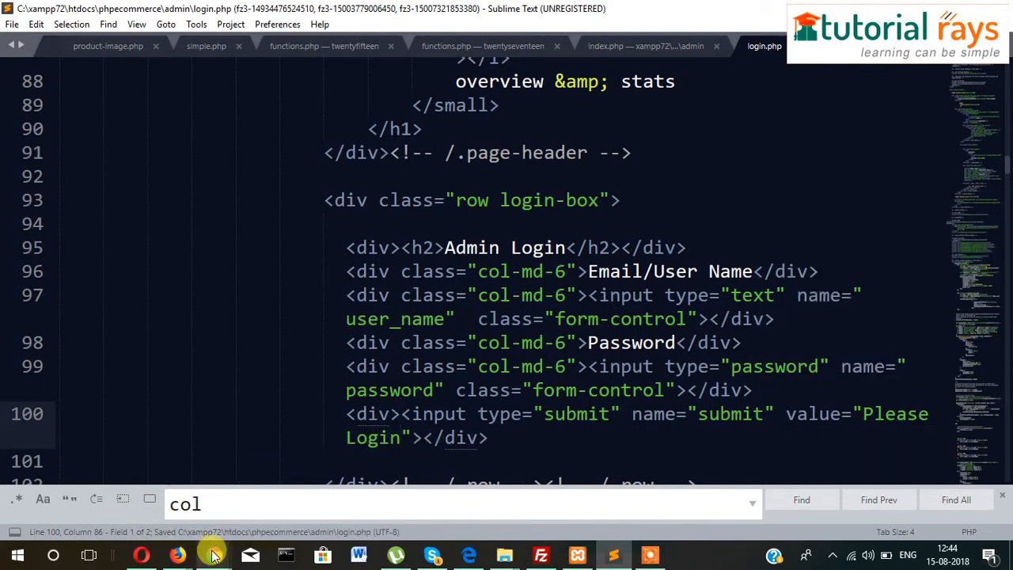
{"action": "left_click", "coordinate": [212, 554]}
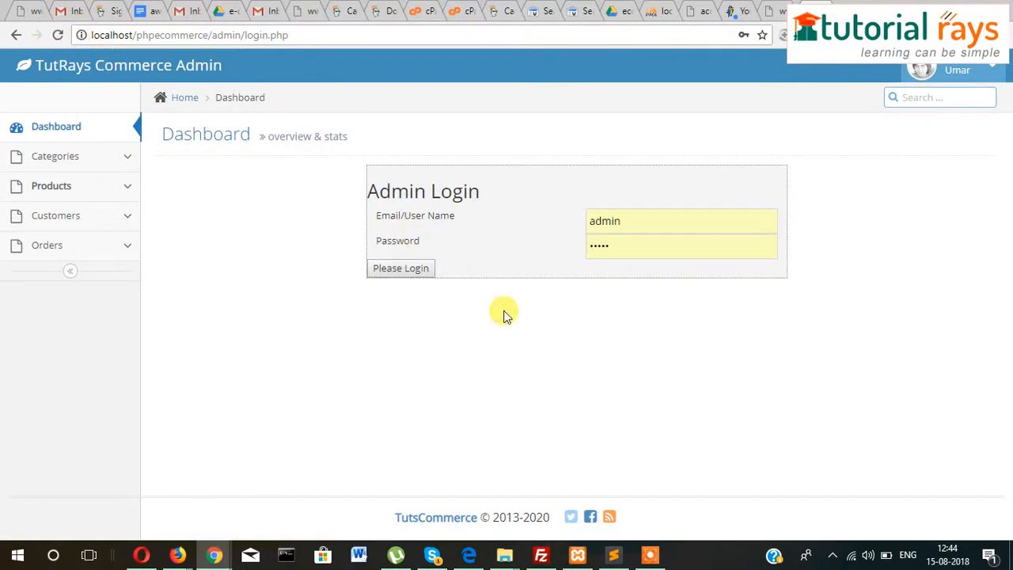
{"action": "mouse_move", "coordinate": [592, 390]}
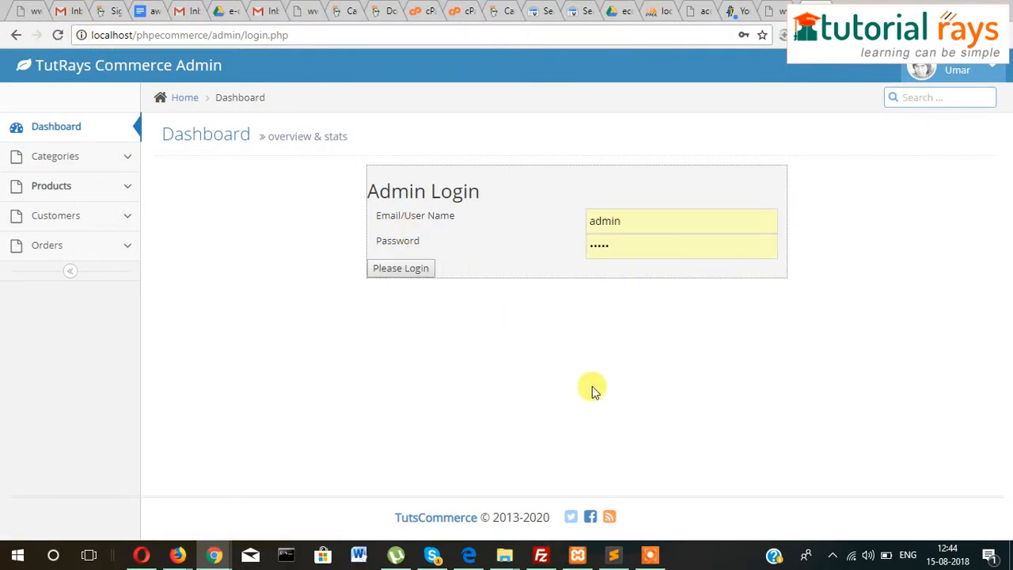
{"action": "left_click", "coordinate": [613, 555]}
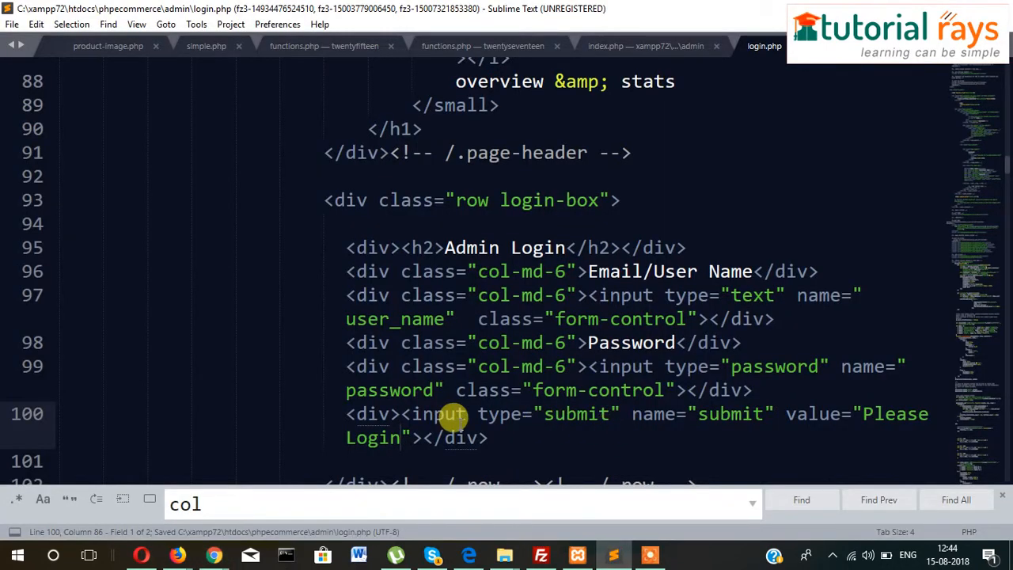
{"action": "mouse_move", "coordinate": [406, 431]}
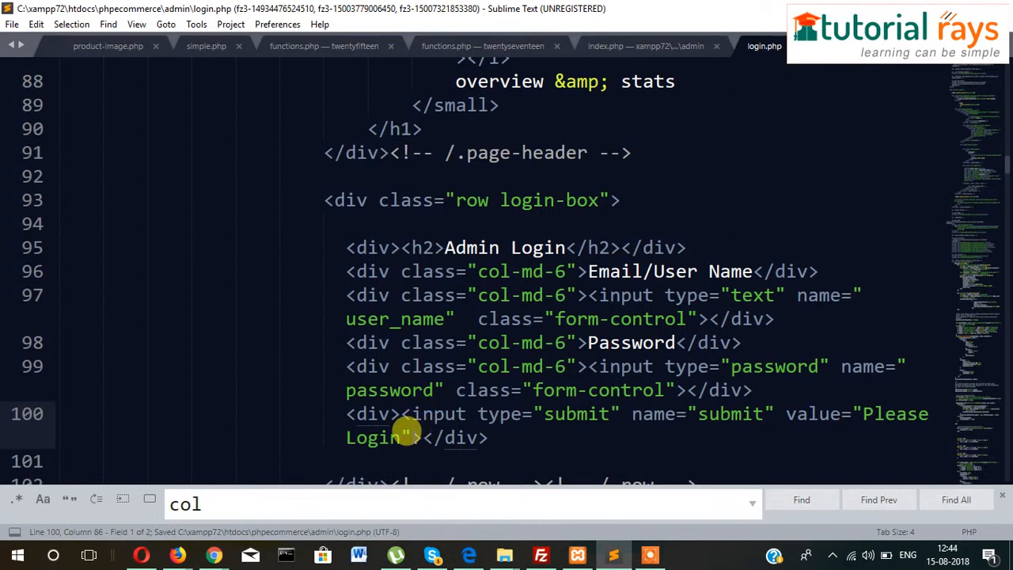
Step: Give the submit input the classes btn btn-success btn-lg, save, and preview the button
{"action": "type", "text": "class=\"\""}
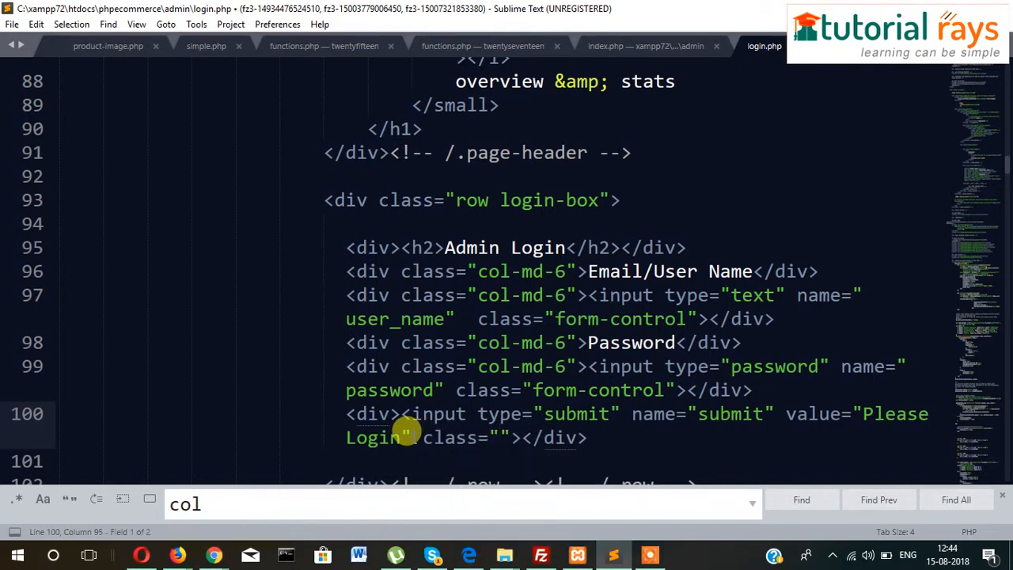
{"action": "type", "text": "bt"}
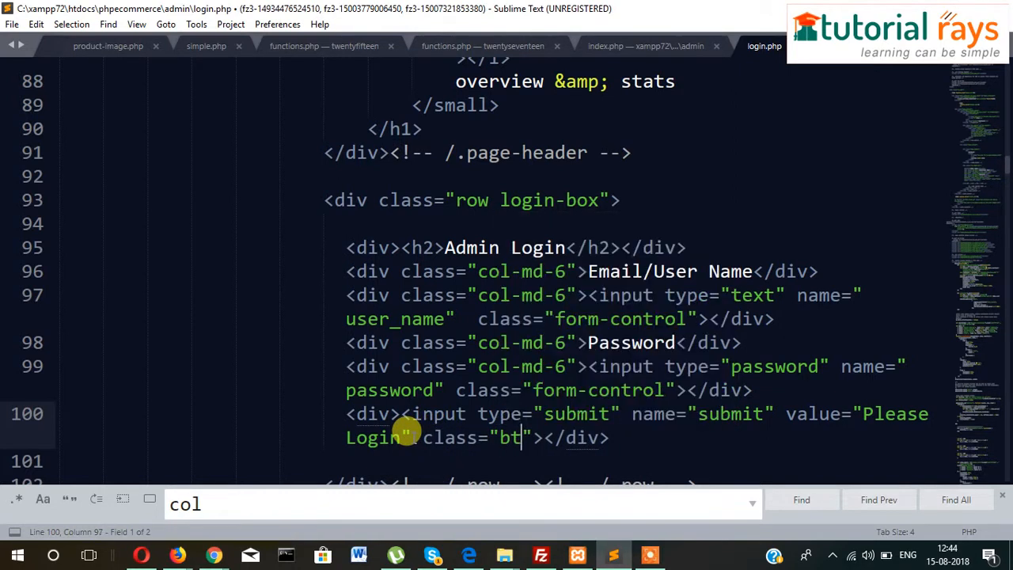
{"action": "type", "text": "btn"}
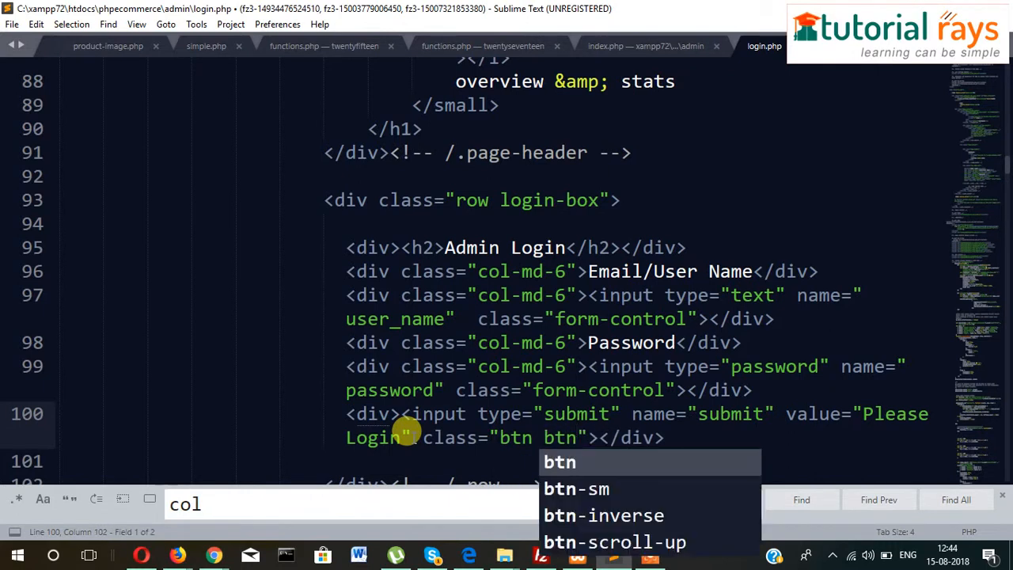
{"action": "type", "text": "-"}
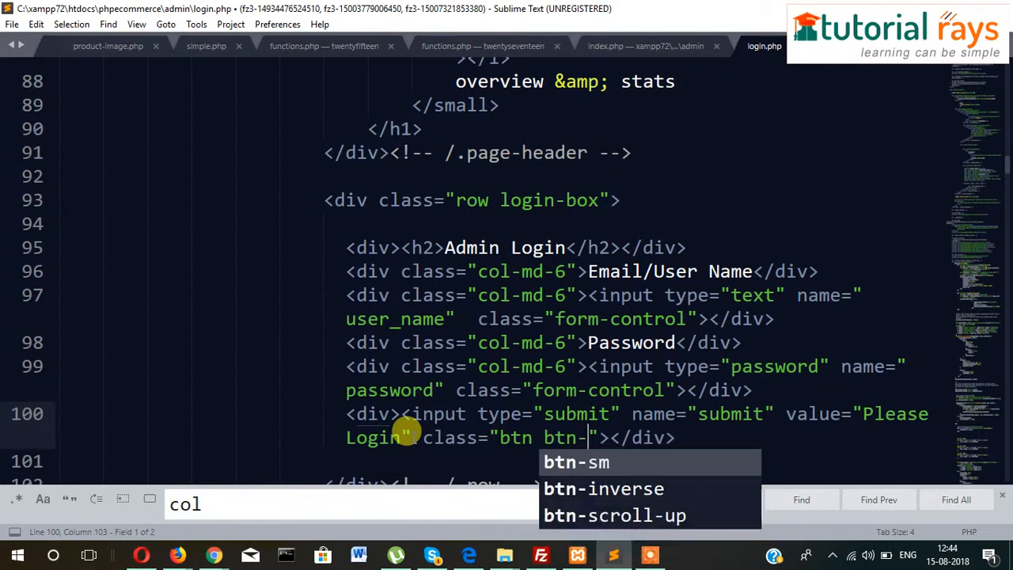
{"action": "type", "text": "s"}
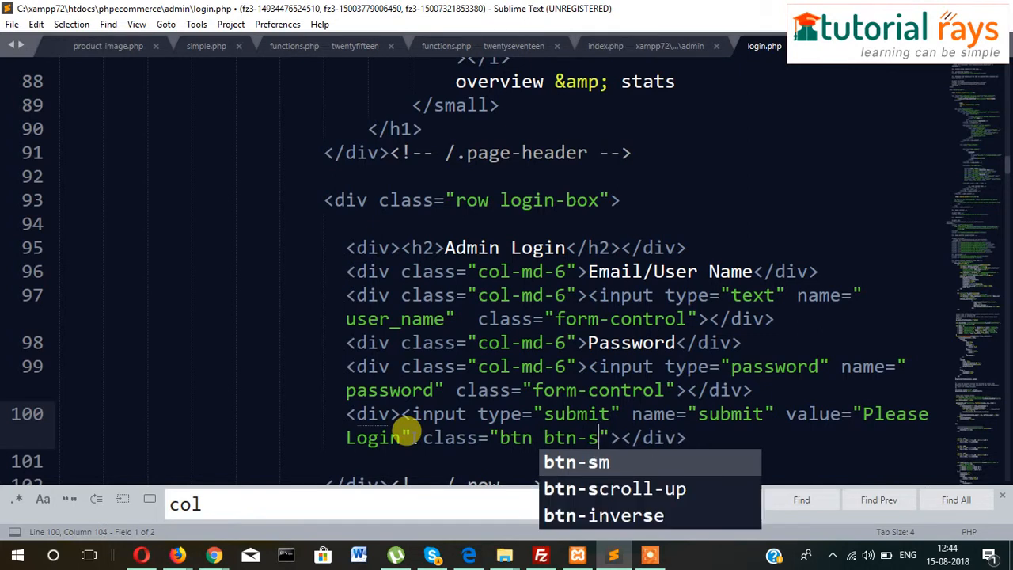
{"action": "type", "text": "uccess"}
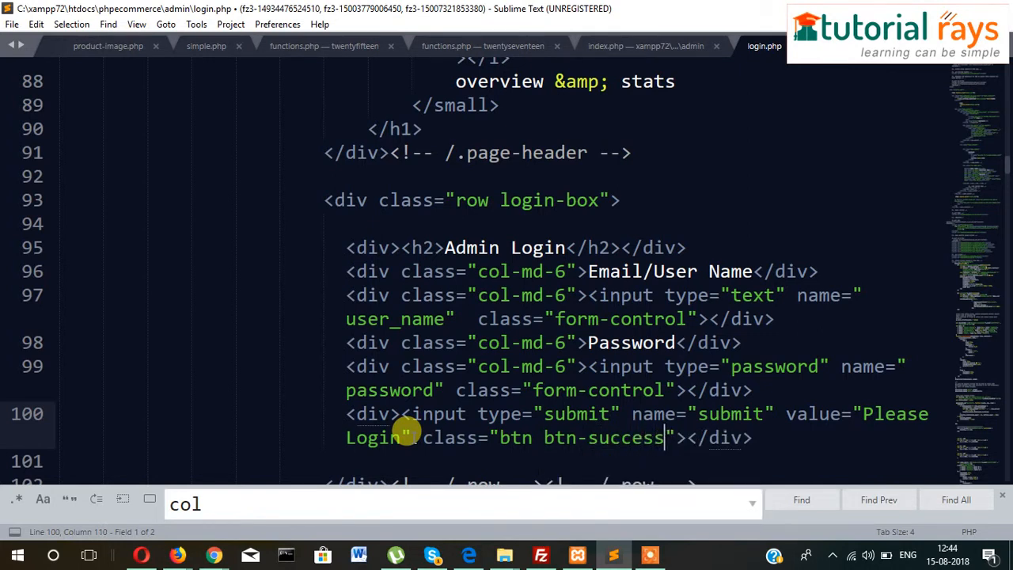
{"action": "key", "text": "ctrl+s"}
{"action": "type", "text": " btn"}
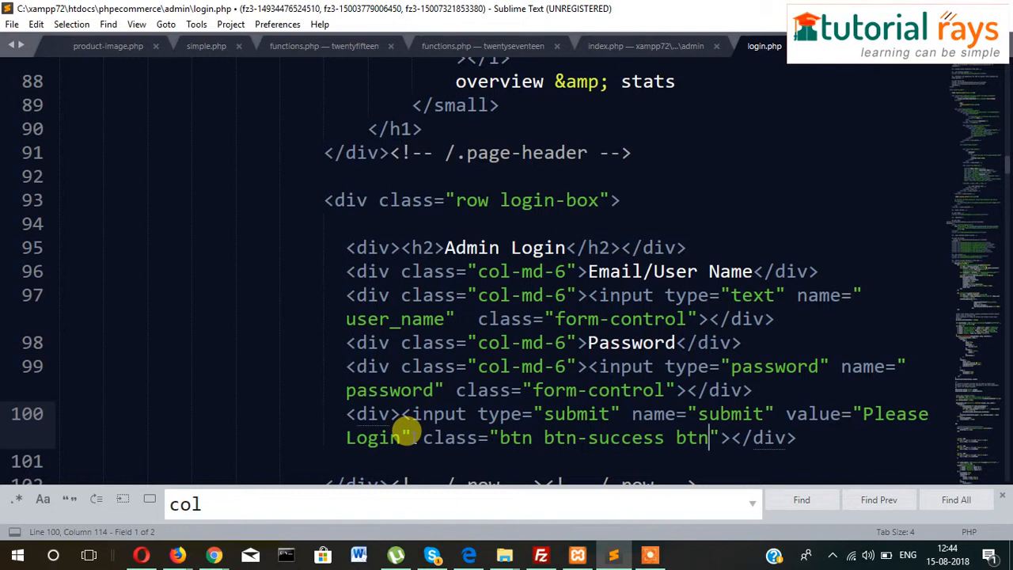
{"action": "type", "text": "-lg"}
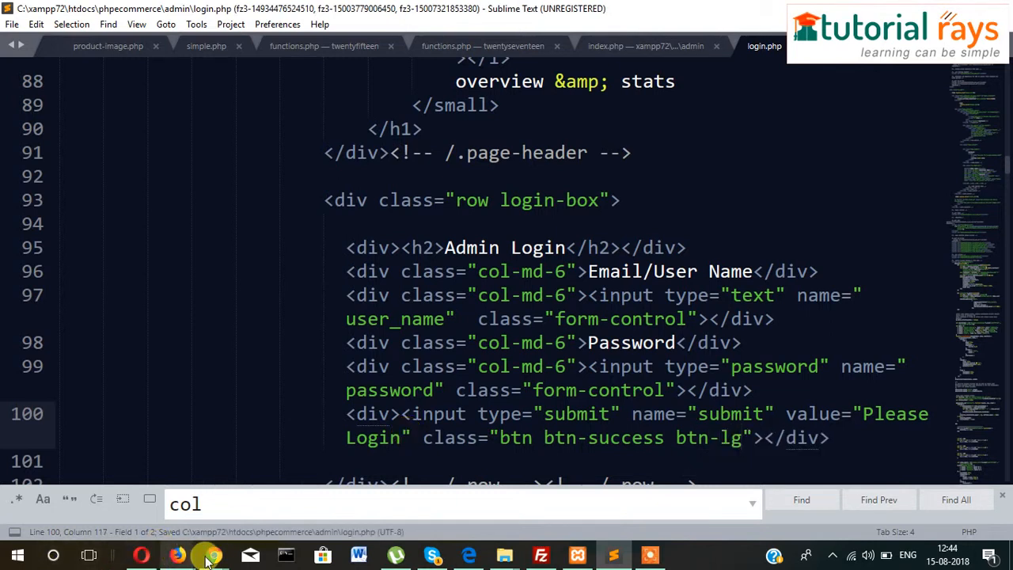
{"action": "left_click", "coordinate": [209, 554]}
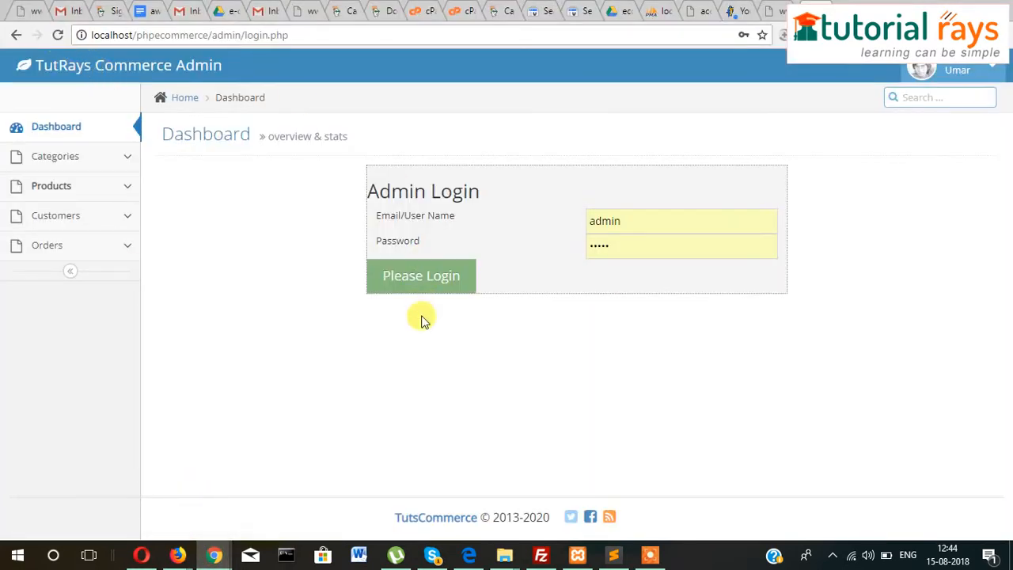
{"action": "mouse_move", "coordinate": [455, 338]}
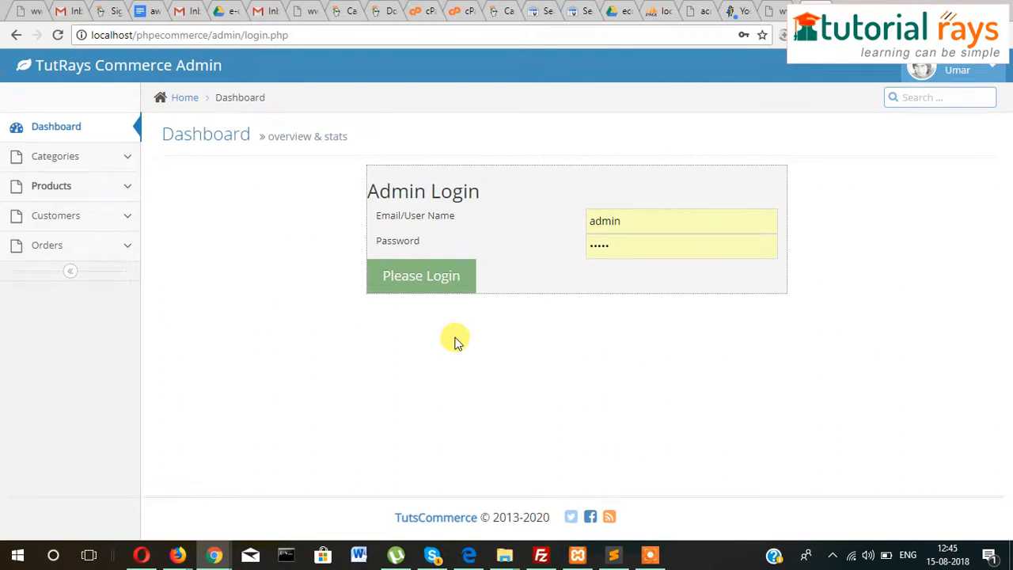
{"action": "left_click", "coordinate": [612, 555]}
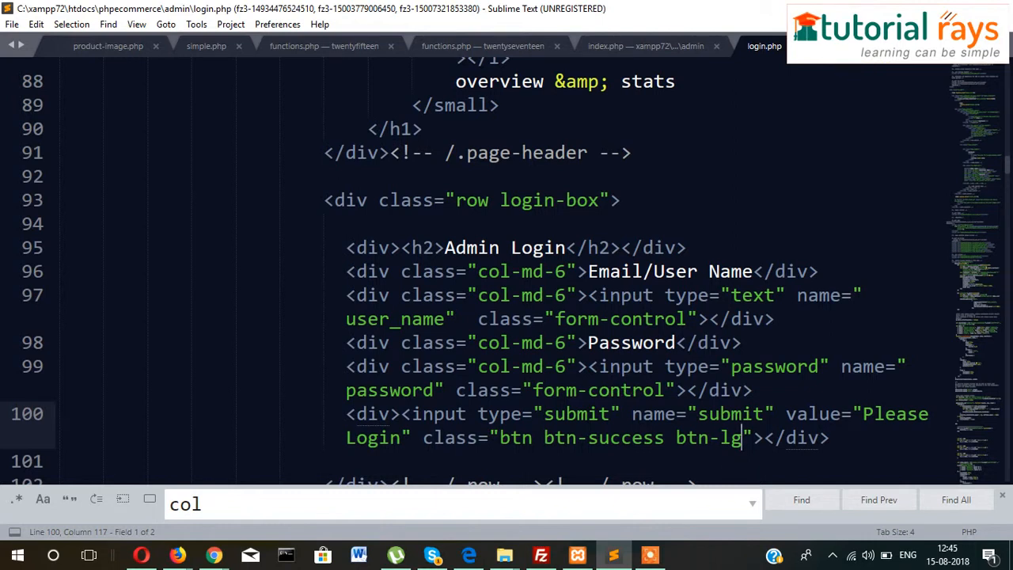
Step: Add padding: 15px; to the .login-box rule in custom.css and save
{"action": "left_click", "coordinate": [765, 46]}
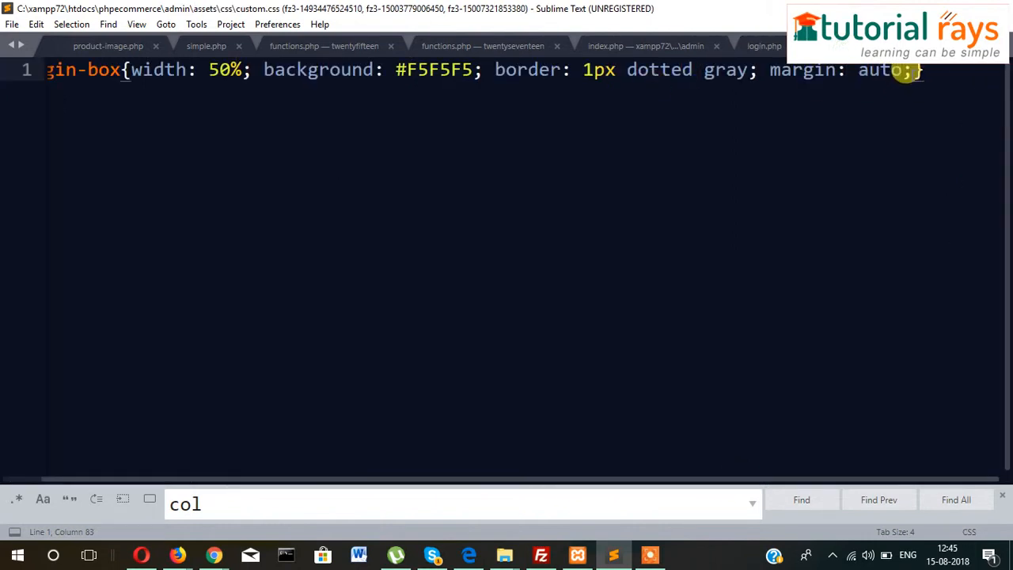
{"action": "type", "text": "p}"}
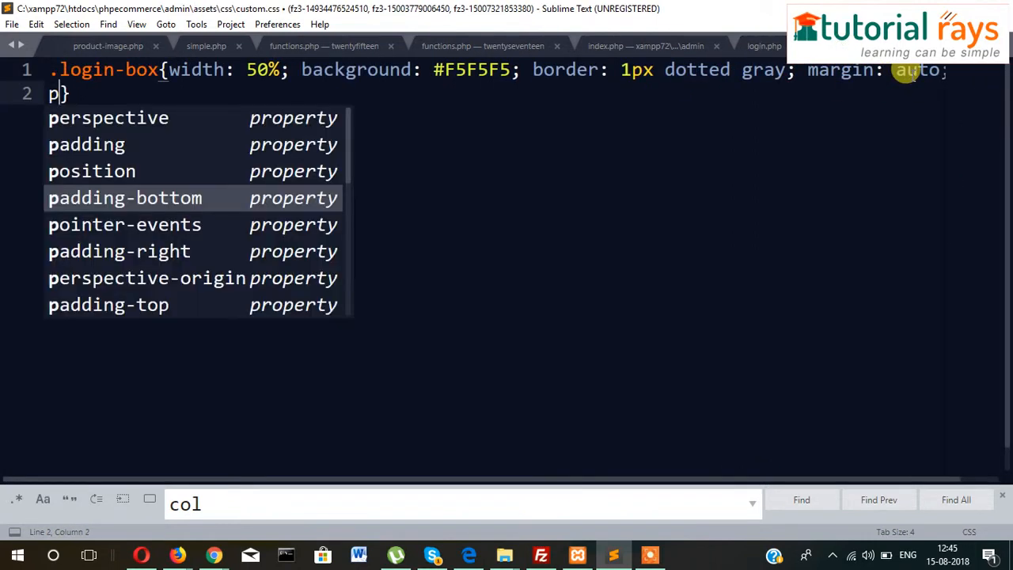
{"action": "type", "text": "adding: 15"}
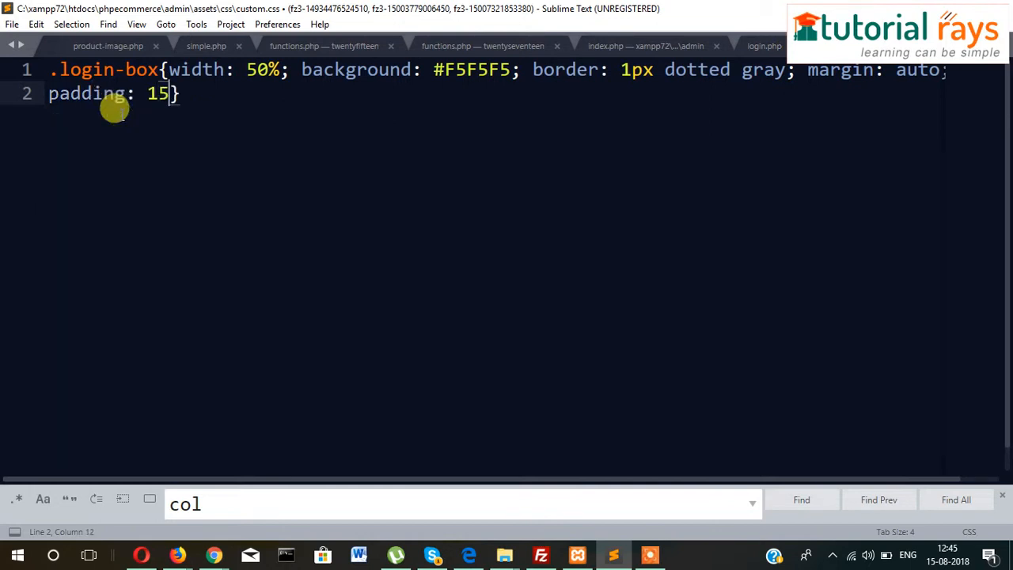
{"action": "type", "text": "px;"}
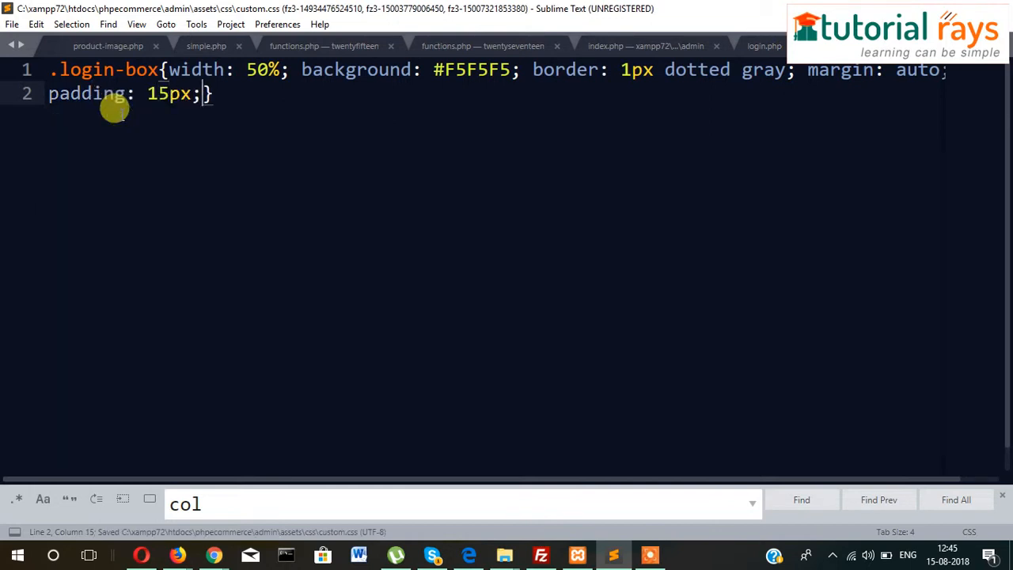
{"action": "left_click", "coordinate": [212, 554]}
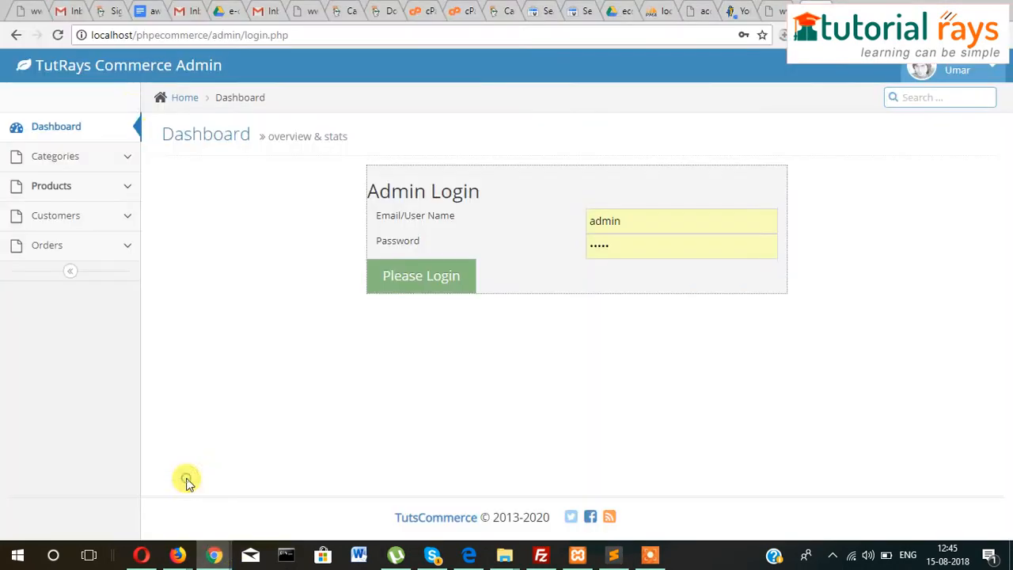
Step: Reload the login page to check the Admin Login box's inner padding
{"action": "left_click", "coordinate": [62, 37]}
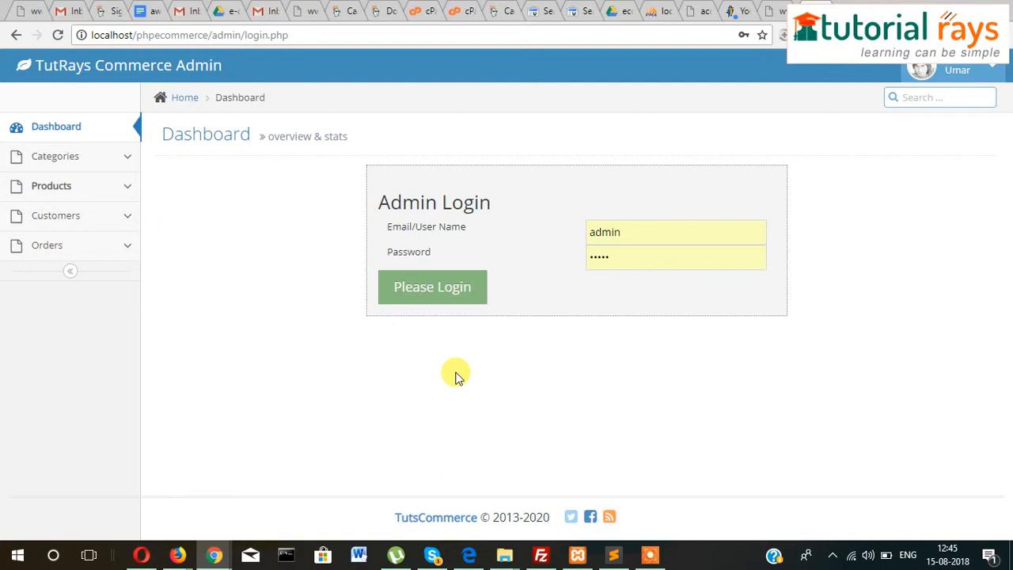
{"action": "mouse_move", "coordinate": [508, 363]}
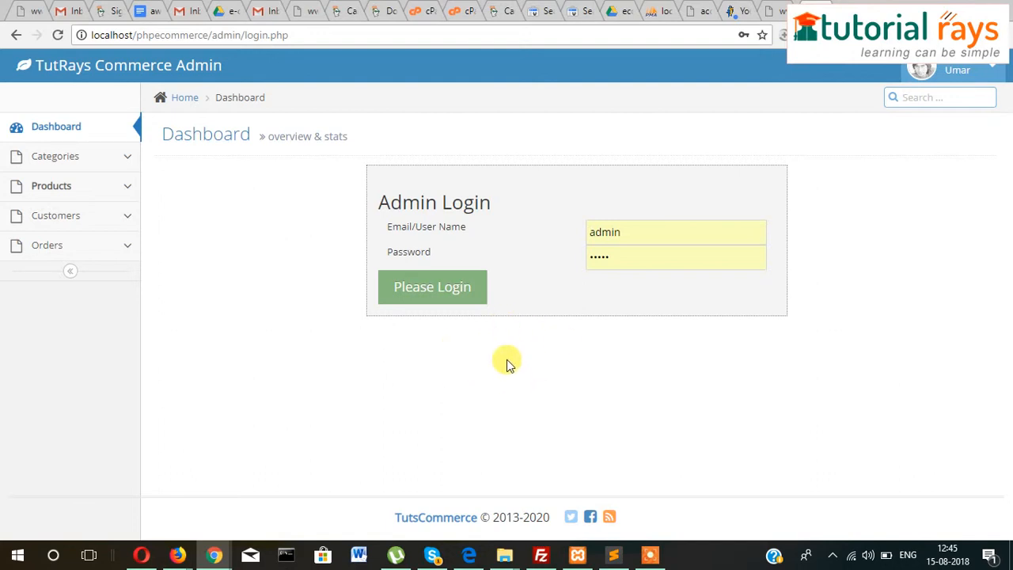
{"action": "mouse_move", "coordinate": [633, 331]}
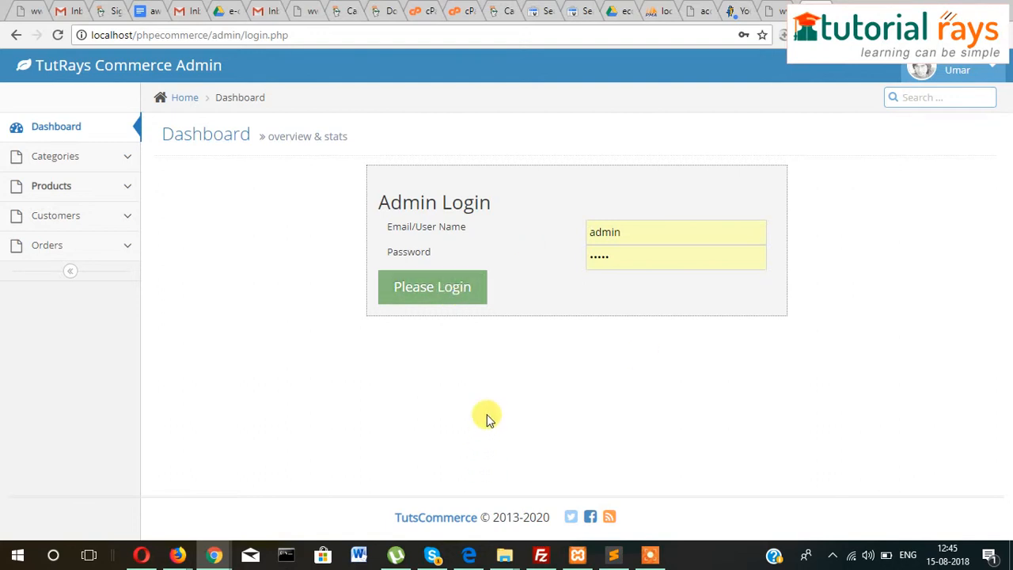
{"action": "left_click", "coordinate": [613, 554]}
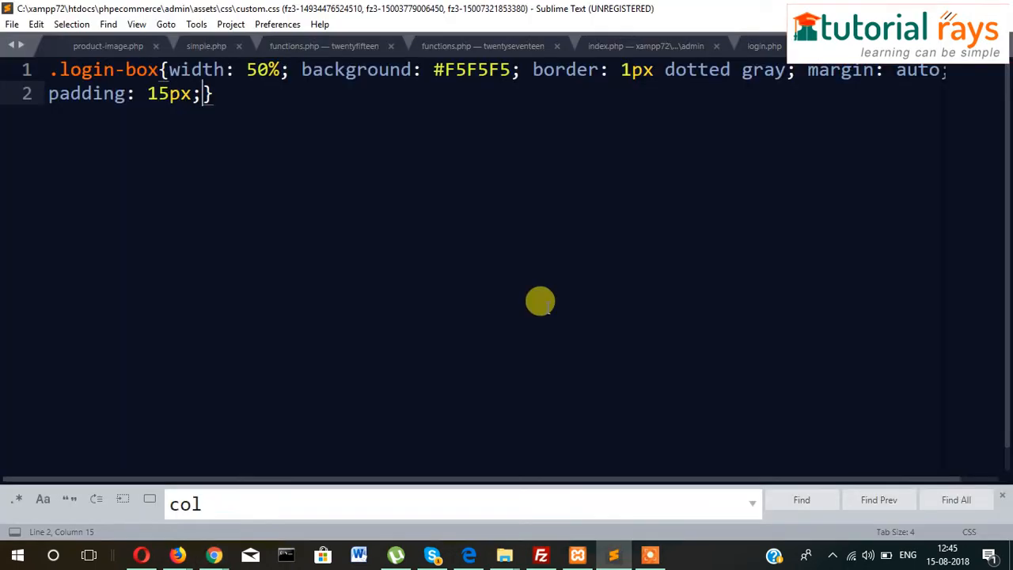
Step: Review login.php's head, then move header.php's custom.css link line inside the head section
{"action": "left_click", "coordinate": [762, 45]}
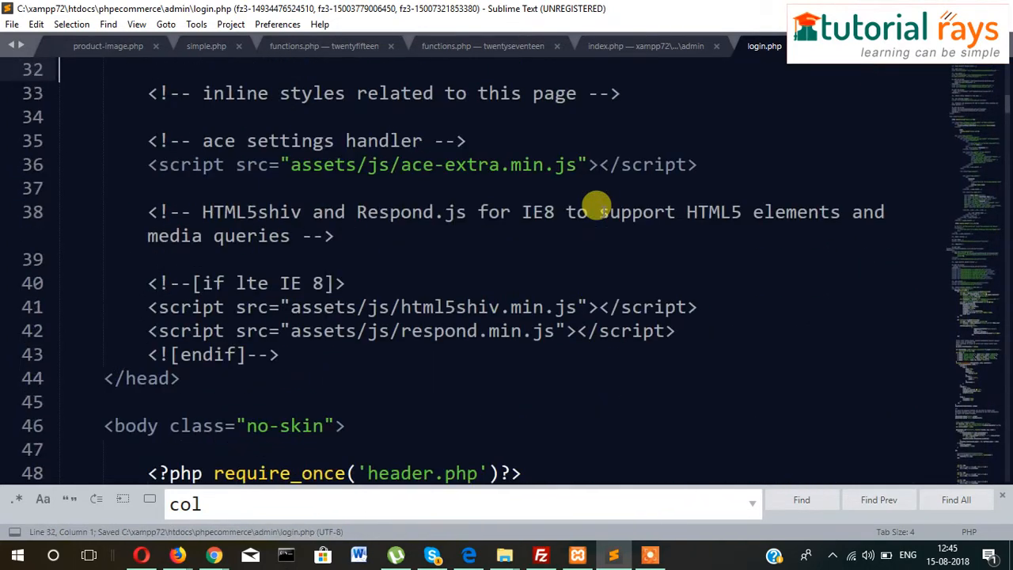
{"action": "scroll", "scroll_direction": "up", "scroll_amount": 3}
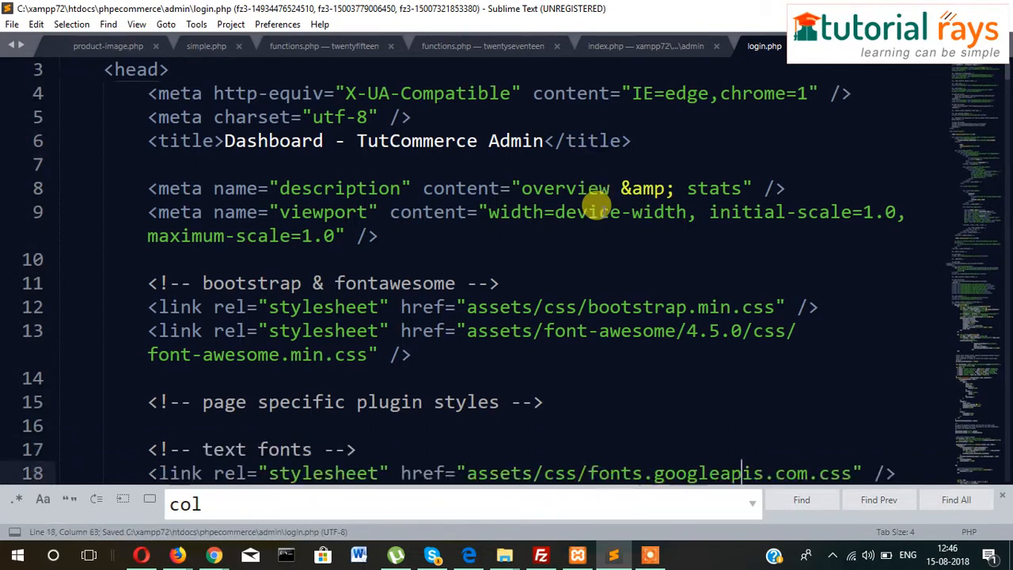
{"action": "scroll", "scroll_direction": "down", "scroll_amount": 3}
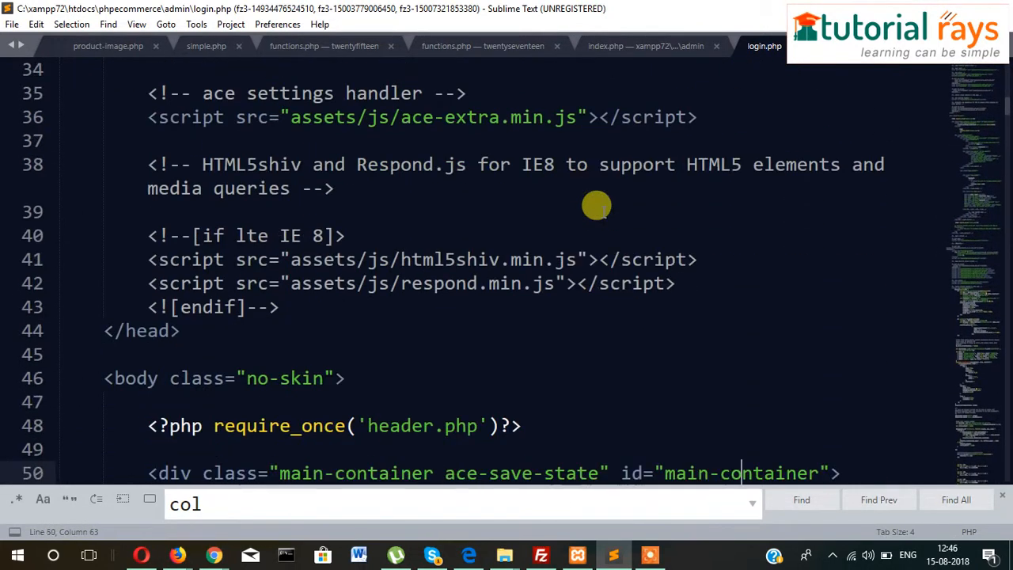
{"action": "scroll", "scroll_direction": "down", "scroll_amount": 3}
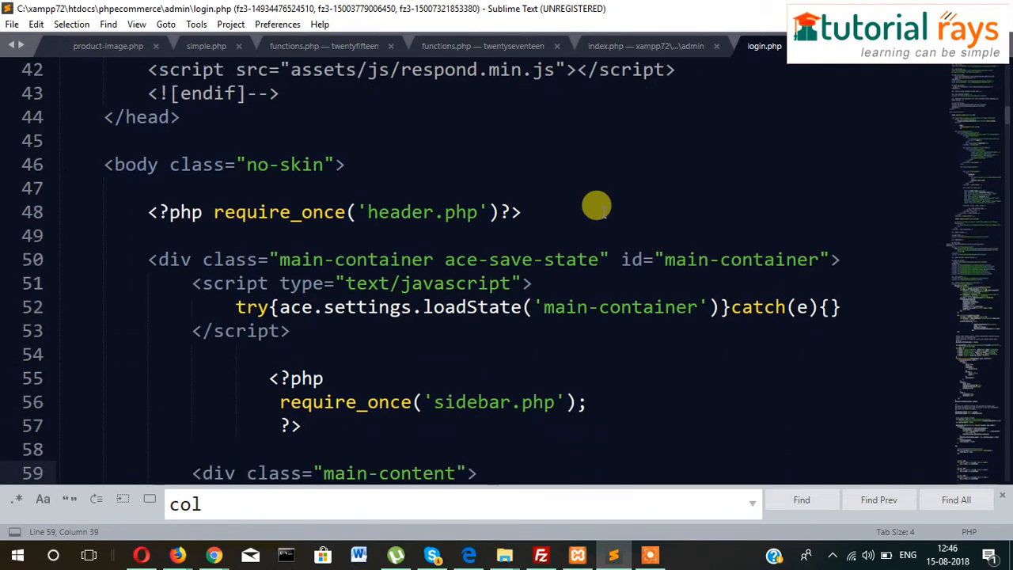
{"action": "key", "text": "ctrl+s"}
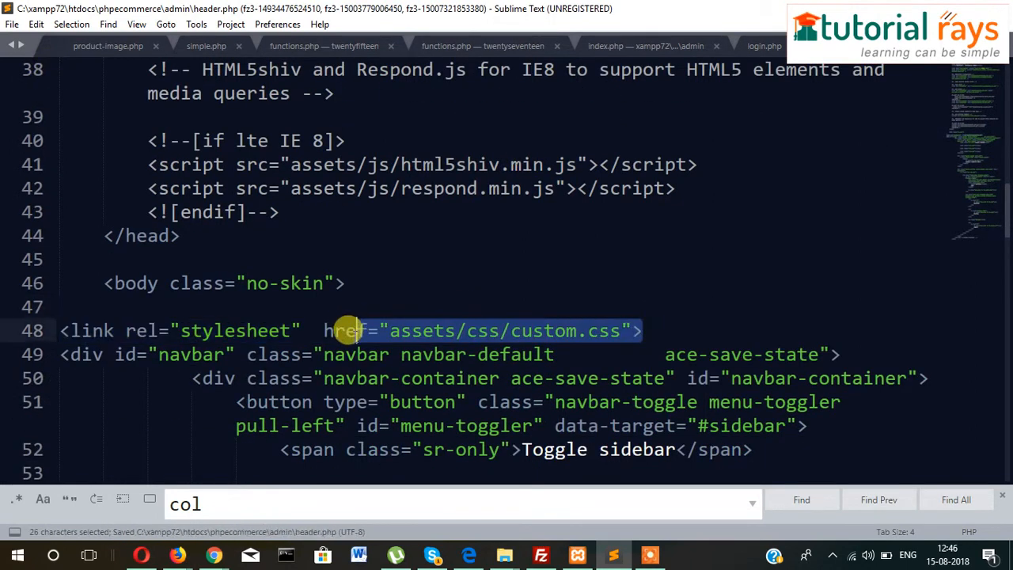
{"action": "key", "text": "ctrl+x"}
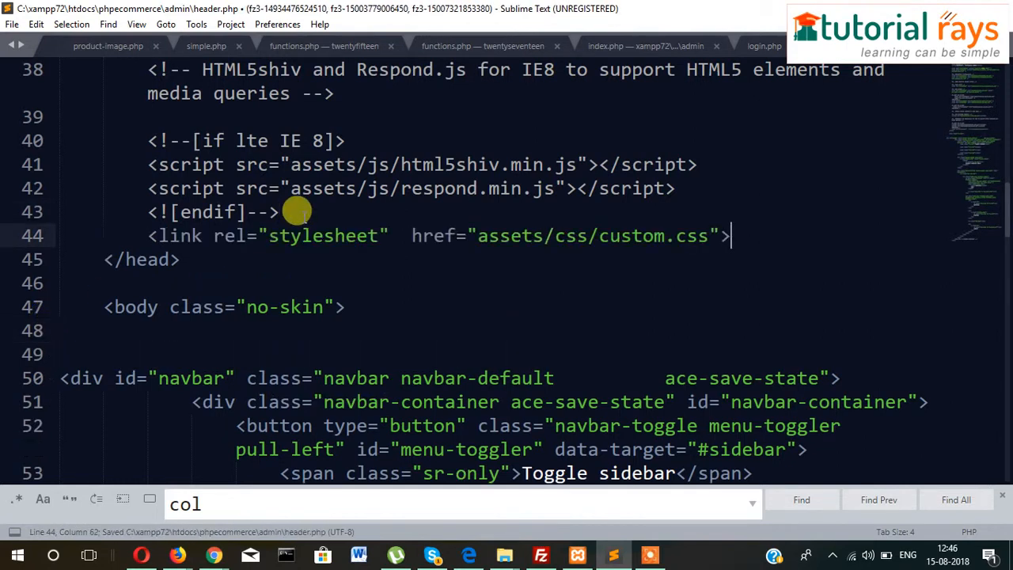
{"action": "mouse_move", "coordinate": [752, 70]}
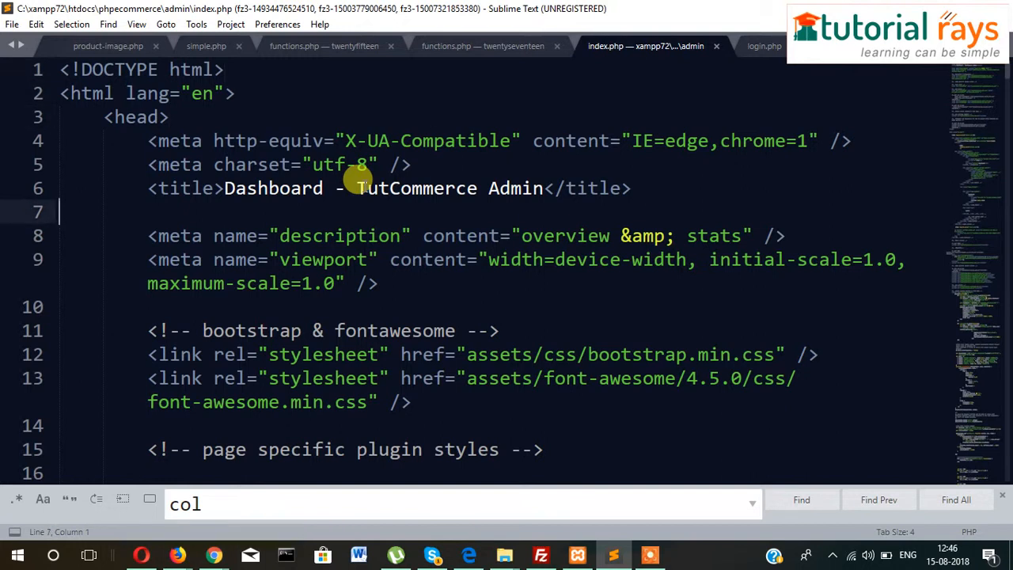
Step: Delete the <head> markup from index.php and save it
{"action": "scroll", "scroll_direction": "down", "scroll_amount": 3}
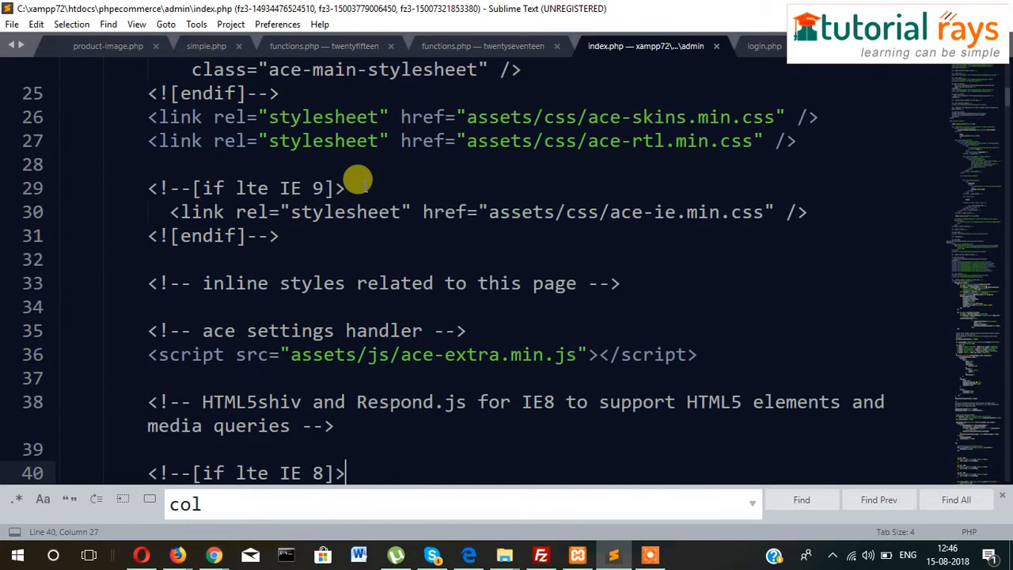
{"action": "scroll", "scroll_direction": "down", "scroll_amount": 3}
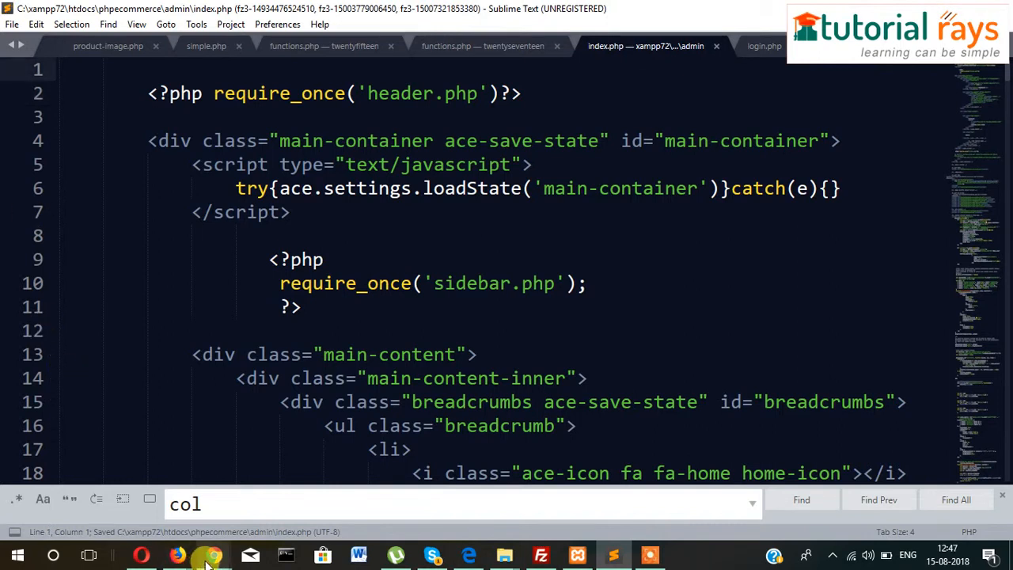
{"action": "left_click", "coordinate": [208, 554]}
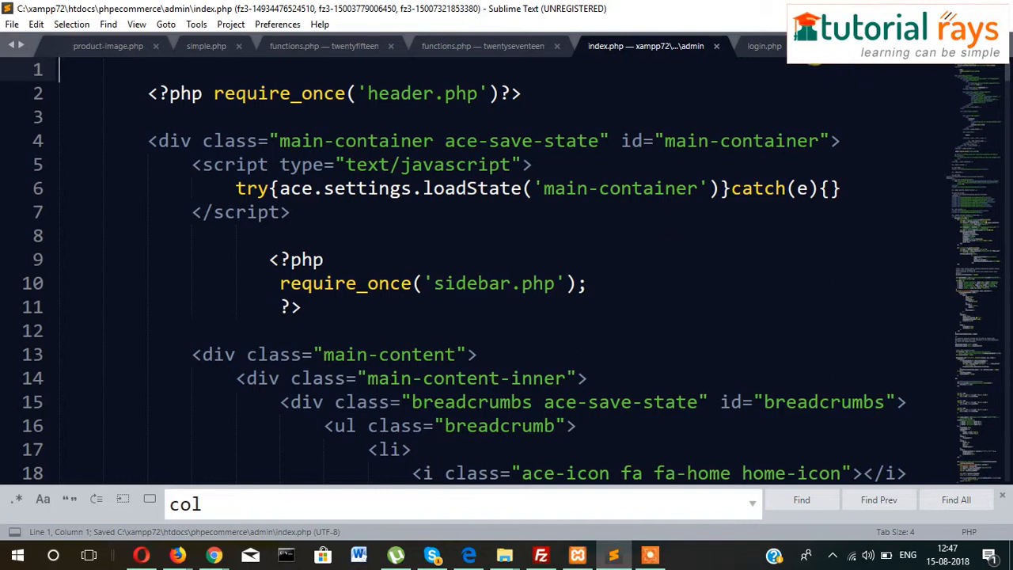
{"action": "left_click", "coordinate": [768, 45]}
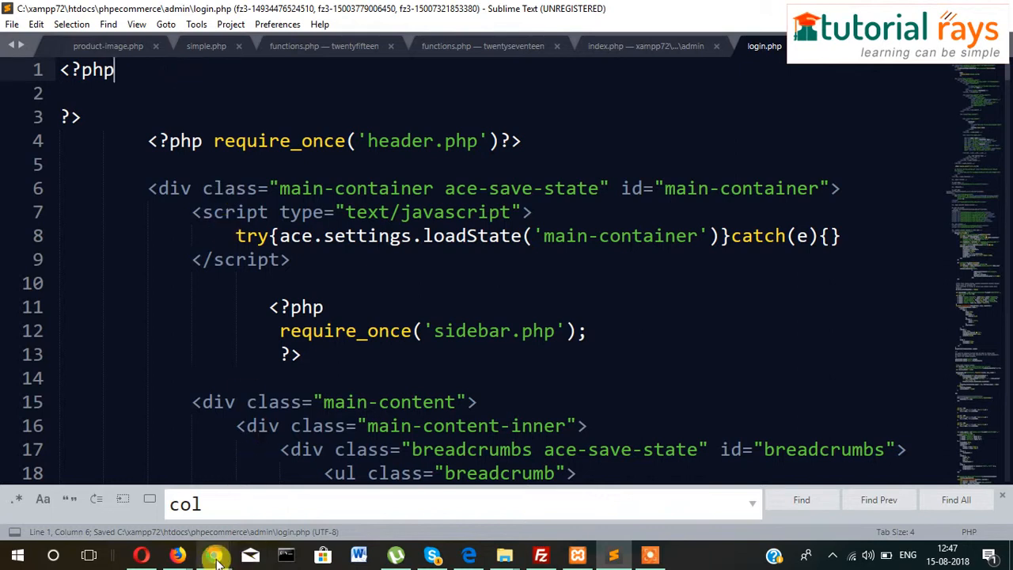
Step: Inspect the Admin Login page with its sidebar in Chrome, then return to login.php
{"action": "left_click", "coordinate": [214, 552]}
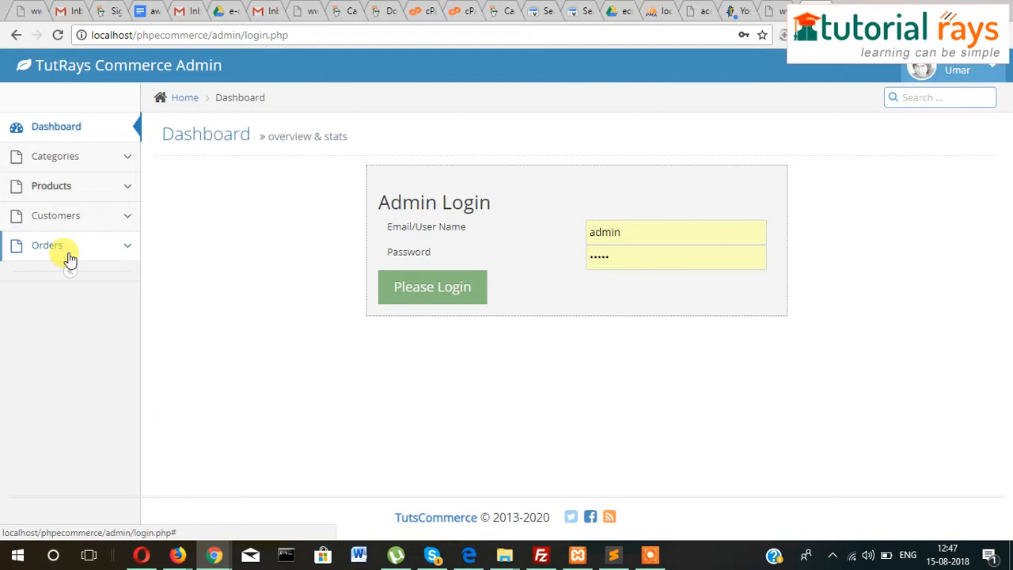
{"action": "mouse_move", "coordinate": [967, 70]}
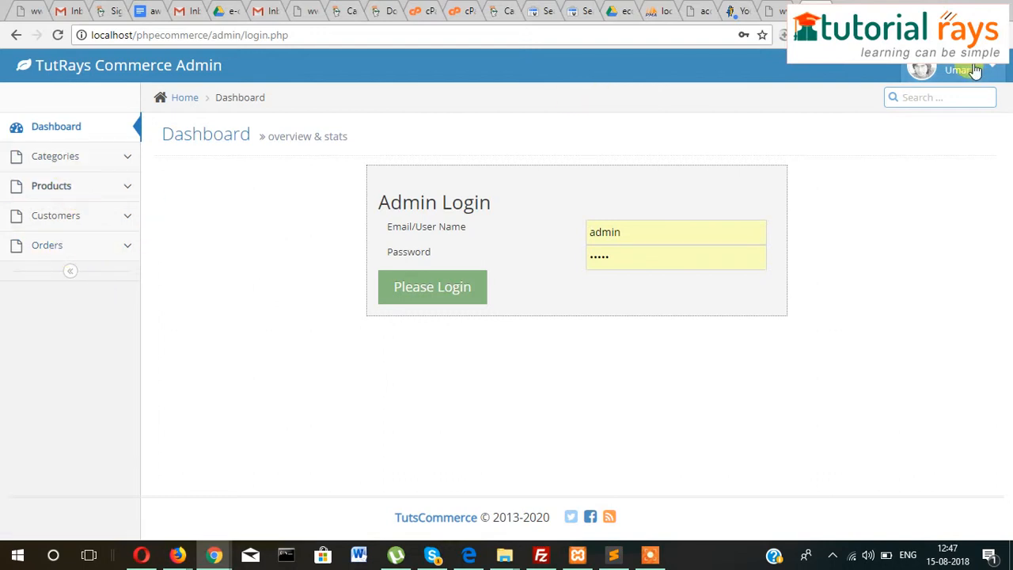
{"action": "left_click", "coordinate": [965, 73]}
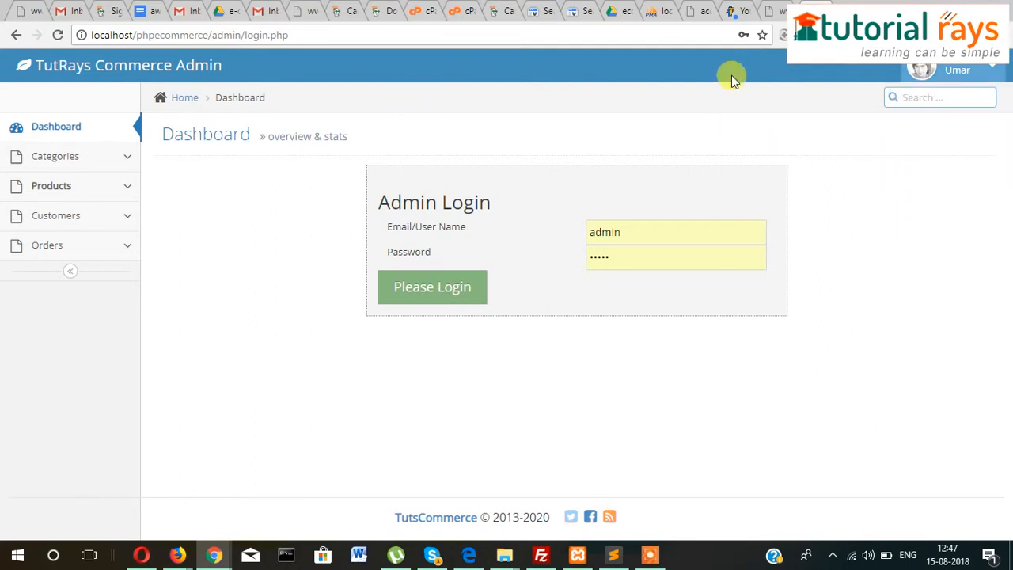
{"action": "mouse_move", "coordinate": [95, 190]}
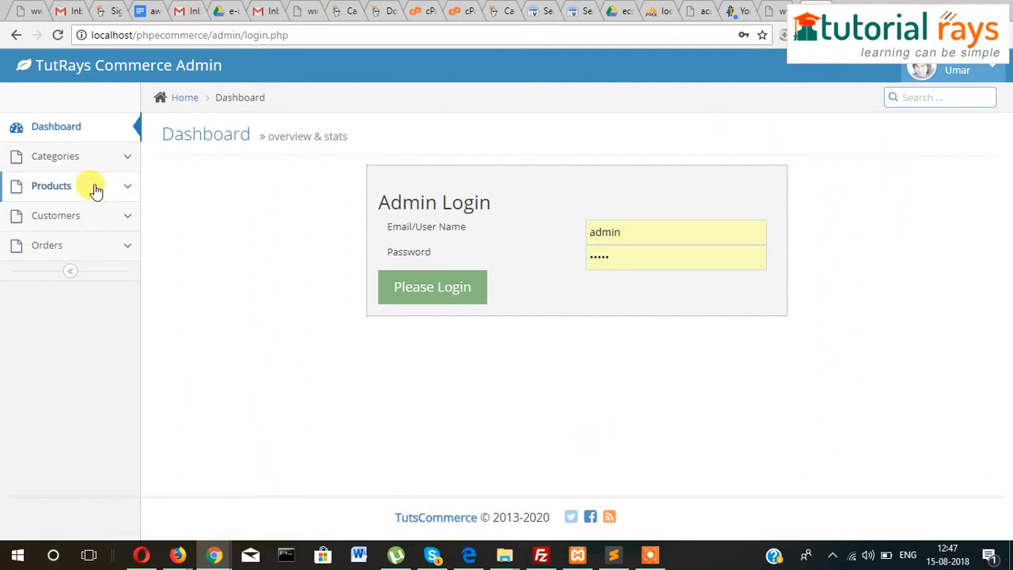
{"action": "mouse_move", "coordinate": [328, 404]}
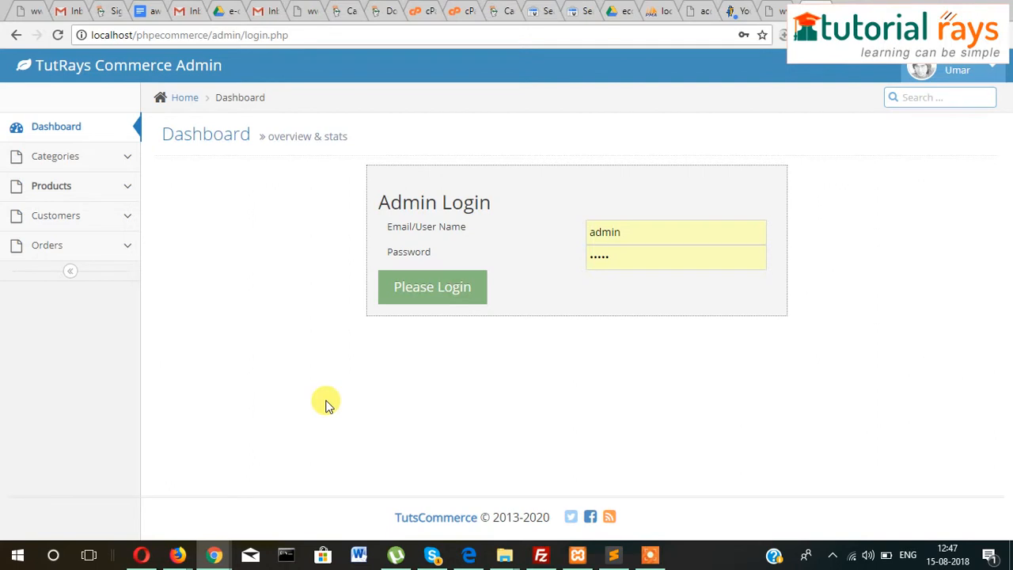
{"action": "mouse_move", "coordinate": [469, 366]}
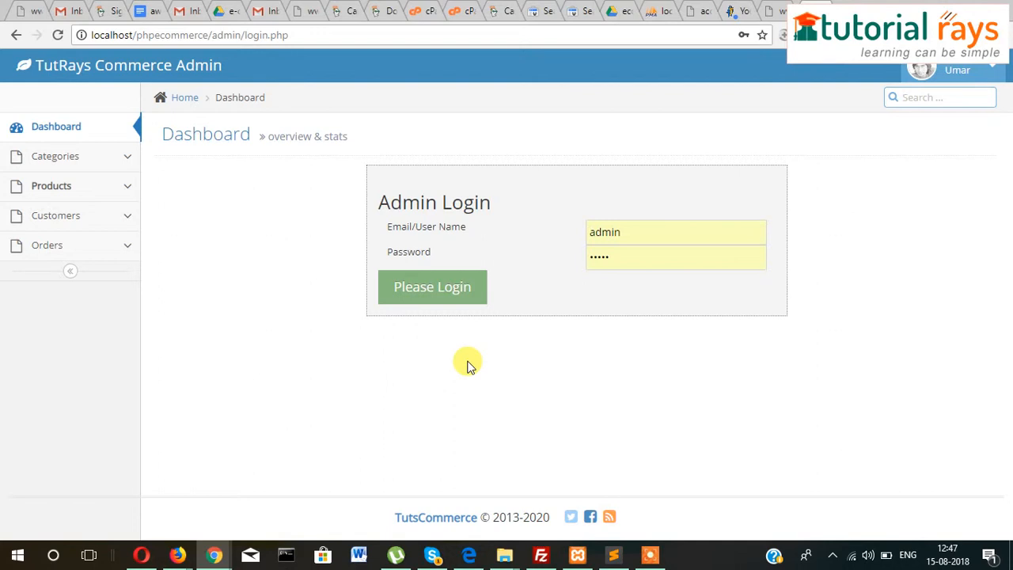
{"action": "mouse_move", "coordinate": [70, 155]}
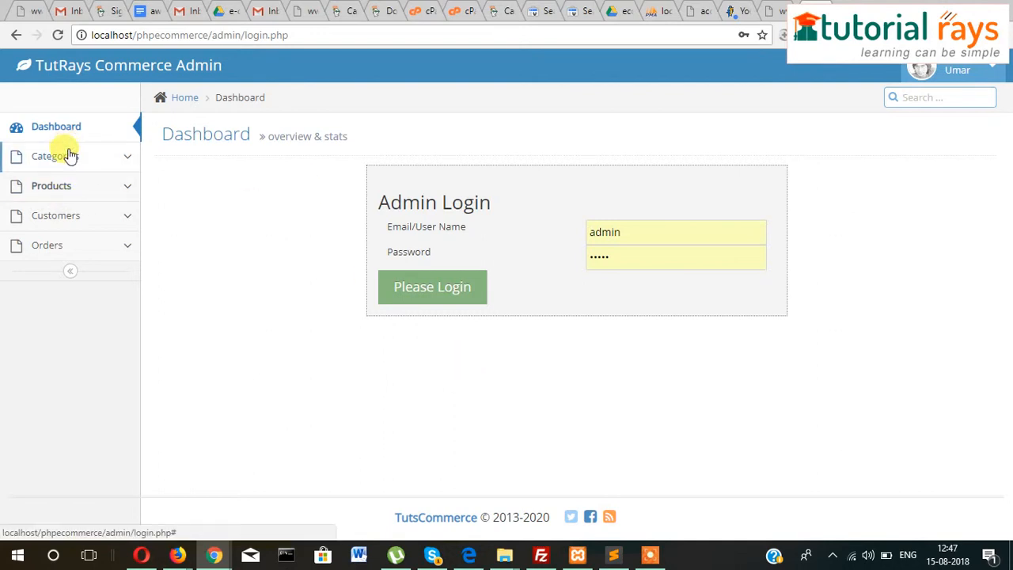
{"action": "mouse_move", "coordinate": [403, 501]}
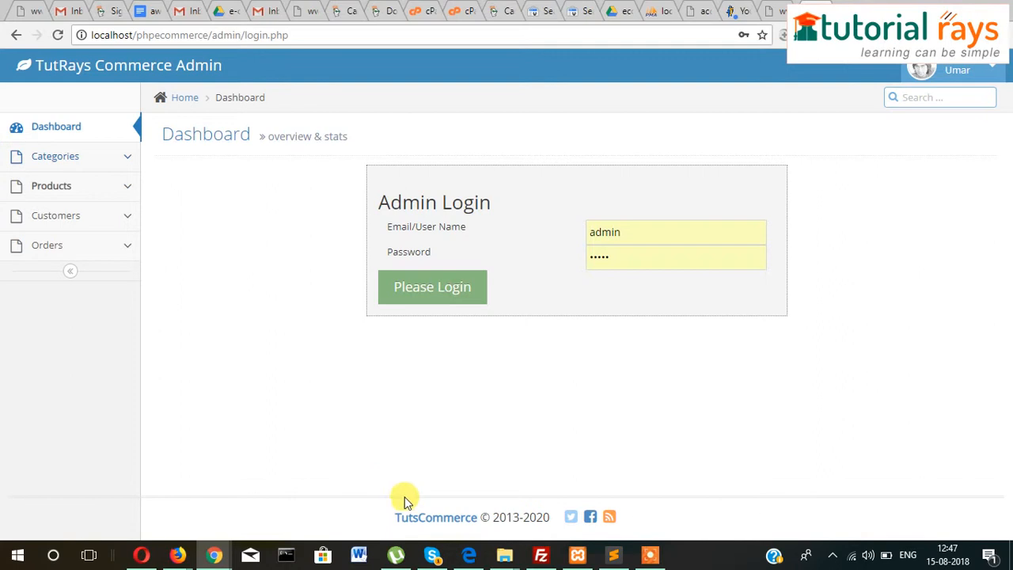
{"action": "left_click", "coordinate": [613, 555]}
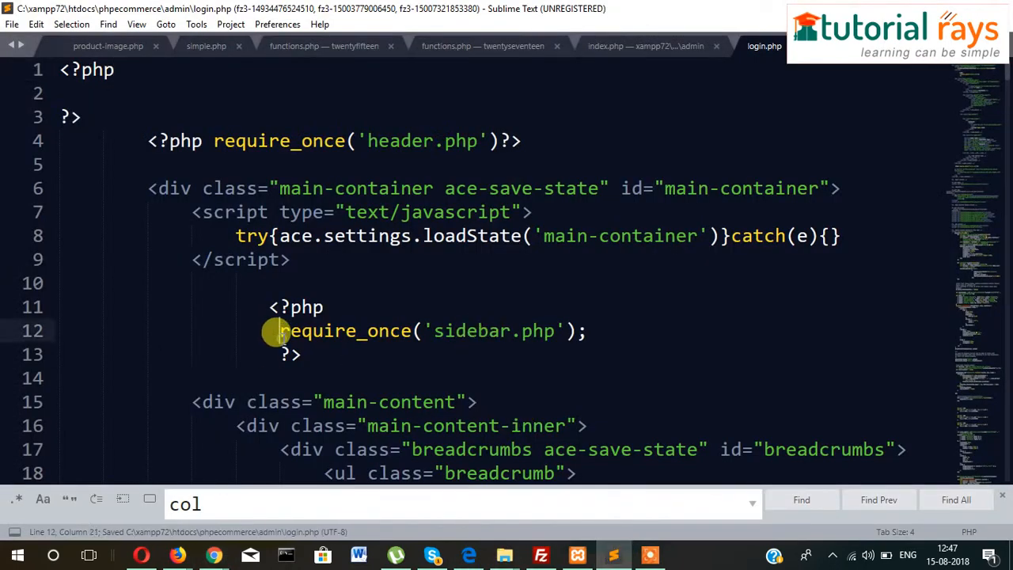
Step: Comment out require_once('sidebar.php') on line 12 of login.php with //
{"action": "type", "text": "//"}
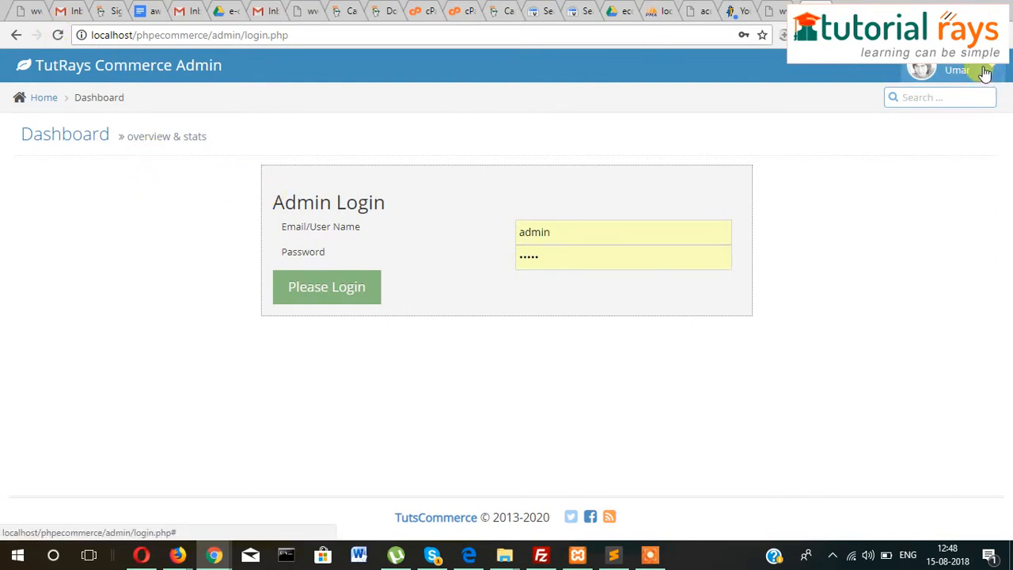
Step: Reload the admin login page in Chrome to confirm the sidebar is gone
{"action": "left_click", "coordinate": [957, 73]}
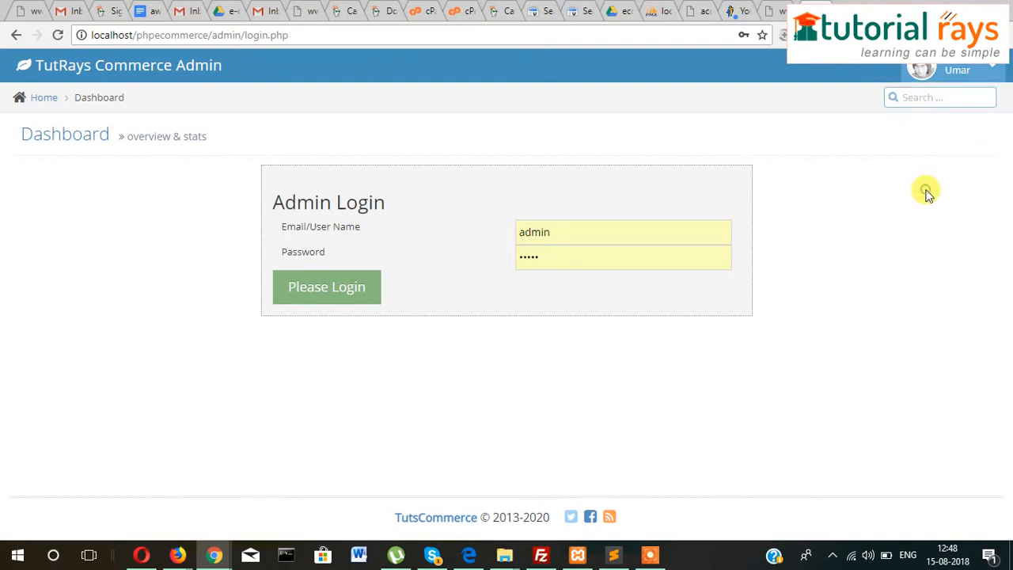
{"action": "mouse_move", "coordinate": [958, 240]}
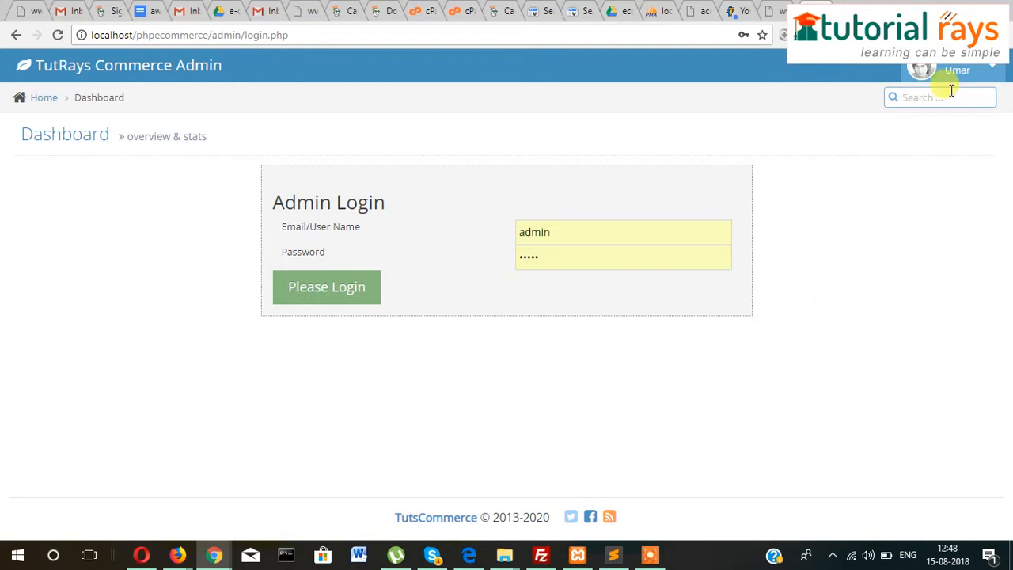
{"action": "mouse_move", "coordinate": [865, 173]}
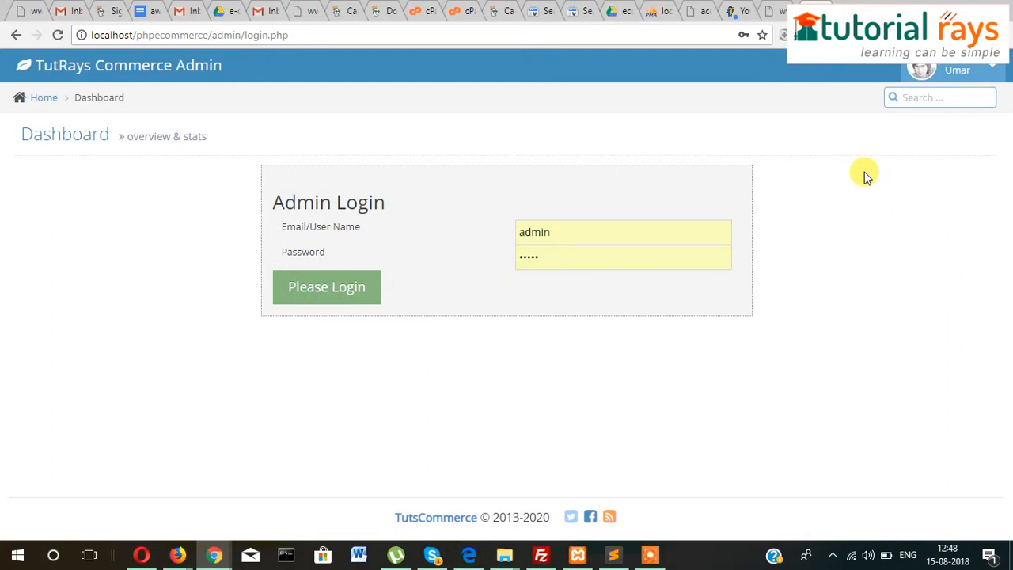
{"action": "mouse_move", "coordinate": [866, 176]}
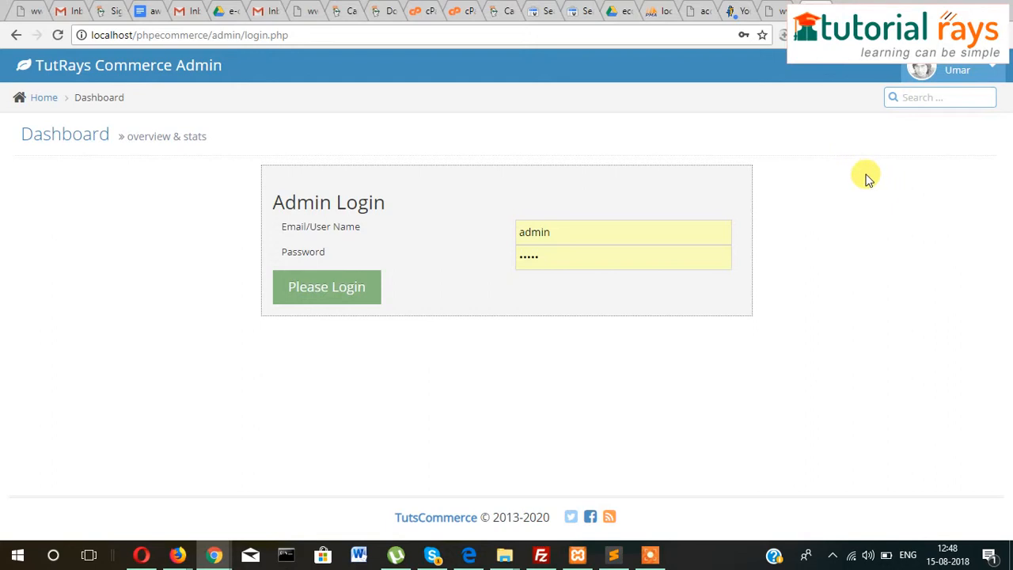
{"action": "mouse_move", "coordinate": [422, 334]}
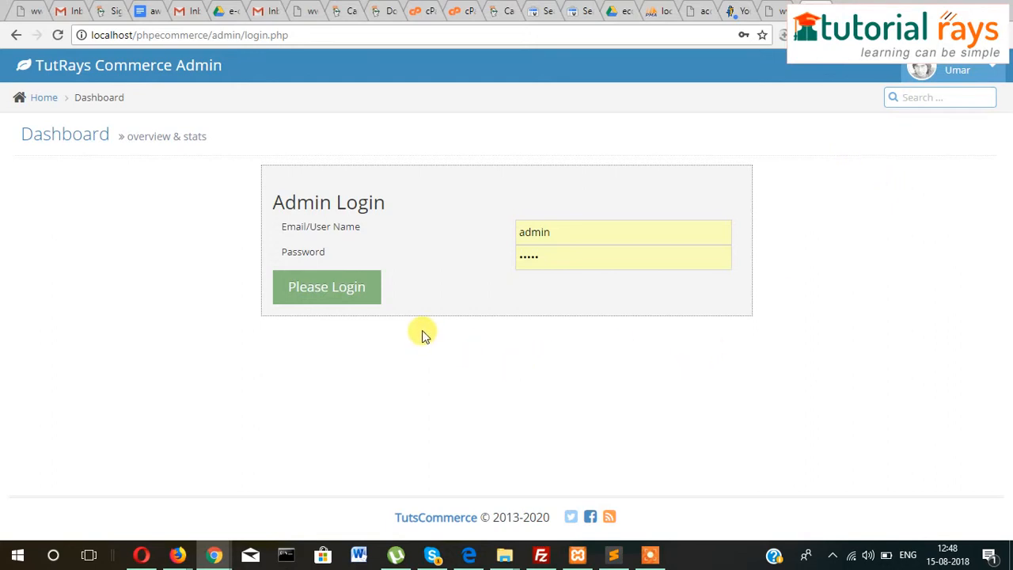
{"action": "mouse_move", "coordinate": [165, 223]}
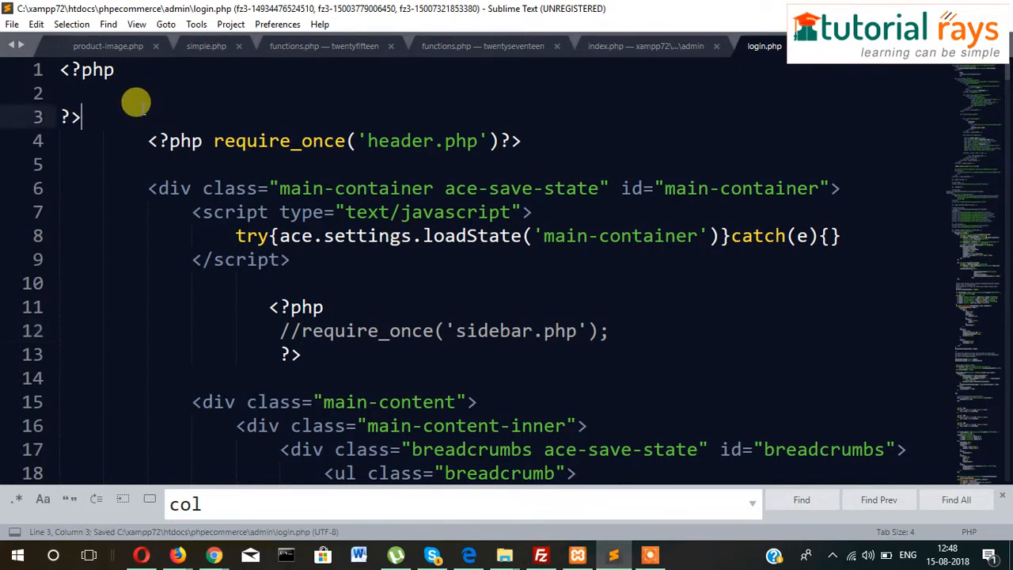
Step: Create a new file and save it as db-connect.php in the admin folder
{"action": "key", "text": "ctrl+n"}
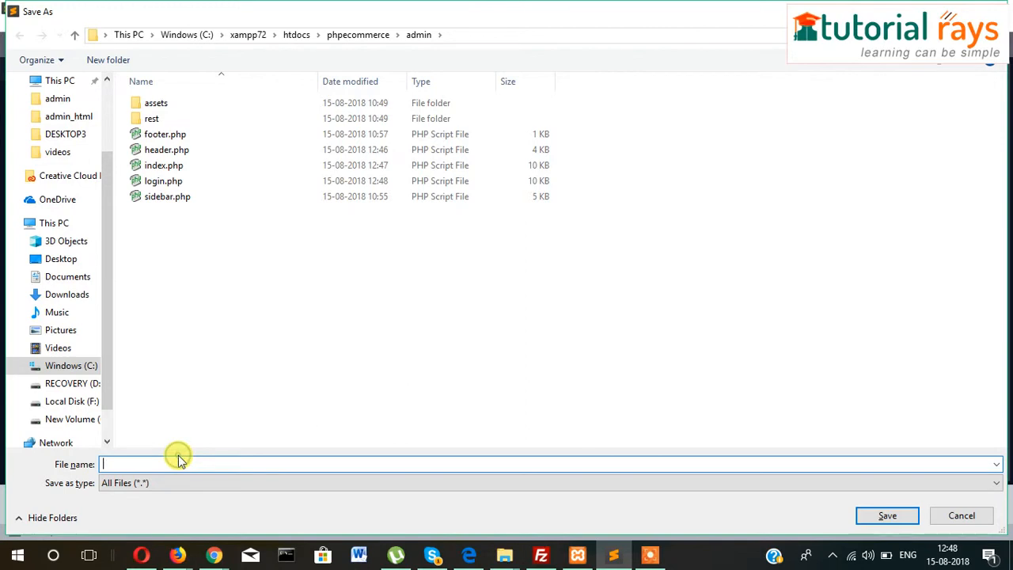
{"action": "type", "text": "d"}
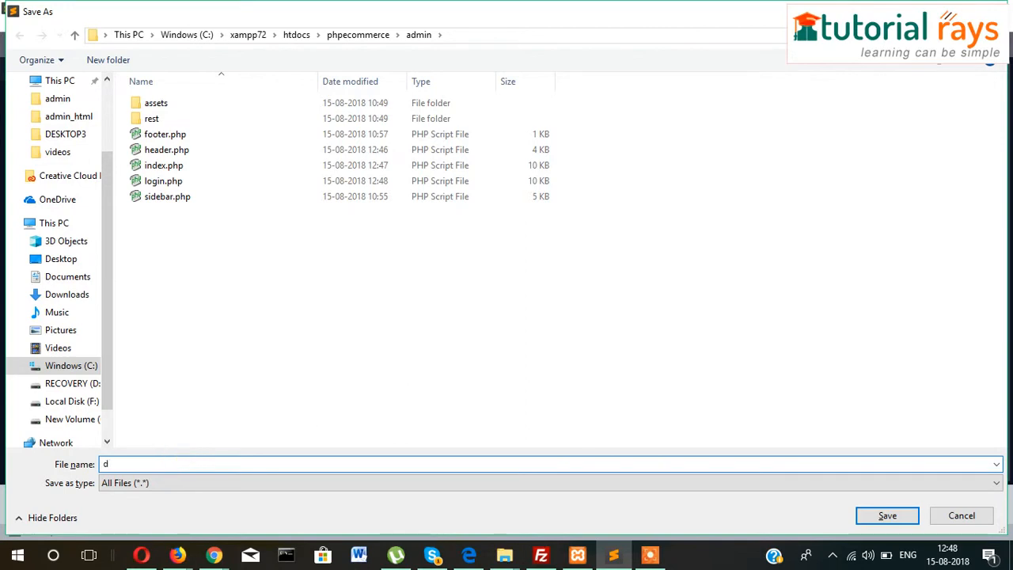
{"action": "type", "text": "b-connect.p"}
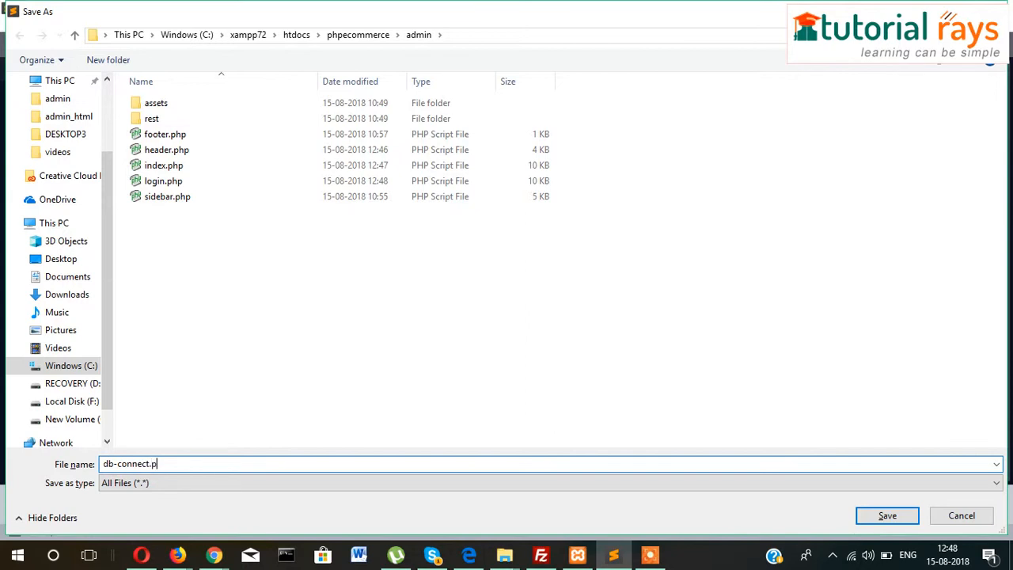
{"action": "left_click", "coordinate": [886, 515]}
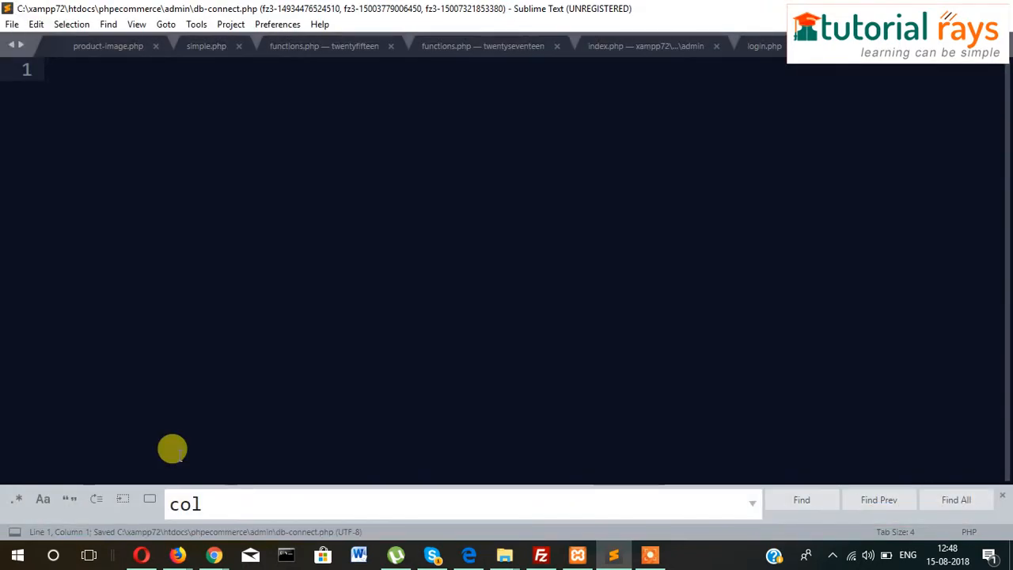
Step: Open a PHP block and start assigning $con with mysqli_connect
{"action": "type", "text": "<?"}
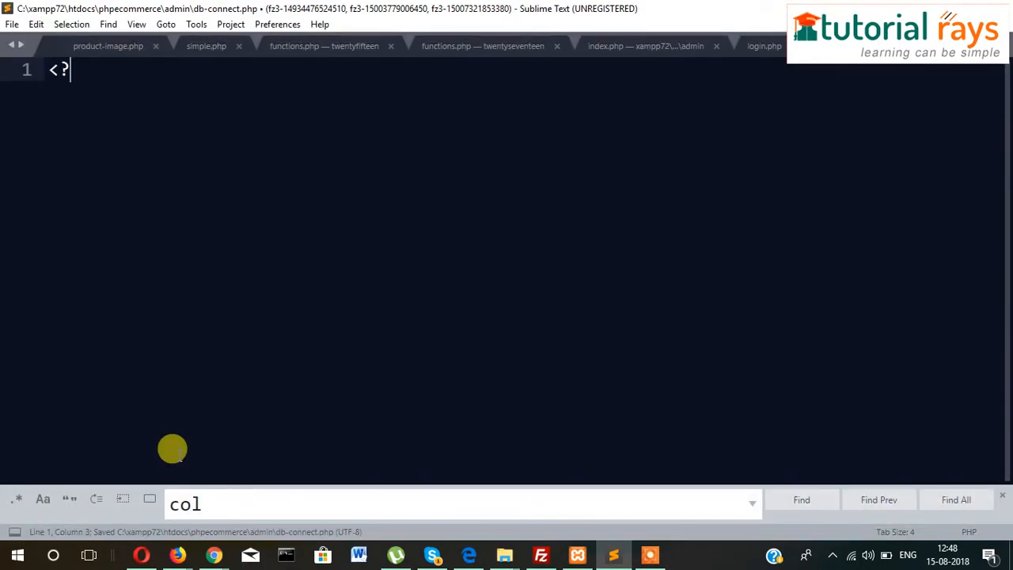
{"action": "type", "text": "php"}
{"action": "type", "text": "?>"}
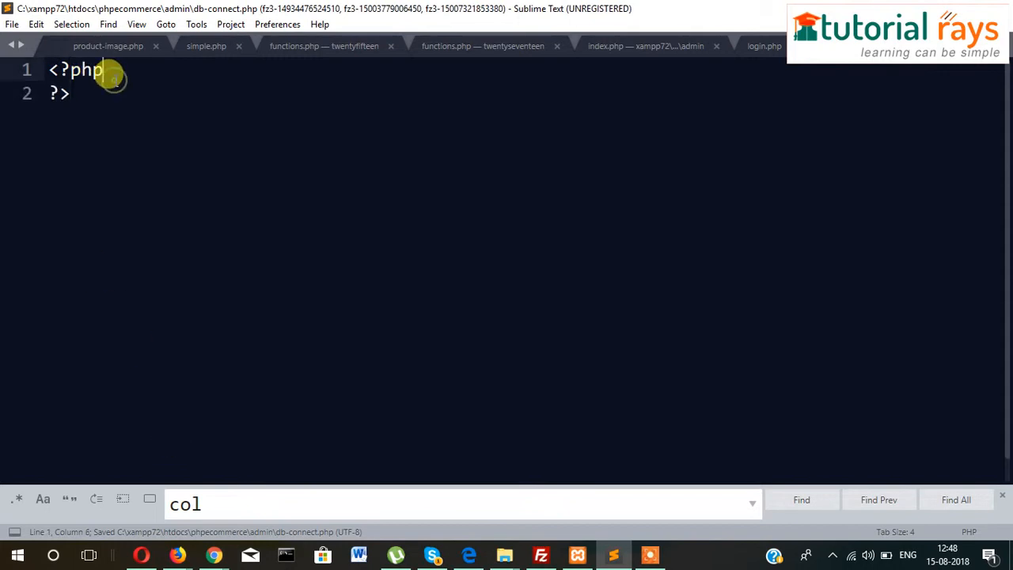
{"action": "type", "text": "$con"}
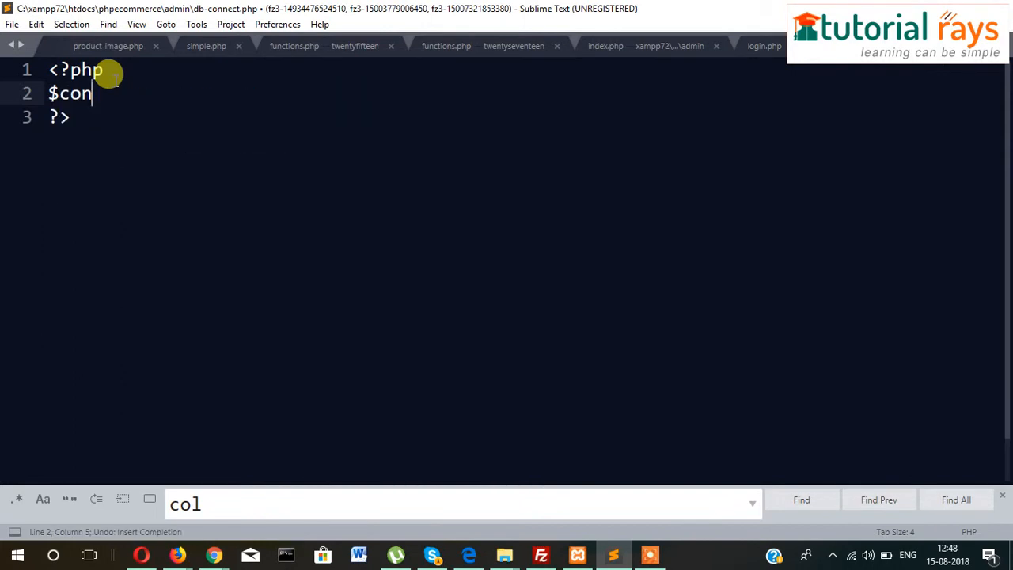
{"action": "type", "text": "="}
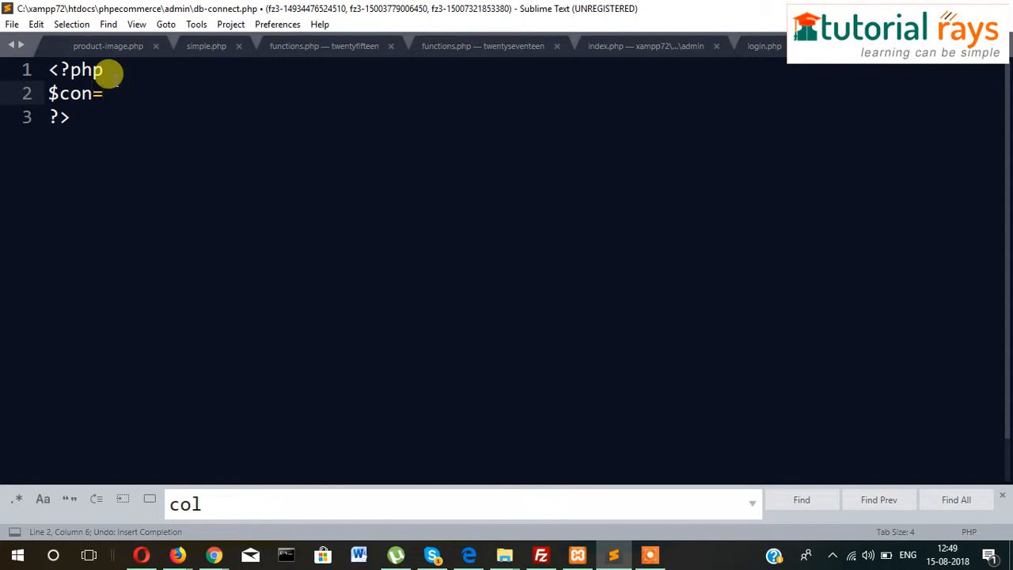
{"action": "type", "text": "mysql"}
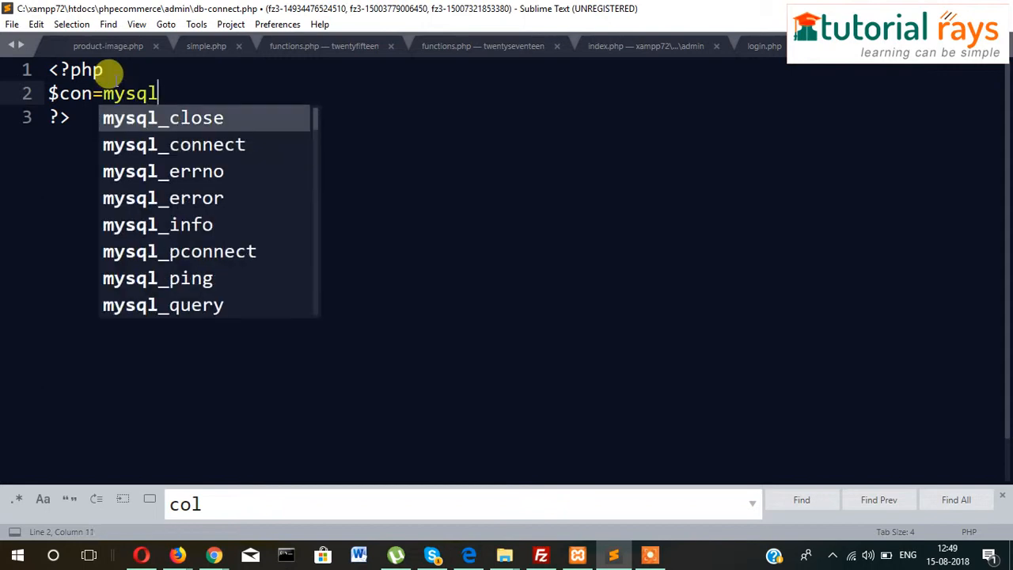
{"action": "type", "text": "i_"}
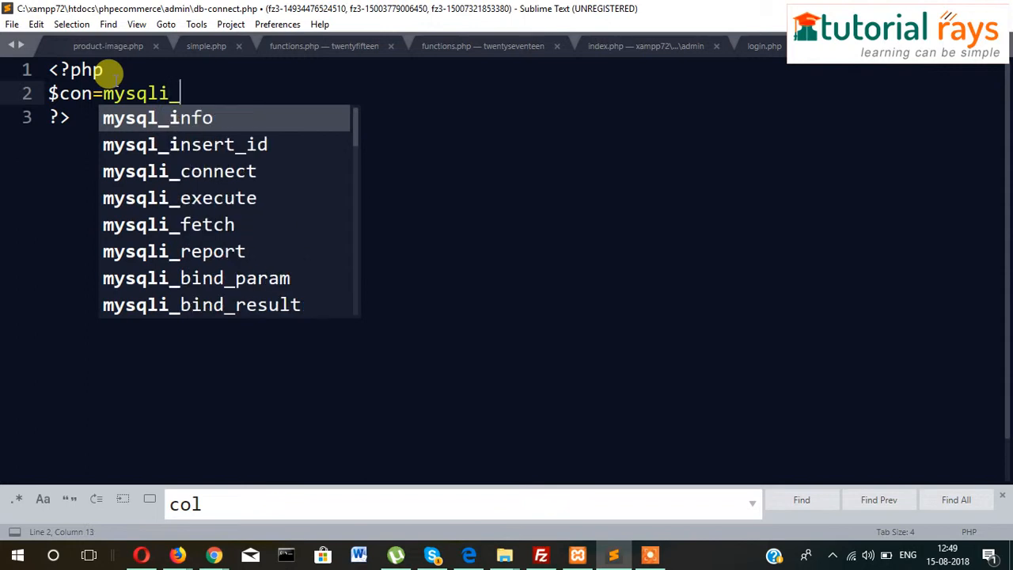
{"action": "type", "text": "cone"}
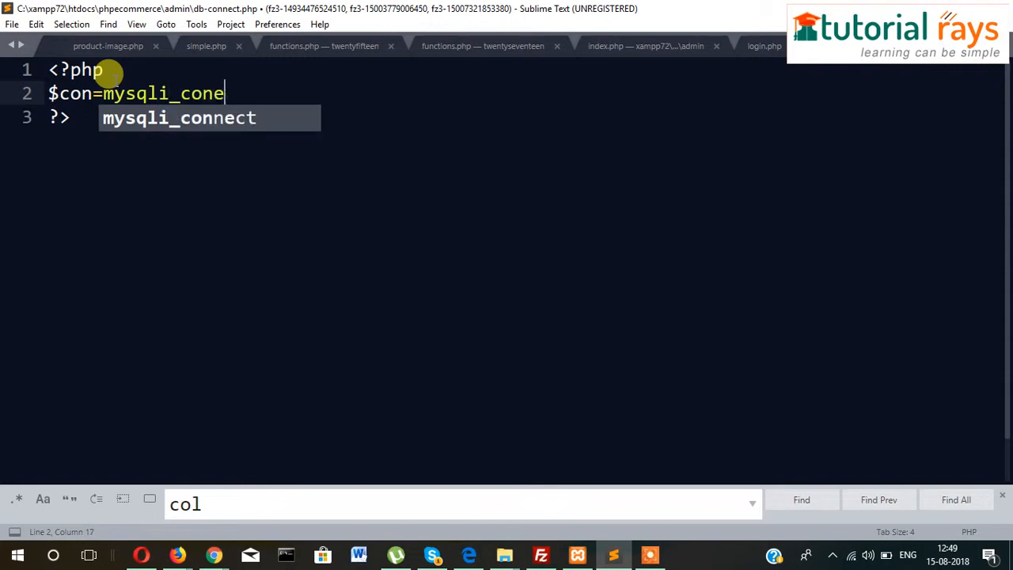
Step: Complete mysqli_connect with 'localhost', user 'root' and an empty password
{"action": "key", "text": "Tab"}
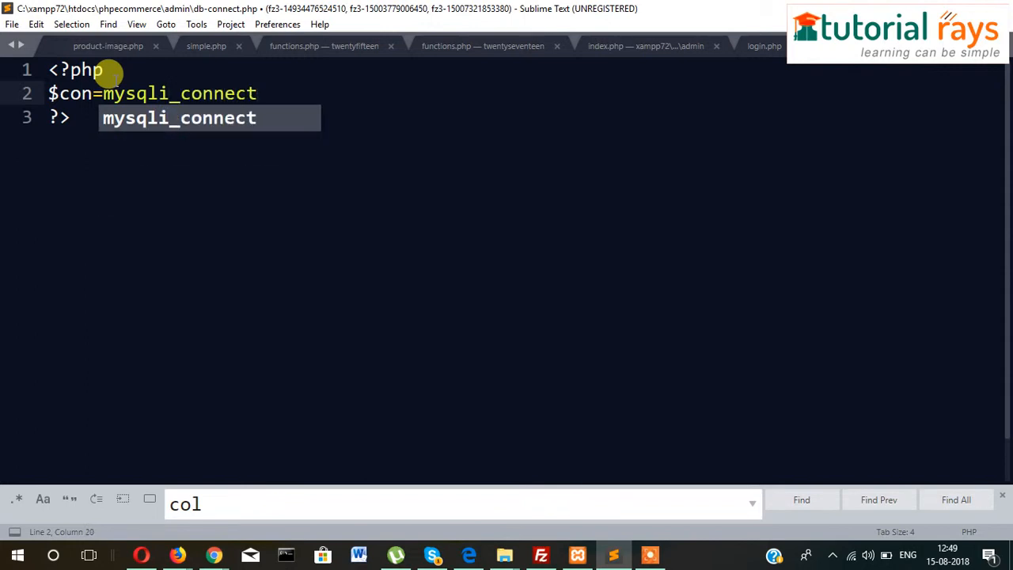
{"action": "type", "text": "()l"}
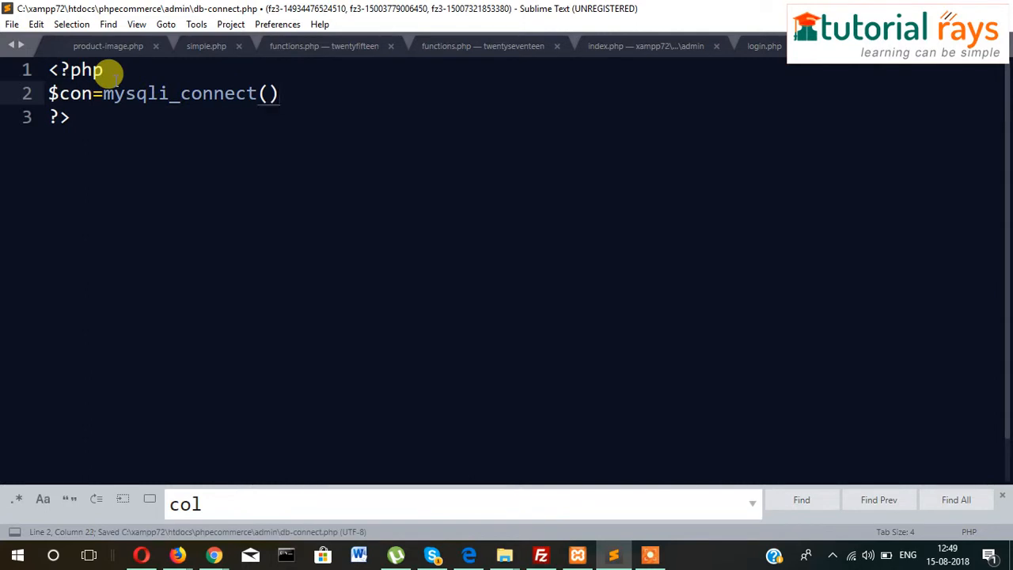
{"action": "type", "text": ";"}
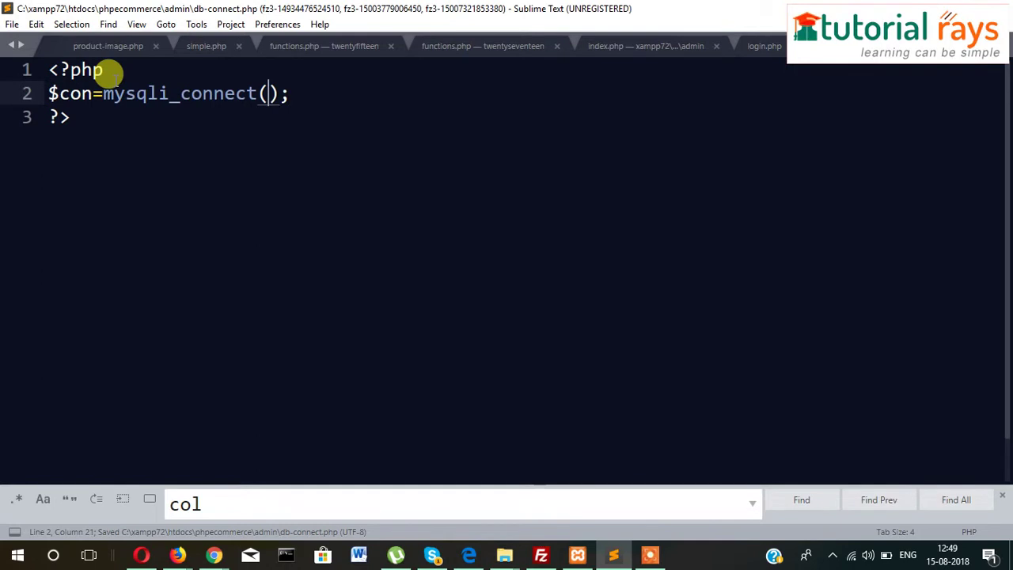
{"action": "type", "text": "'localhost"}
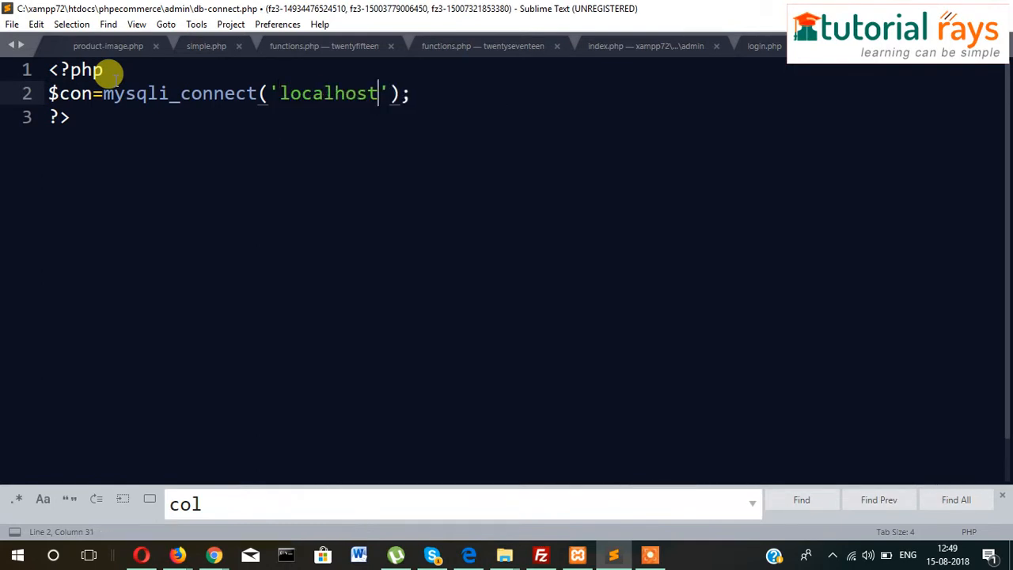
{"action": "type", "text": ",''"}
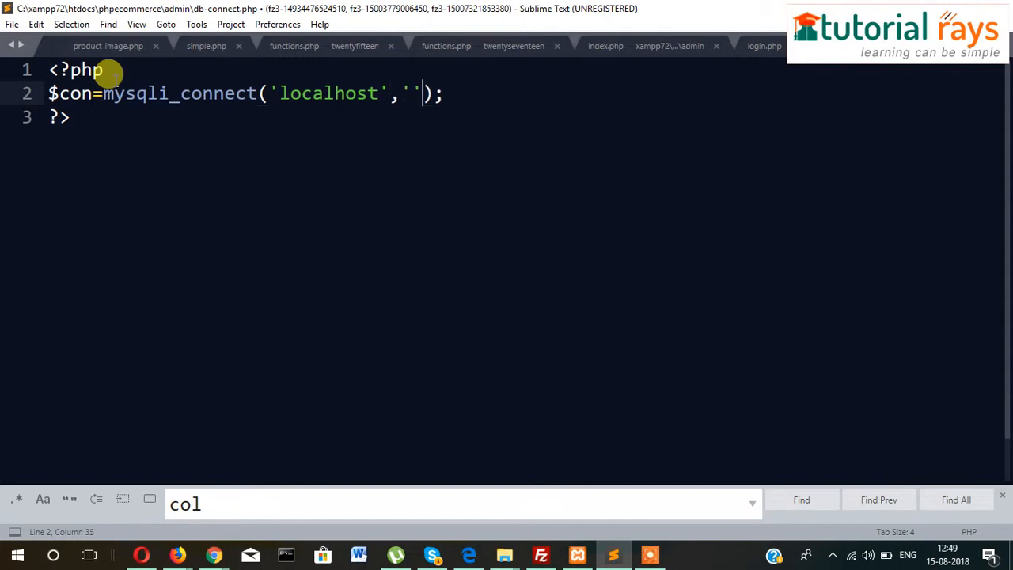
{"action": "type", "text": "root"}
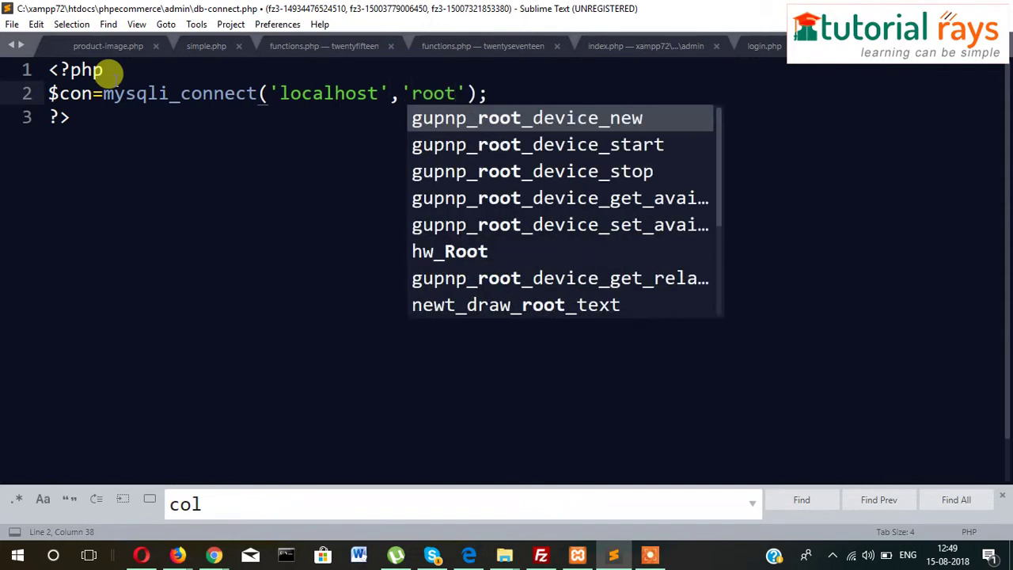
{"action": "type", "text": ",''"}
{"action": "type", "text": "$"}
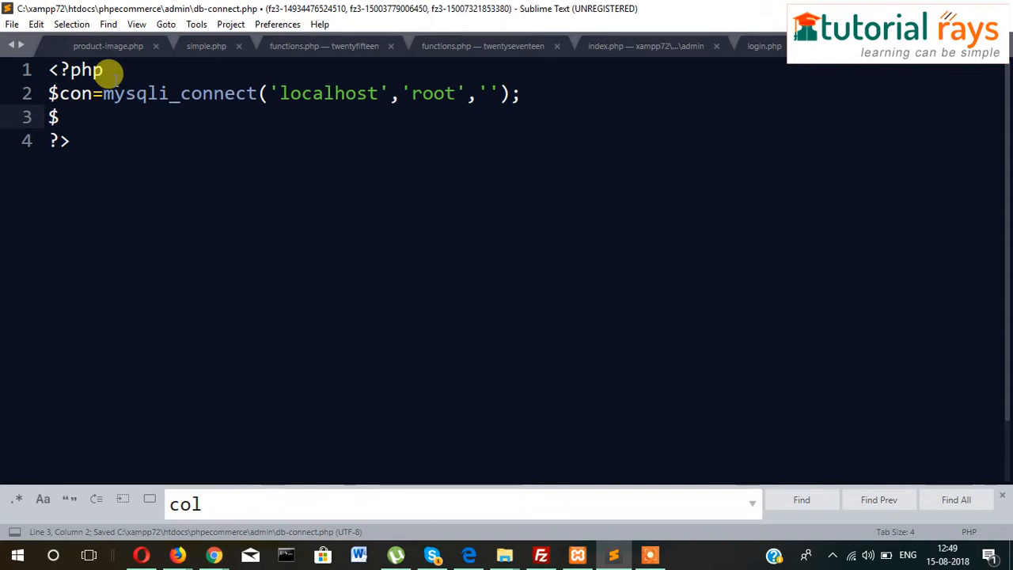
Step: Add mysqli_select_db($con,'') on line 3, save, and type 'ecommerce' as the database
{"action": "key", "text": "BackSpace"}
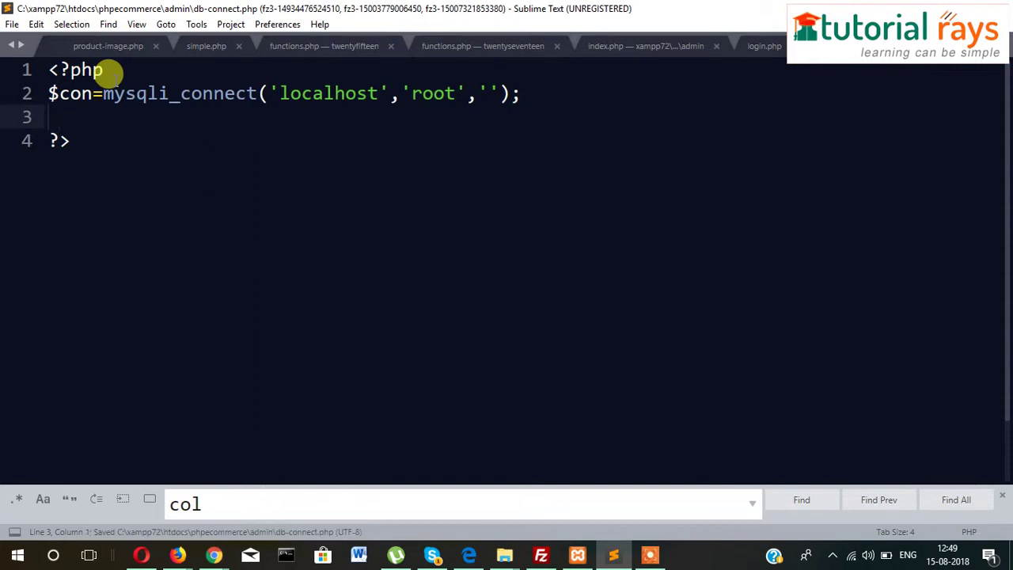
{"action": "type", "text": "mysql"}
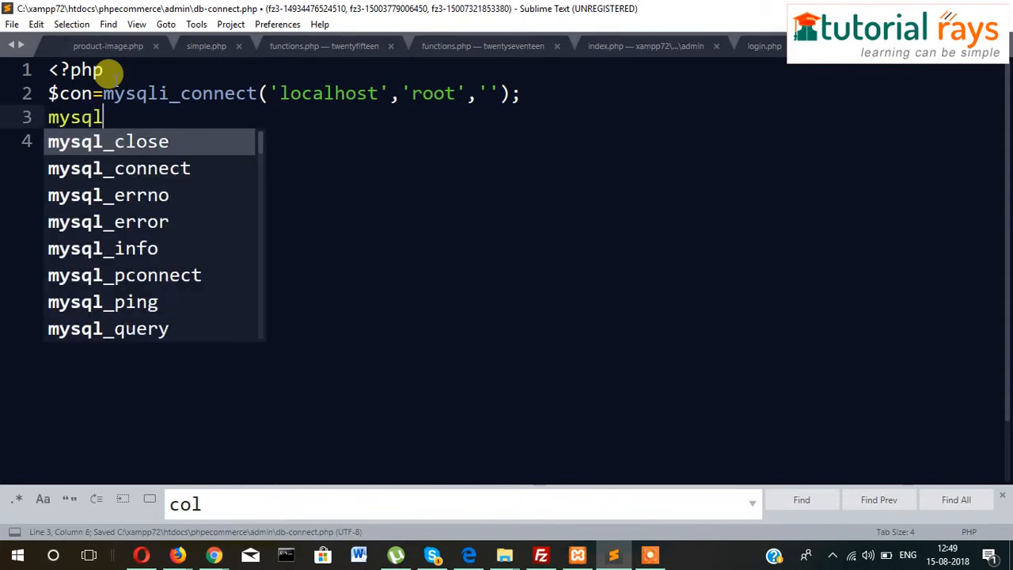
{"action": "type", "text": "i_sele"}
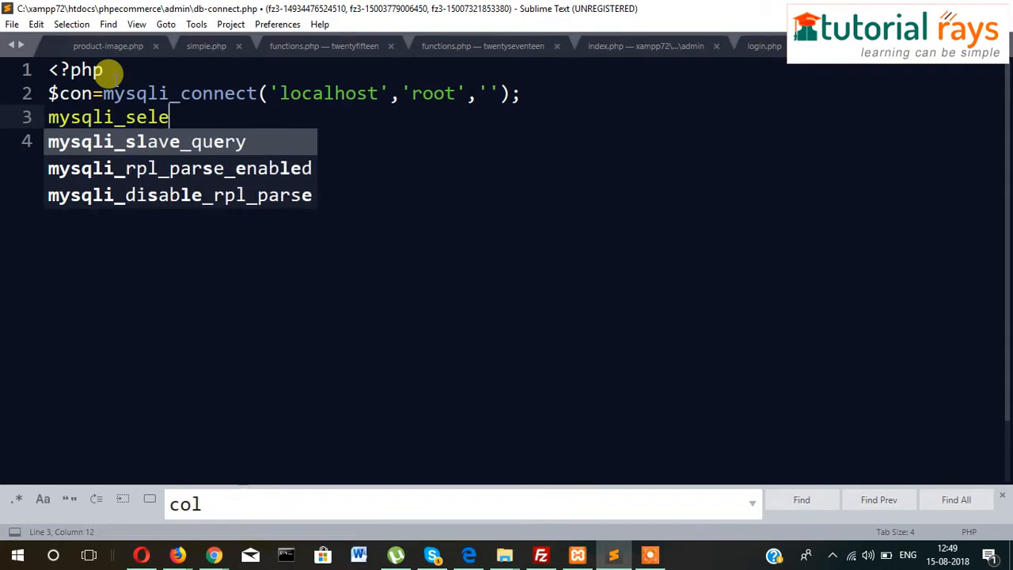
{"action": "type", "text": "ct_d"}
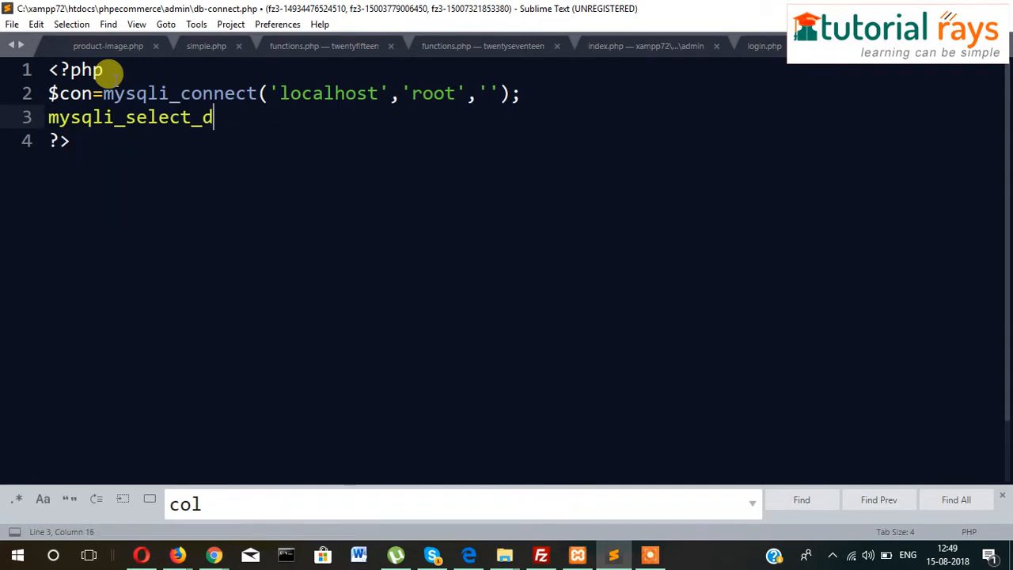
{"action": "type", "text": "b();"}
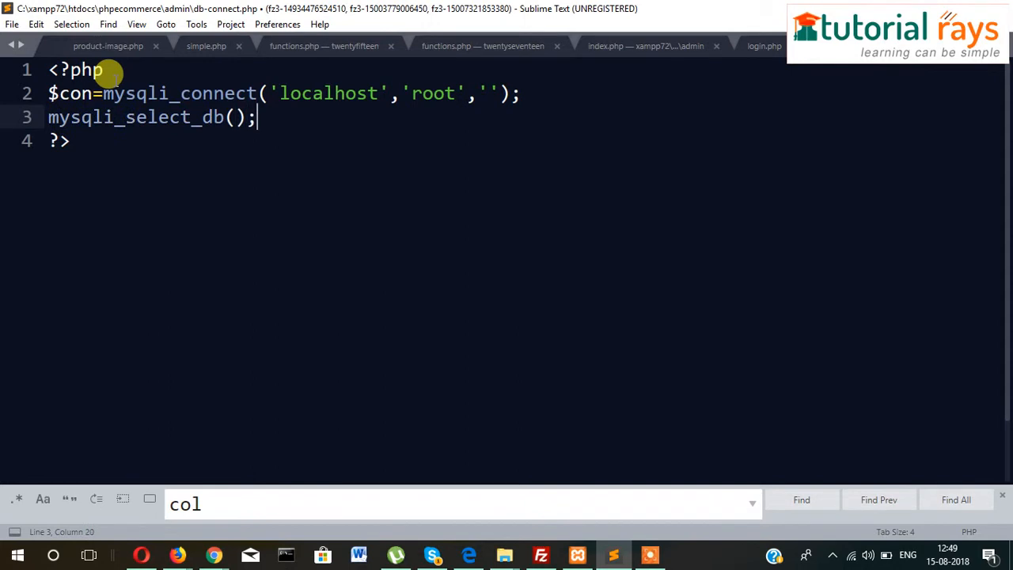
{"action": "key", "text": "ctrl+s"}
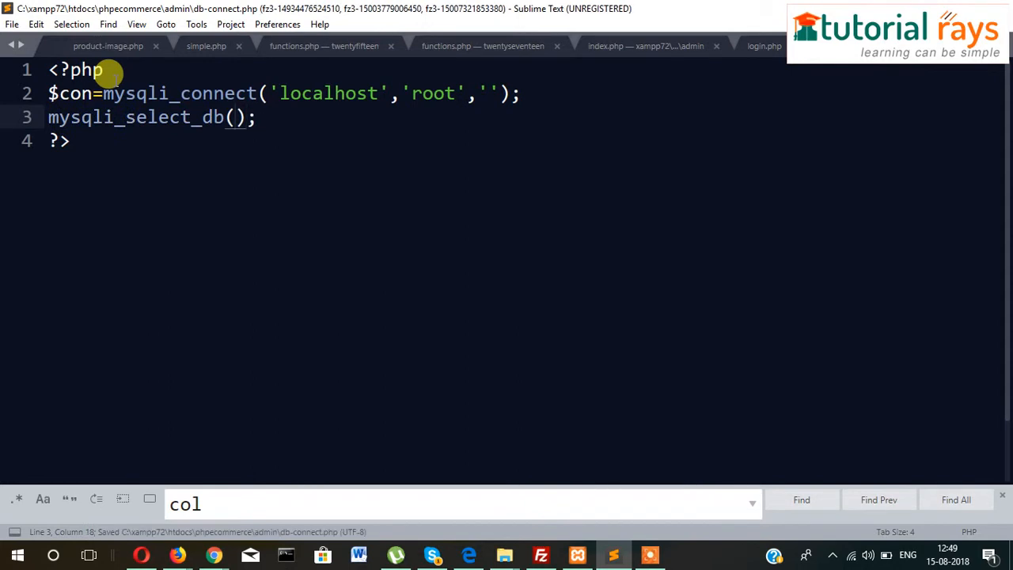
{"action": "type", "text": "$con,"}
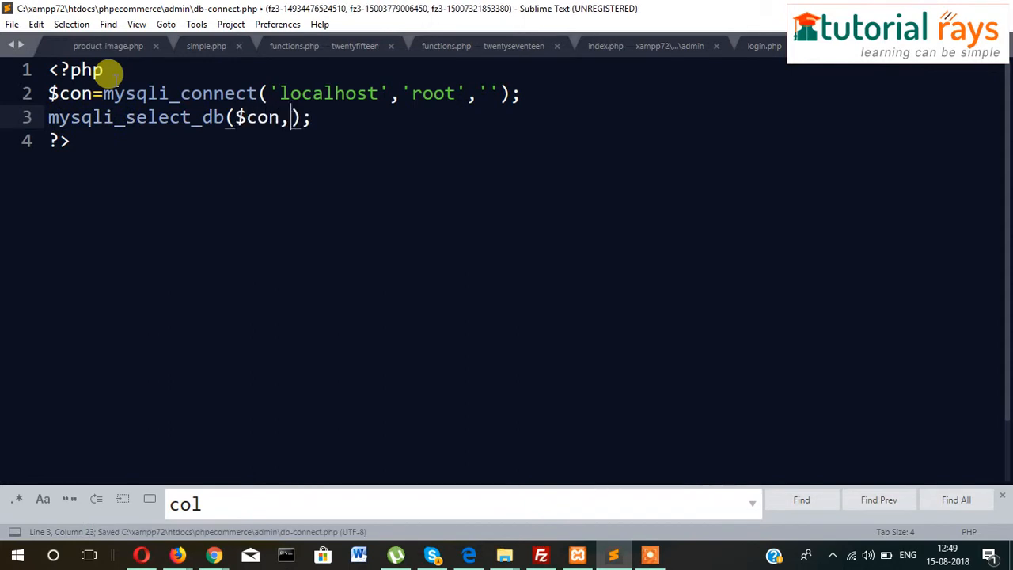
{"action": "type", "text": "''"}
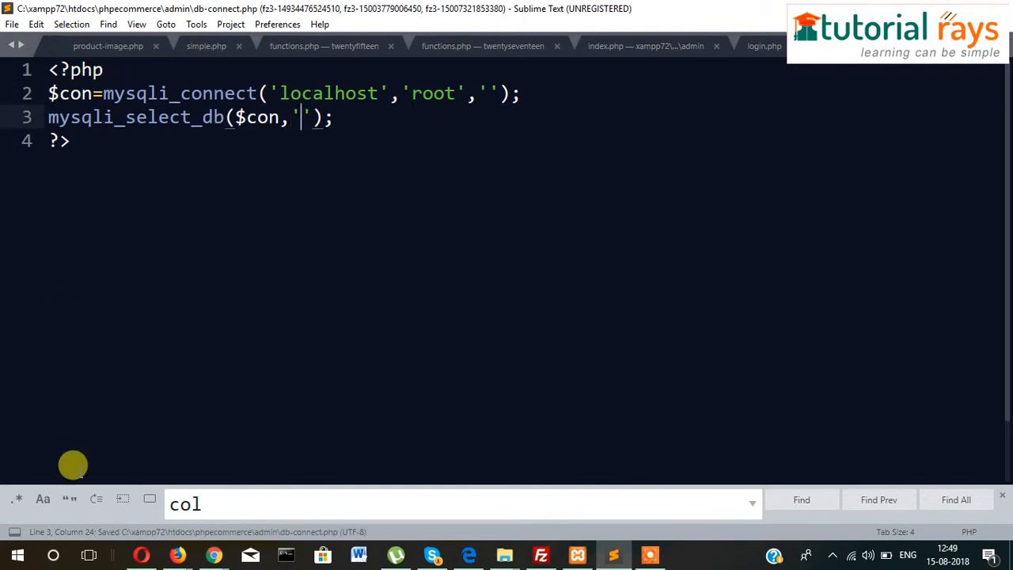
{"action": "left_click", "coordinate": [212, 553]}
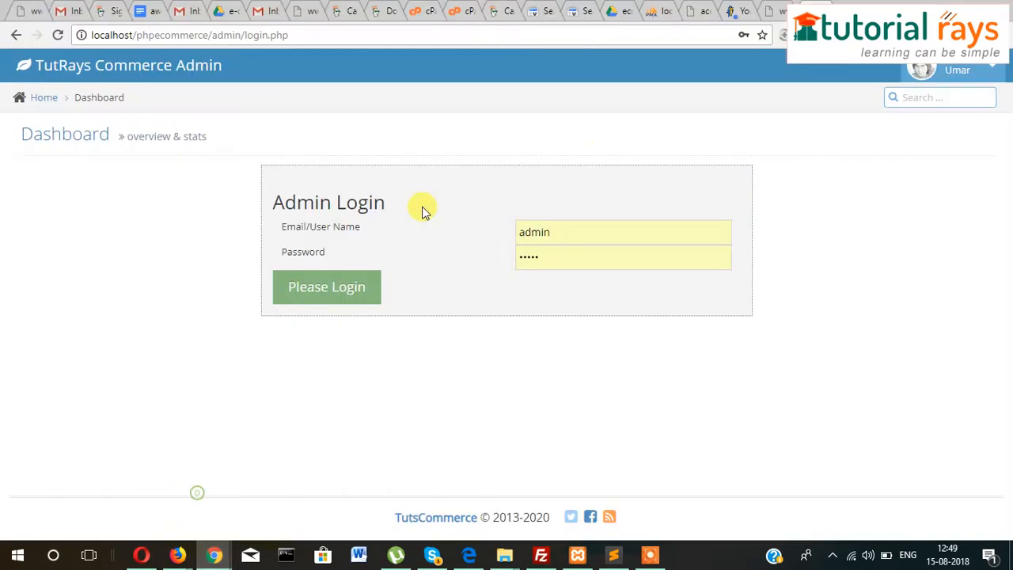
{"action": "mouse_move", "coordinate": [665, 7]}
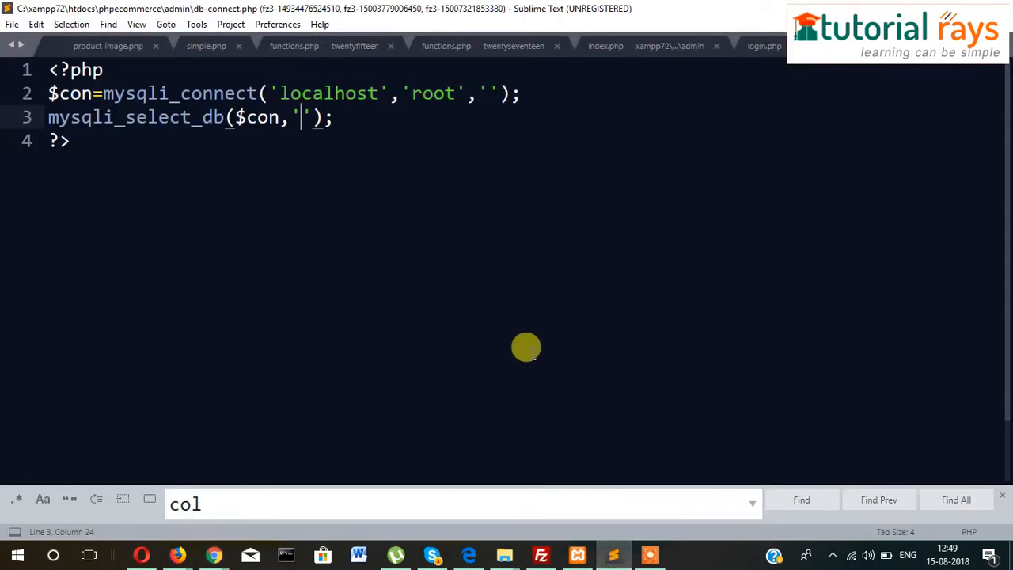
{"action": "type", "text": "ecommerce"}
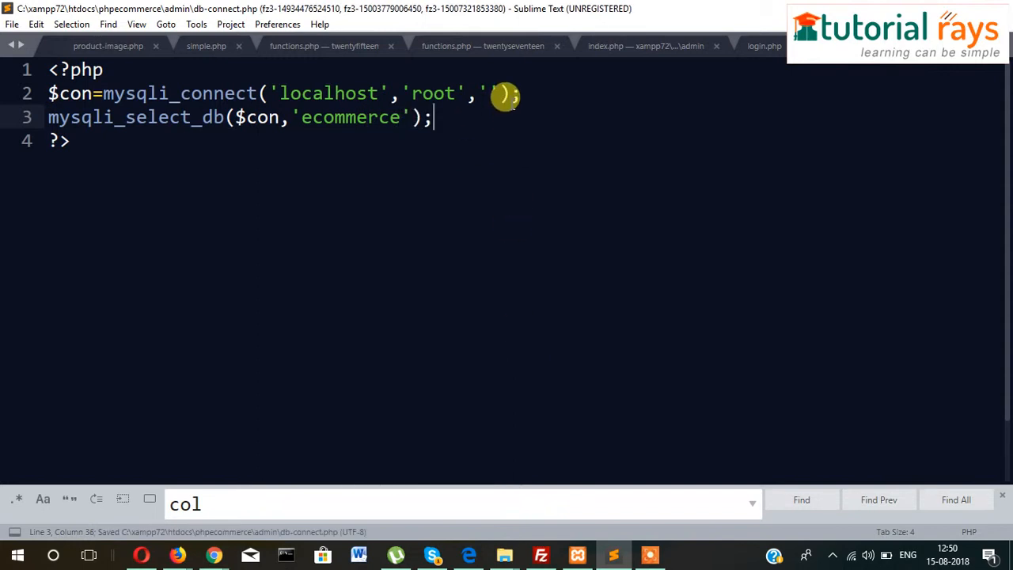
Step: Append or die("Databse connection error") to the mysqli_connect line
{"action": "type", "text": "or die("}
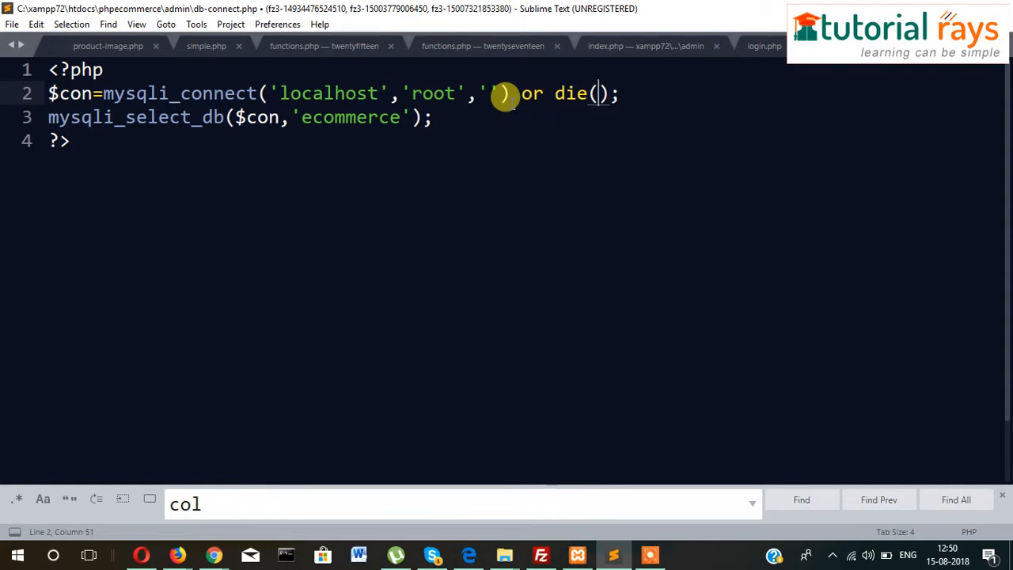
{"action": "type", "text": "\"Datbase \""}
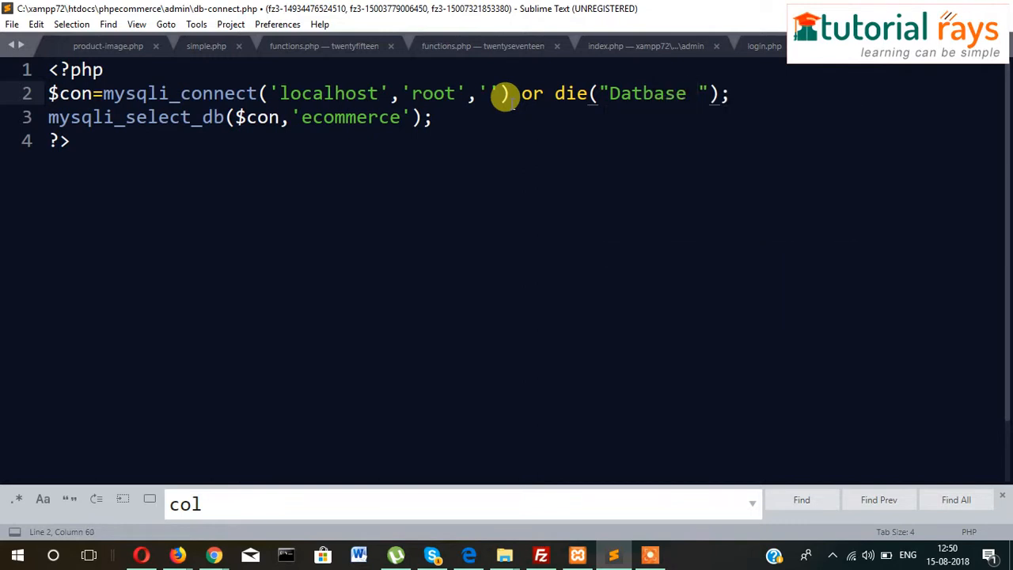
{"action": "type", "text": "co"}
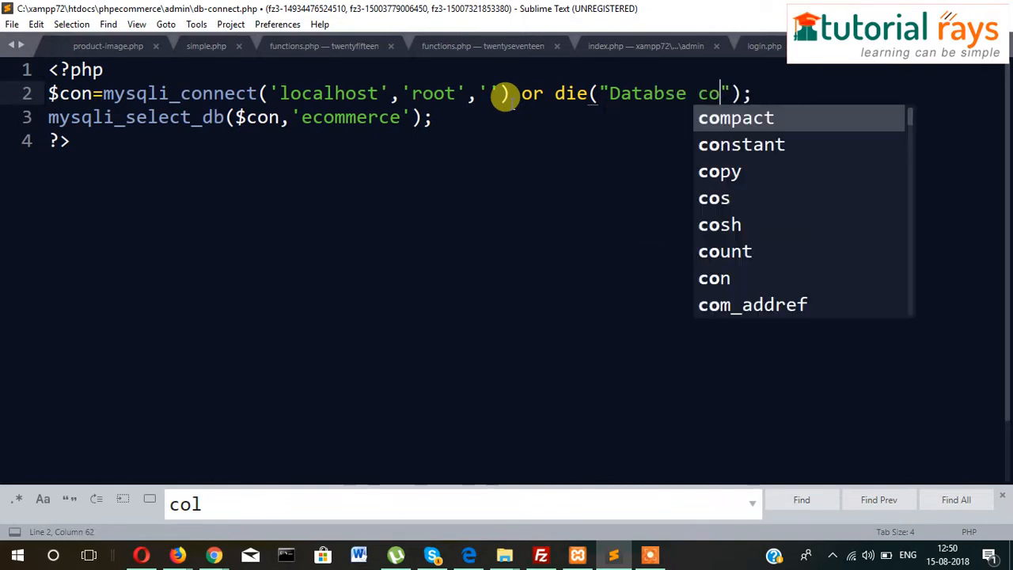
{"action": "type", "text": "nnection err"}
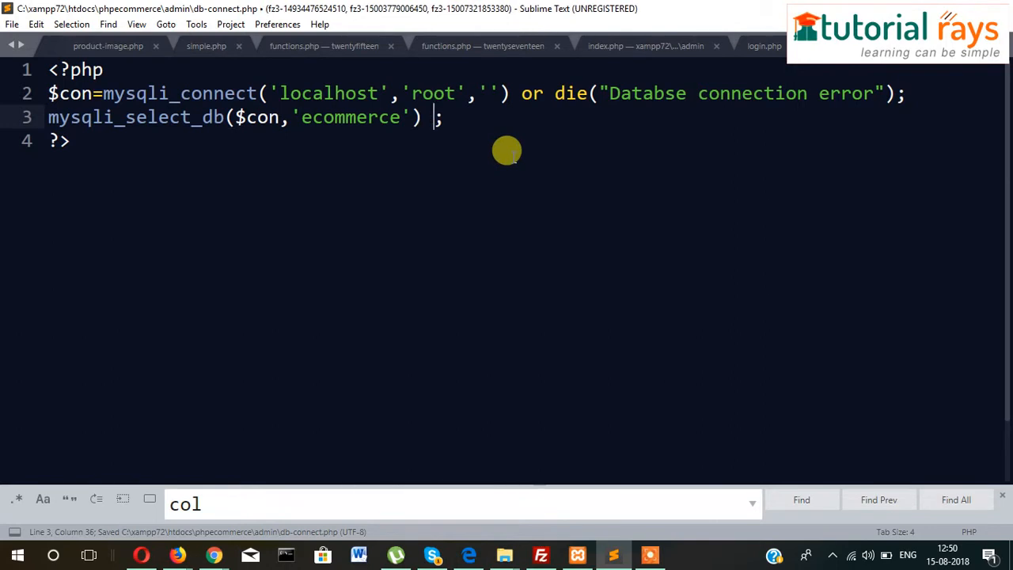
Step: Append or die('datbase selection erorr') to the mysqli_select_db line
{"action": "type", "text": "or"}
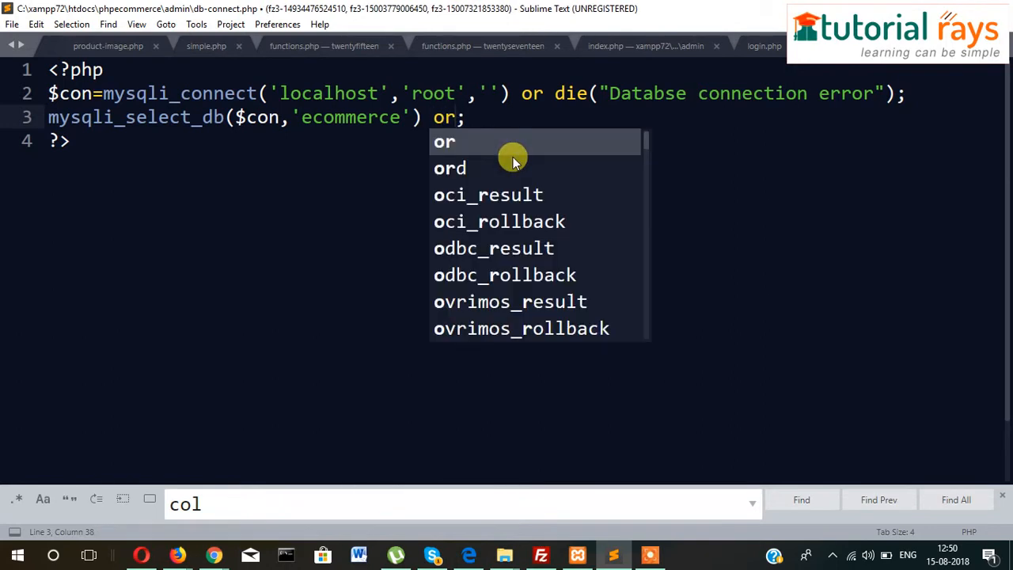
{"action": "type", "text": "die()"}
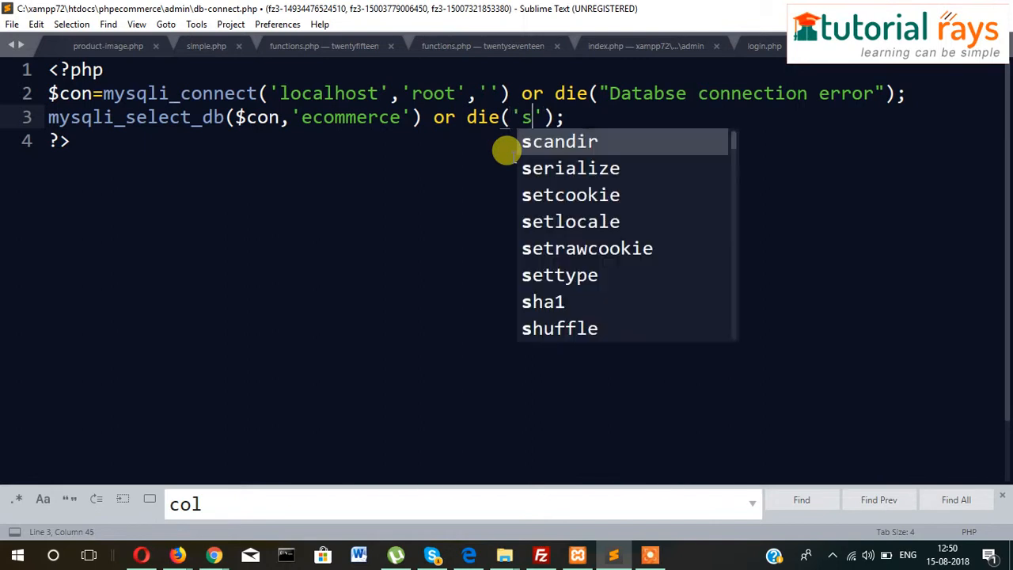
{"action": "type", "text": "atbase selection"}
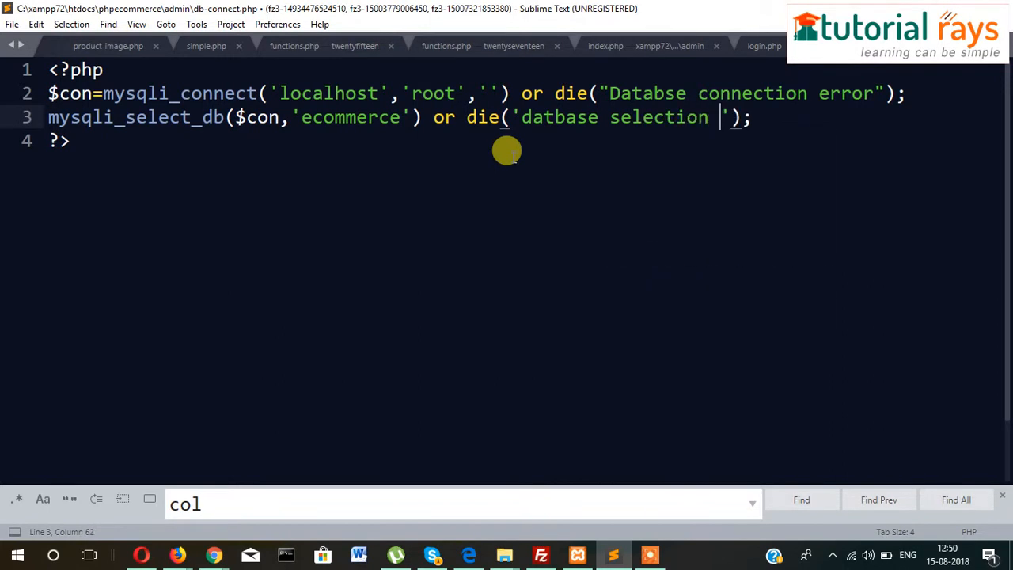
{"action": "type", "text": "erorr"}
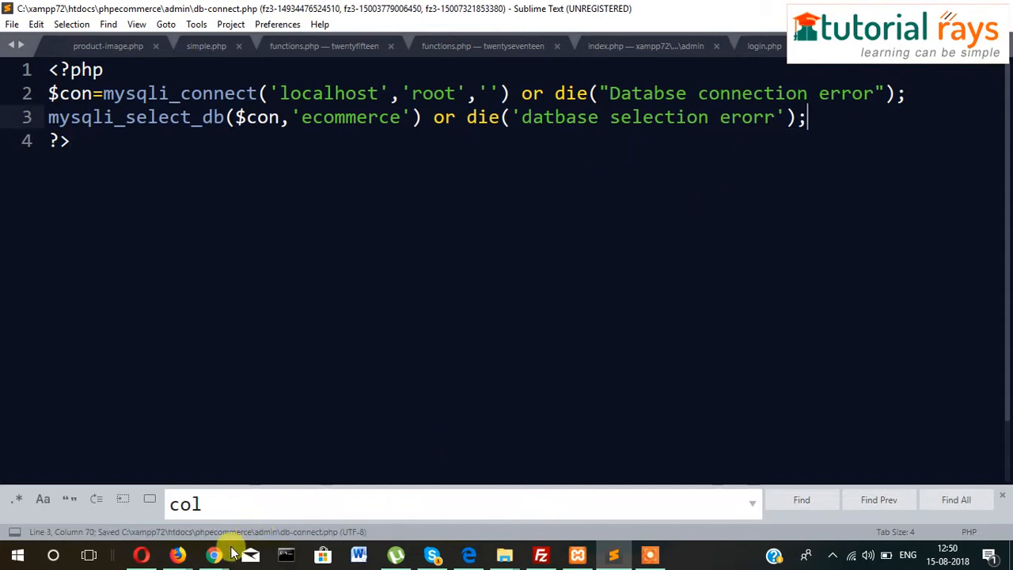
{"action": "left_click", "coordinate": [214, 554]}
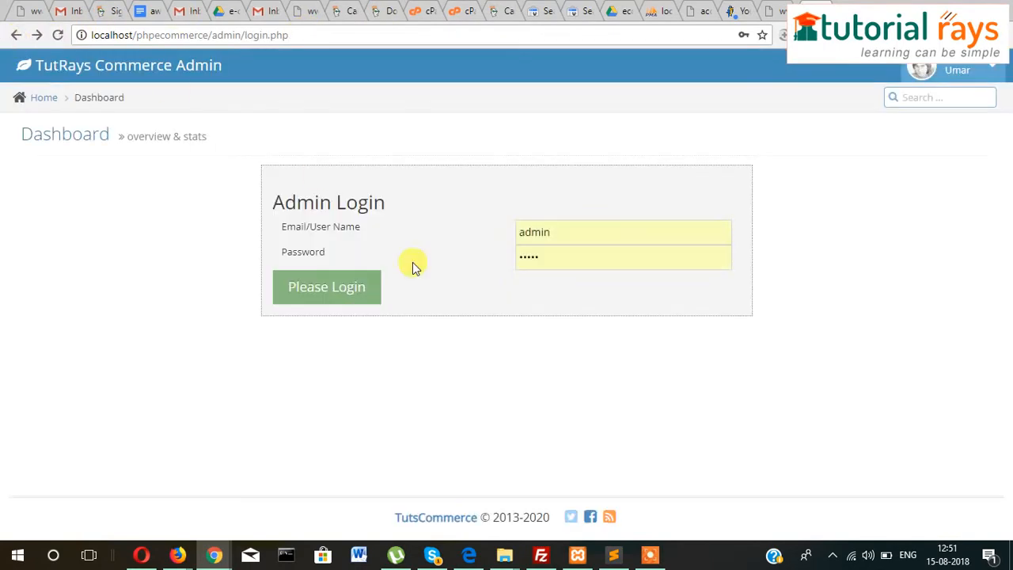
{"action": "left_click", "coordinate": [613, 555]}
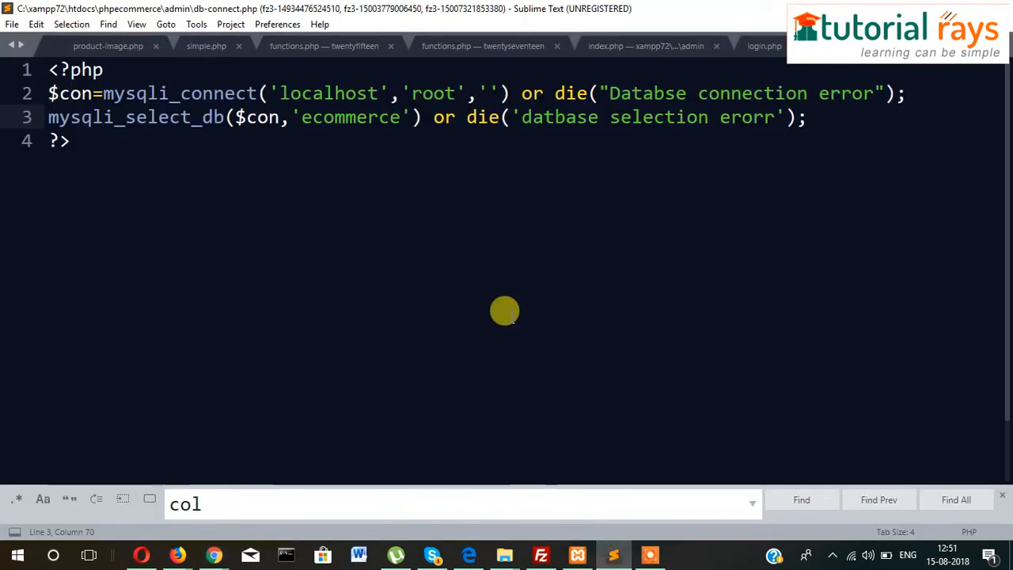
Step: Add require_once('db-connect.php'); at the top of login.php, add a blank line, and save
{"action": "left_click", "coordinate": [764, 46]}
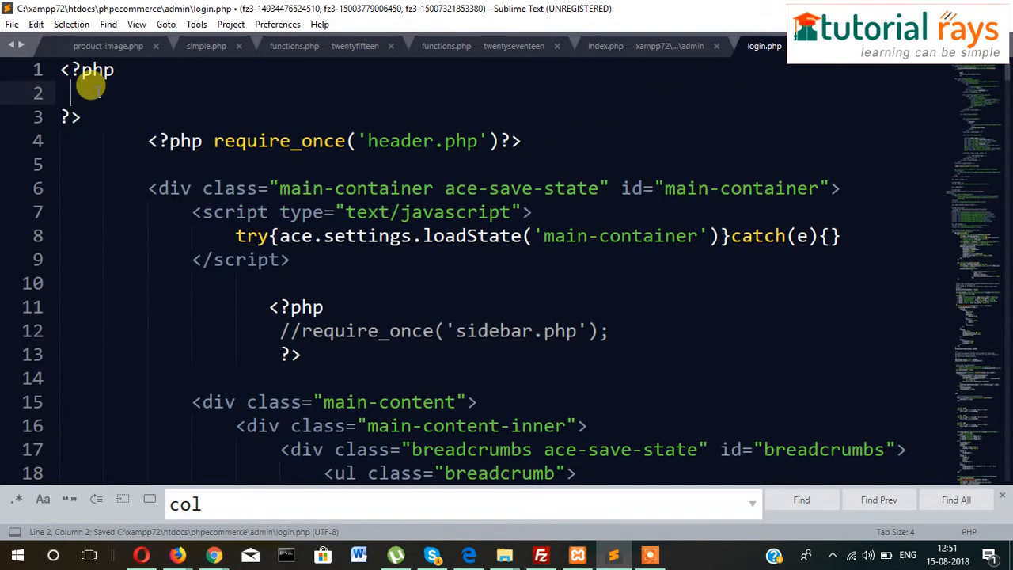
{"action": "type", "text": "require_once"}
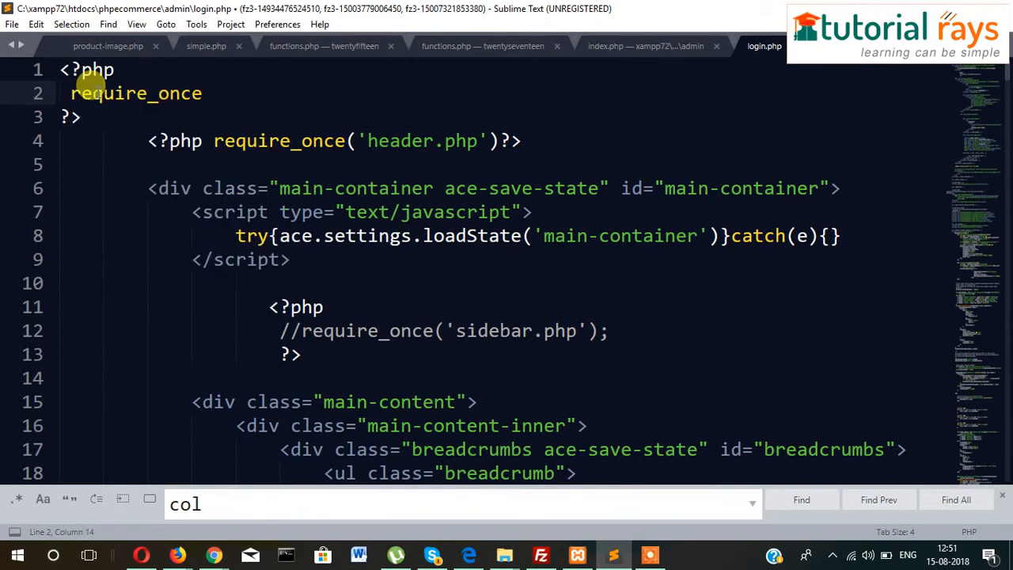
{"action": "type", "text": "();"}
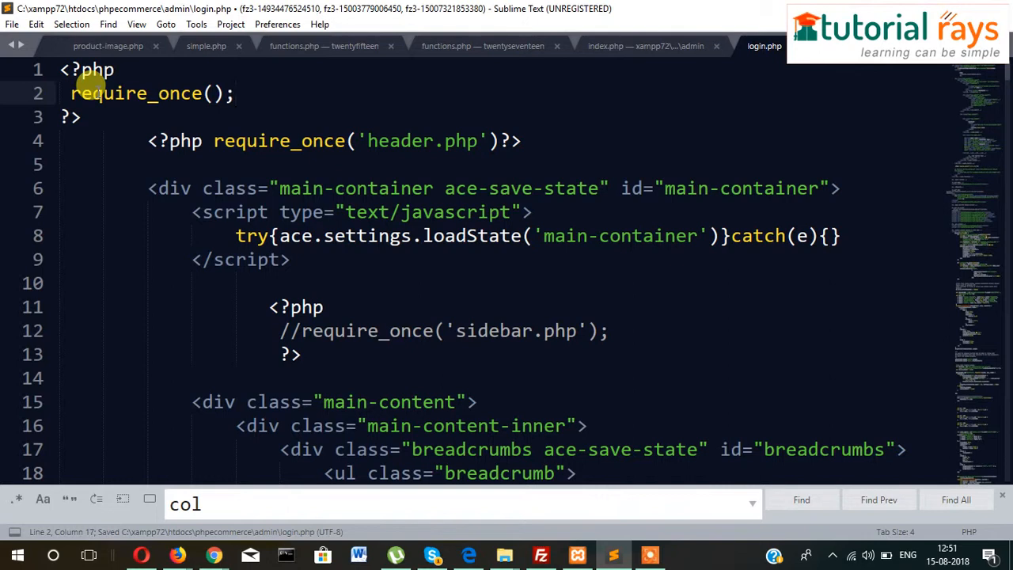
{"action": "type", "text": "''"}
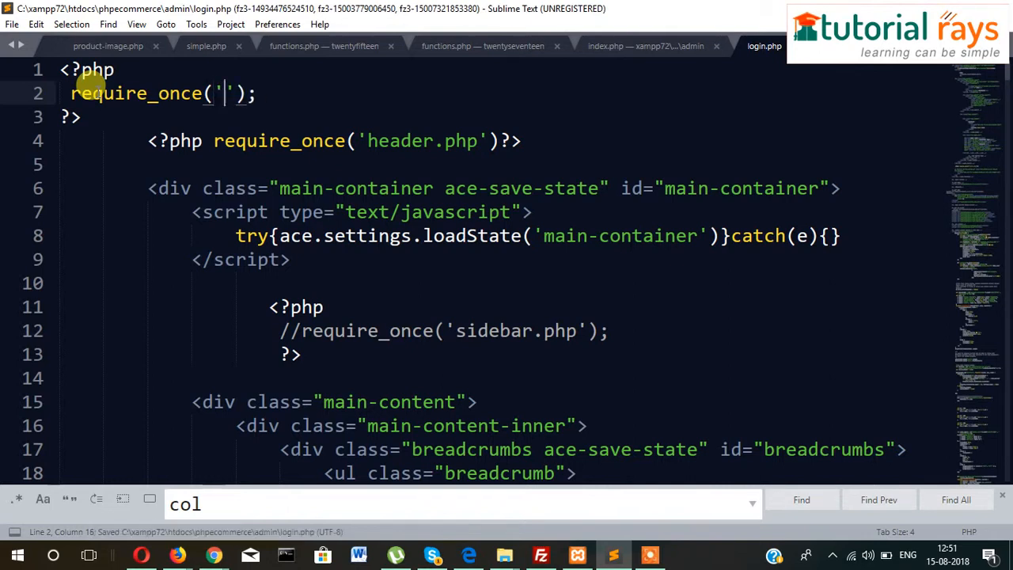
{"action": "type", "text": "db"}
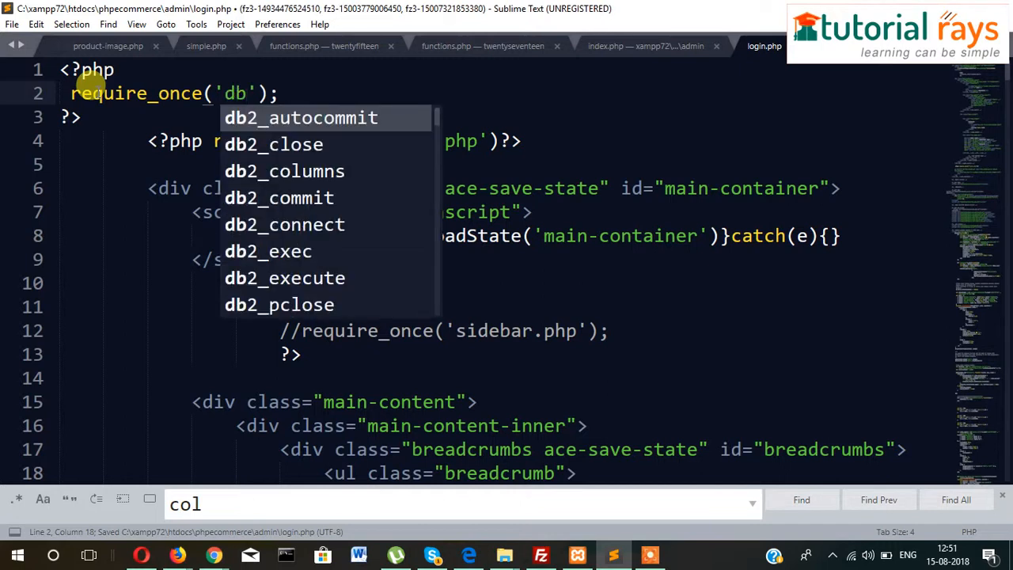
{"action": "type", "text": "-cpnn"}
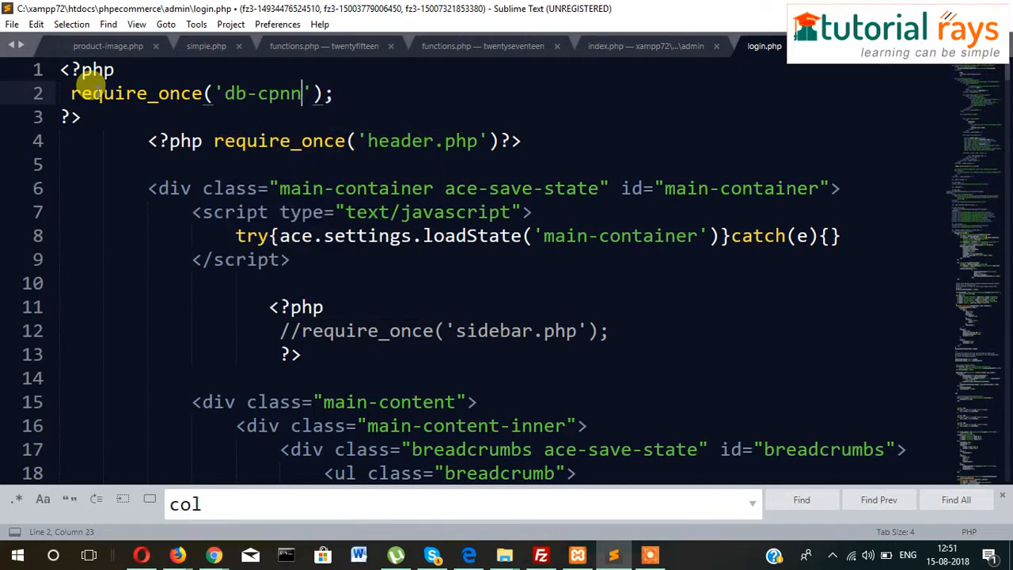
{"action": "key", "text": "BackSpace"}
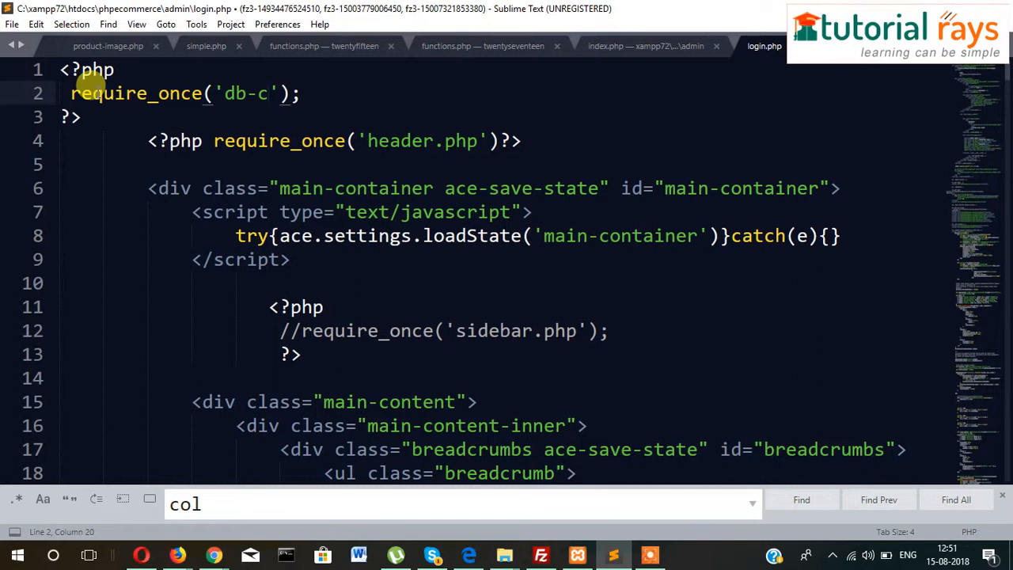
{"action": "type", "text": "onect"}
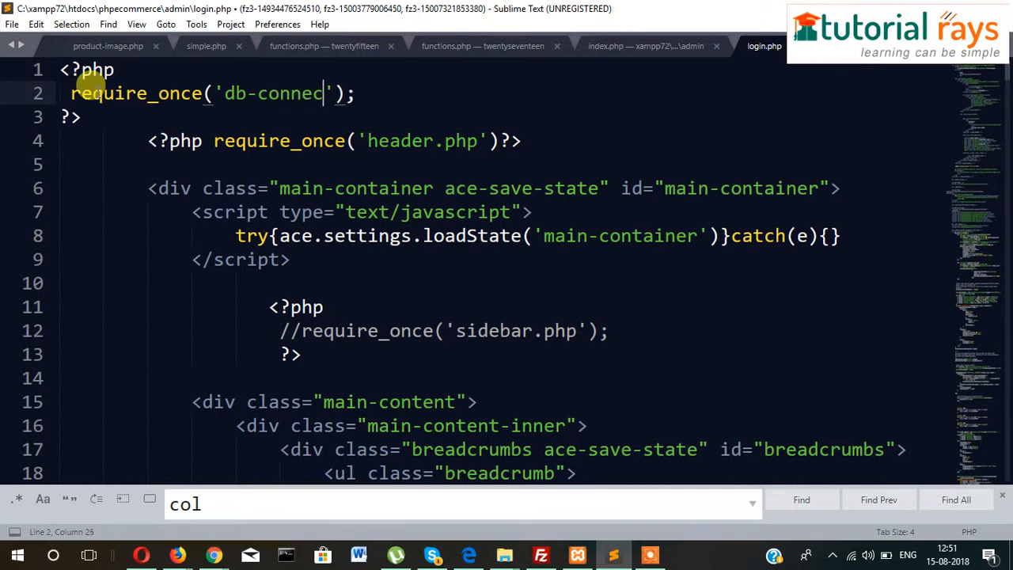
{"action": "type", "text": ".php"}
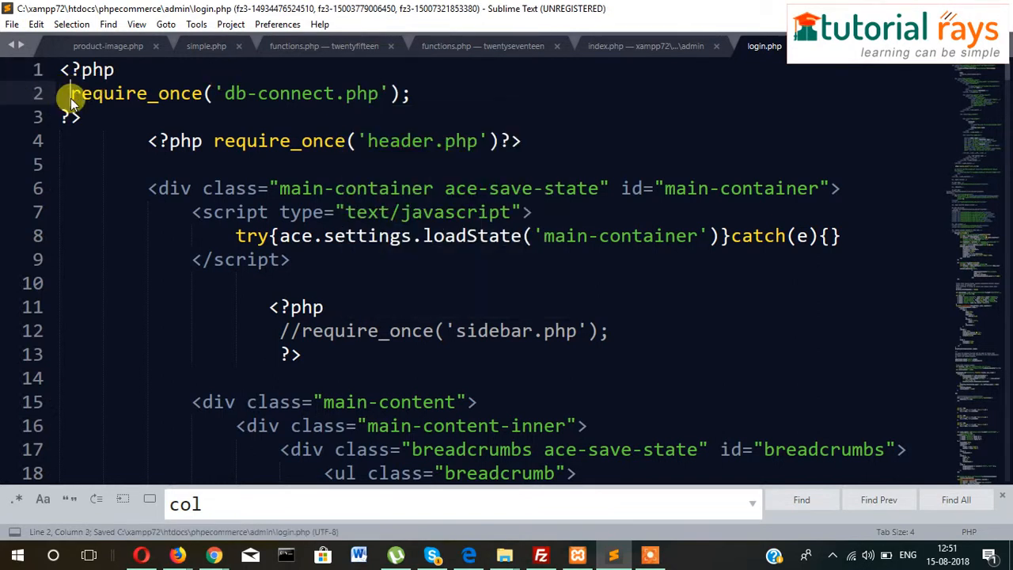
{"action": "left_click", "coordinate": [423, 93]}
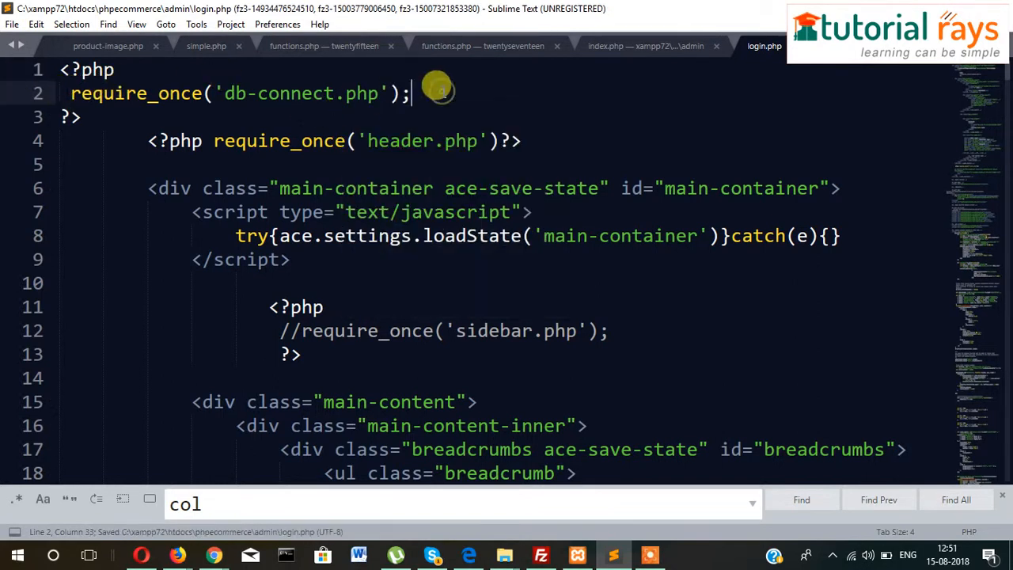
{"action": "key", "text": "enter"}
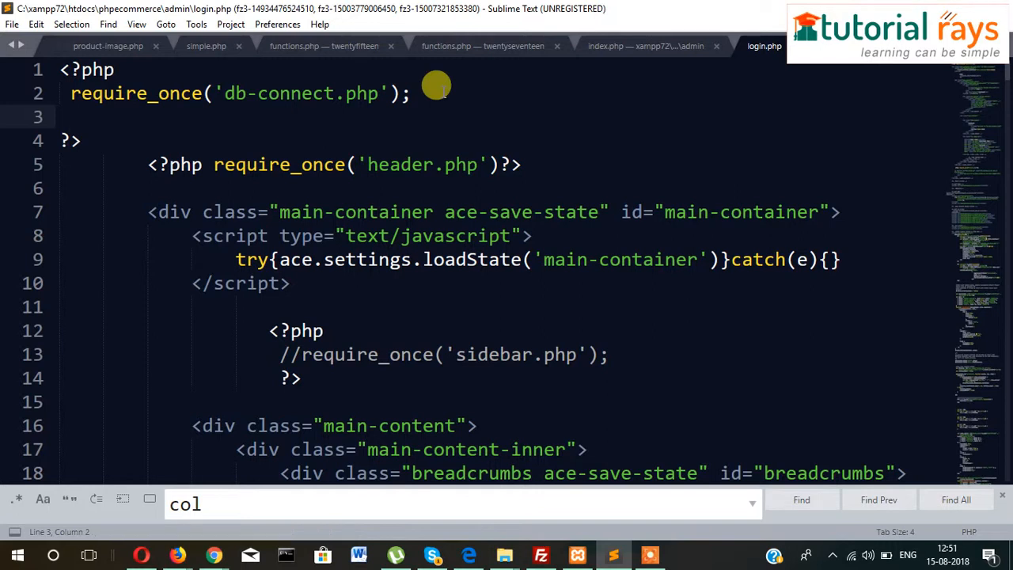
{"action": "key", "text": "ctrl+s"}
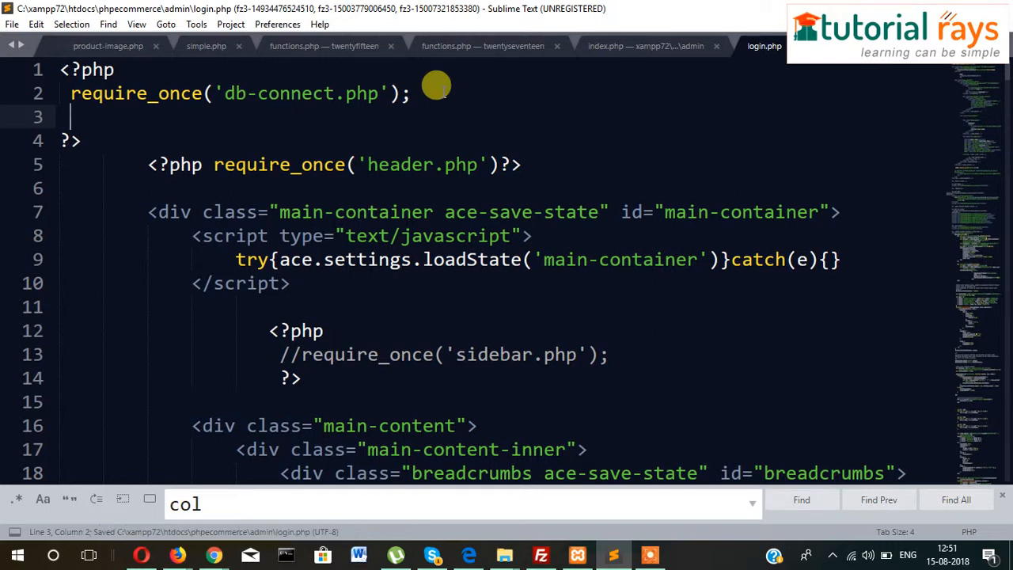